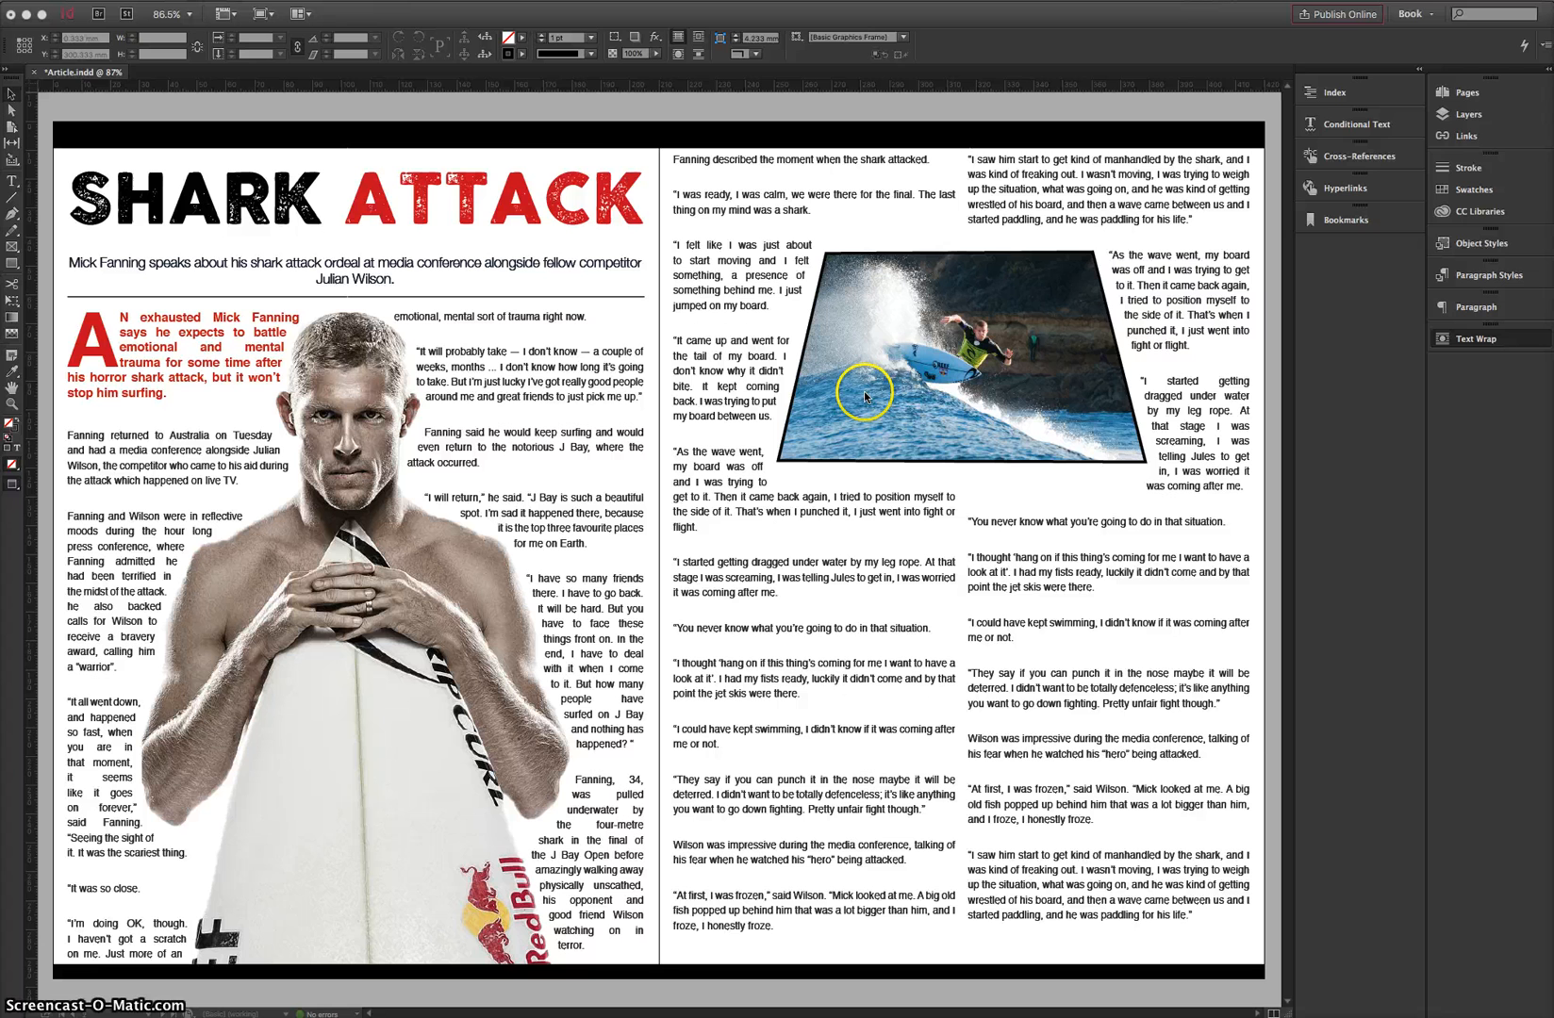
mouse_move(652, 922)
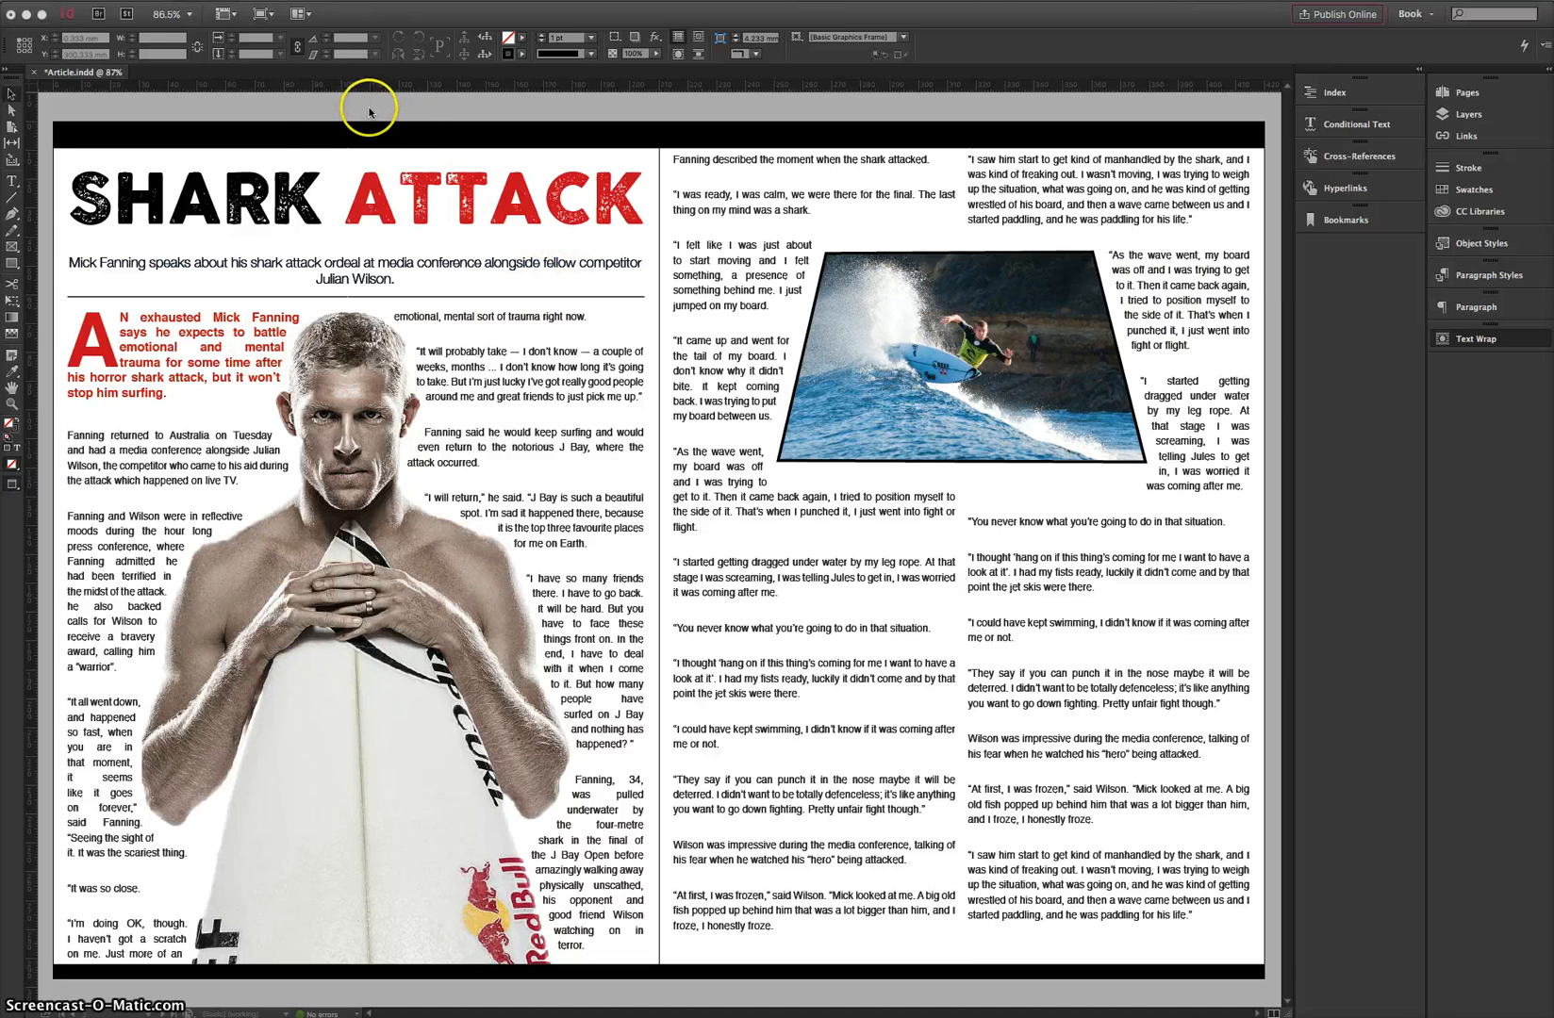
- Start a new document and select the page count to enter 3 facing pages
left_click(144, 11)
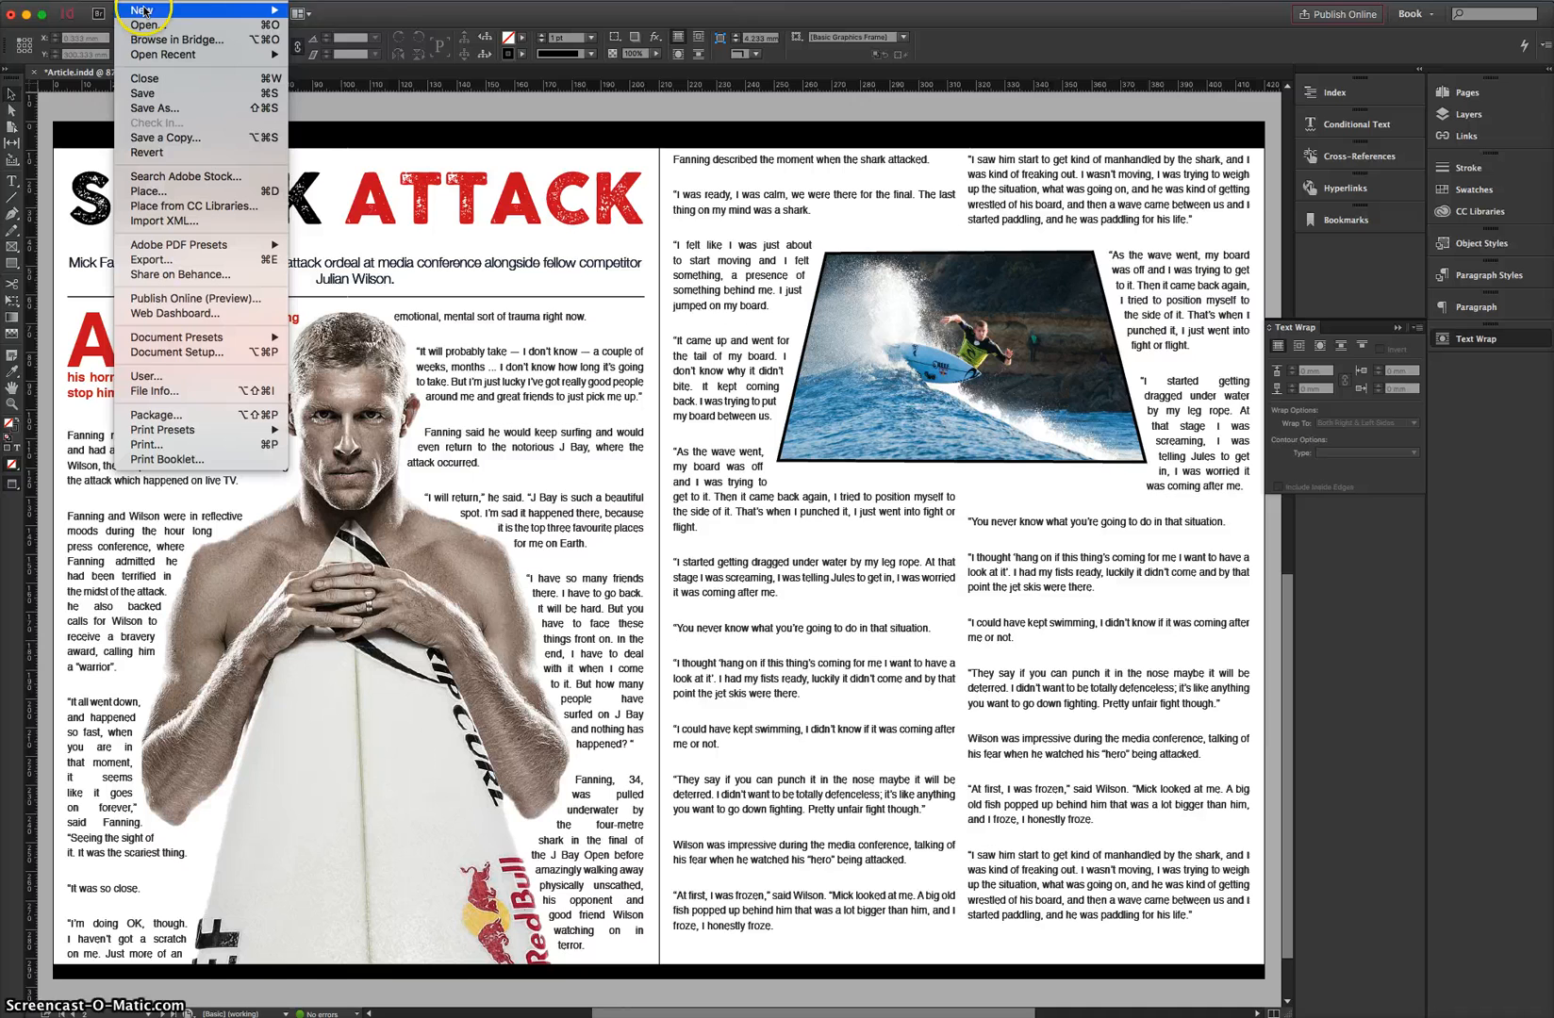
left_click(143, 11)
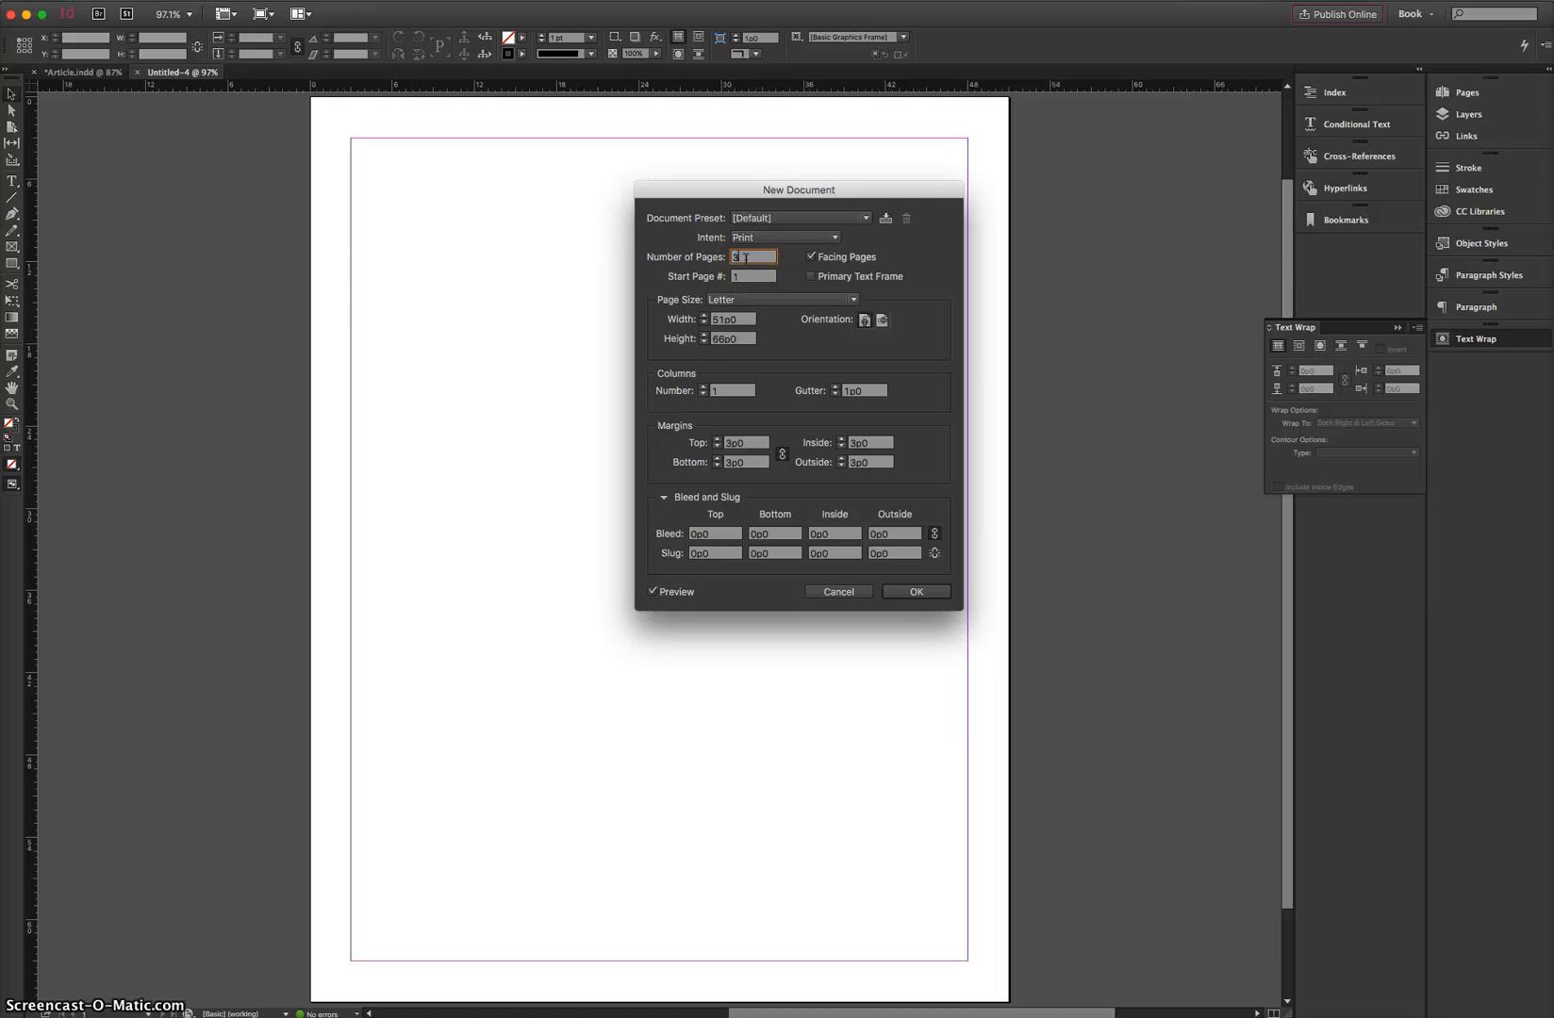
triple_click(753, 257)
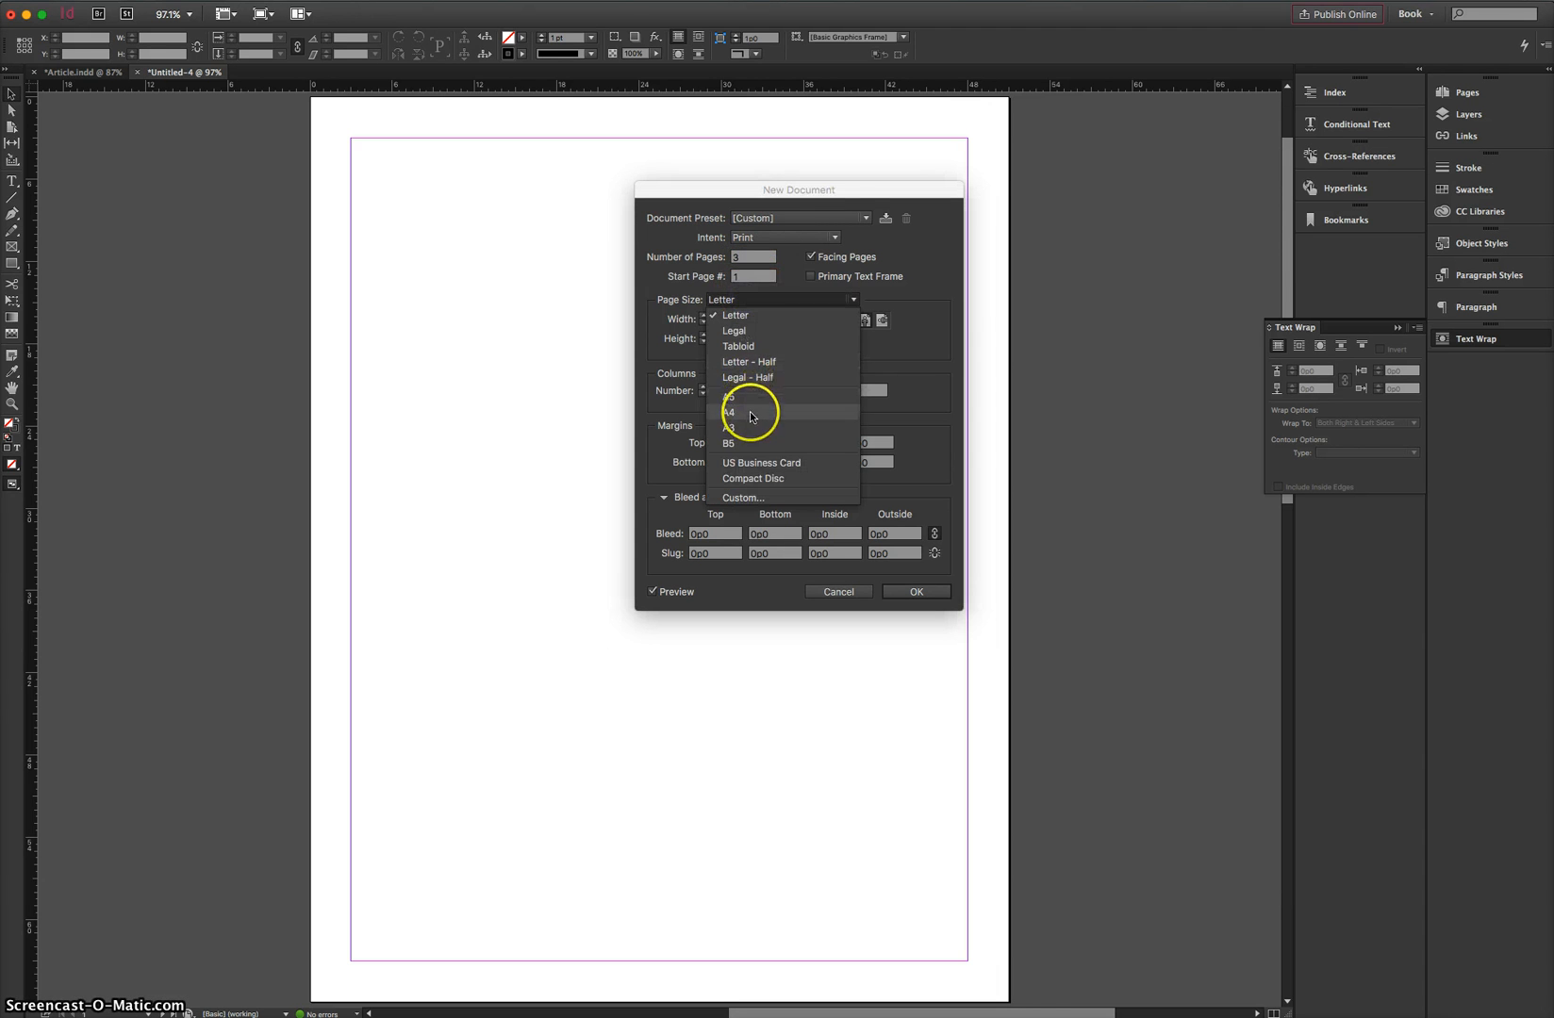
- Choose A4 as the new document's page size, keeping one column
left_click(727, 413)
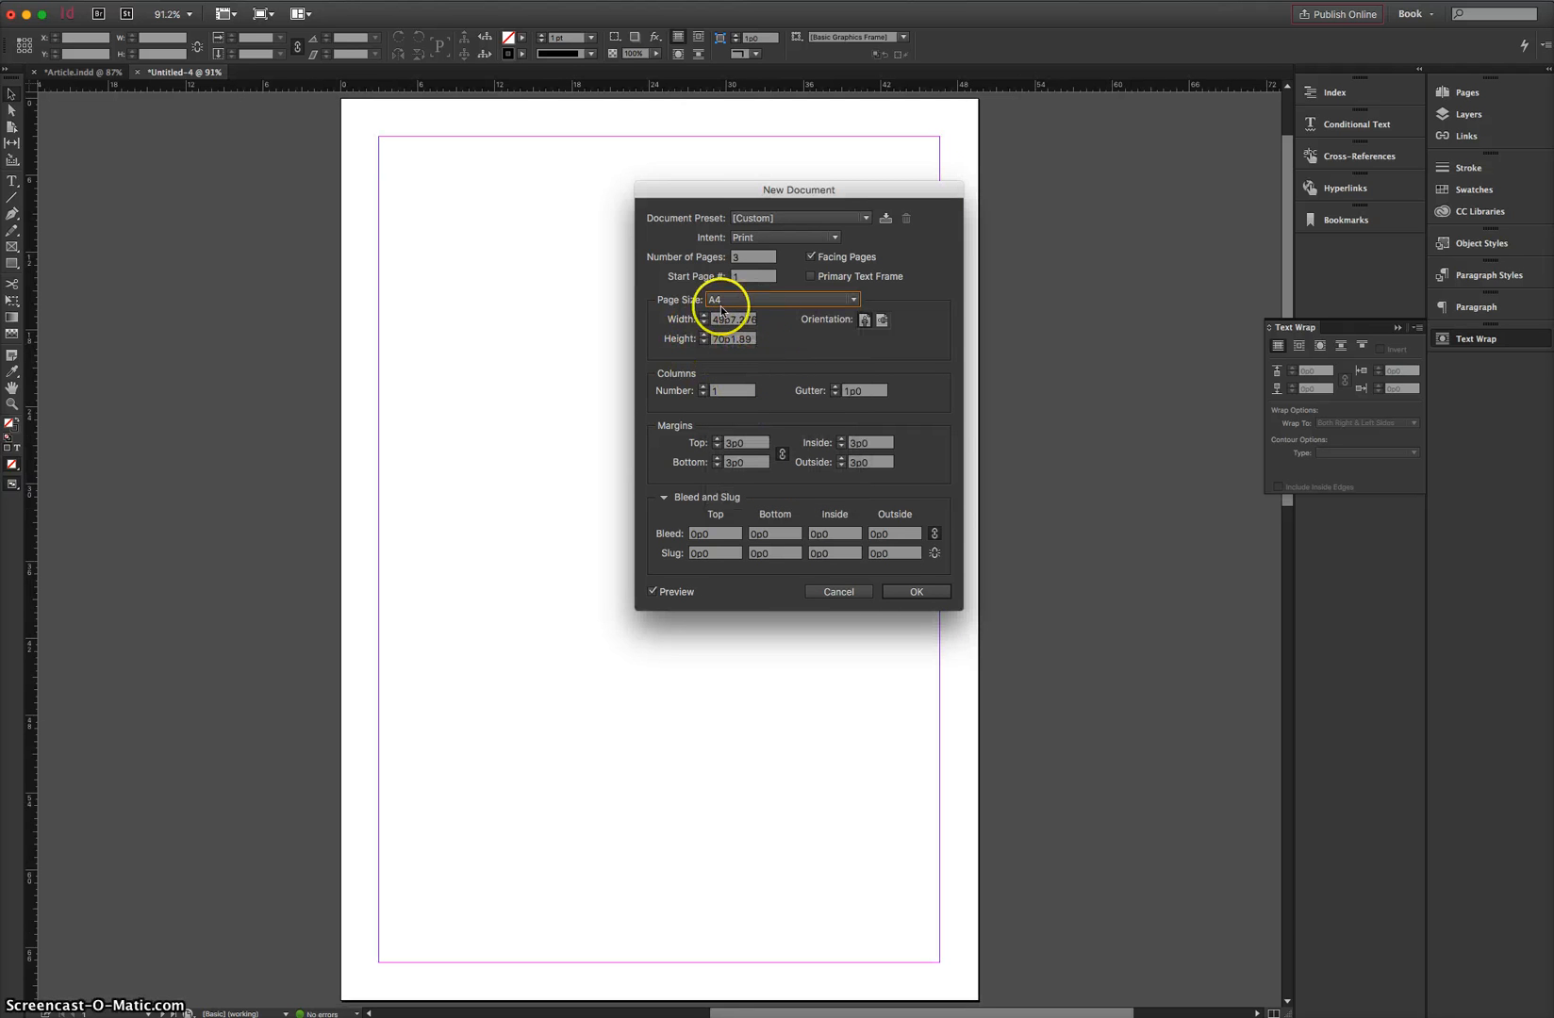
mouse_move(790, 349)
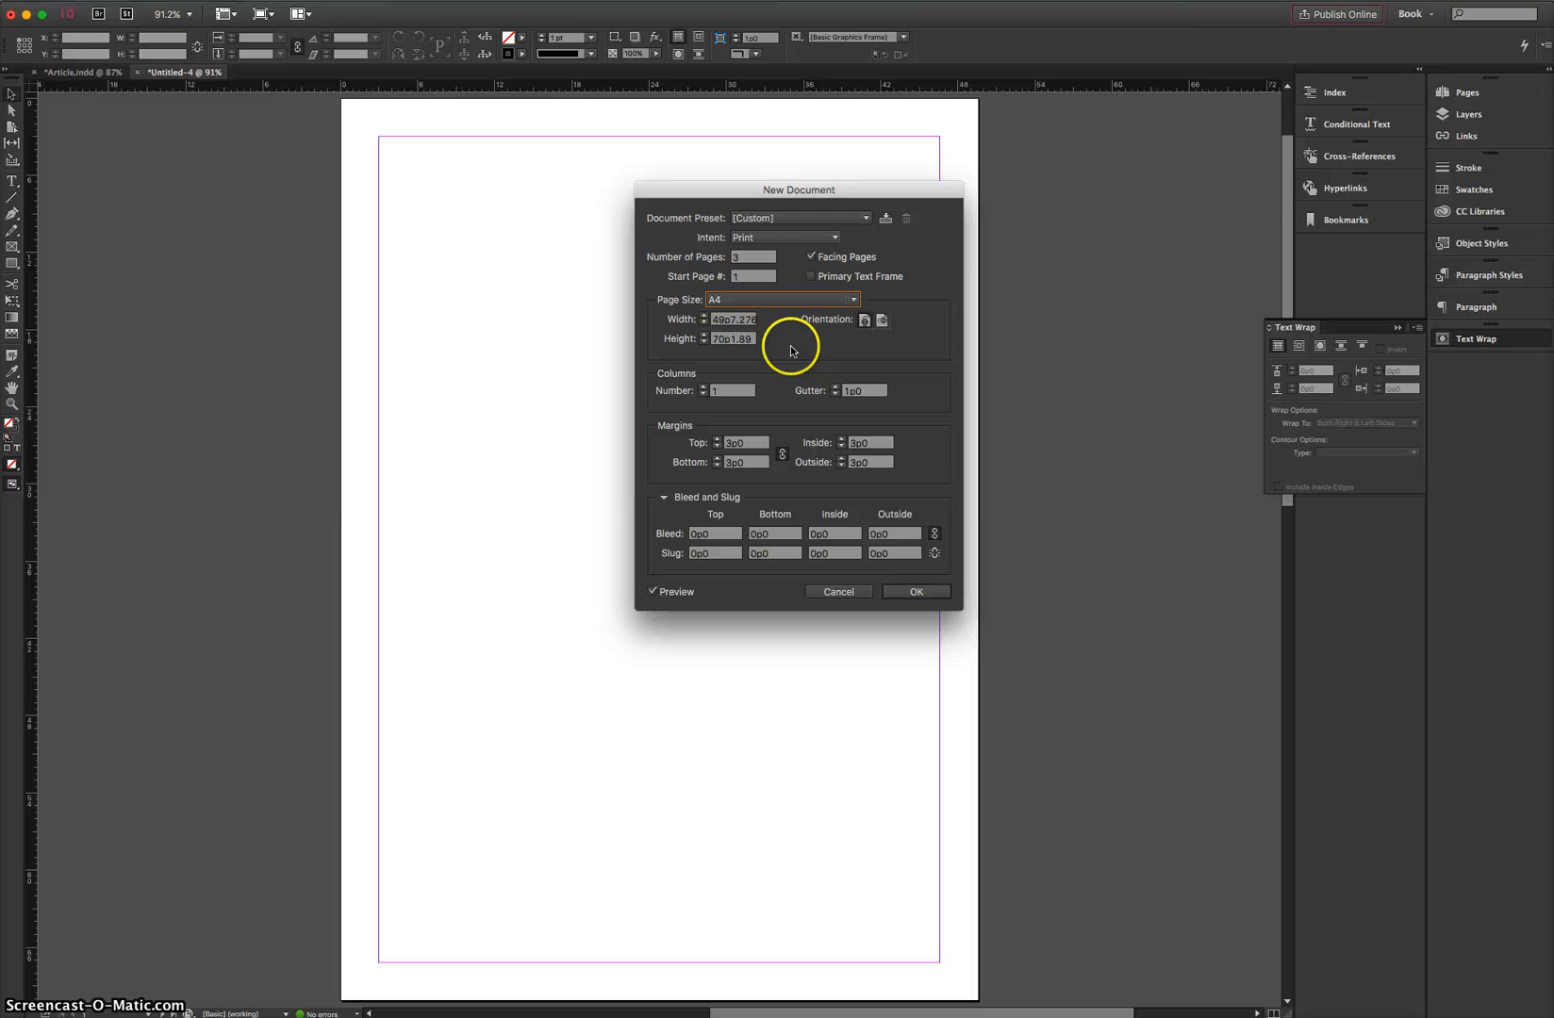
mouse_move(790, 349)
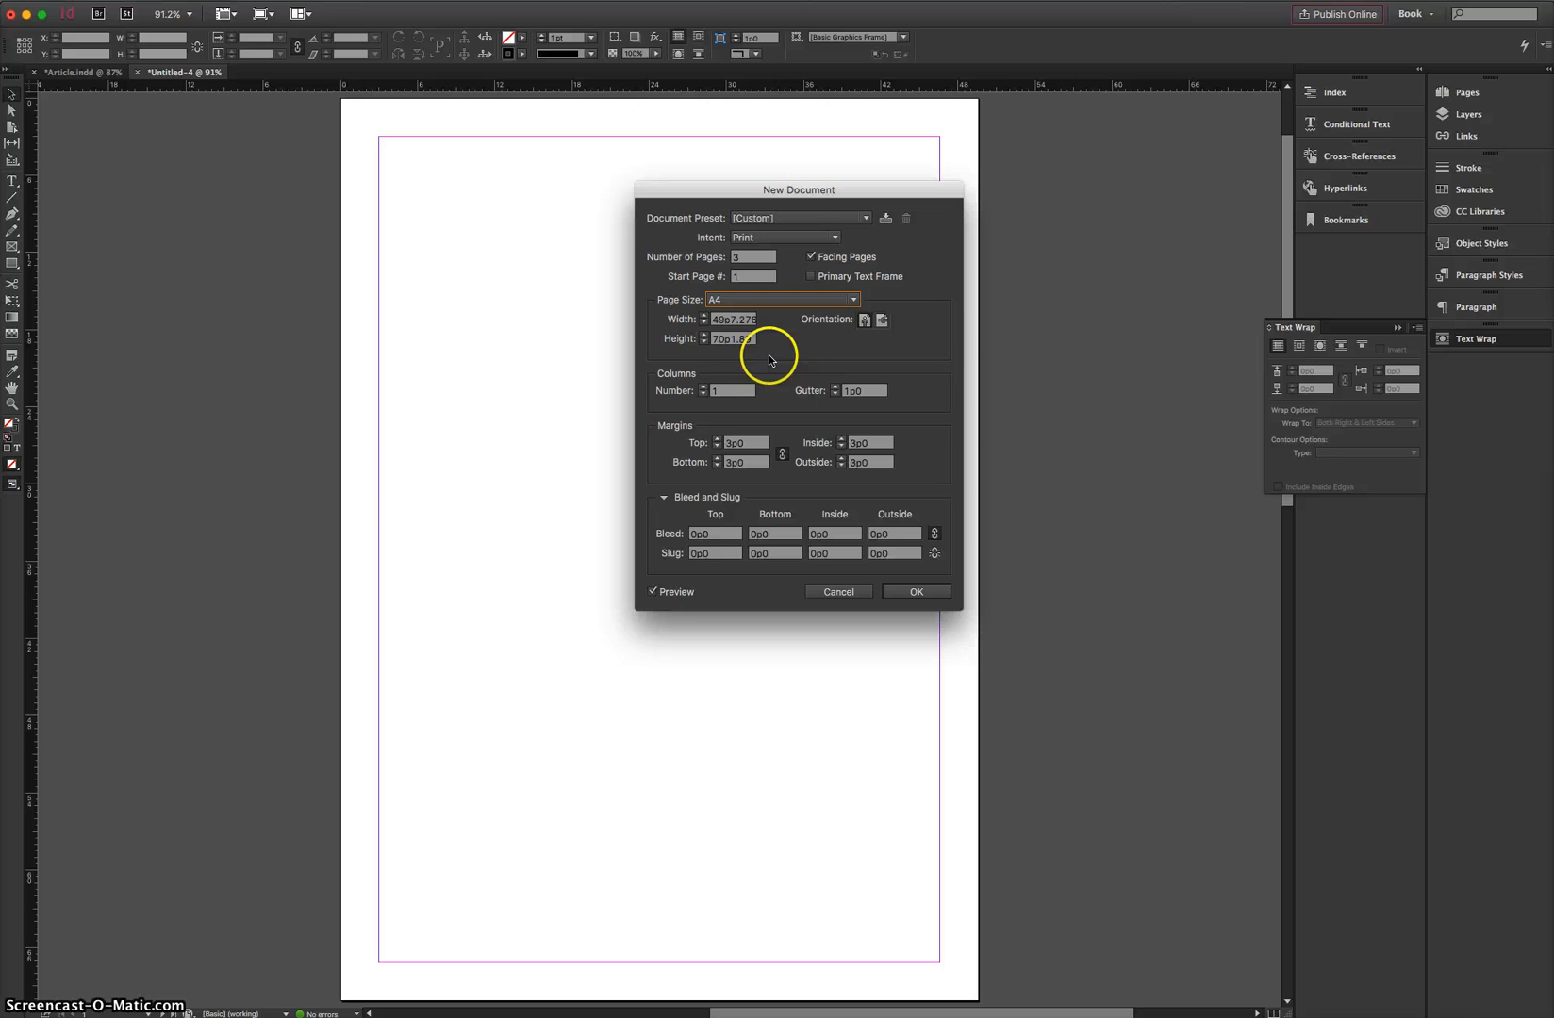
mouse_move(693, 389)
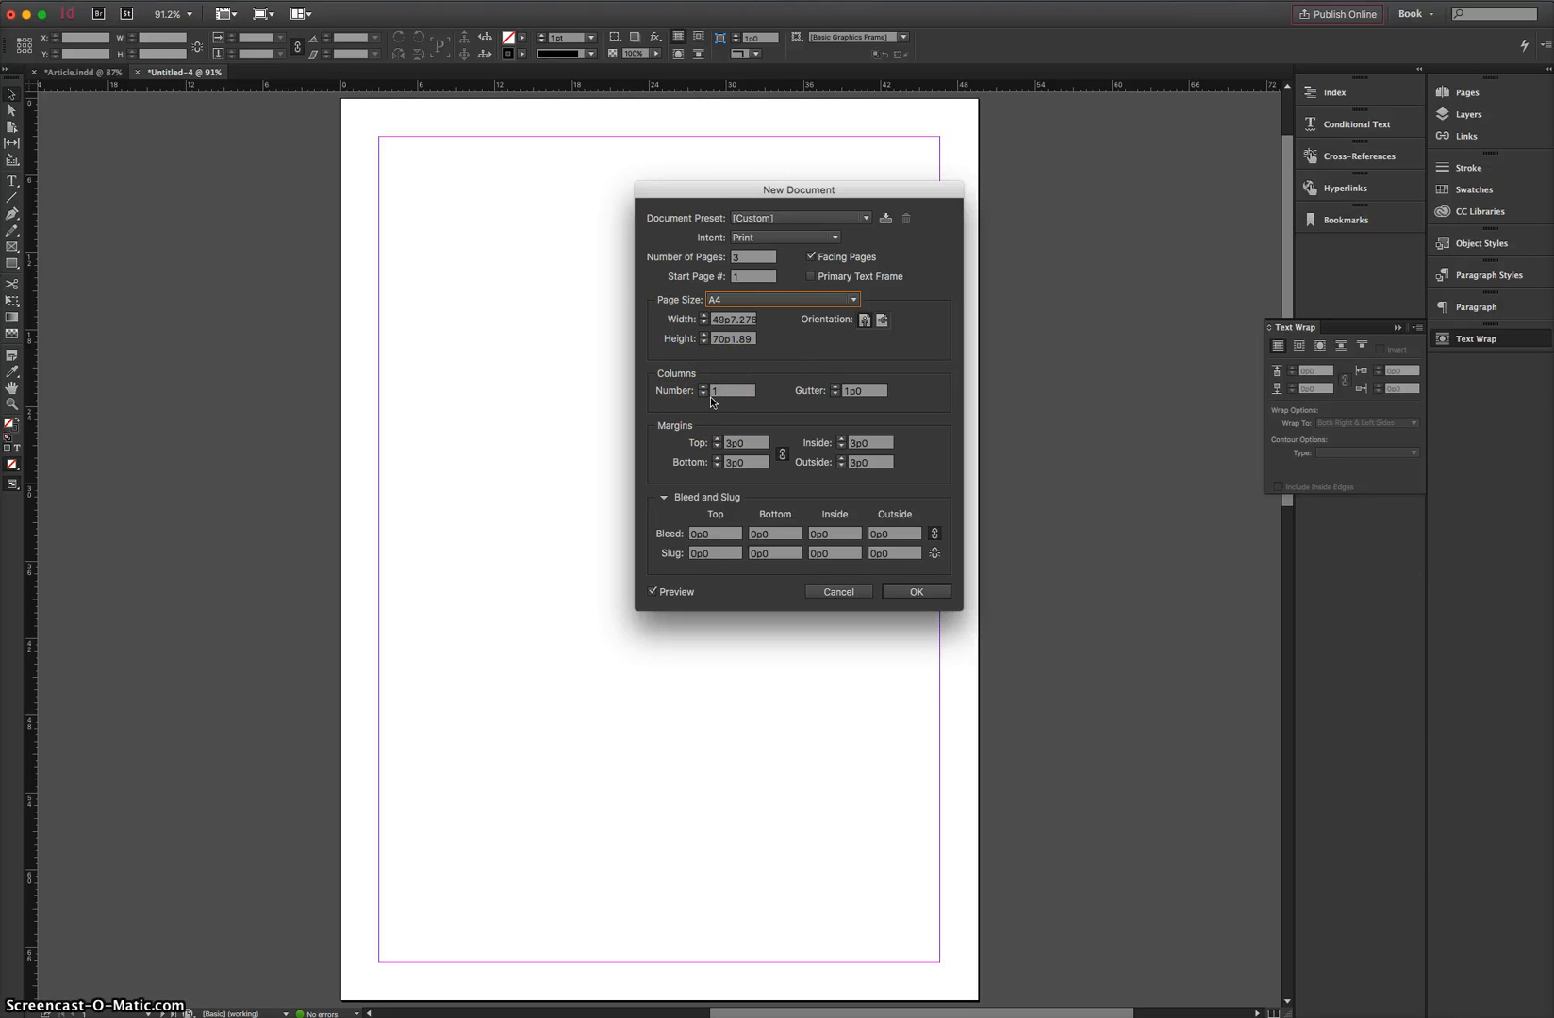
left_click(703, 411)
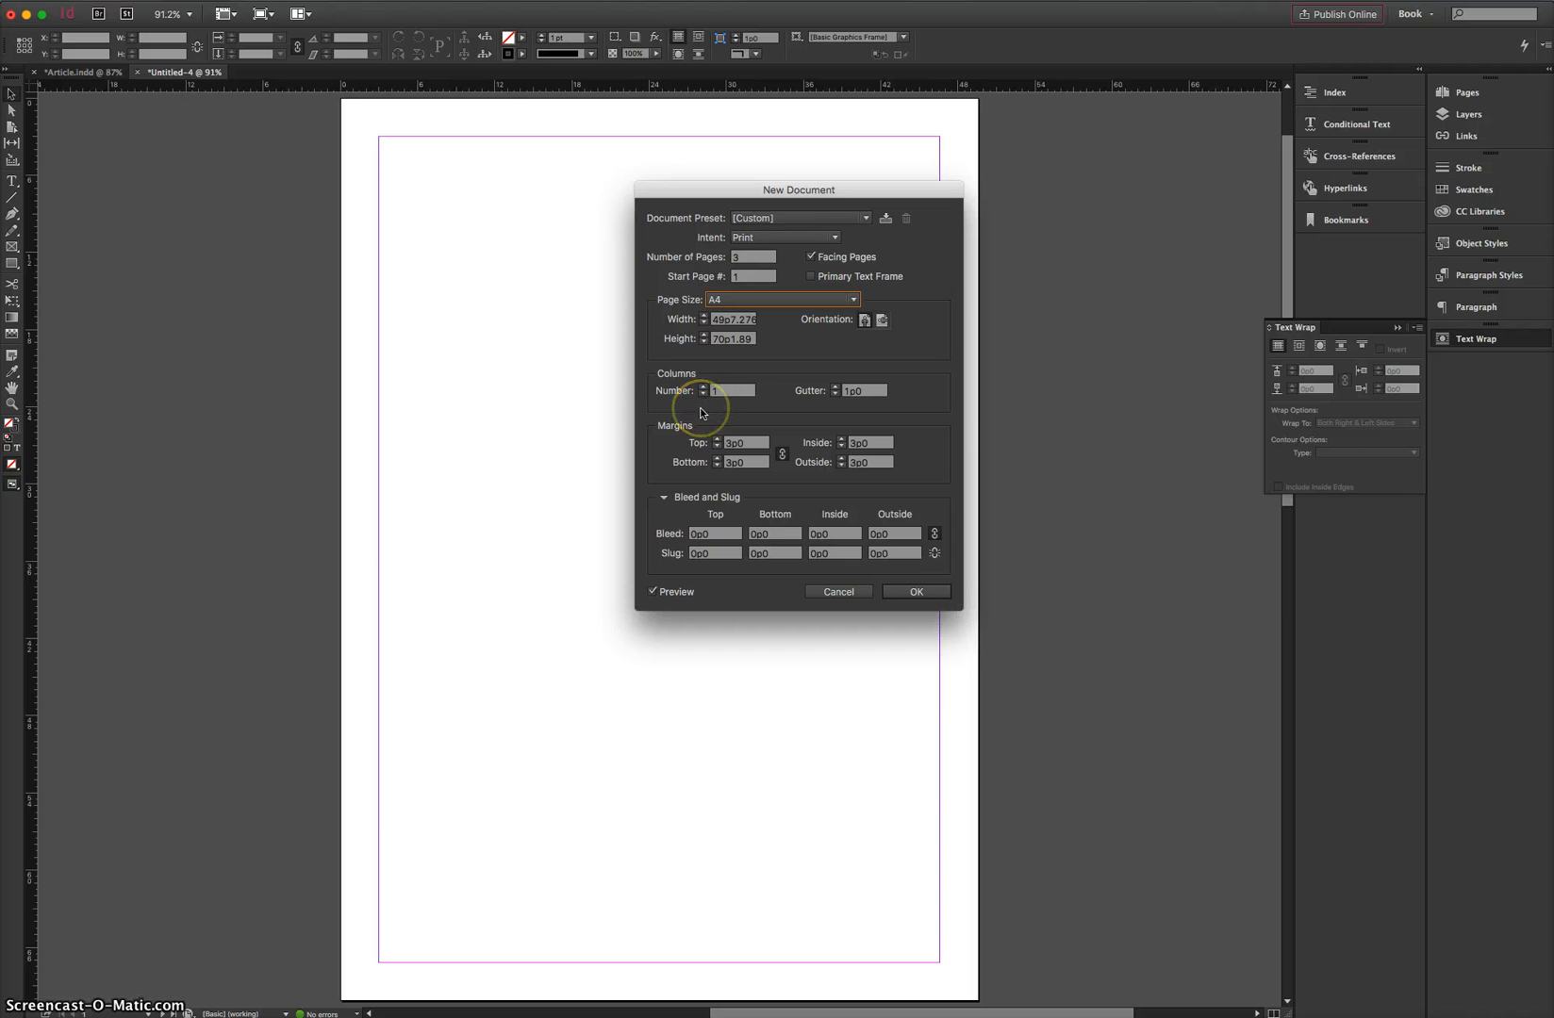
mouse_move(730, 447)
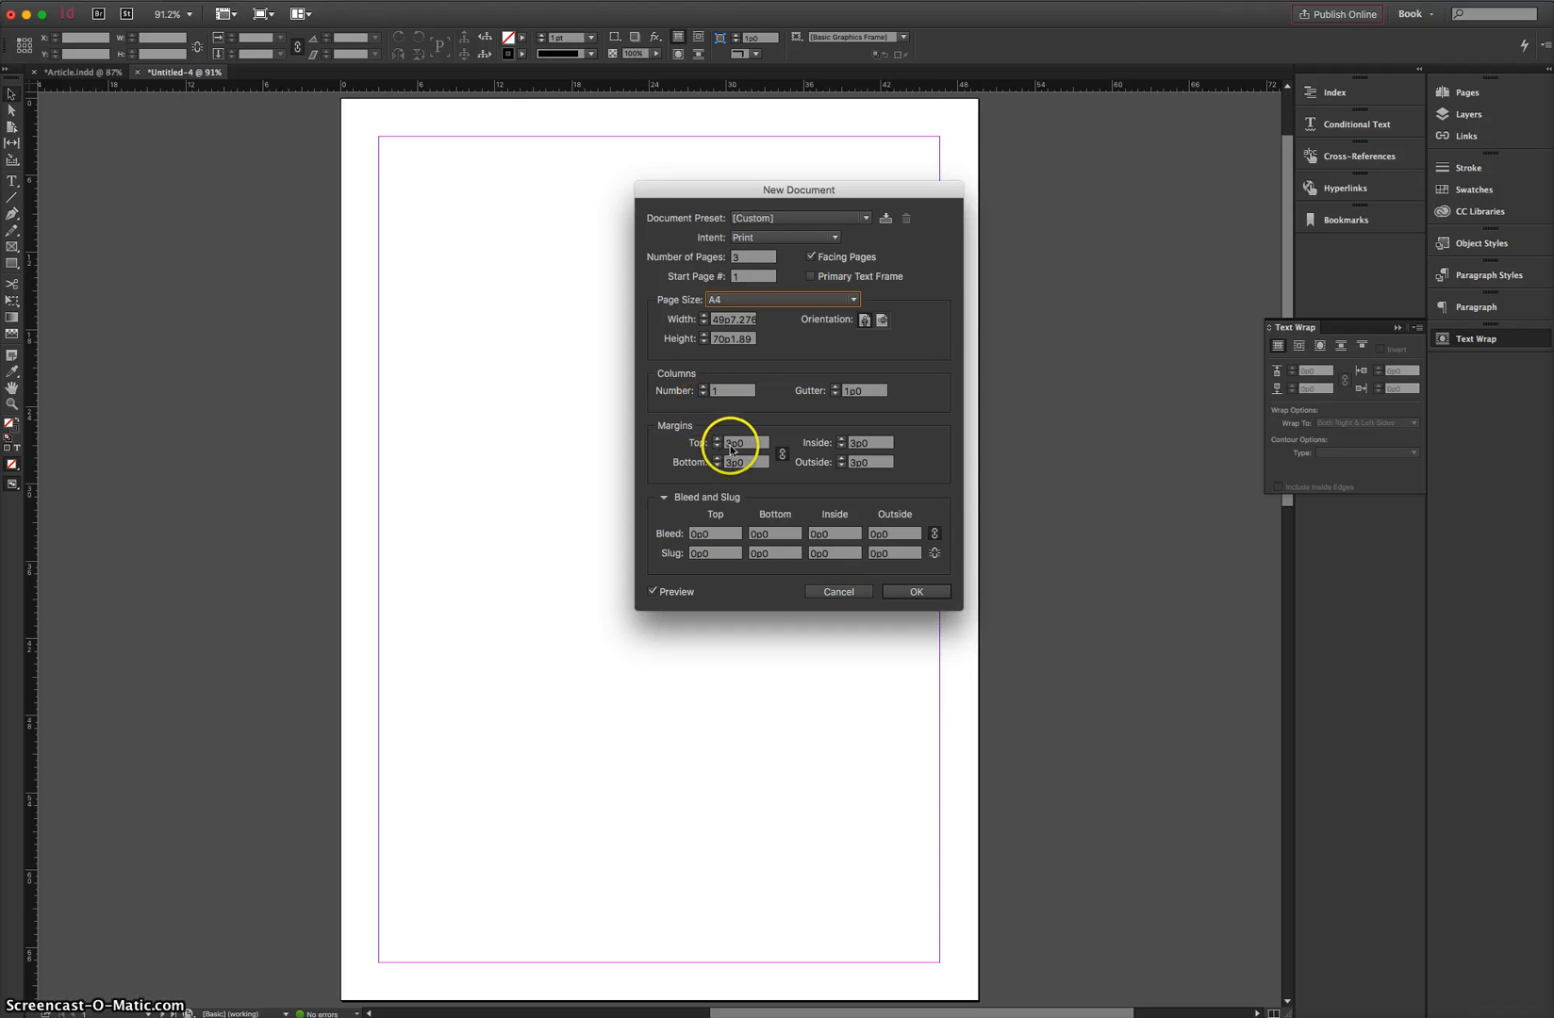
- Select the Top margin value to replace it with 6 mm
triple_click(743, 443)
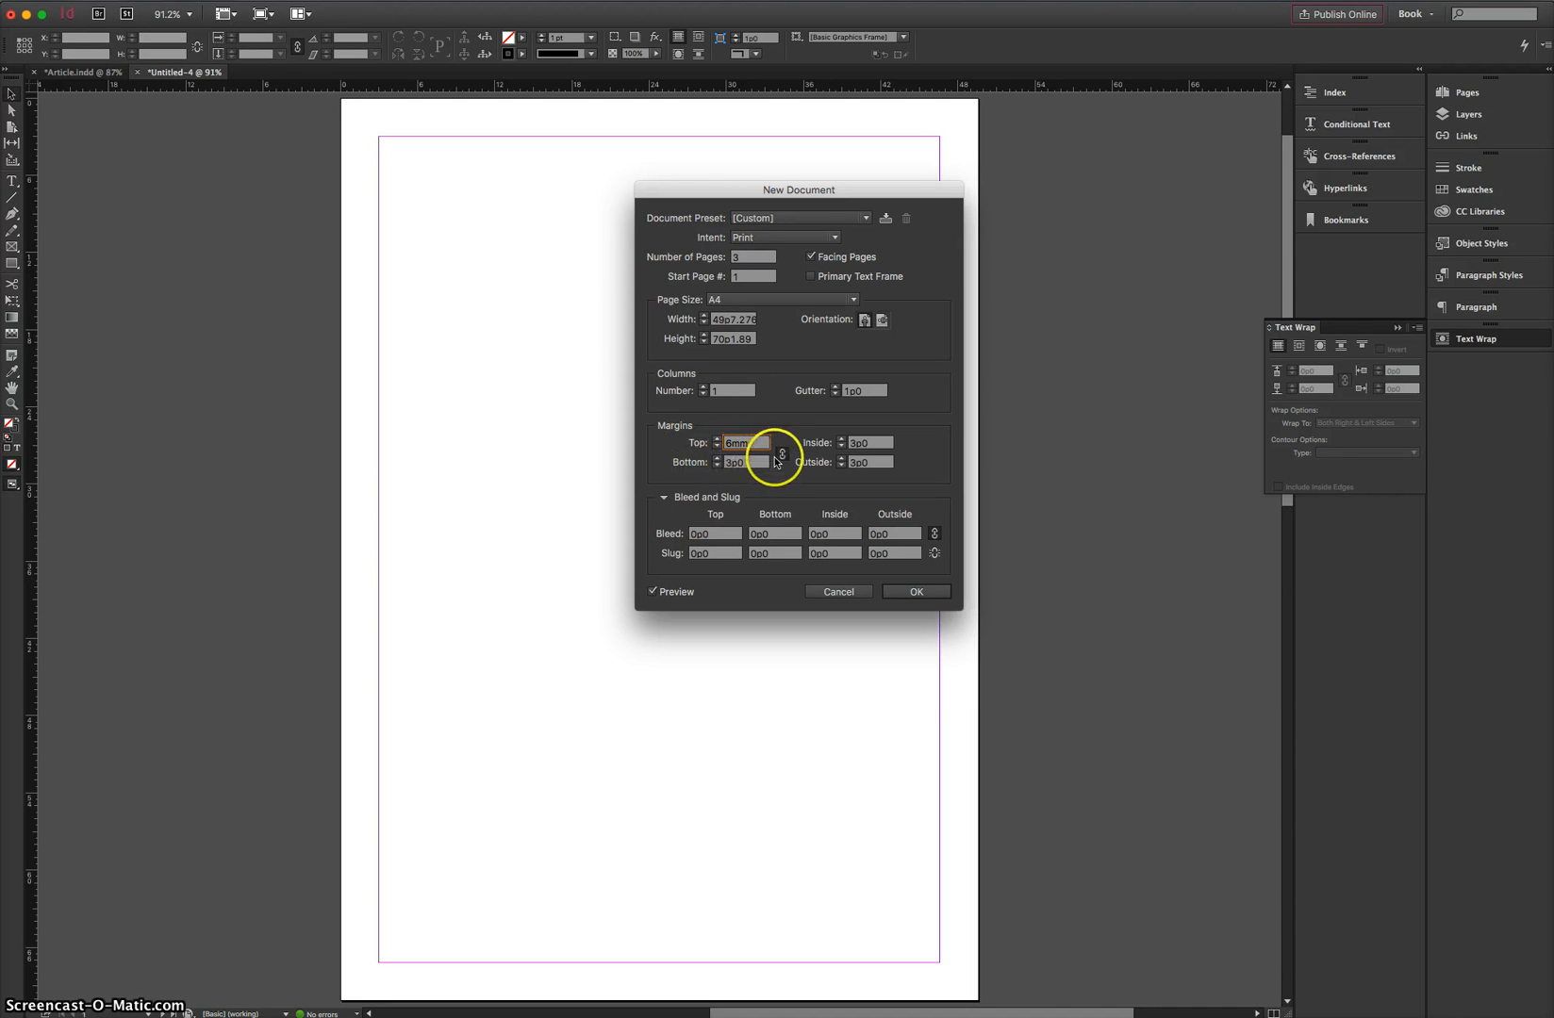
mouse_move(781, 452)
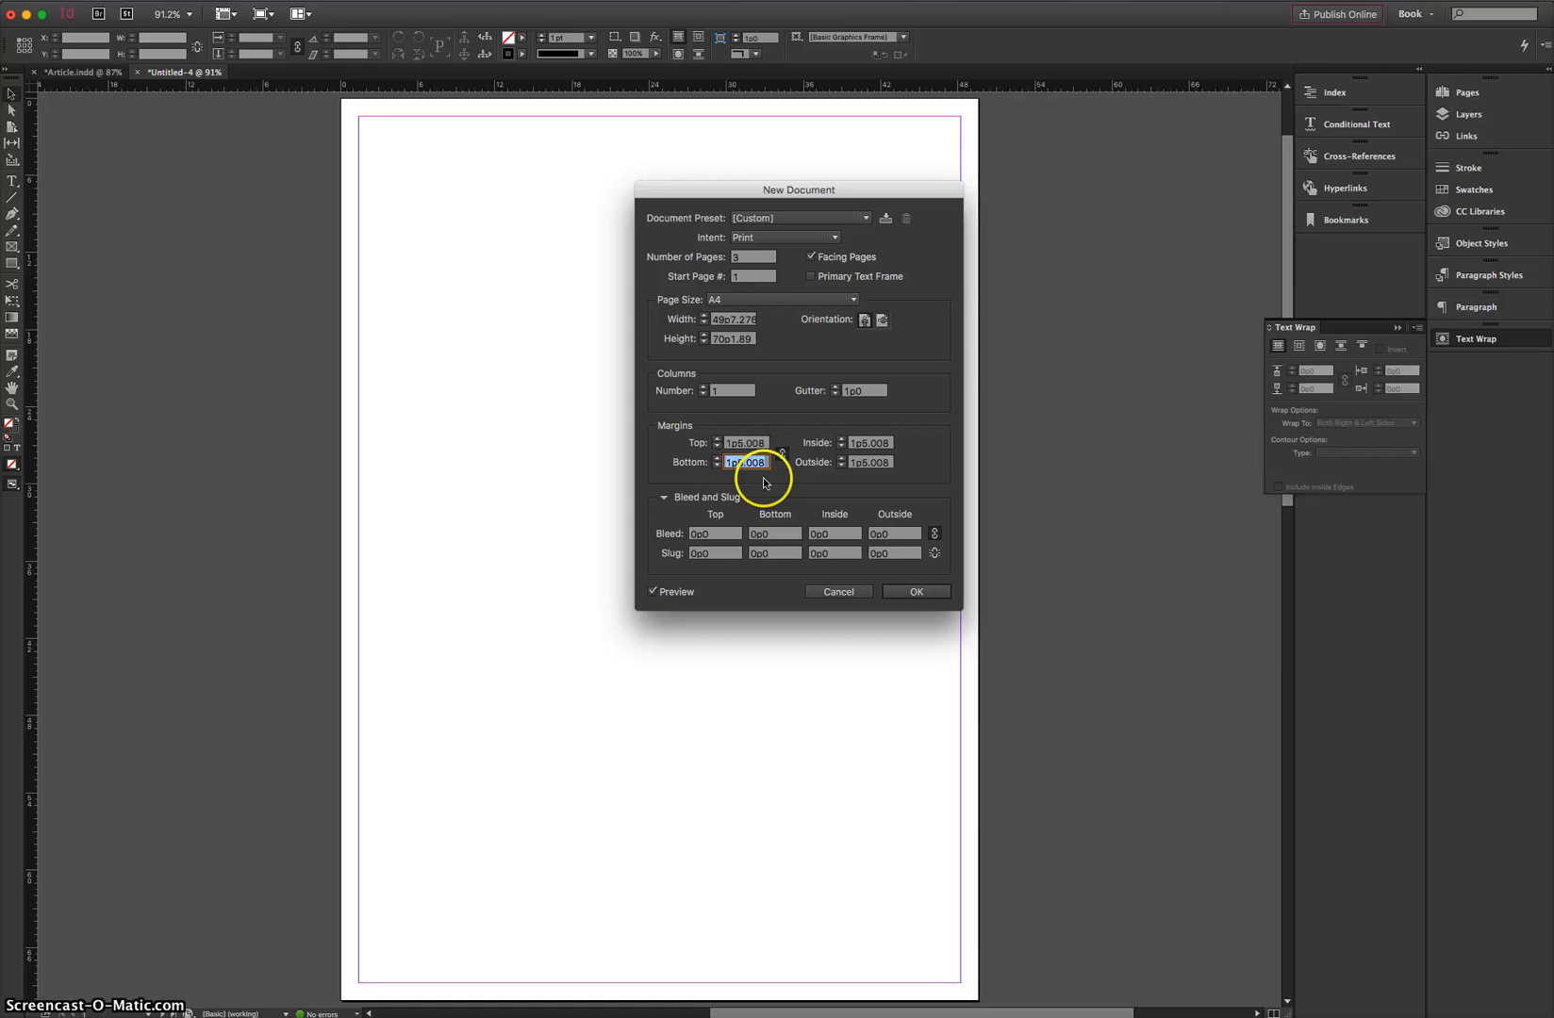
mouse_move(368, 155)
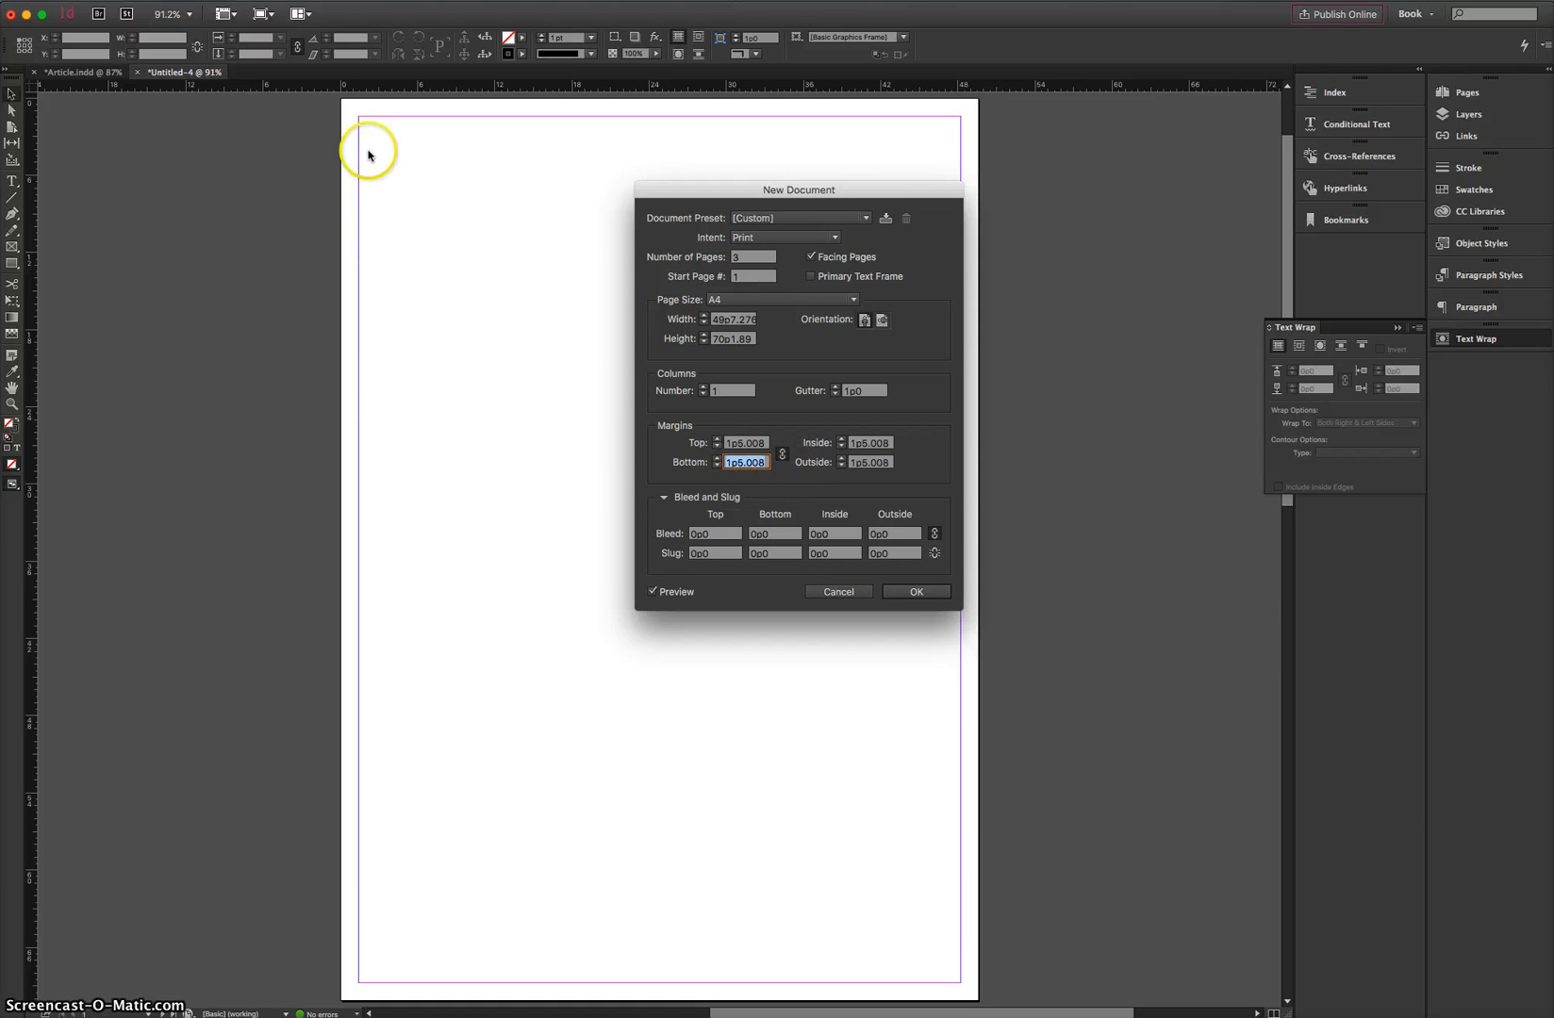
mouse_move(954, 166)
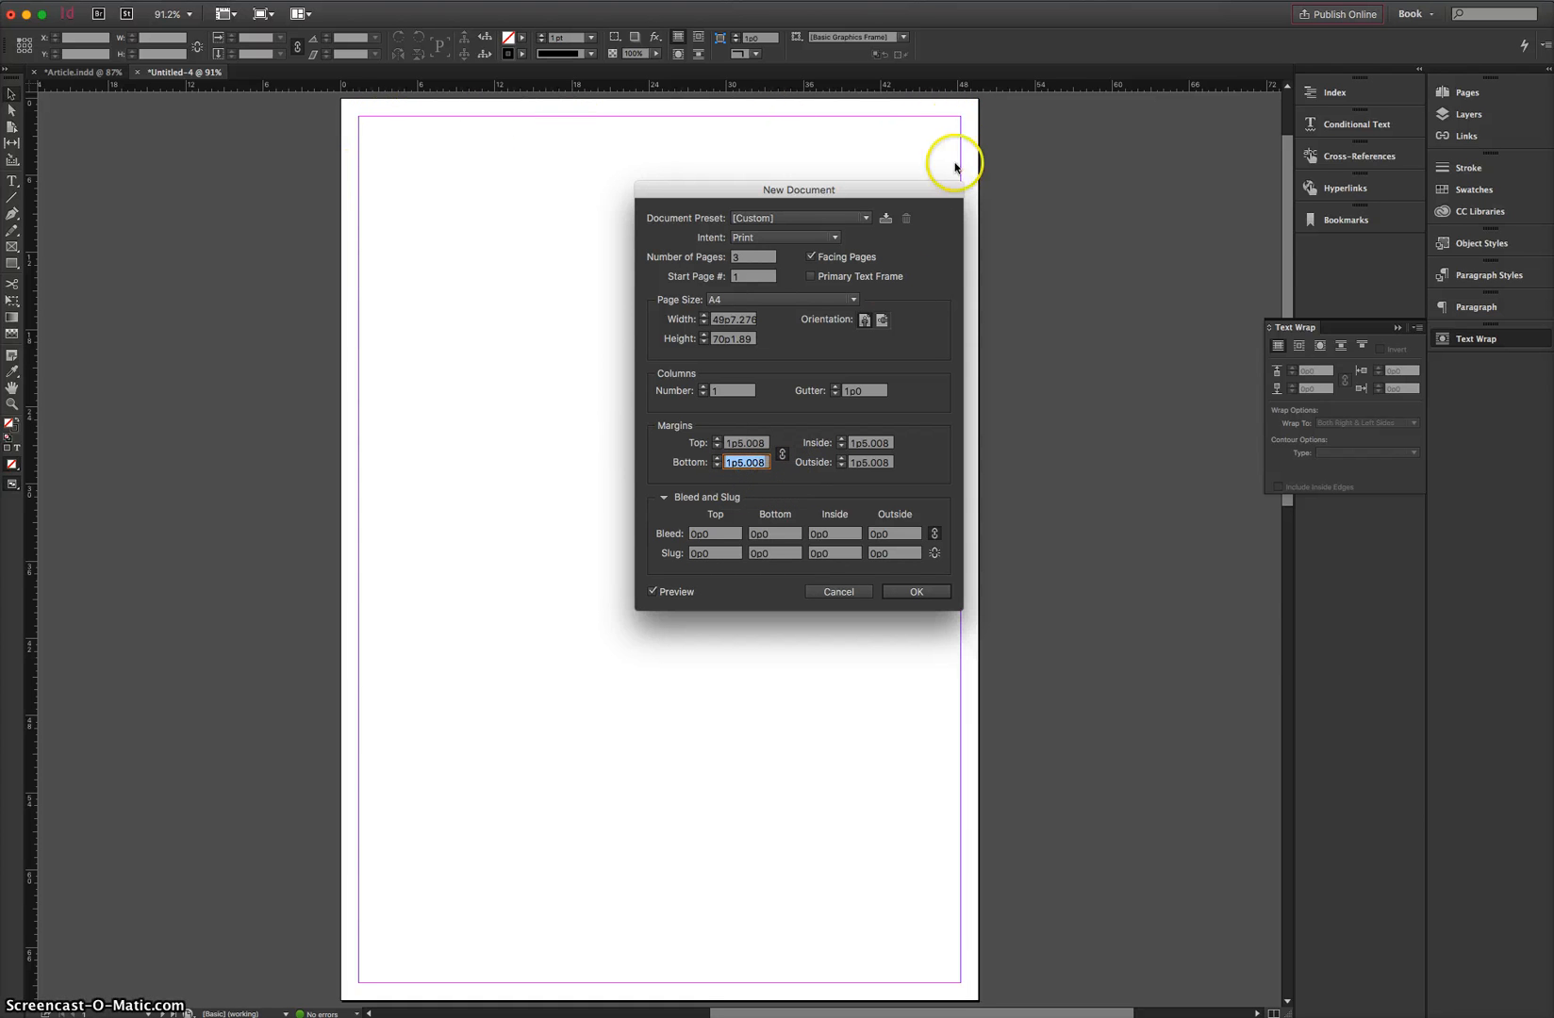
- Show Bleed and Slug and link all bleed values to 3 mm (0p8.504)
left_click(661, 497)
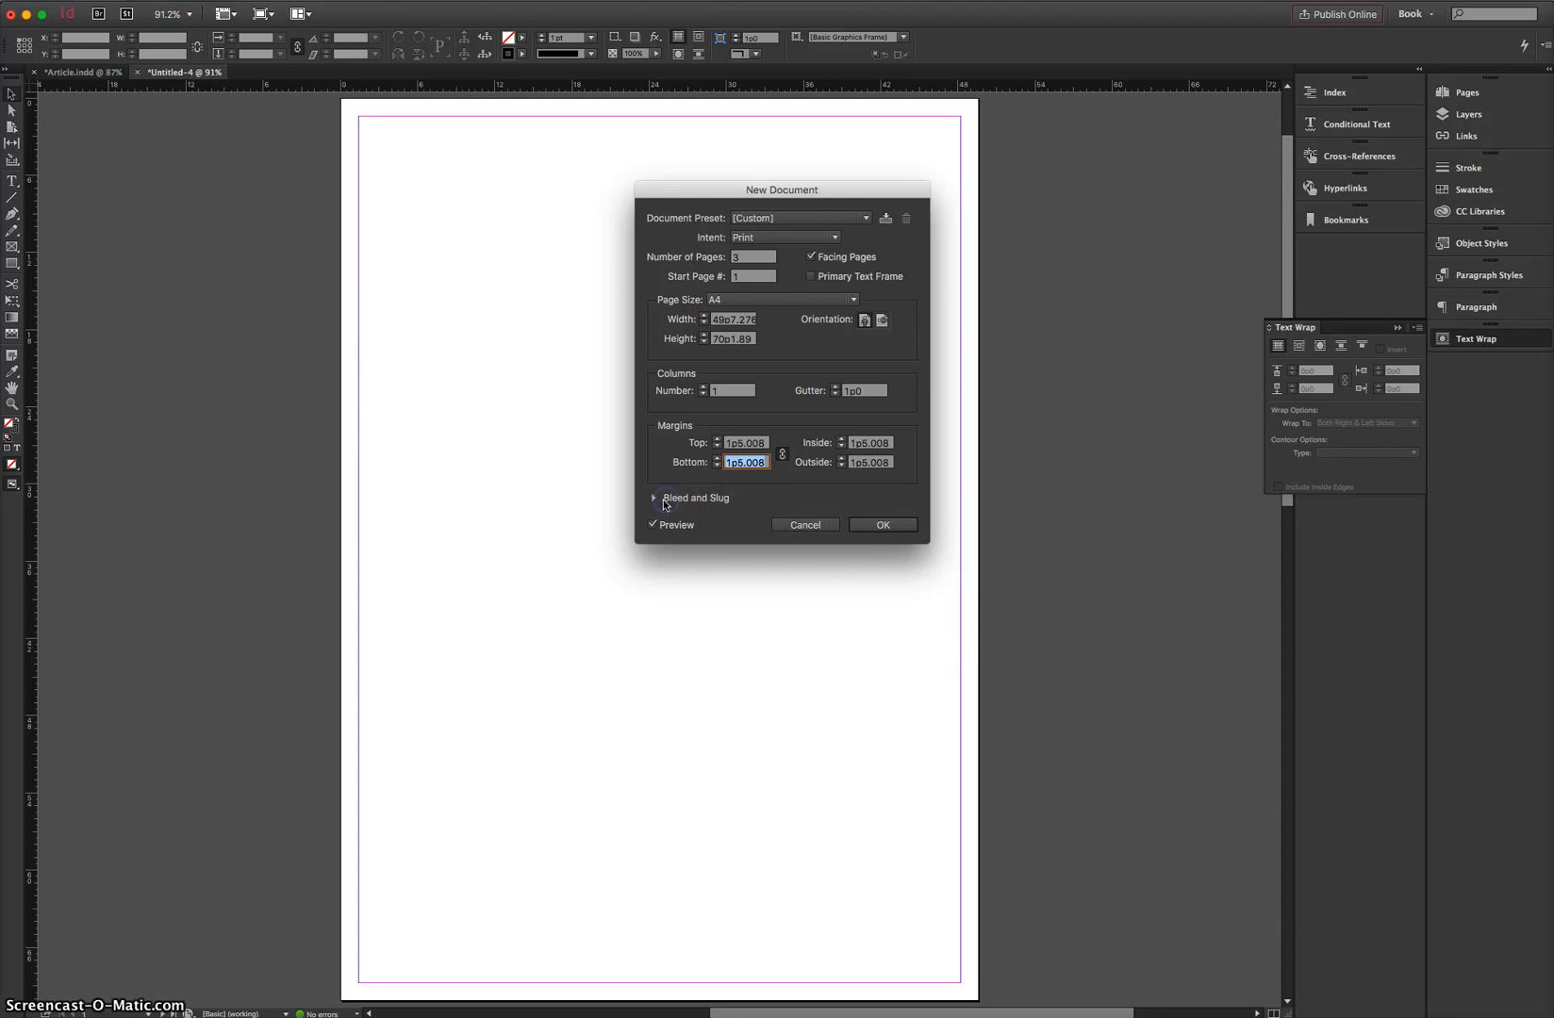
left_click(655, 497)
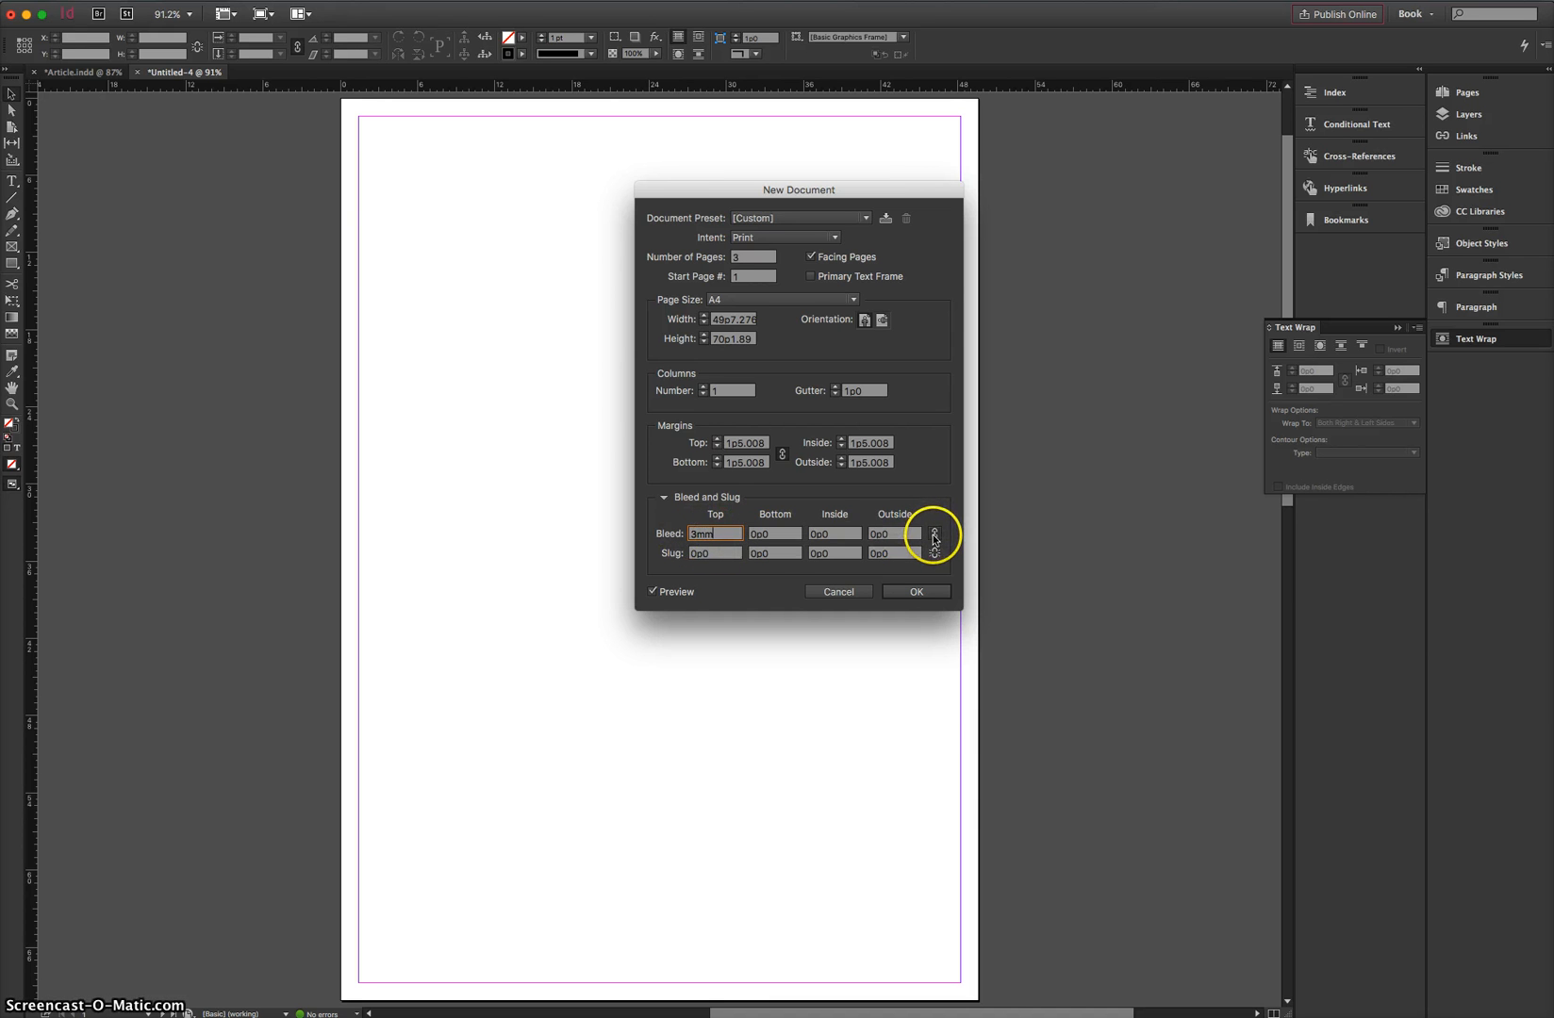
left_click(934, 534)
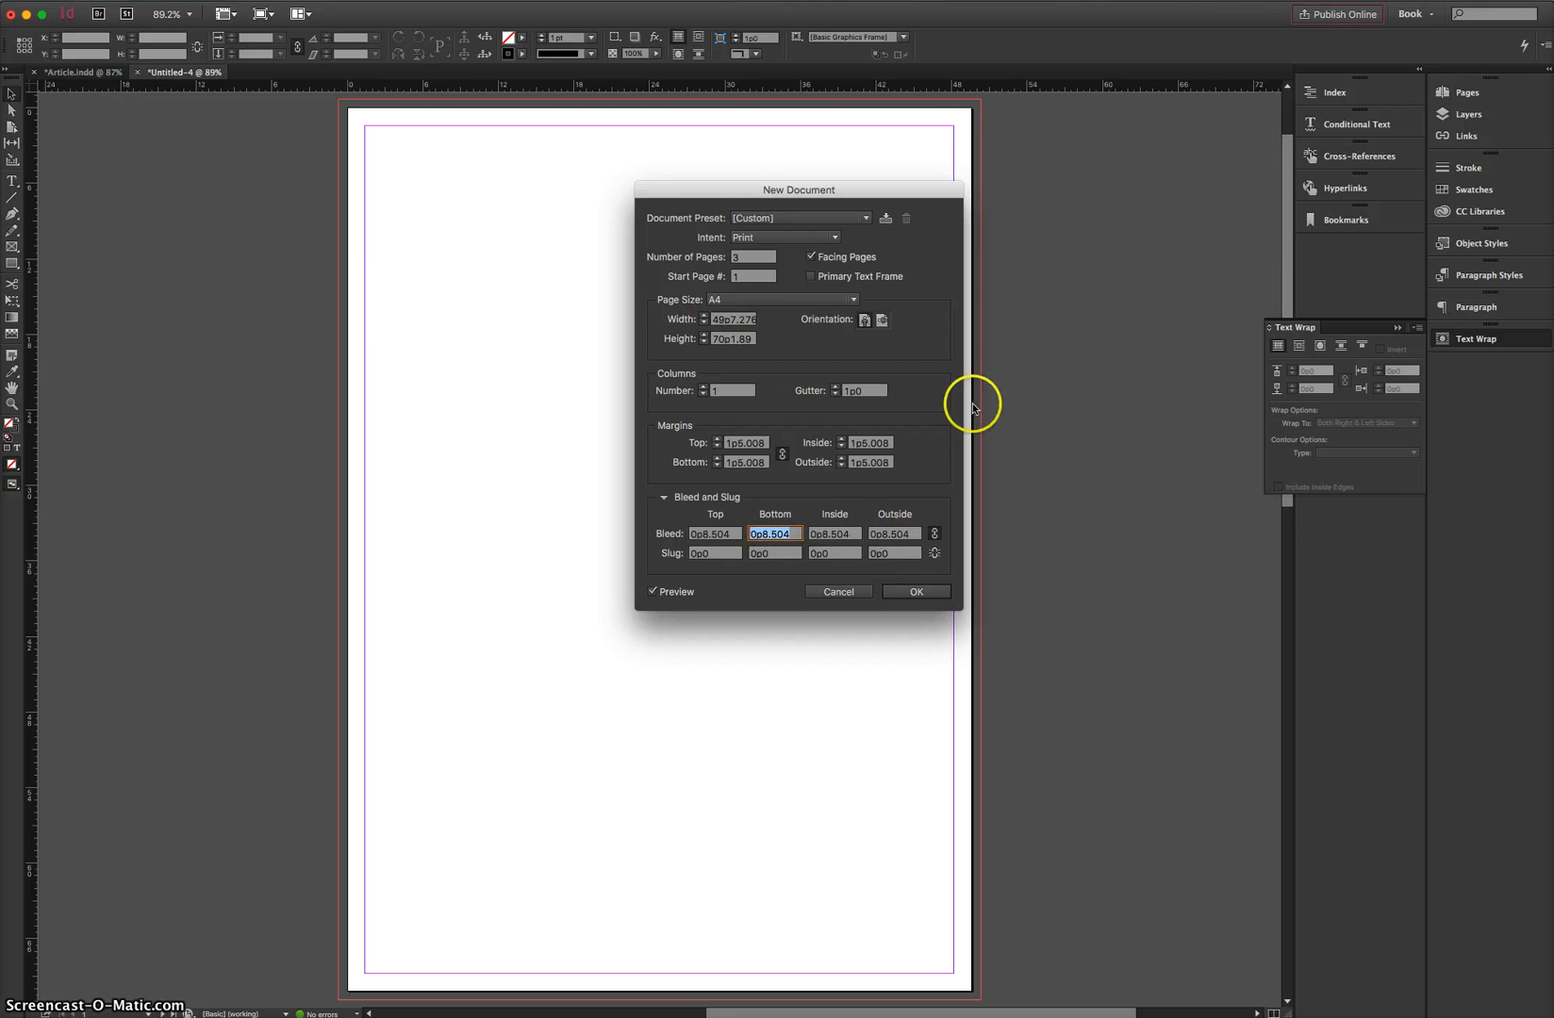
mouse_move(330, 94)
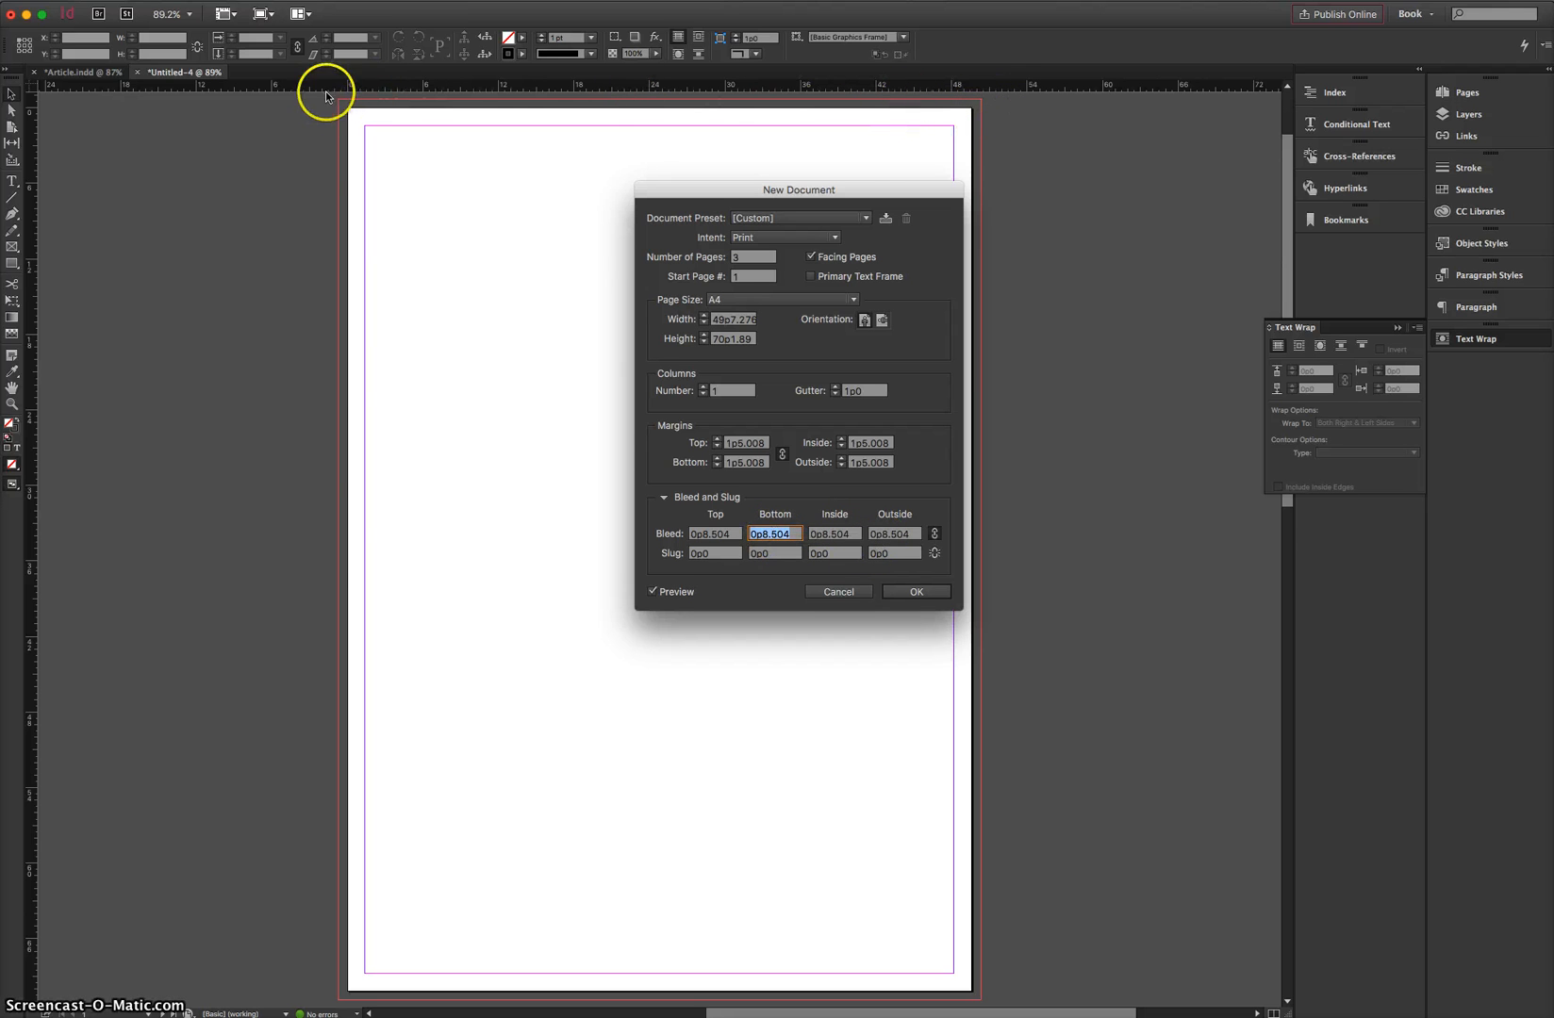
mouse_move(645, 612)
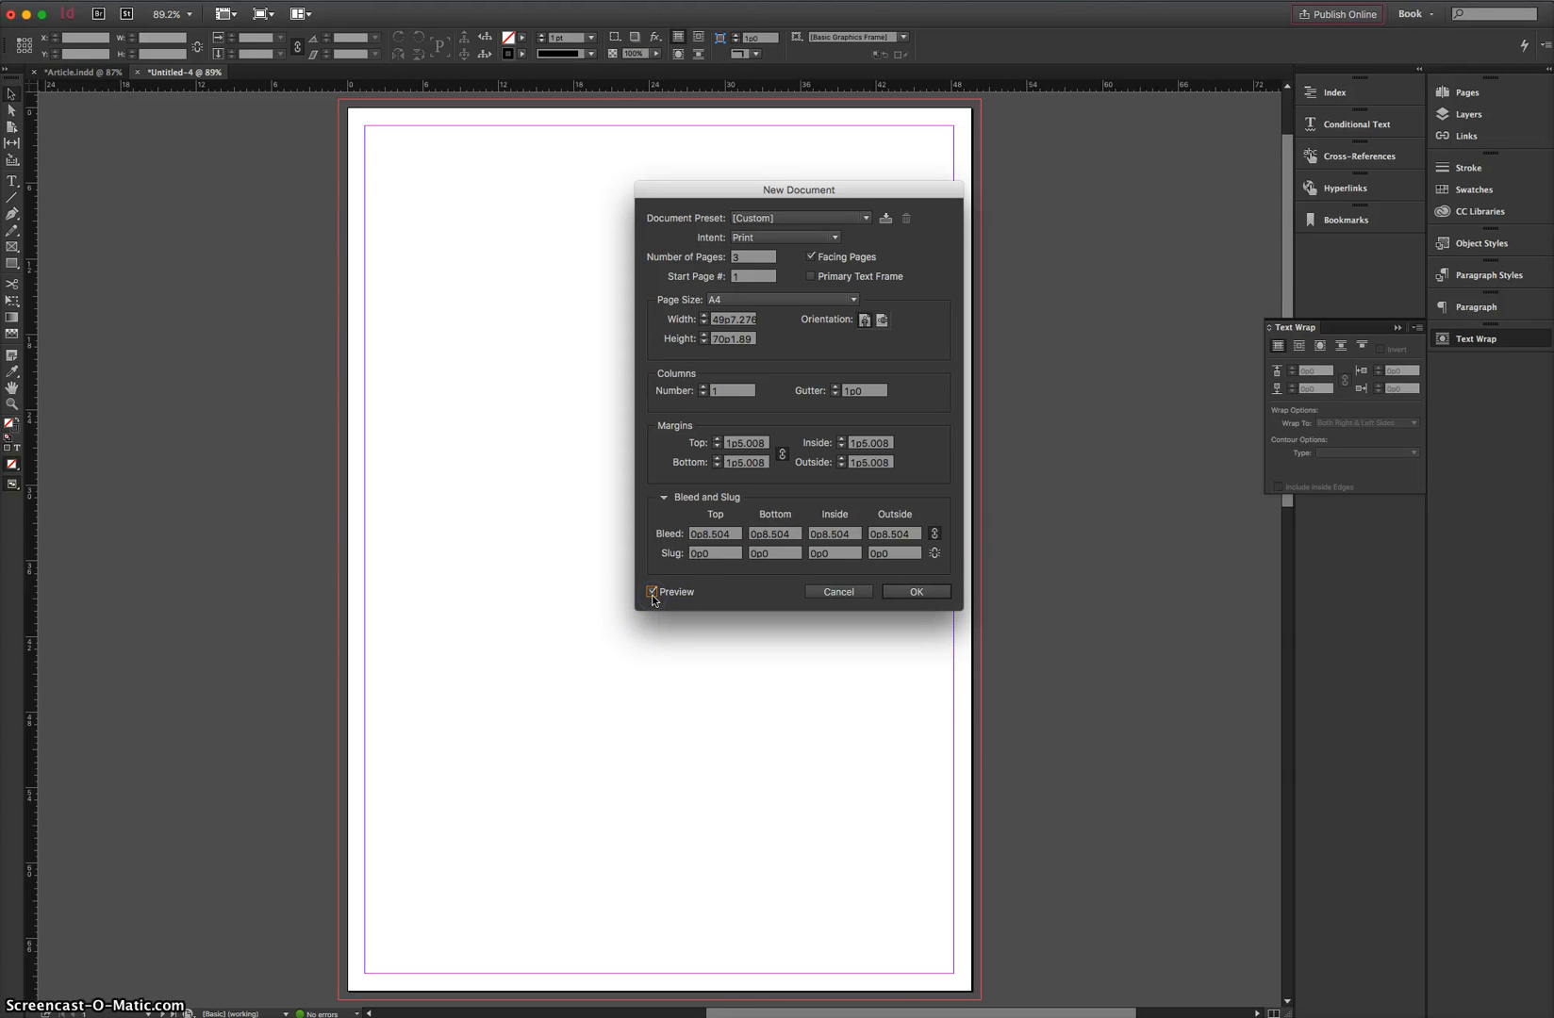
mouse_move(905, 602)
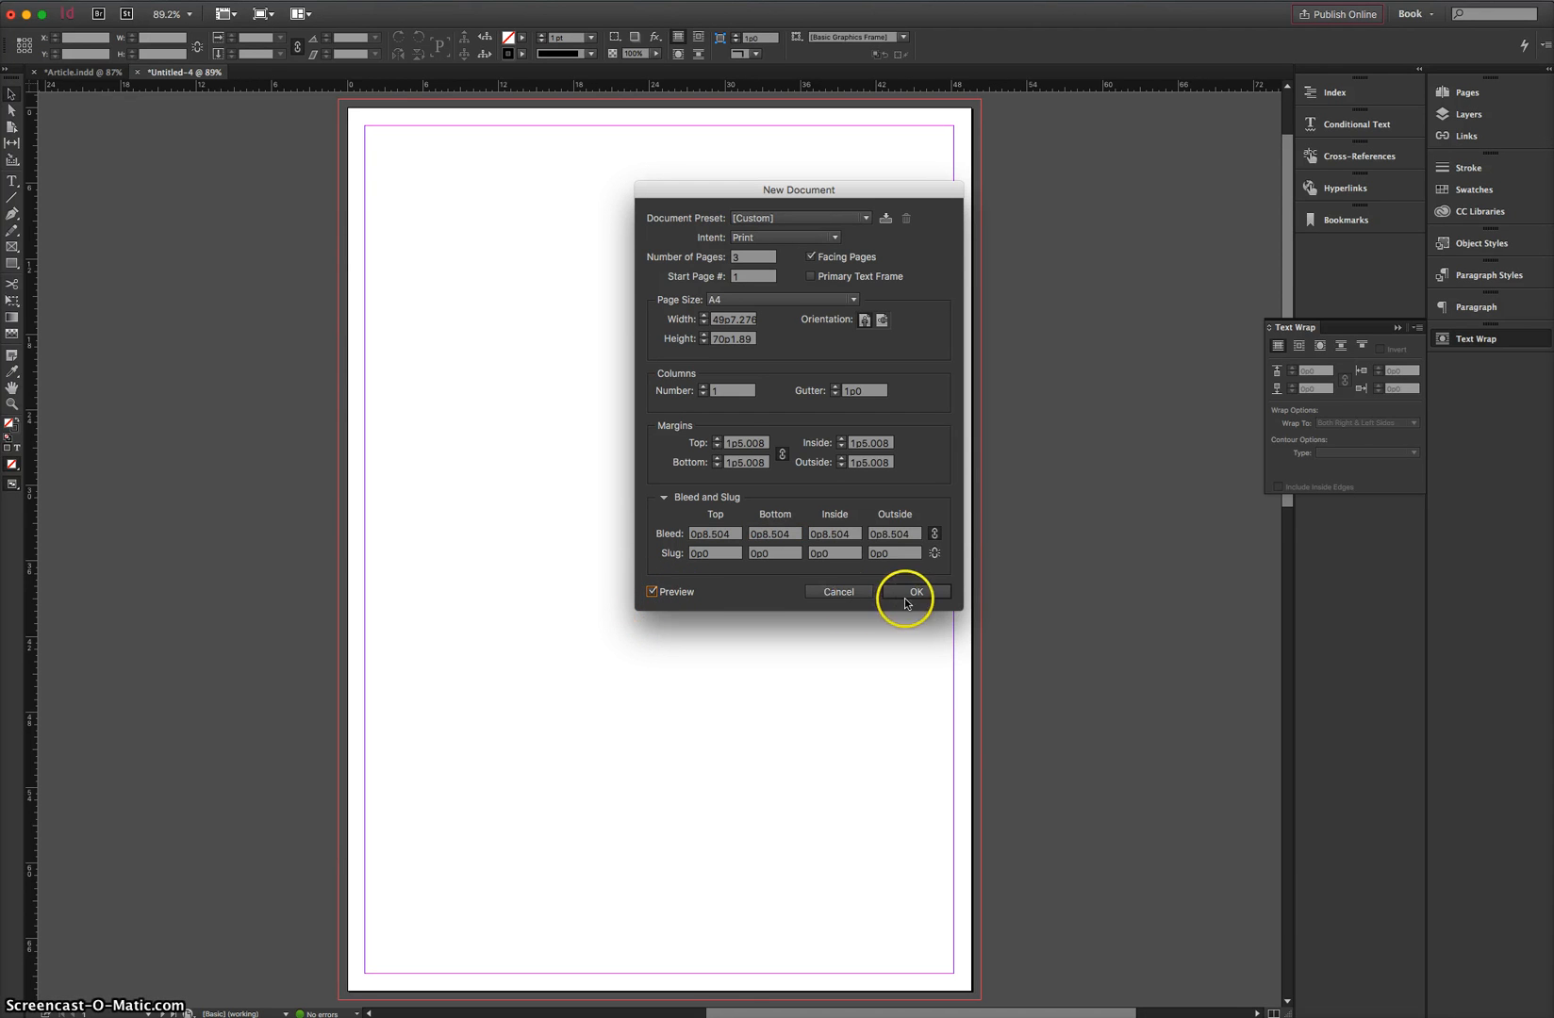
- Confirm the New Document dialog to create the A4 three-page document
left_click(914, 591)
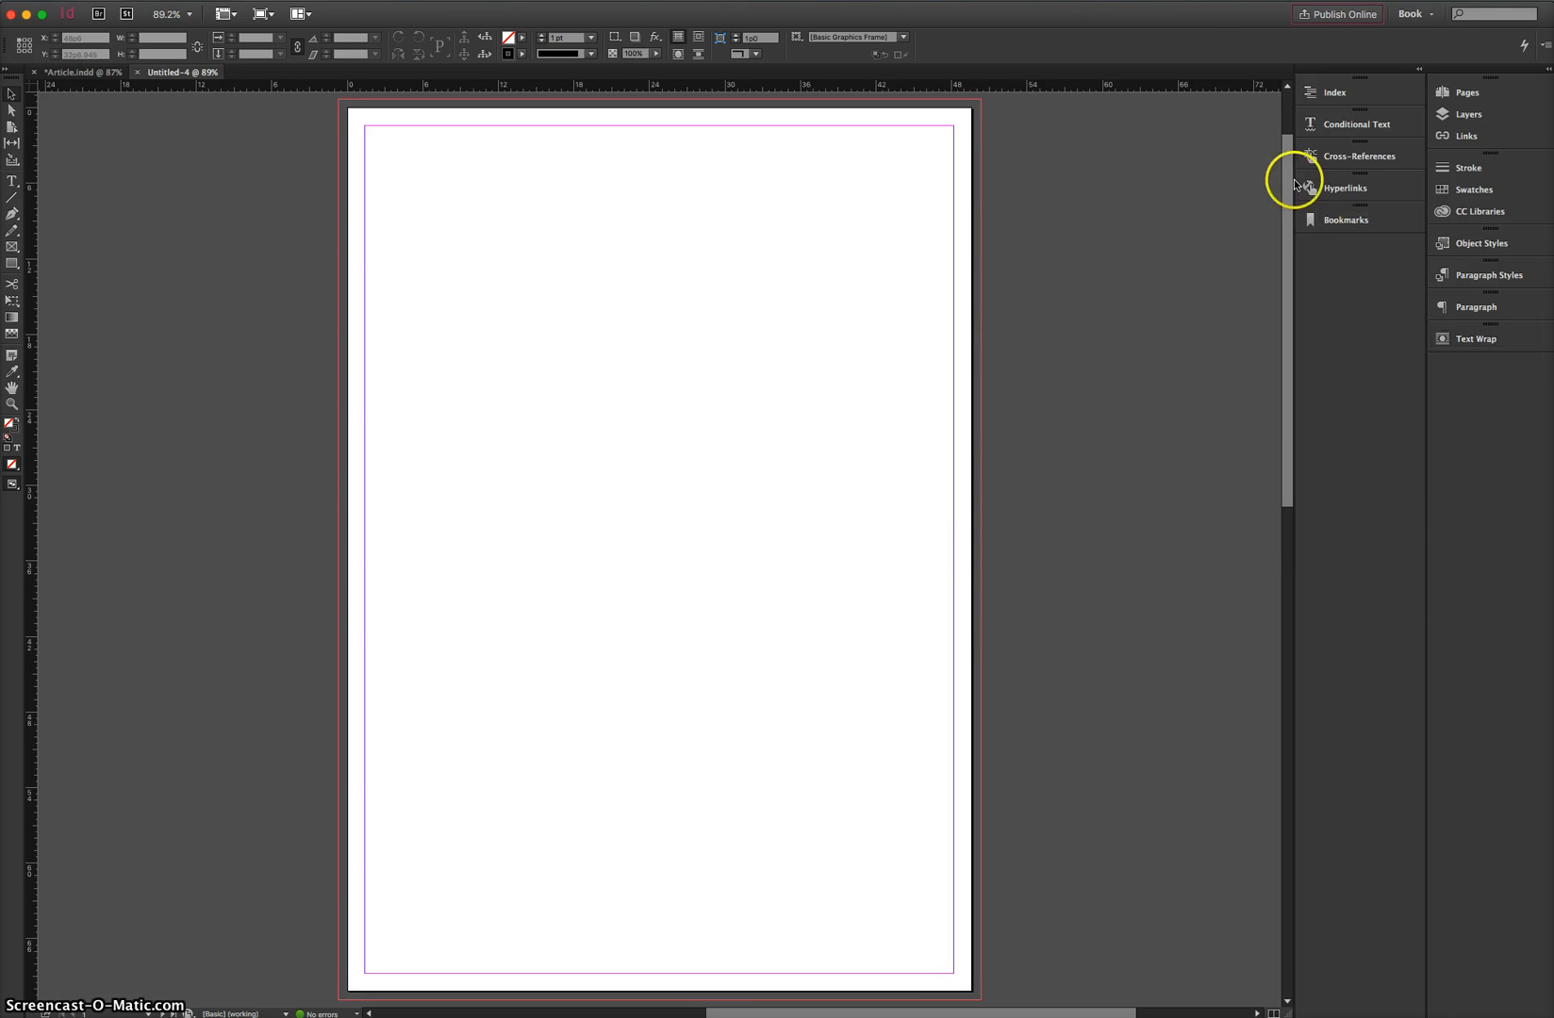
mouse_move(762, 236)
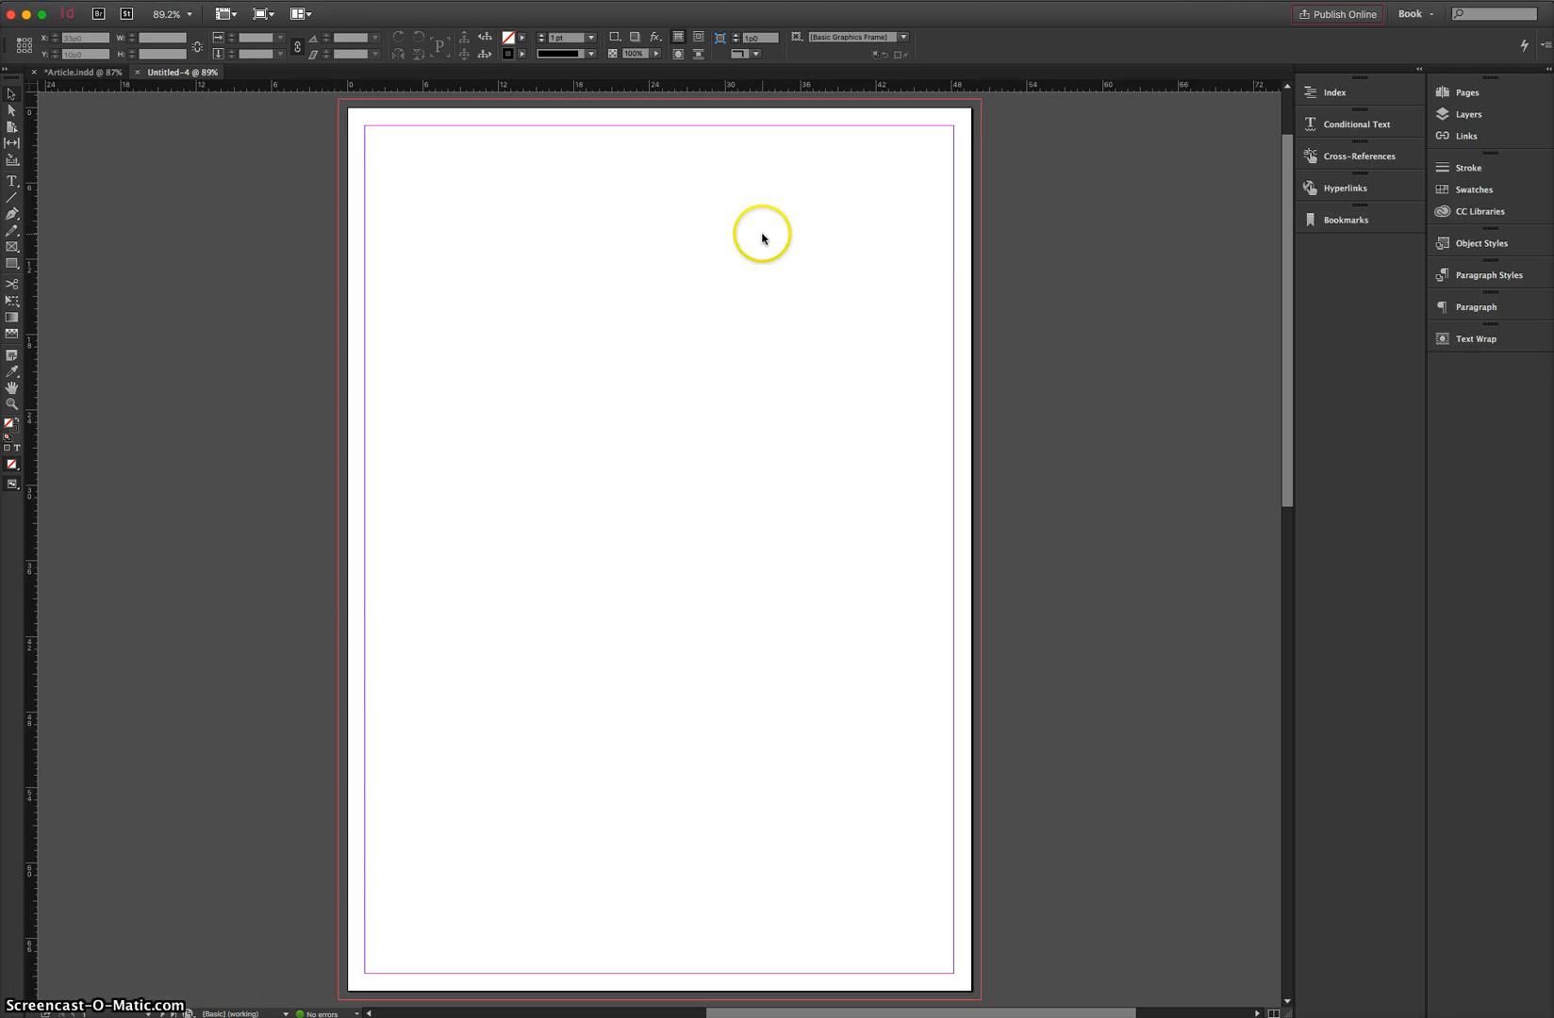
mouse_move(1287, 165)
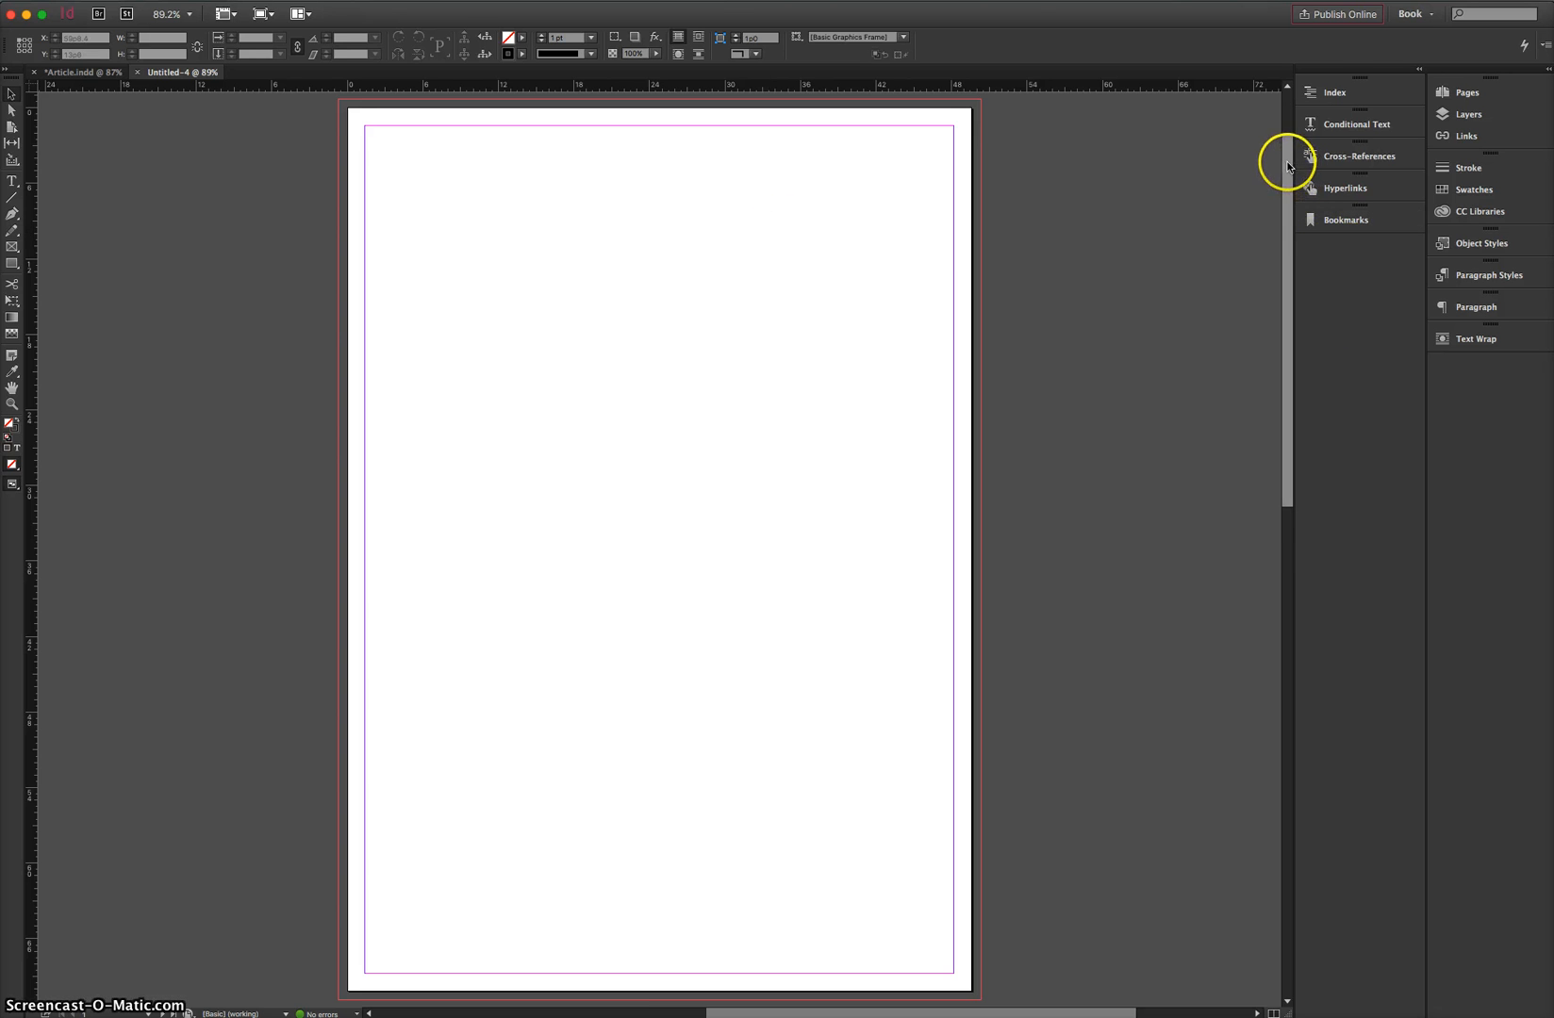
scroll("down", 3)
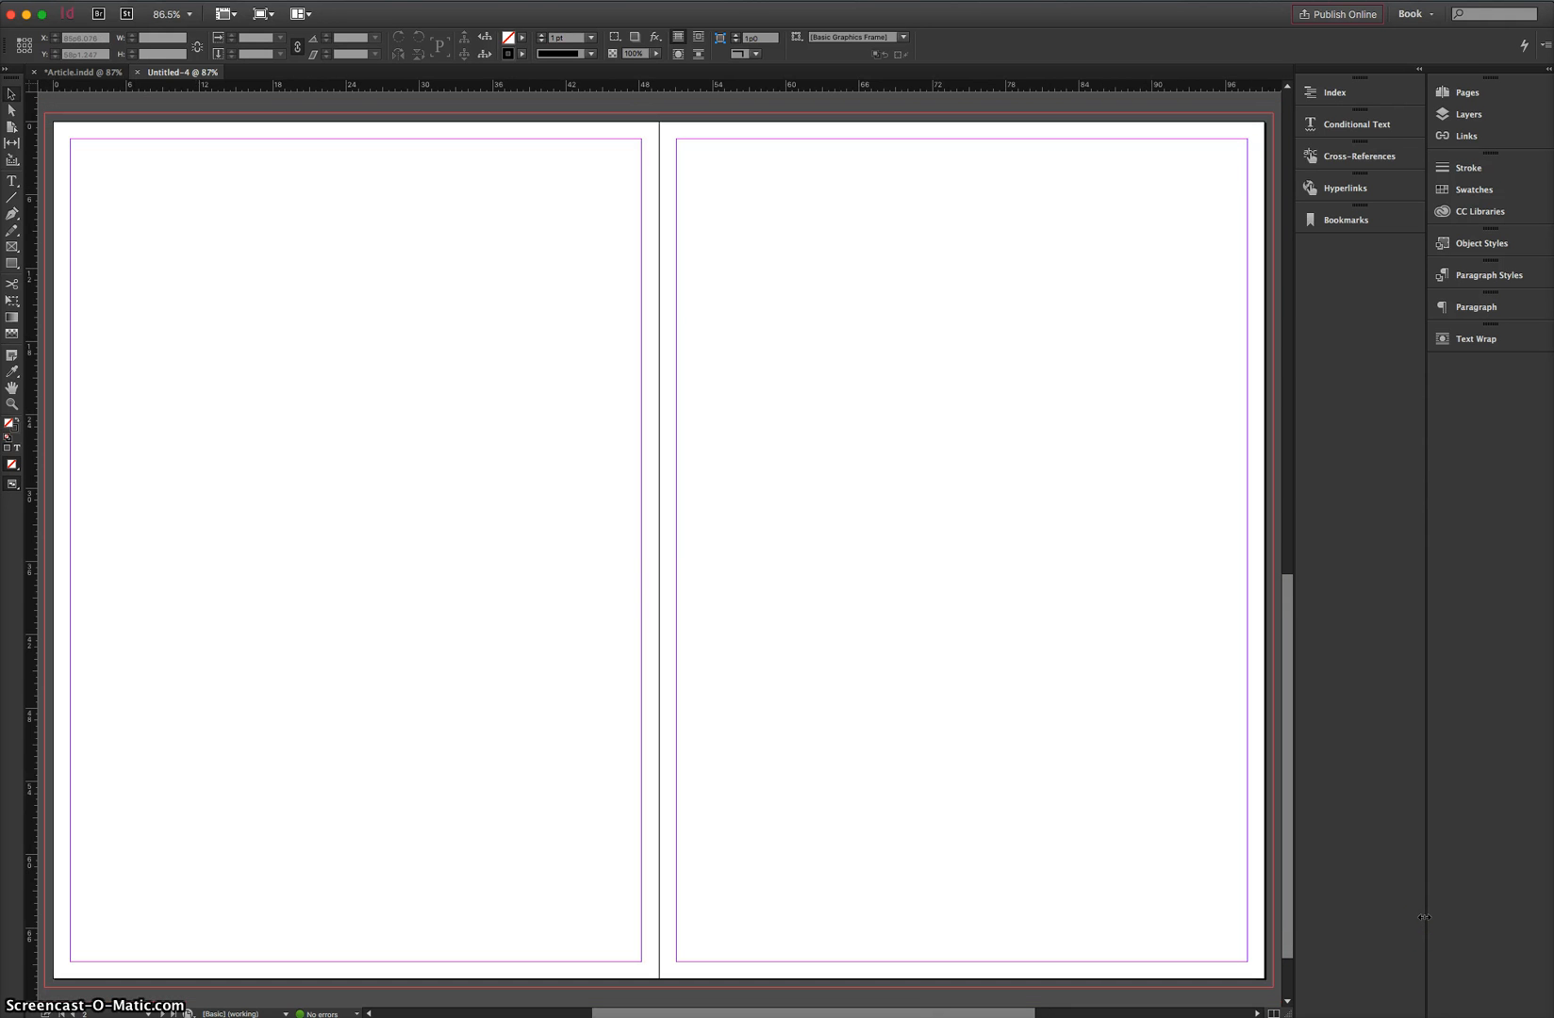
mouse_move(1271, 476)
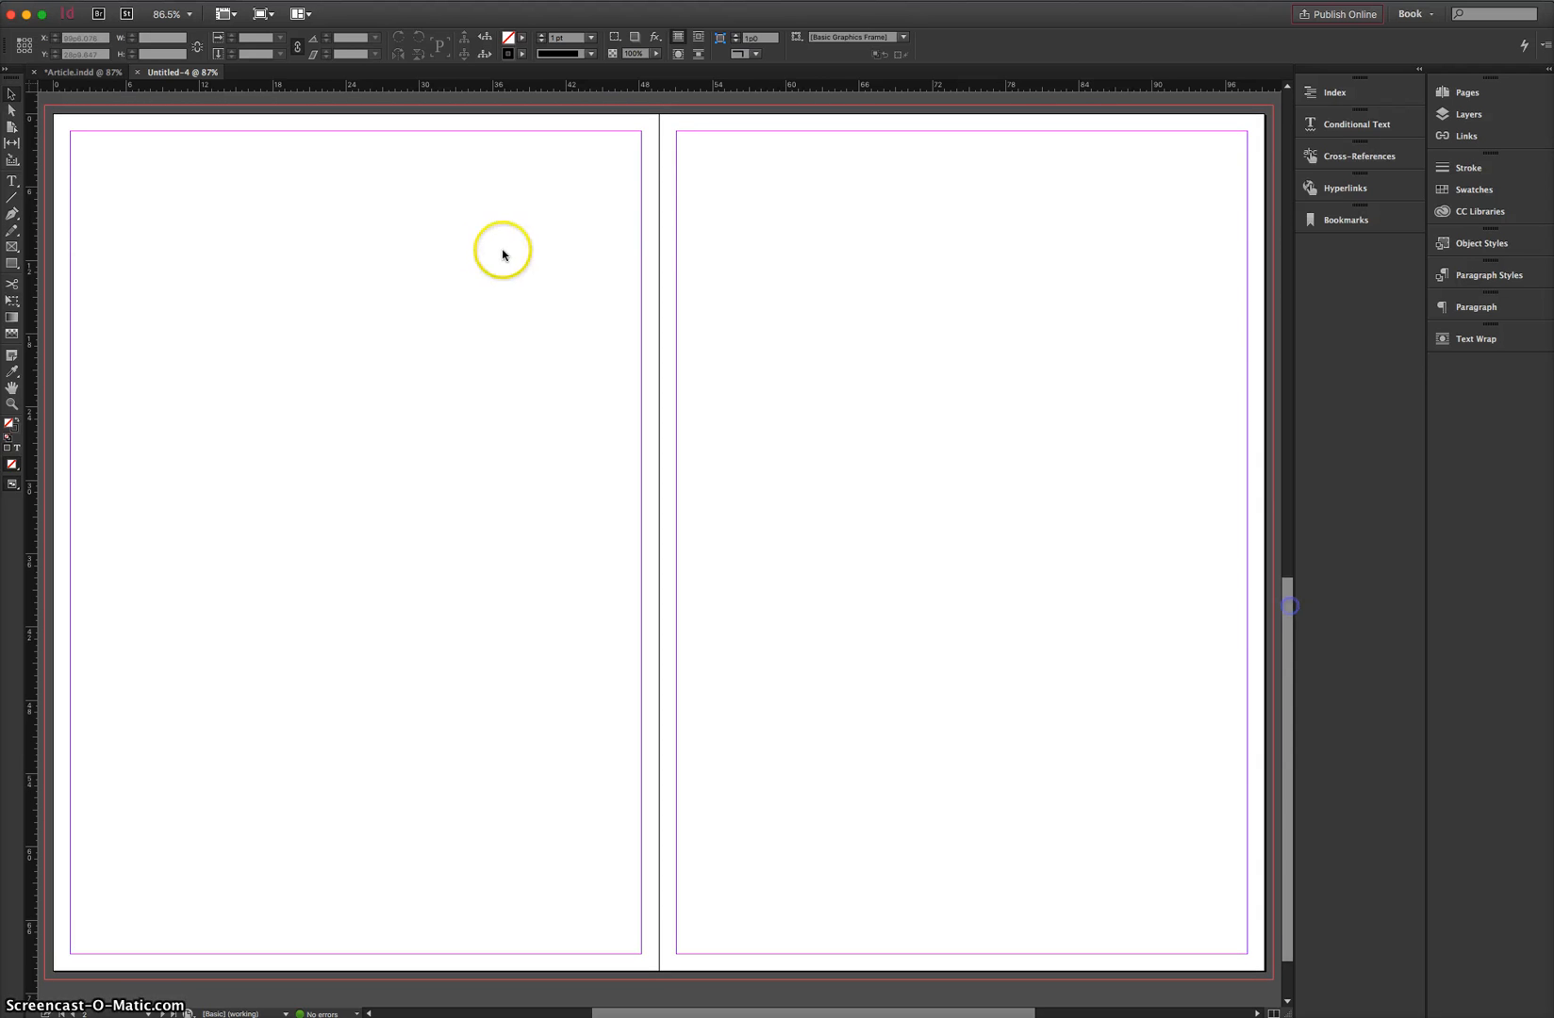
mouse_move(750, 285)
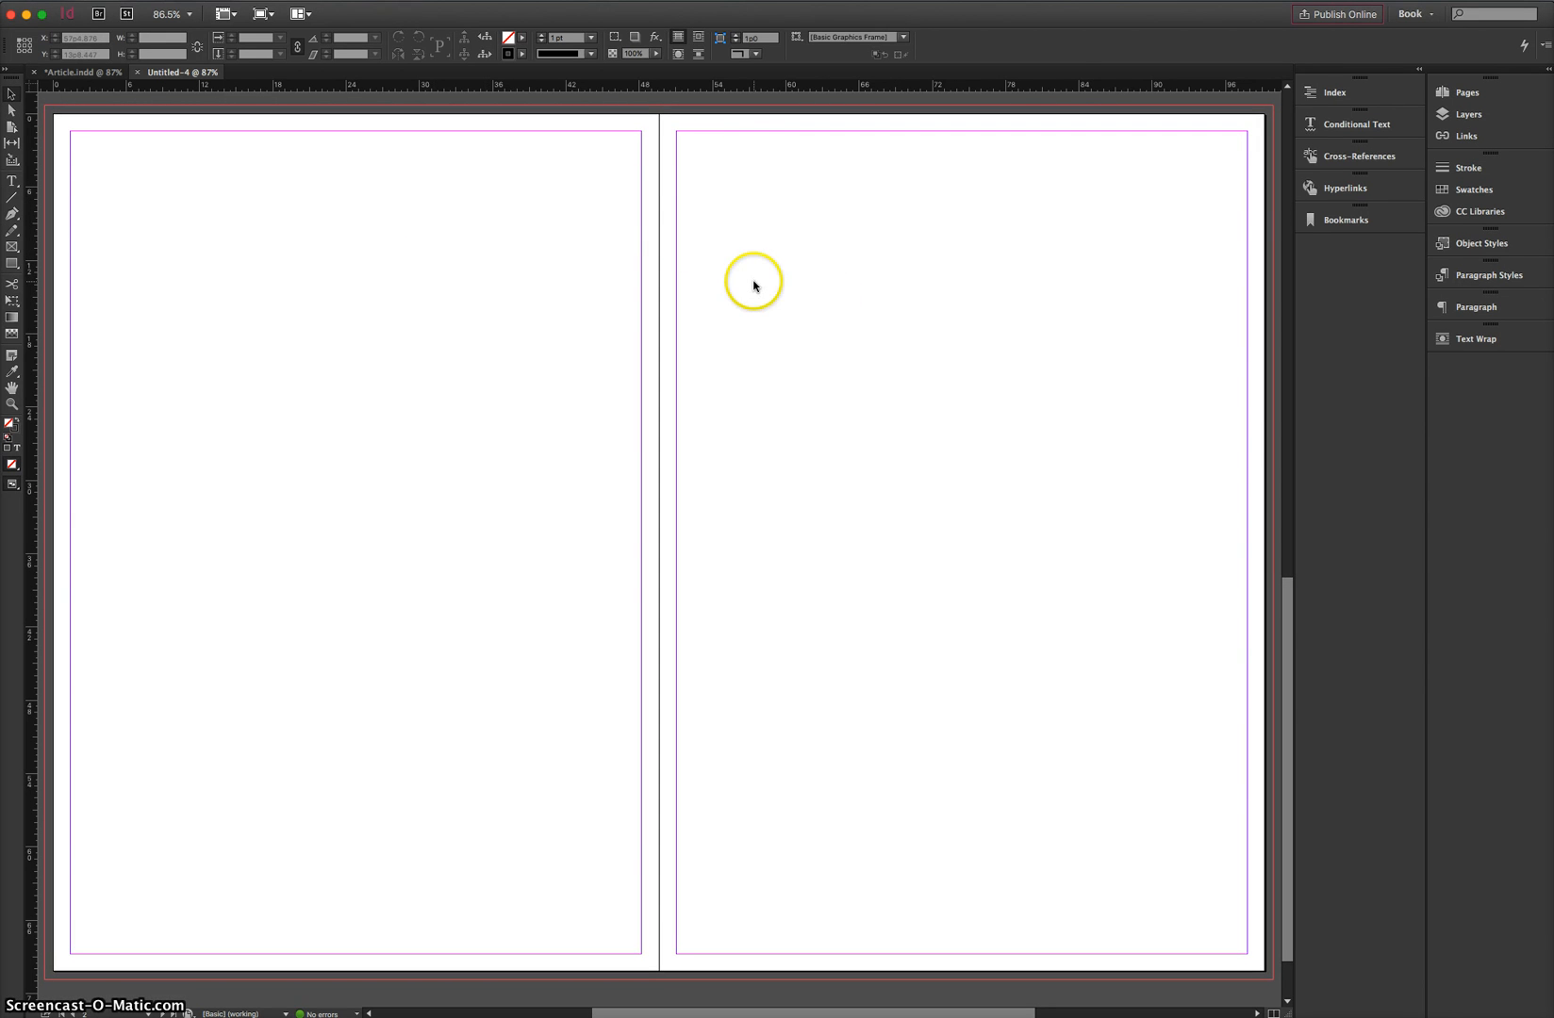
mouse_move(656, 321)
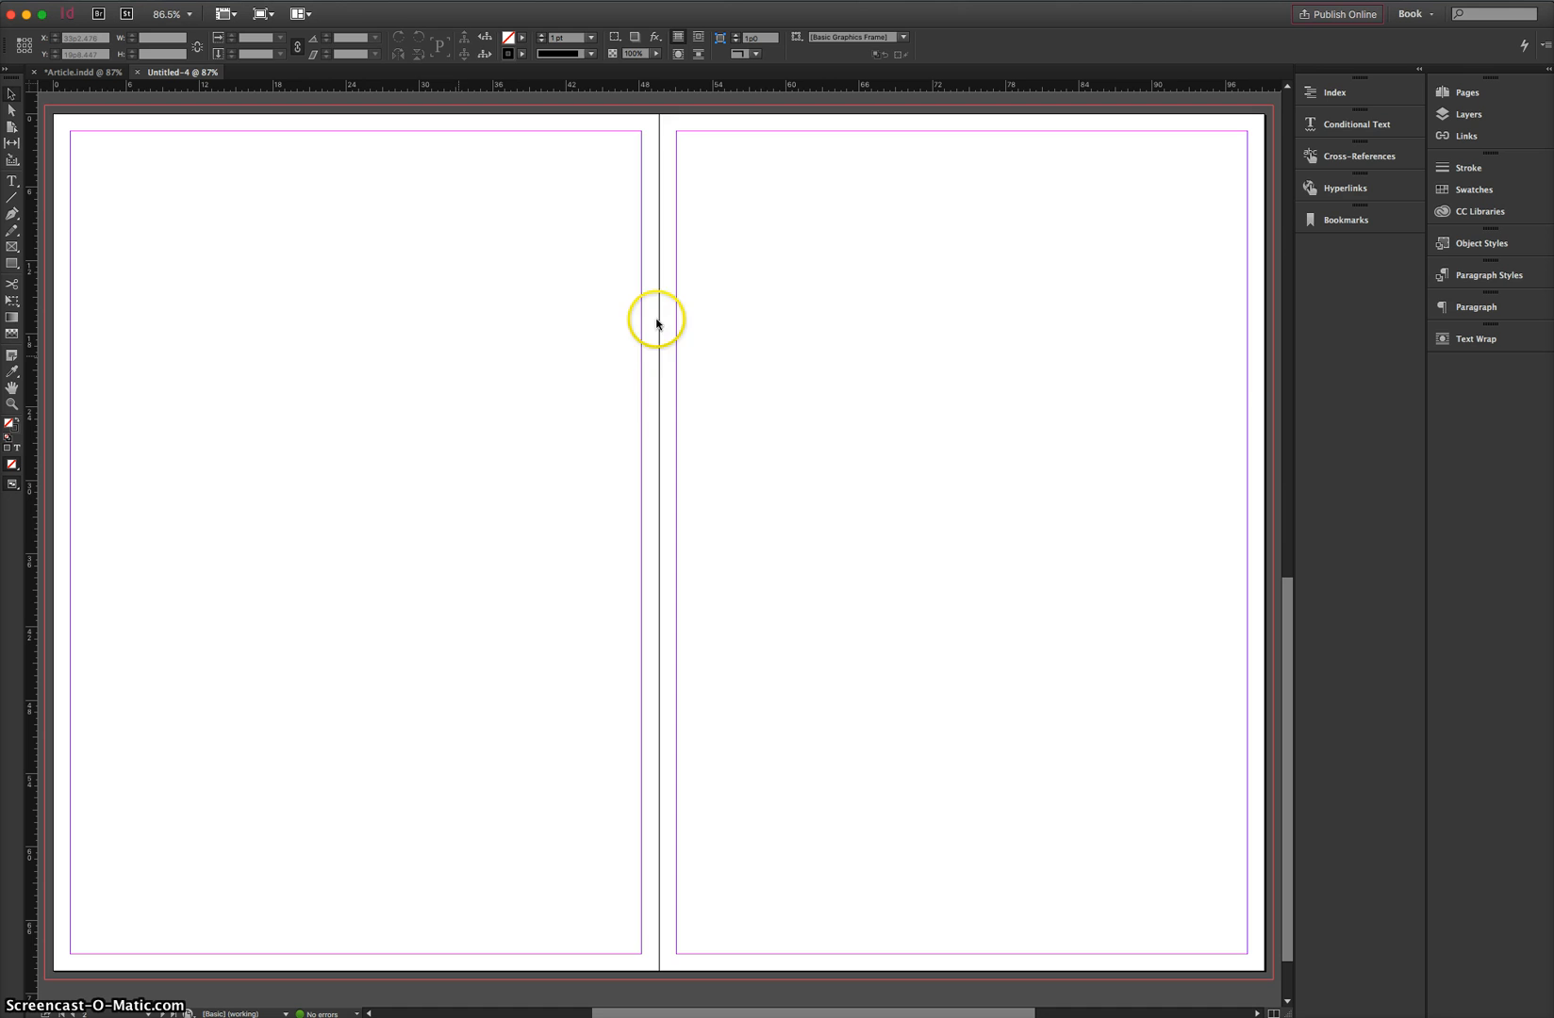
mouse_move(706, 315)
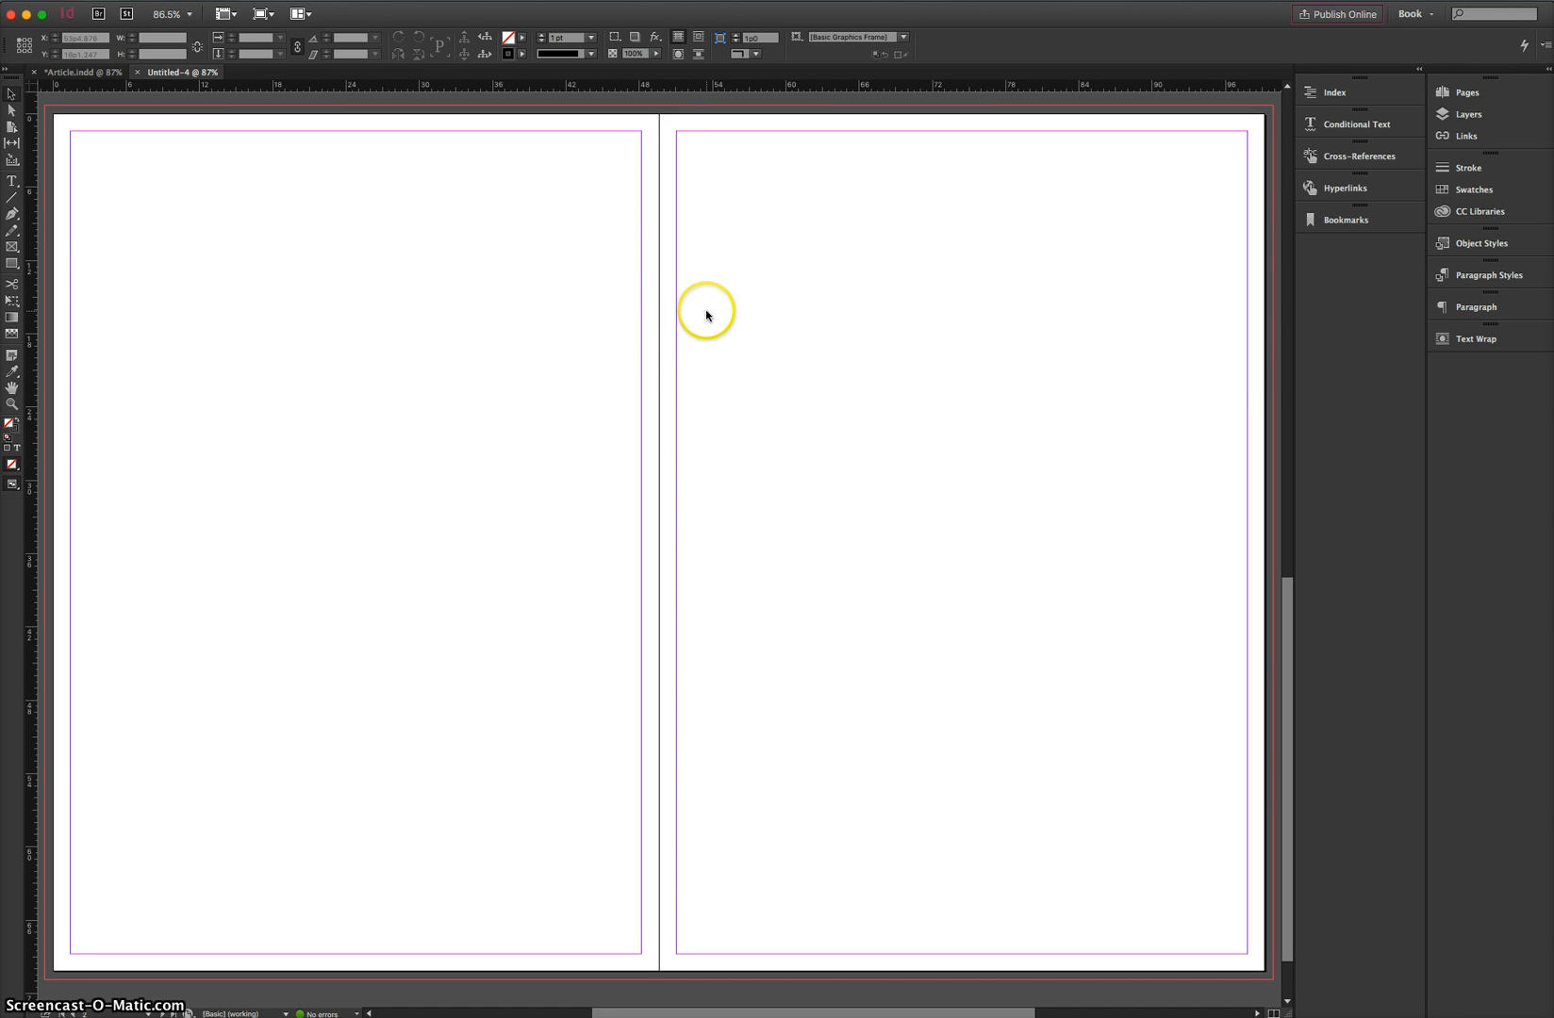
mouse_move(709, 316)
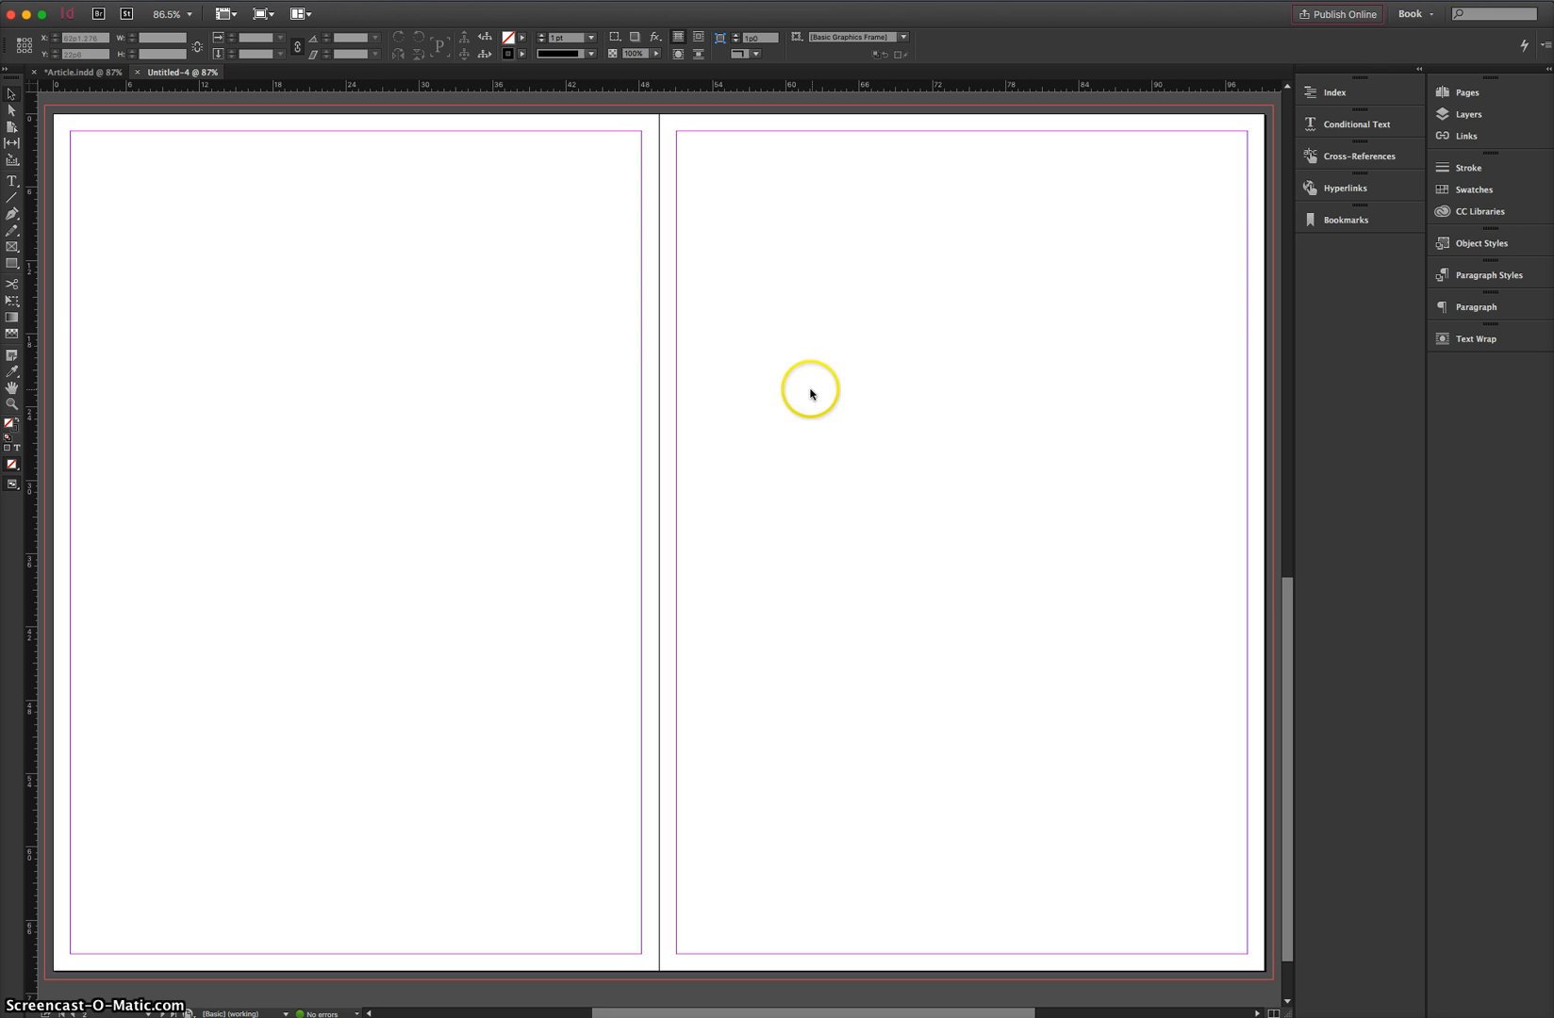
mouse_move(14, 266)
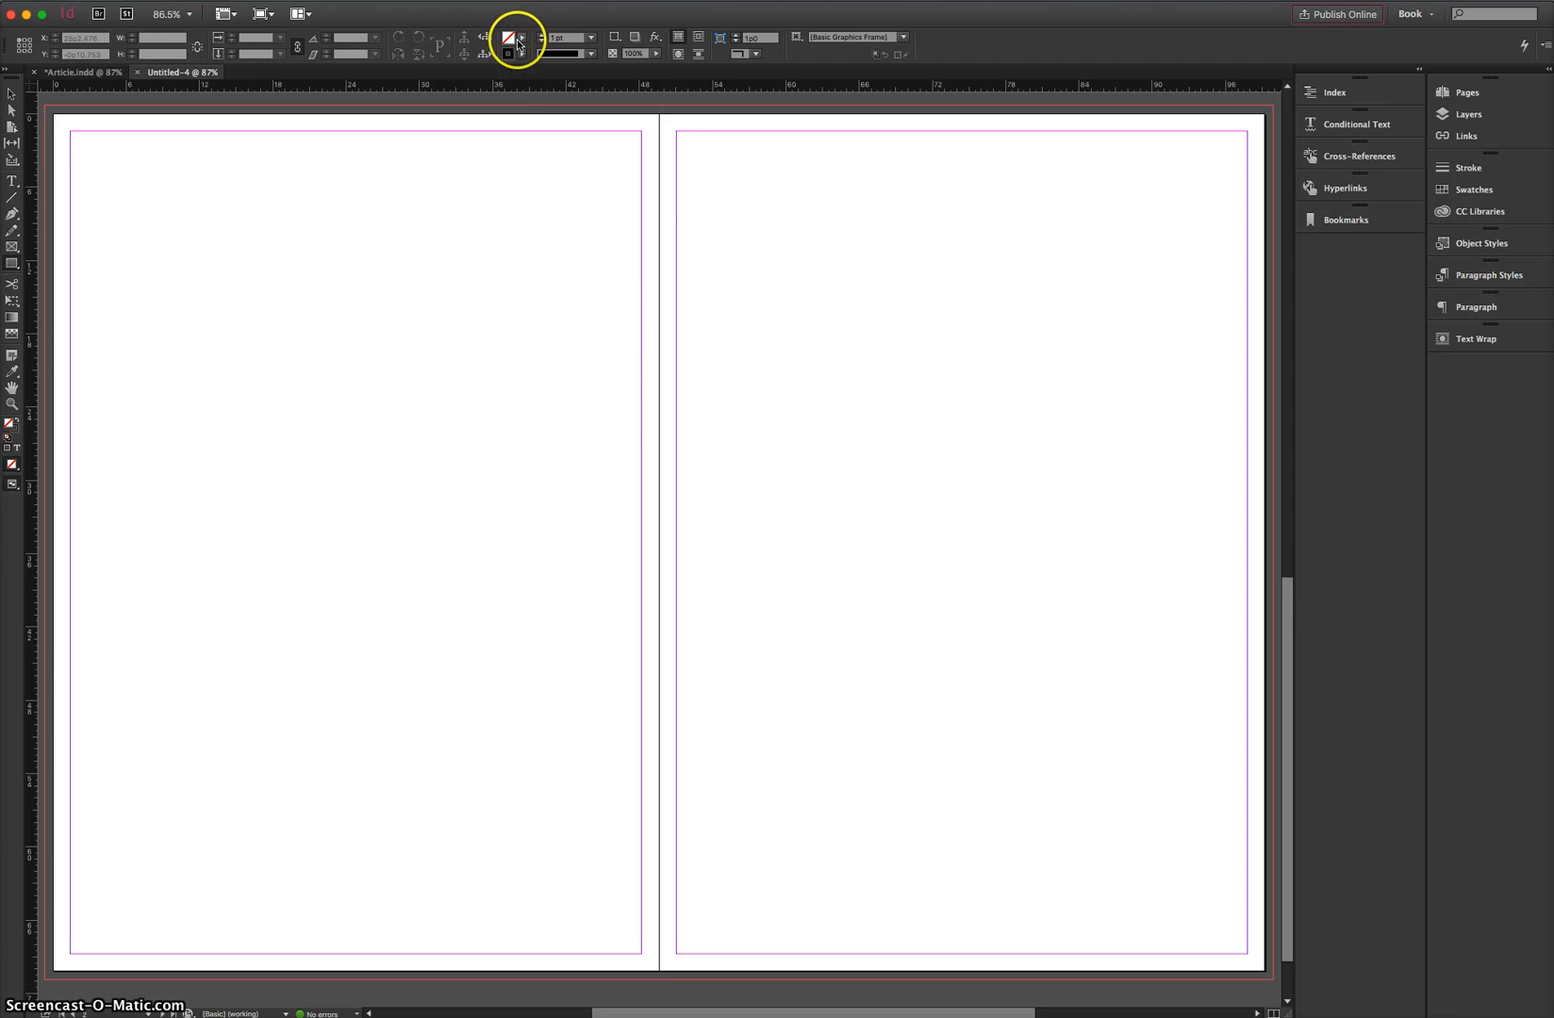
- Set a black fill with no stroke for the top bar across the spread
left_click(516, 43)
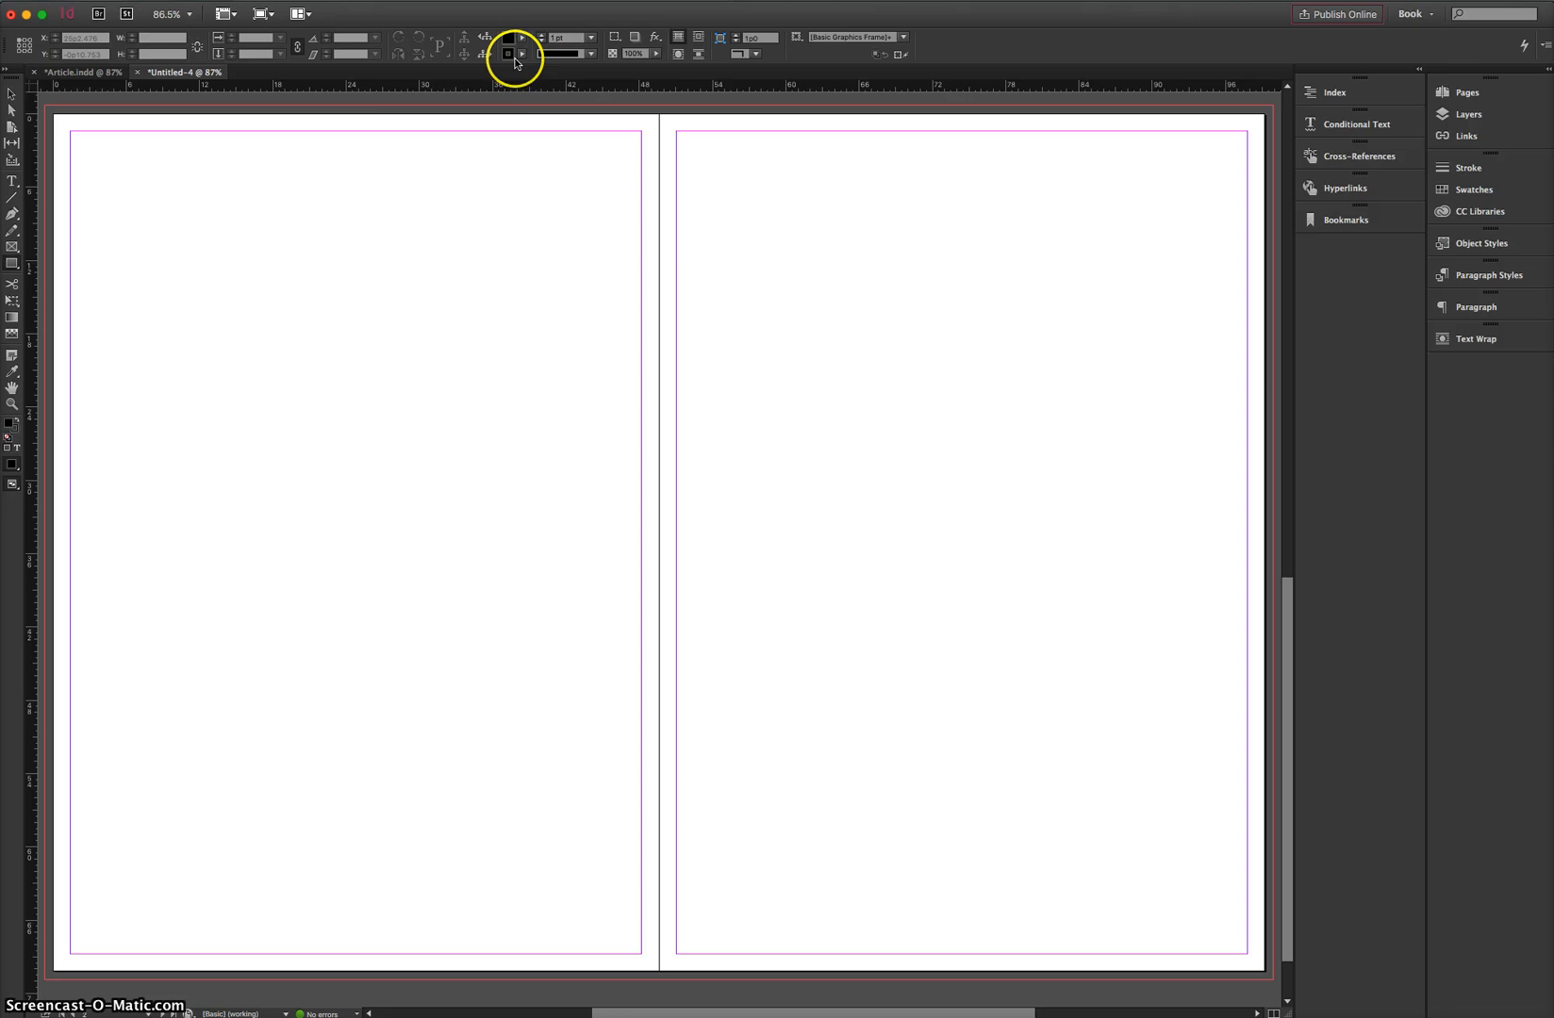
left_click(507, 53)
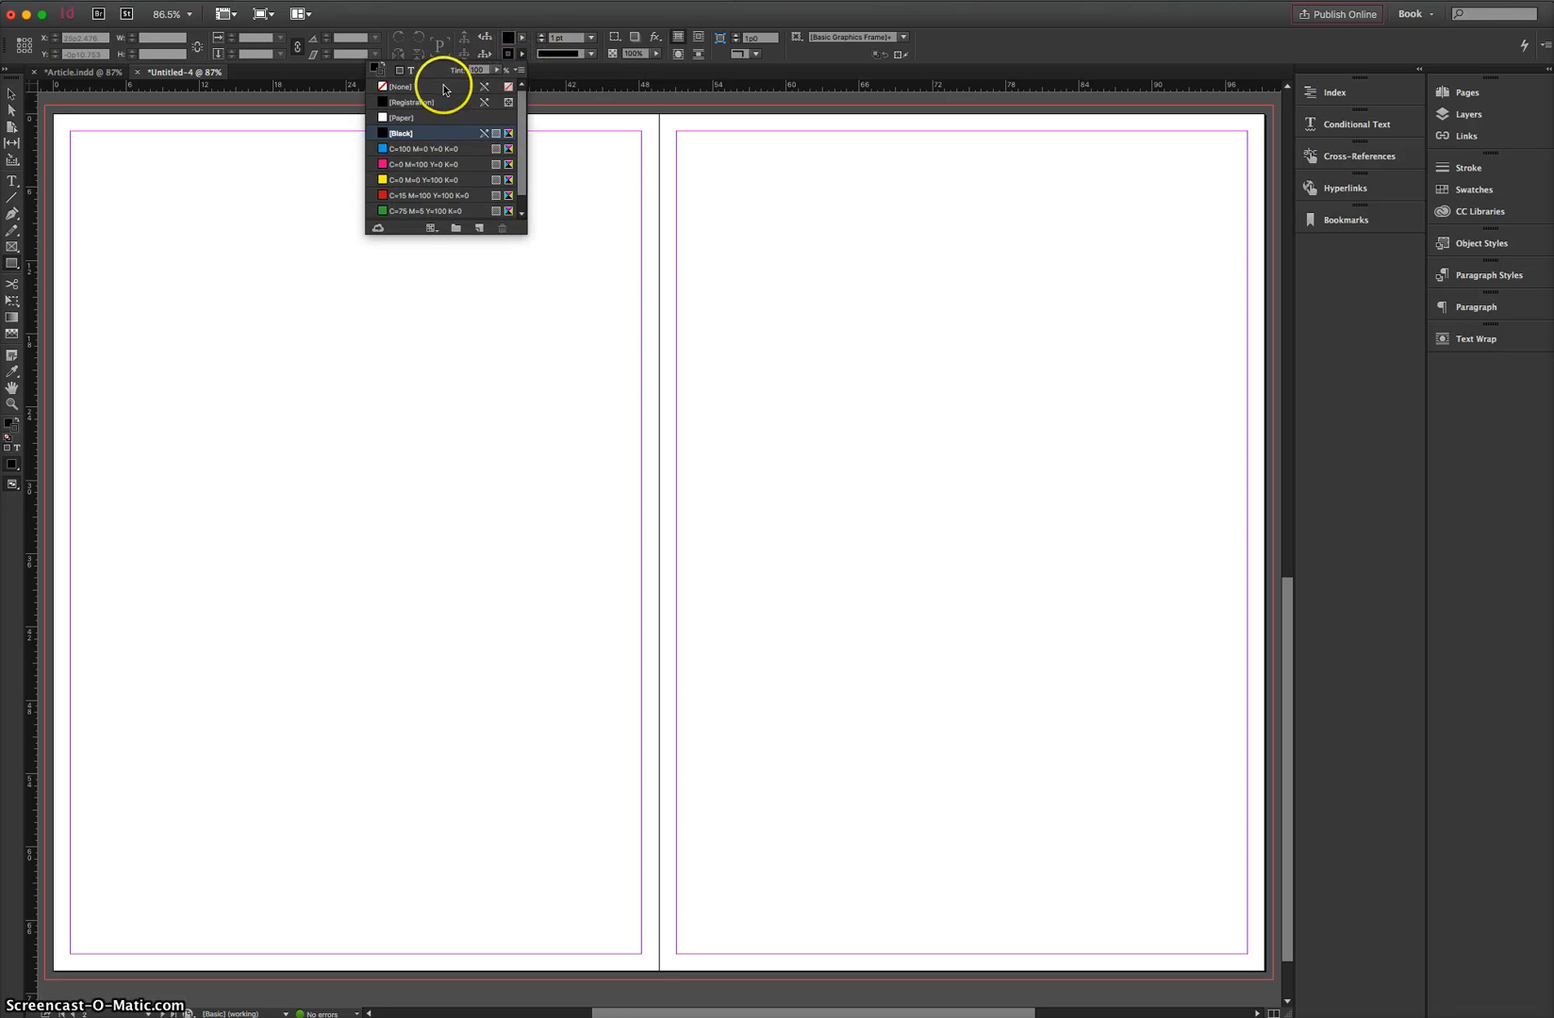
left_click(400, 86)
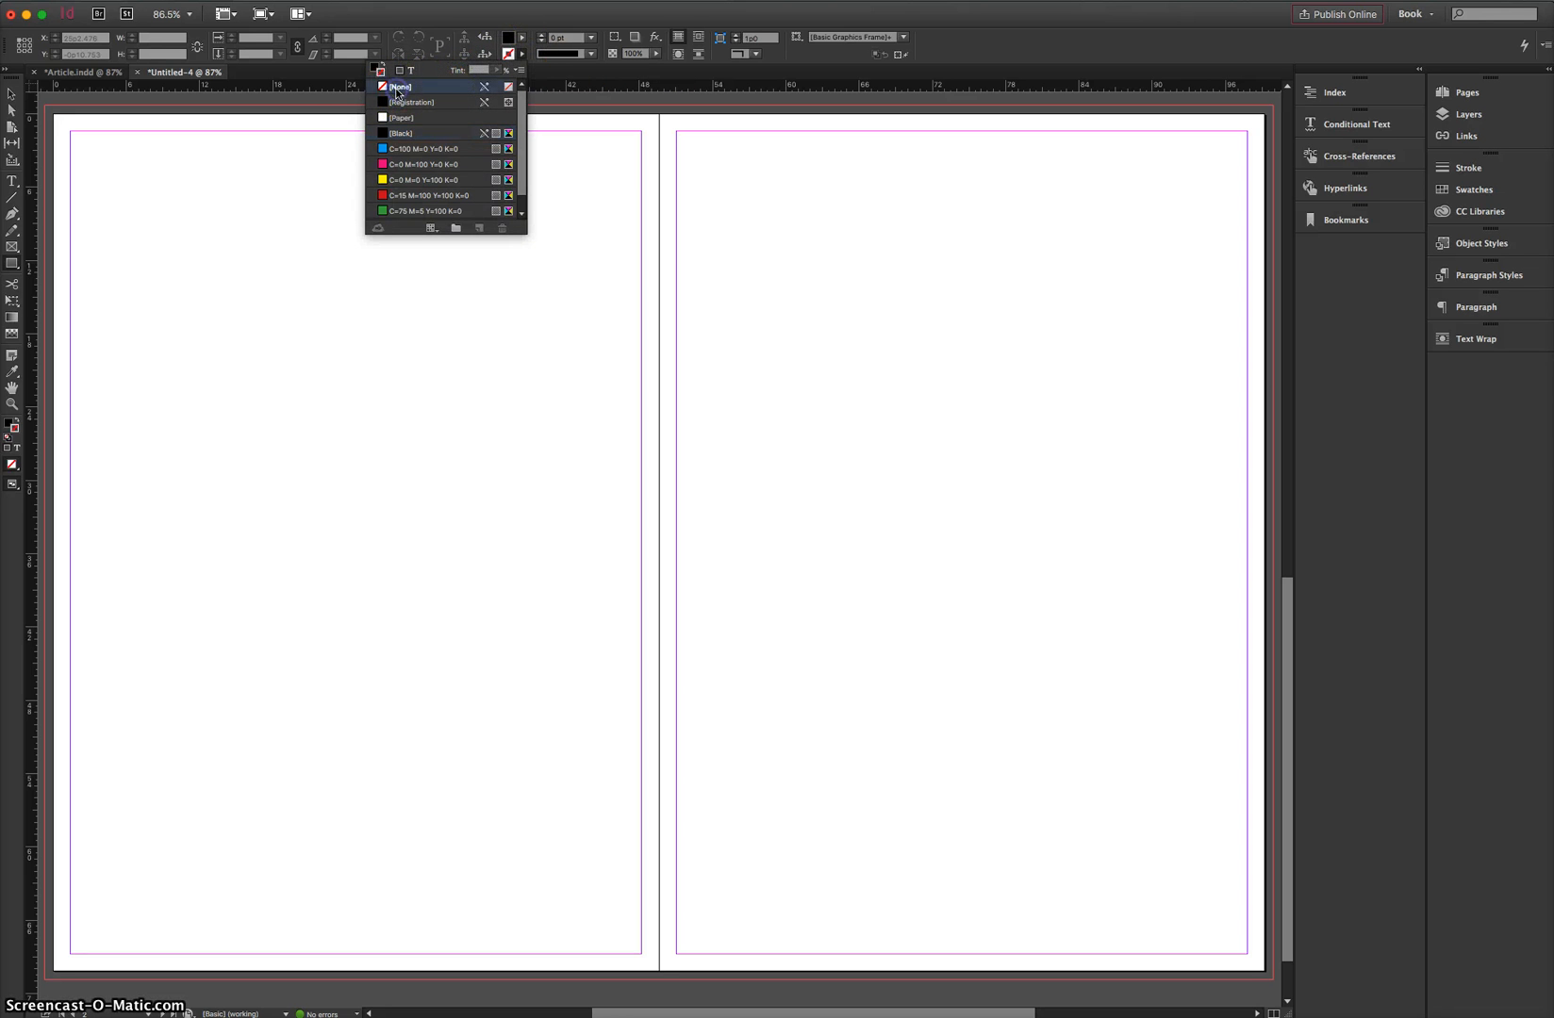
left_click(59, 109)
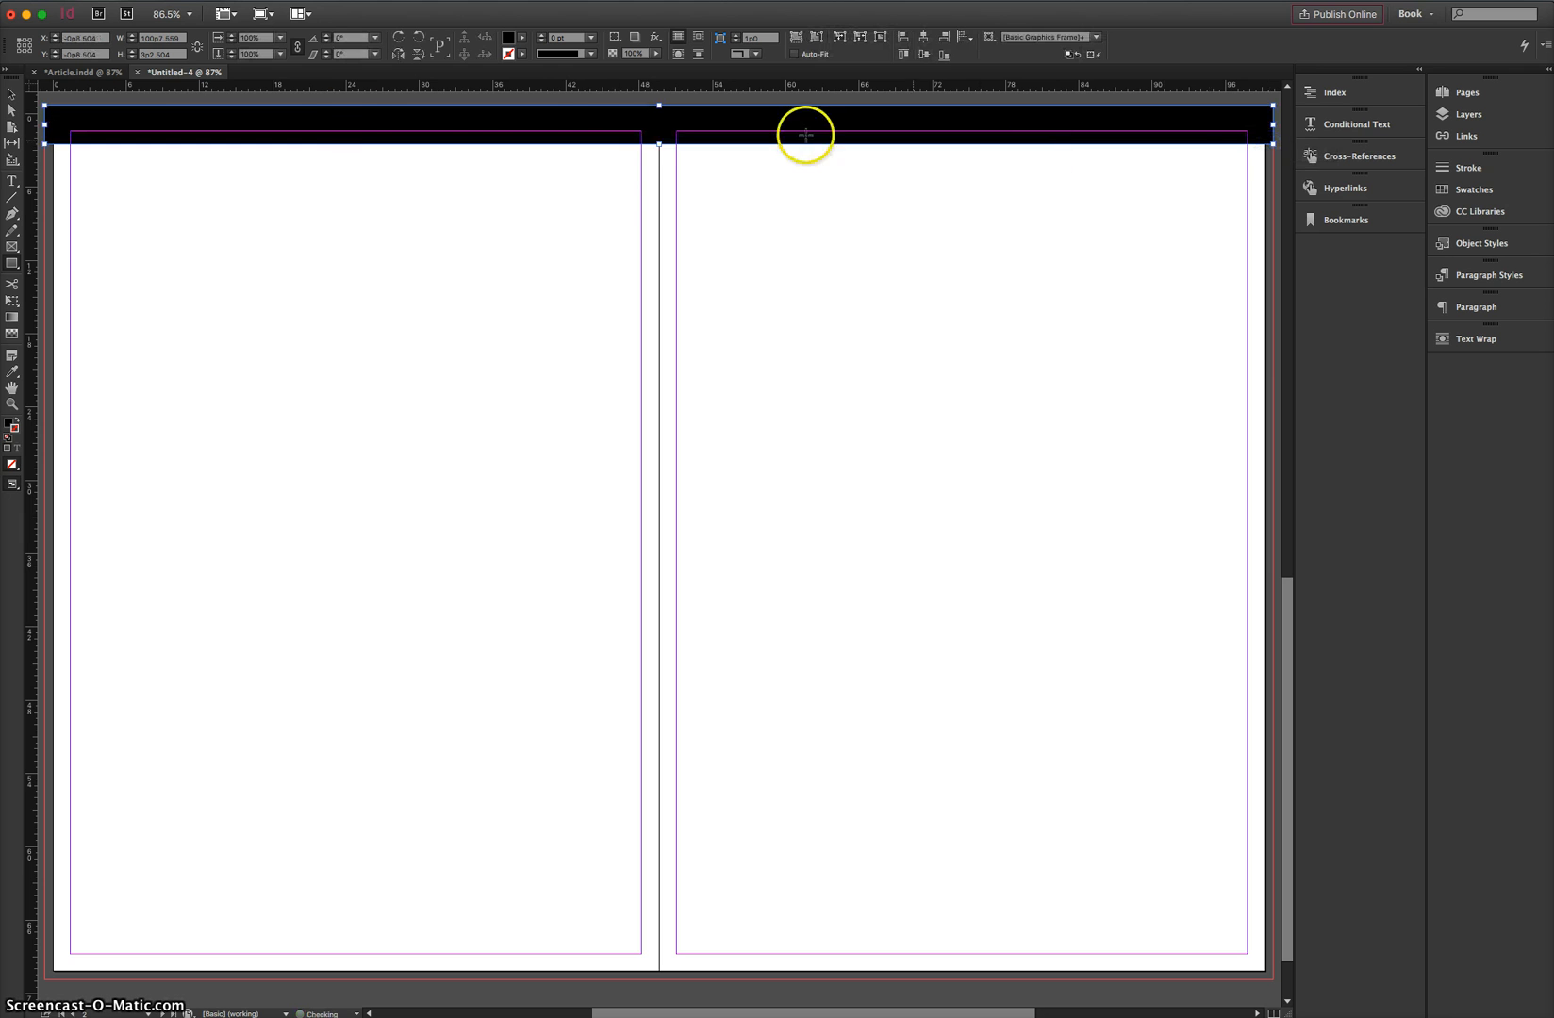
mouse_move(327, 522)
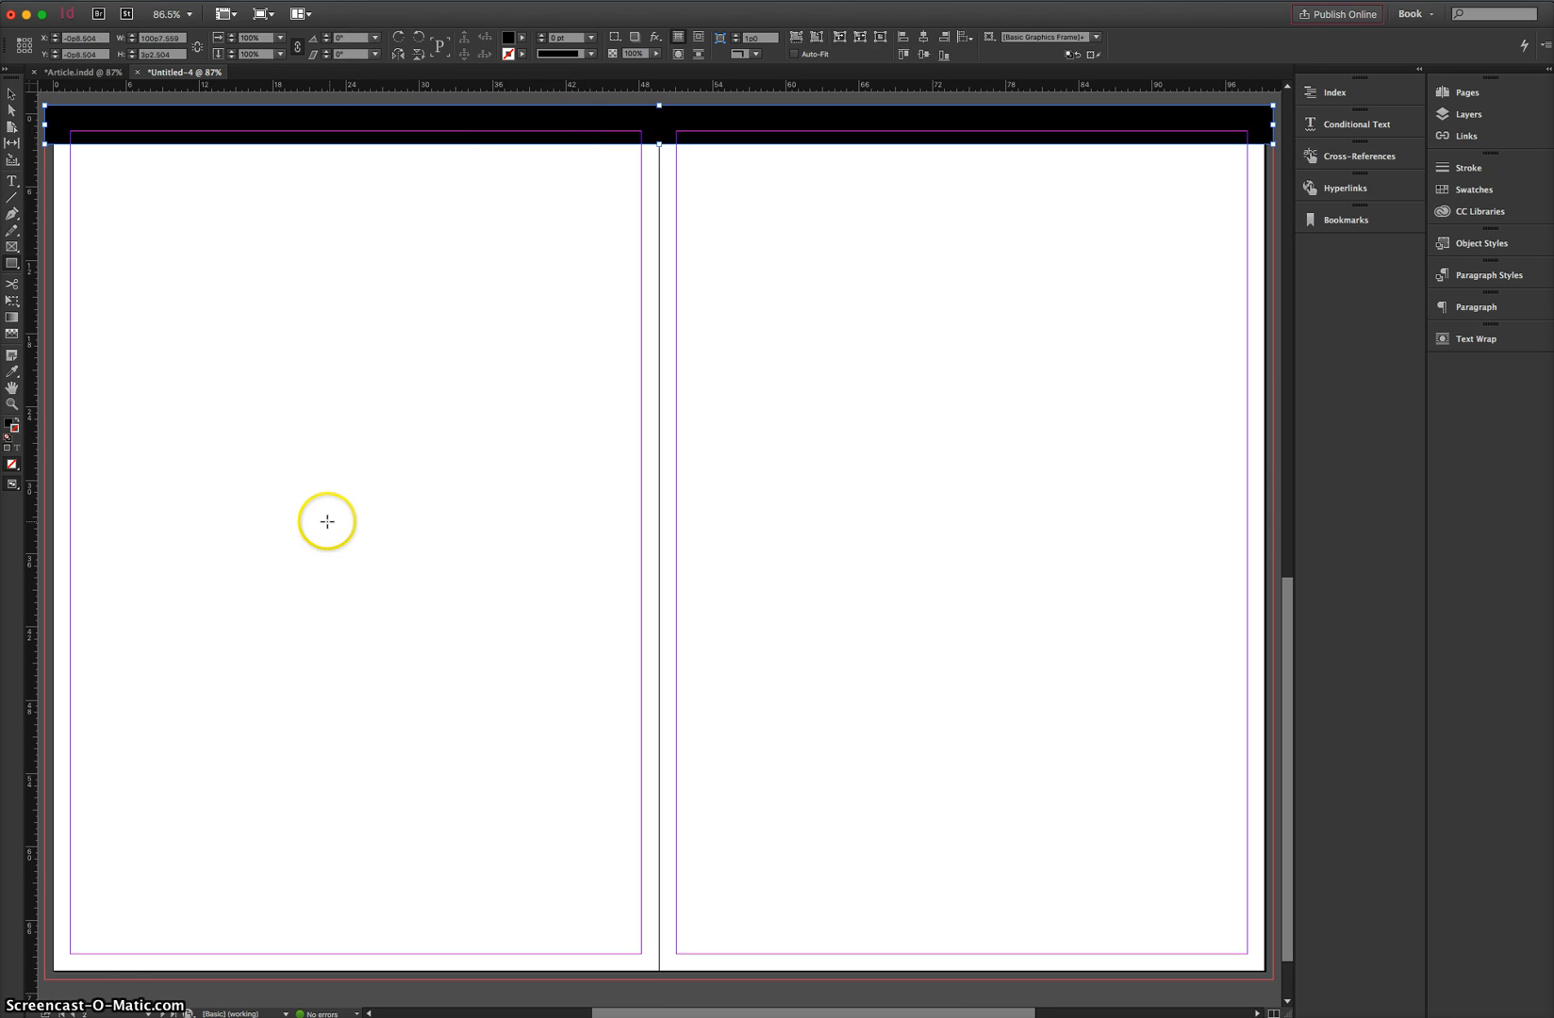
mouse_move(122, 954)
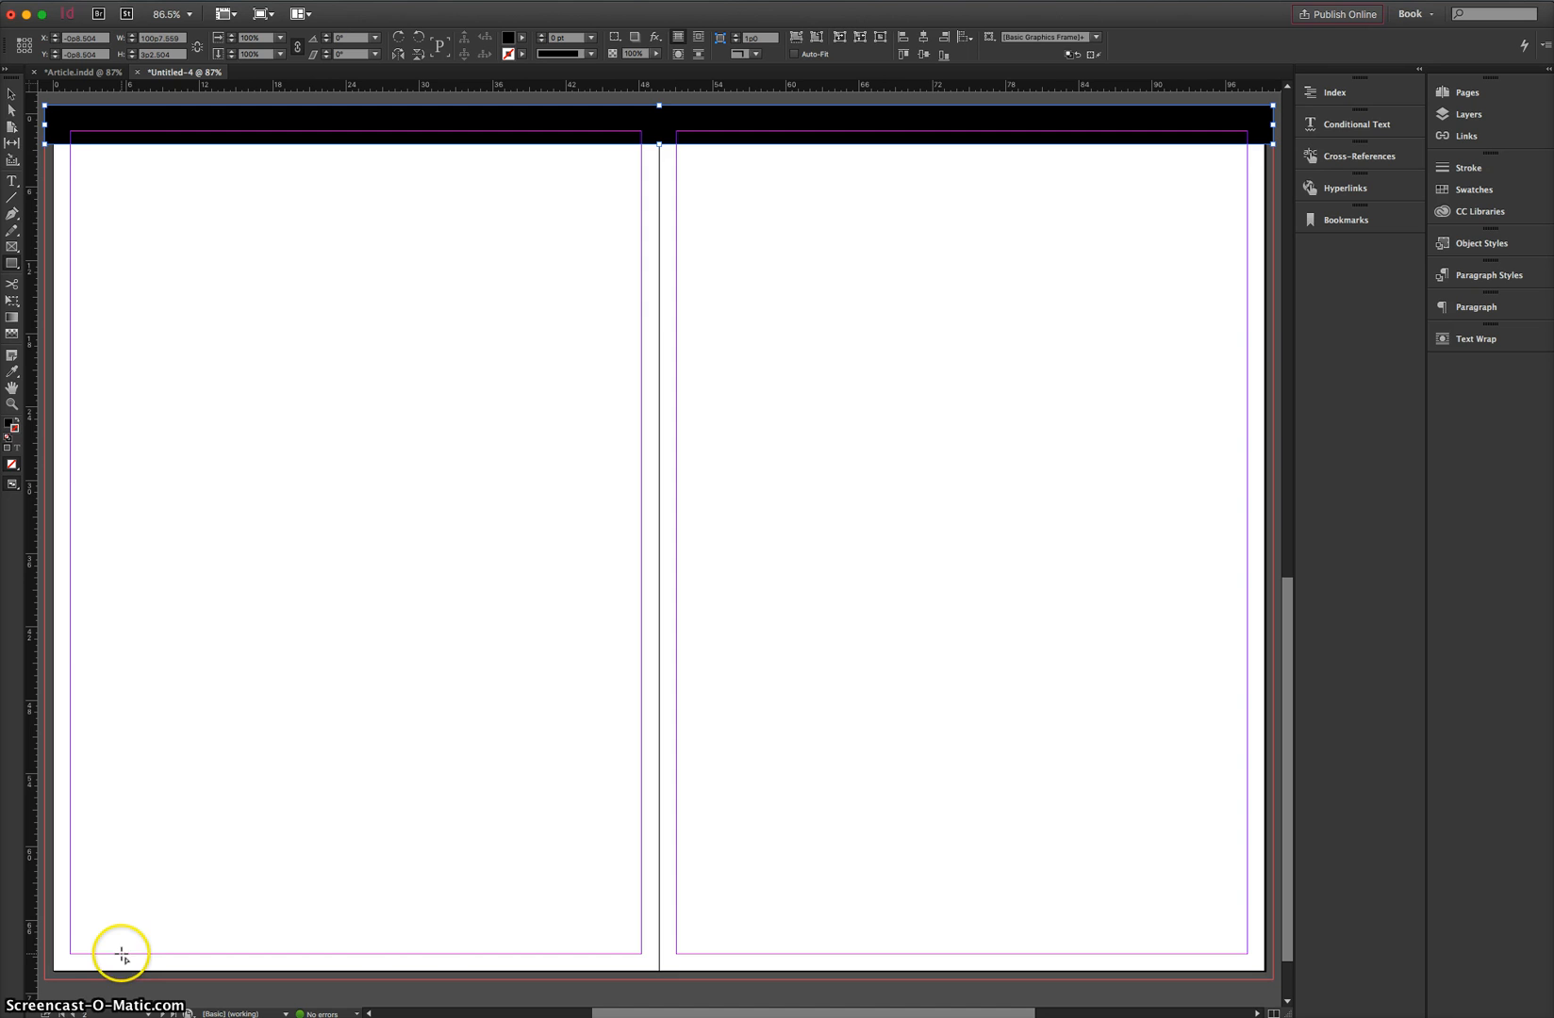
mouse_move(54, 954)
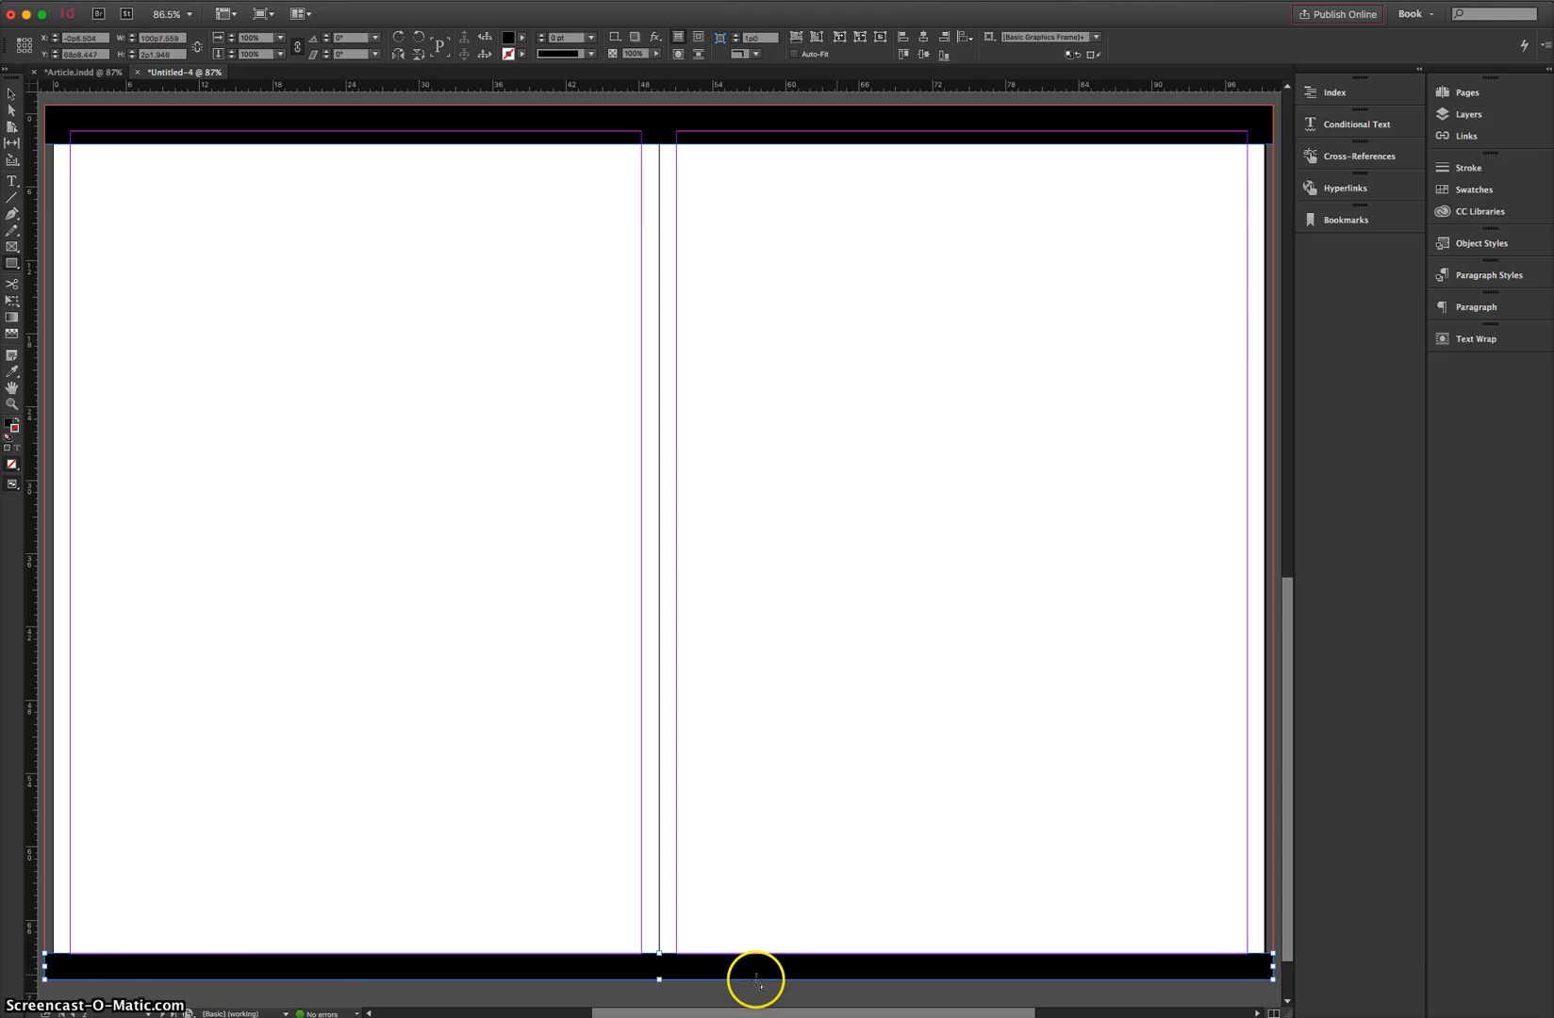
mouse_move(387, 376)
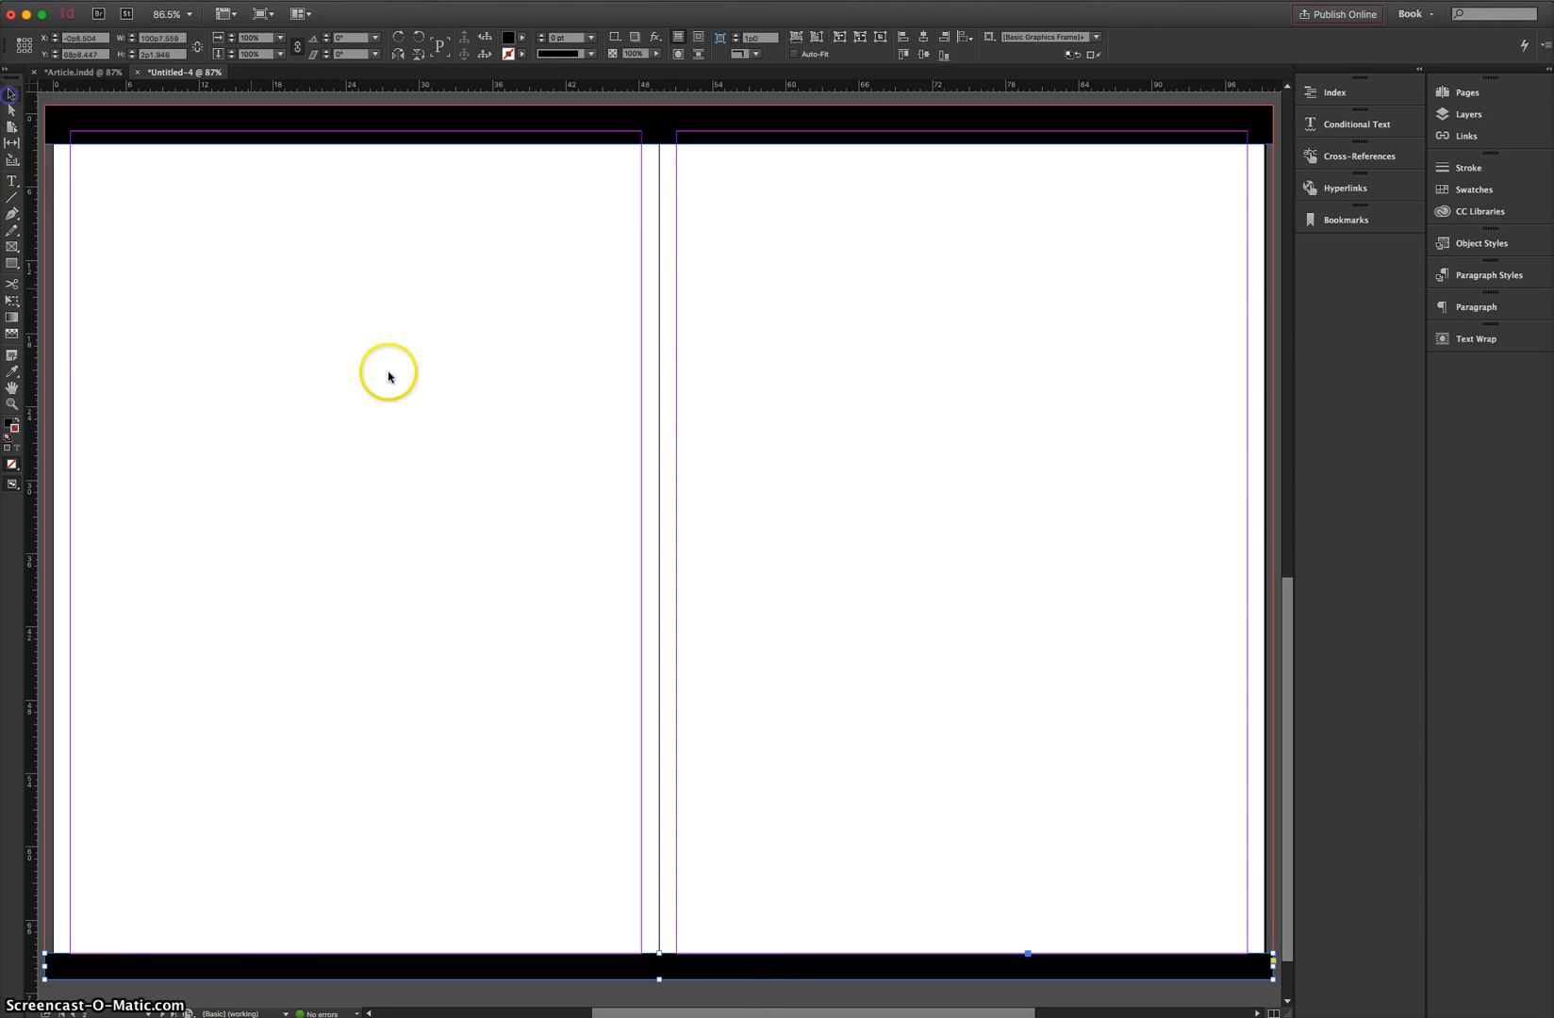
- Deselect the bottom black bar by clicking empty space
left_click(876, 584)
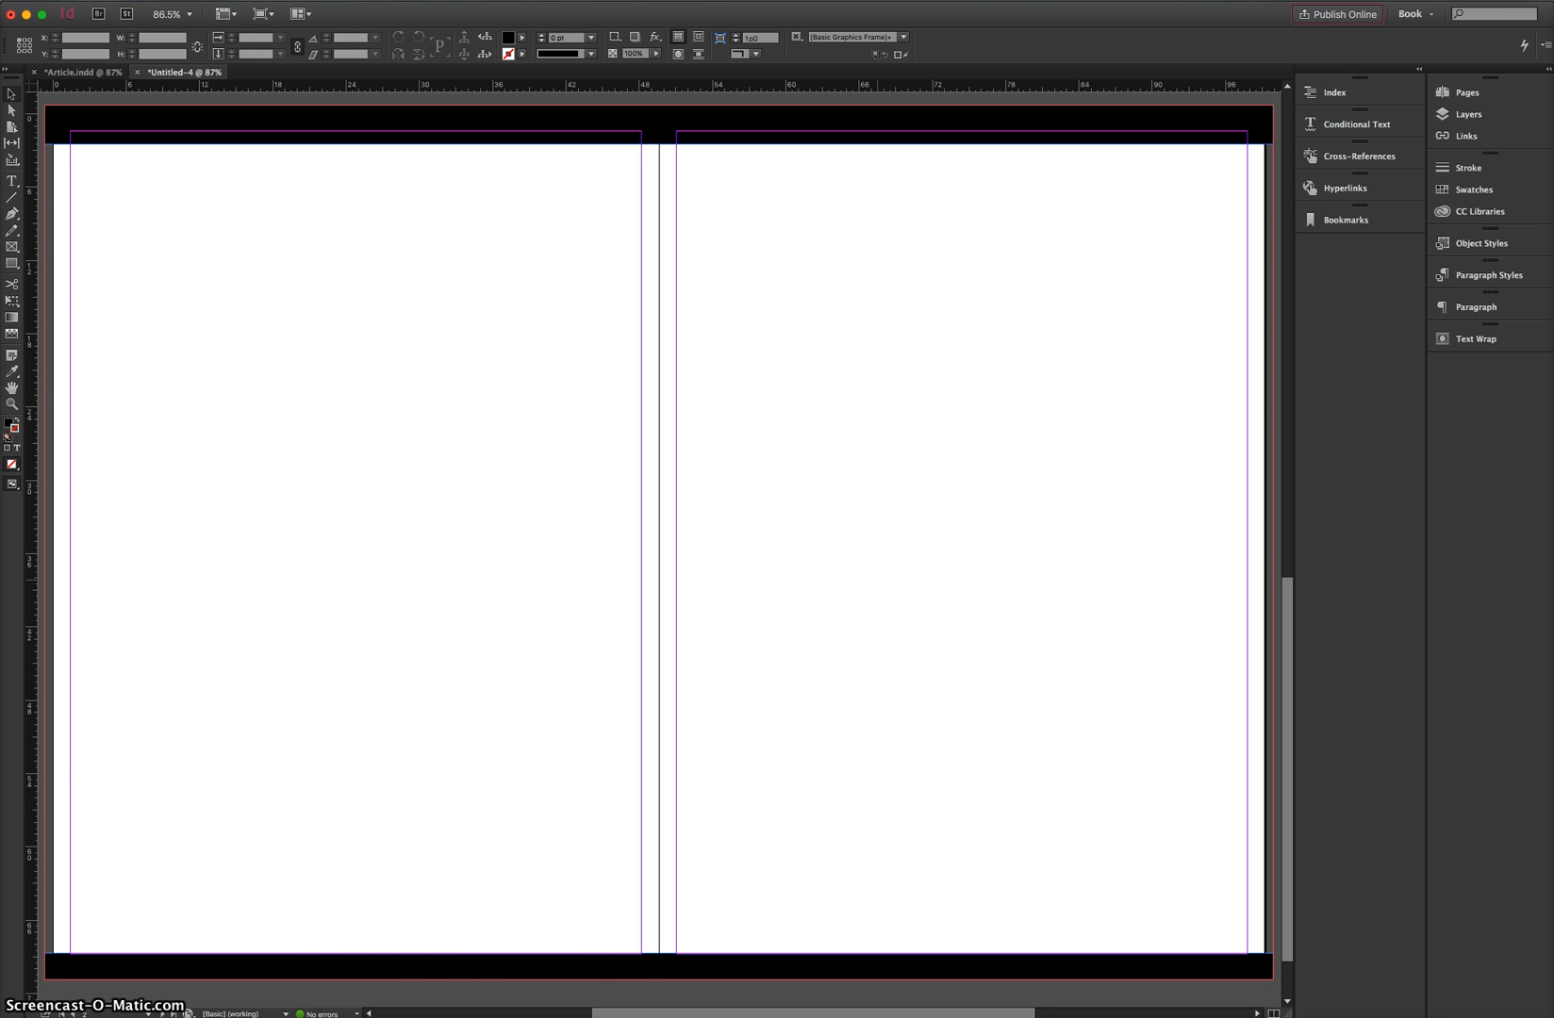
mouse_move(366, 968)
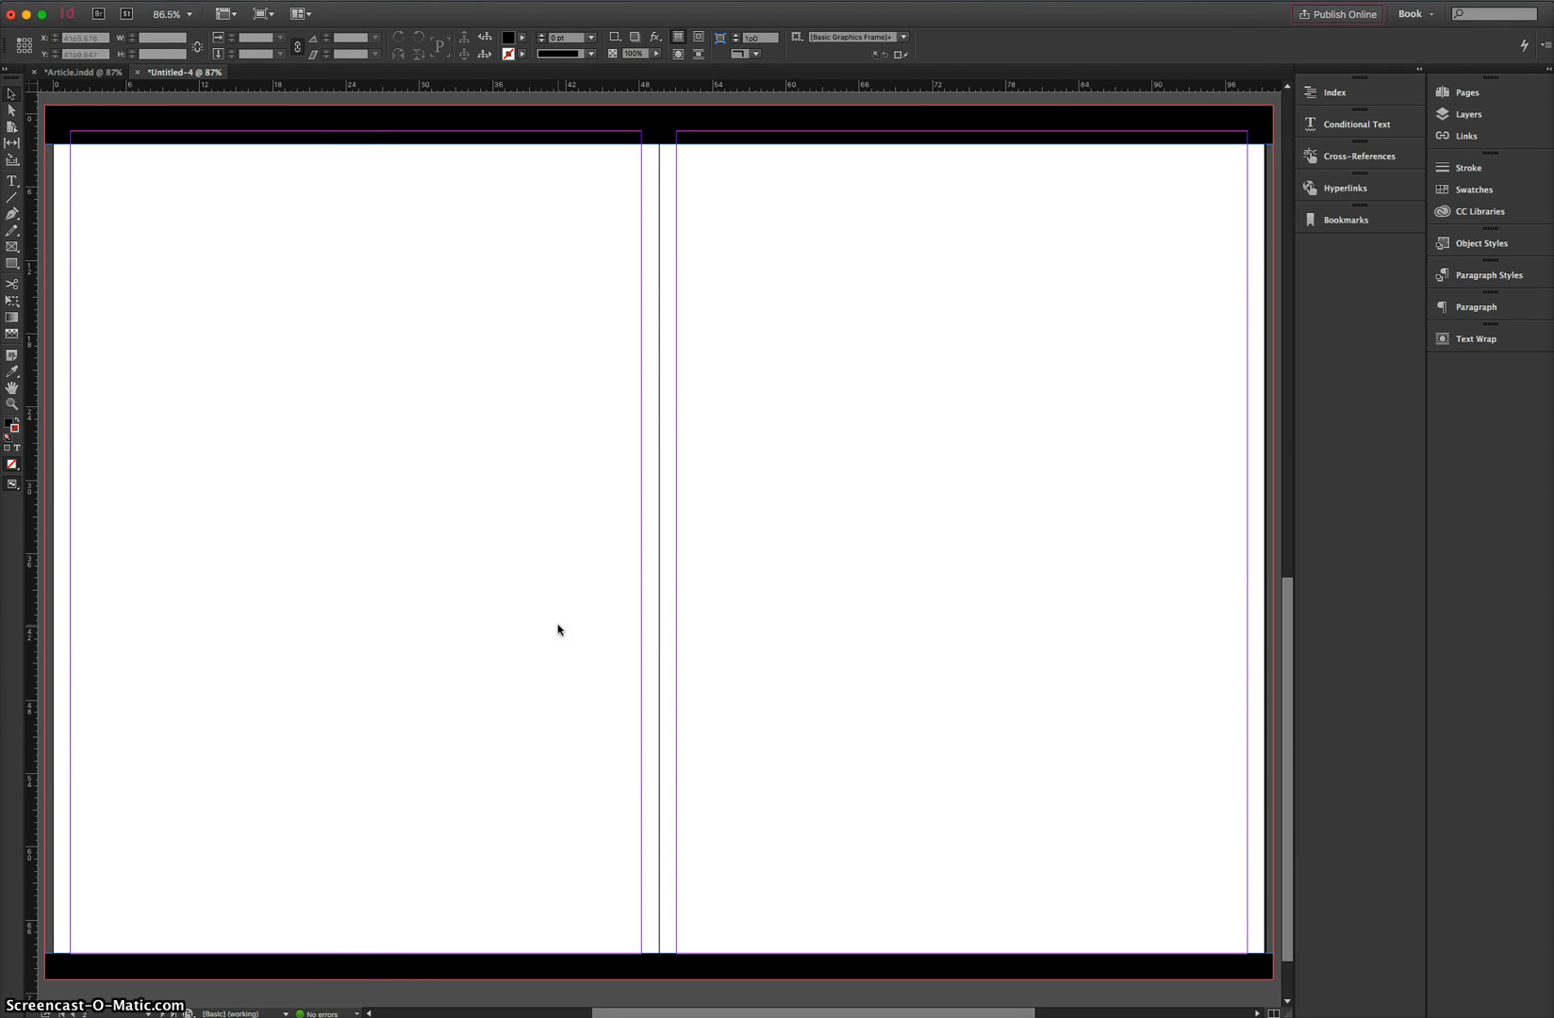
mouse_move(569, 594)
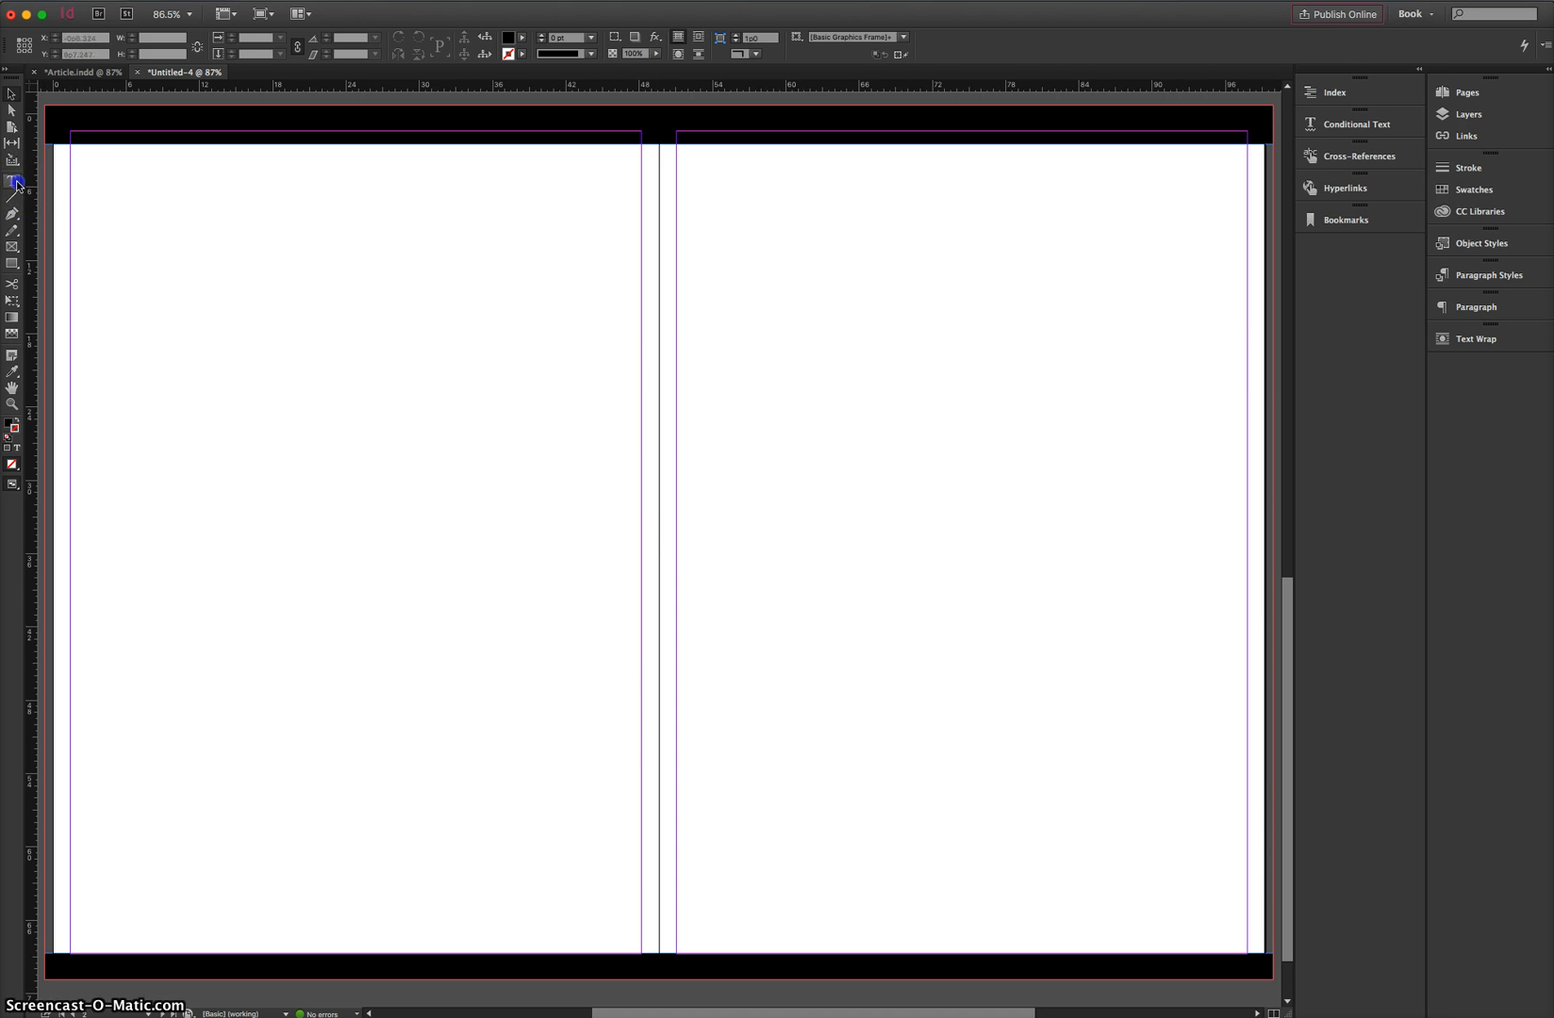
- Drag a text frame across the top of the left page and type 'SHARK ATTACK'
left_click(14, 182)
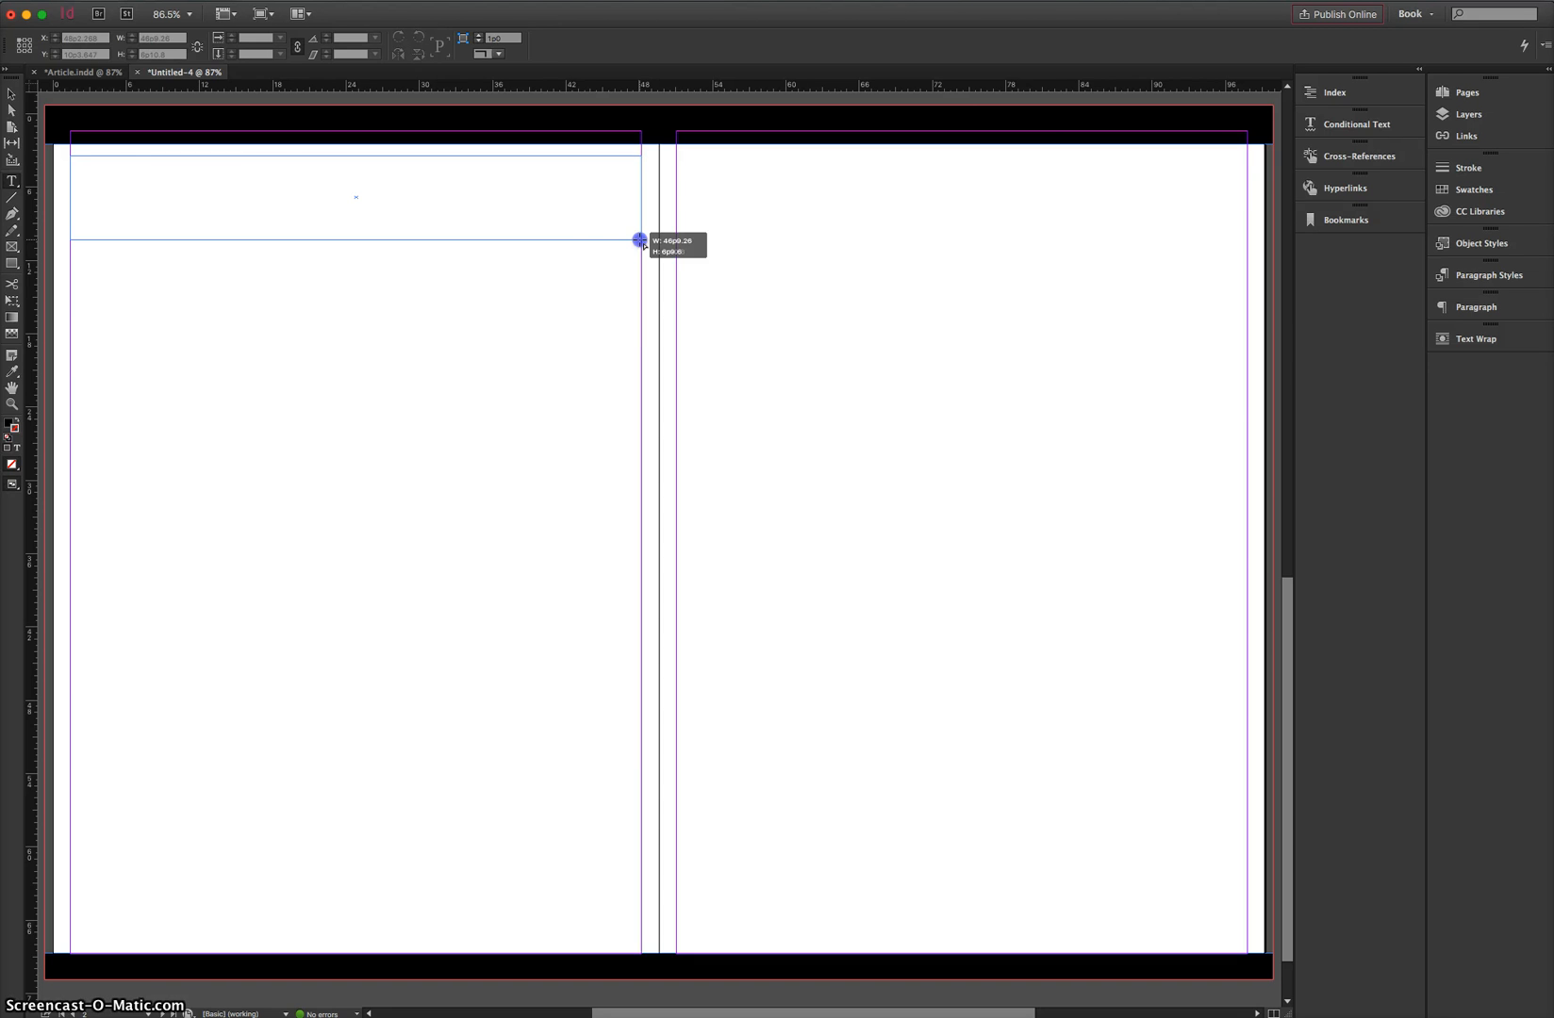
left_click(246, 183)
type("S")
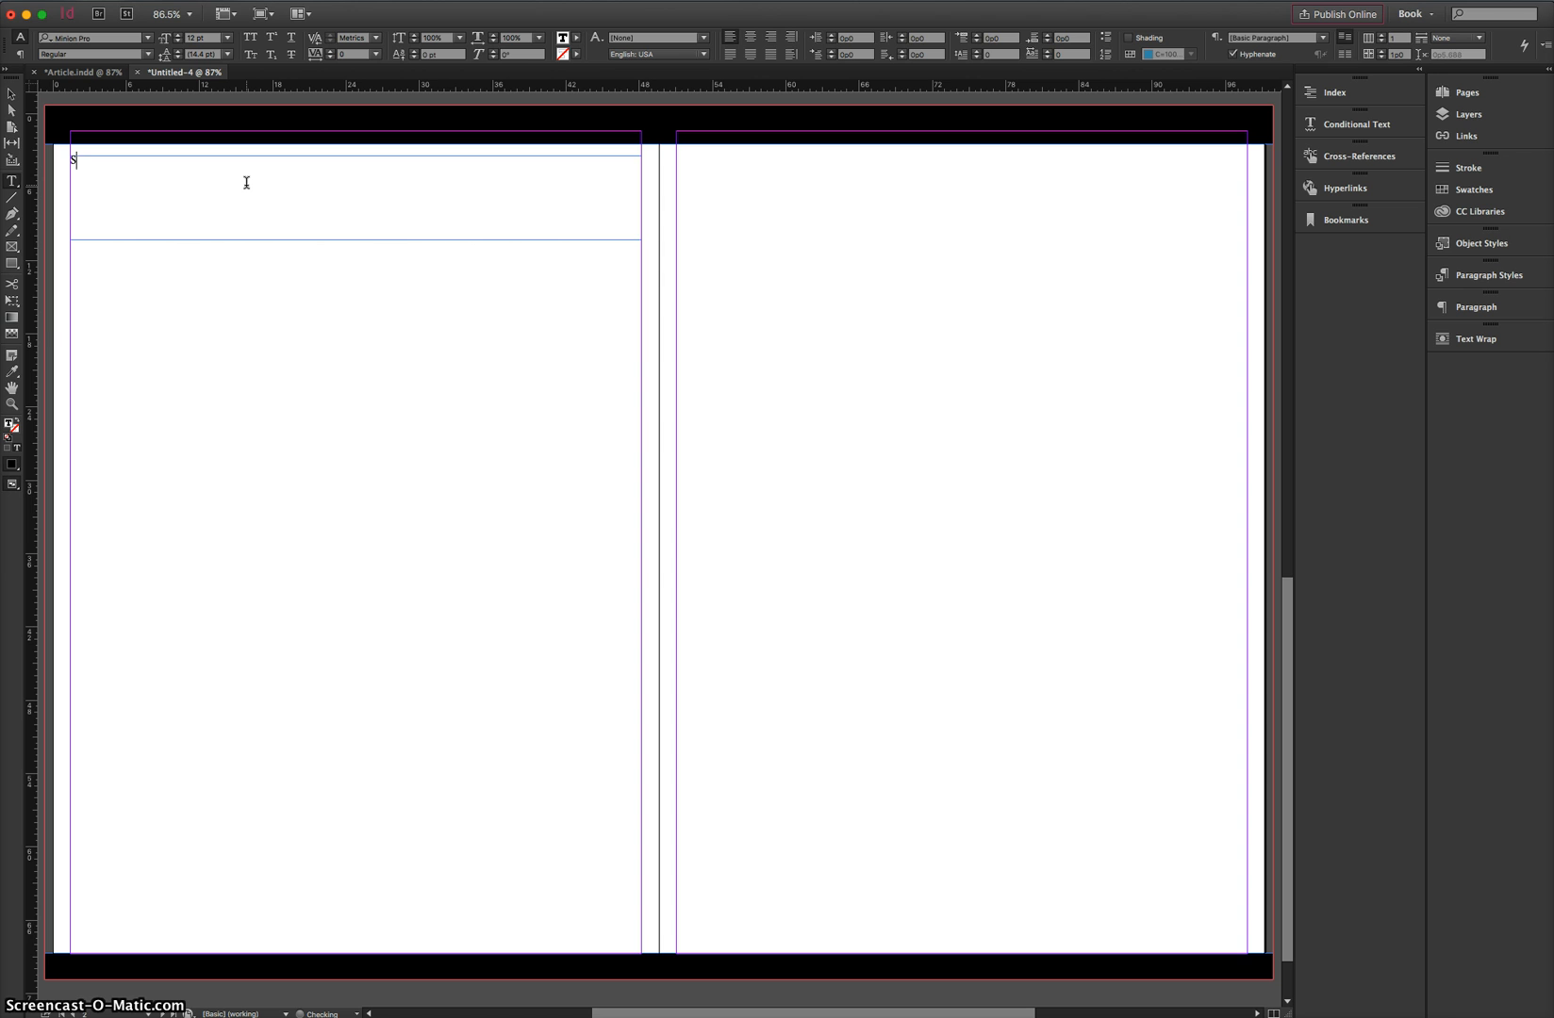
type("HARK ATTACK")
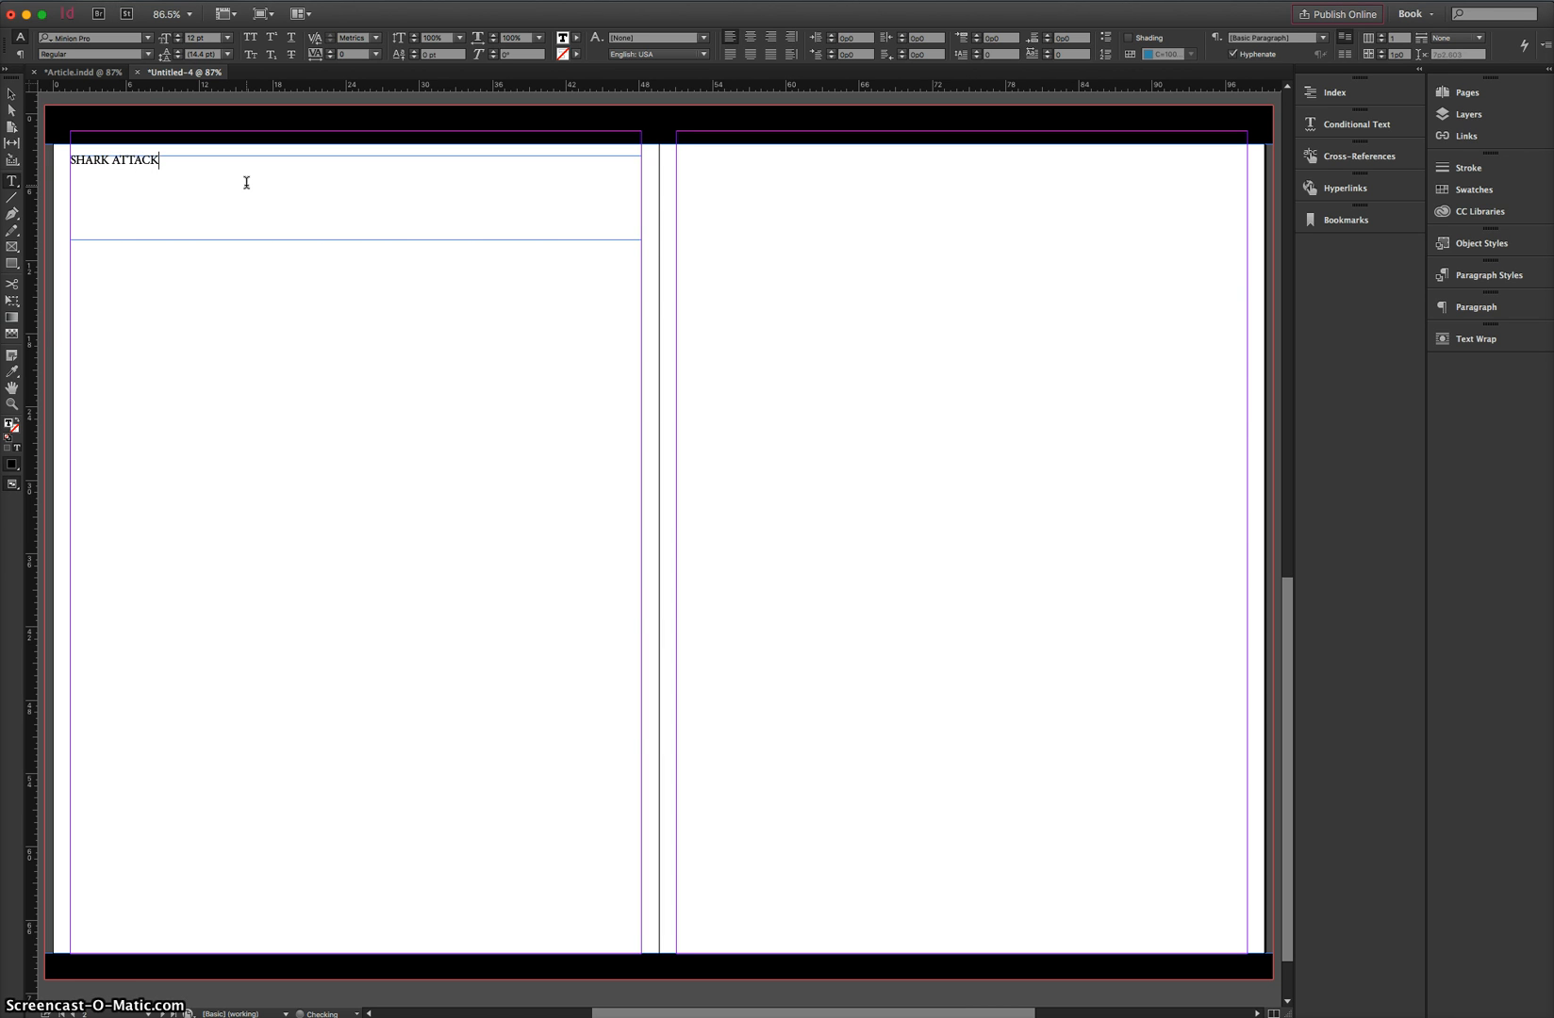
mouse_move(472, 157)
type("88")
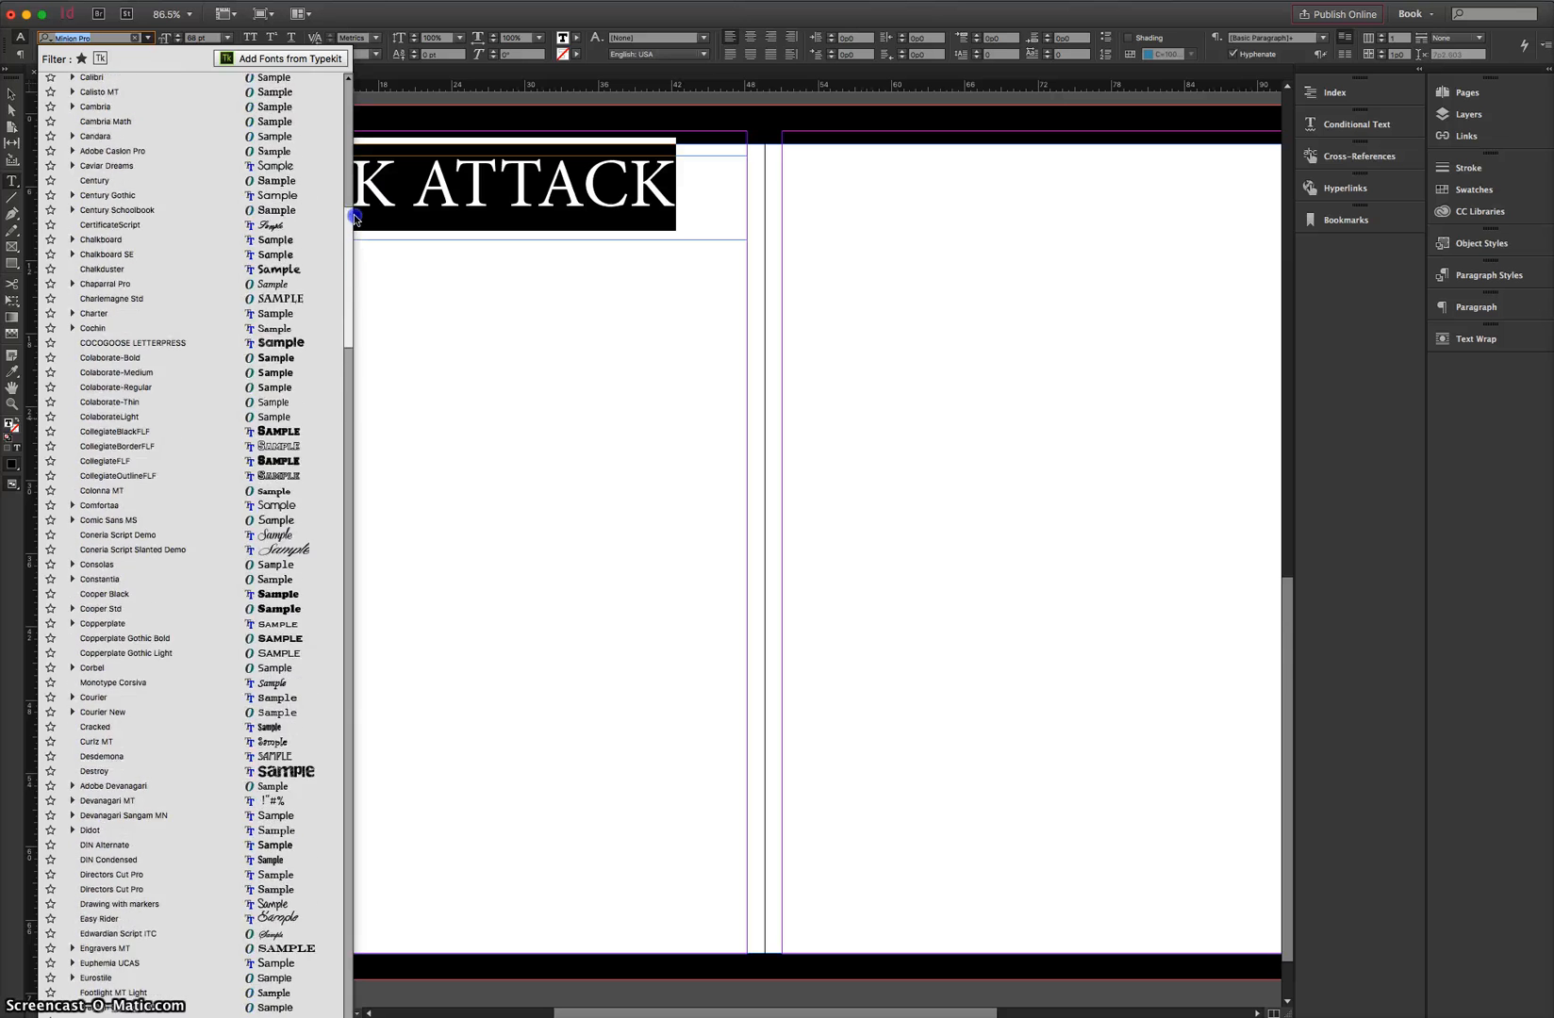
- Set the SHARK ATTACK headline in the COCOGOOSE LETTERPRESS typeface
scroll("up", 3)
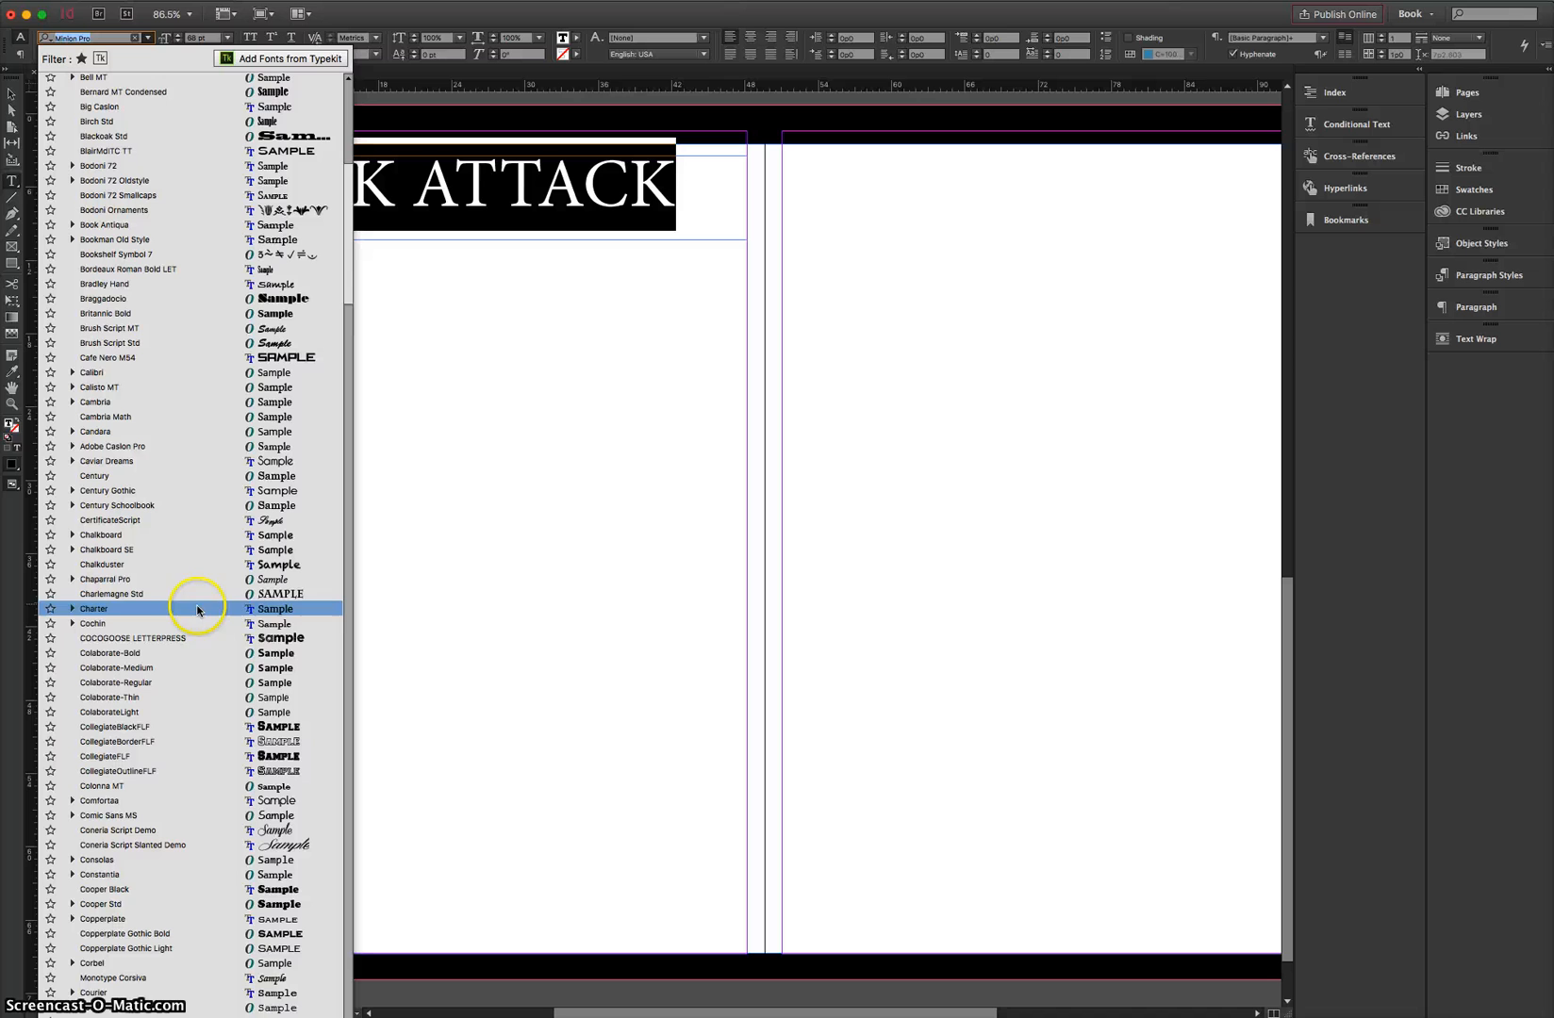
left_click(134, 639)
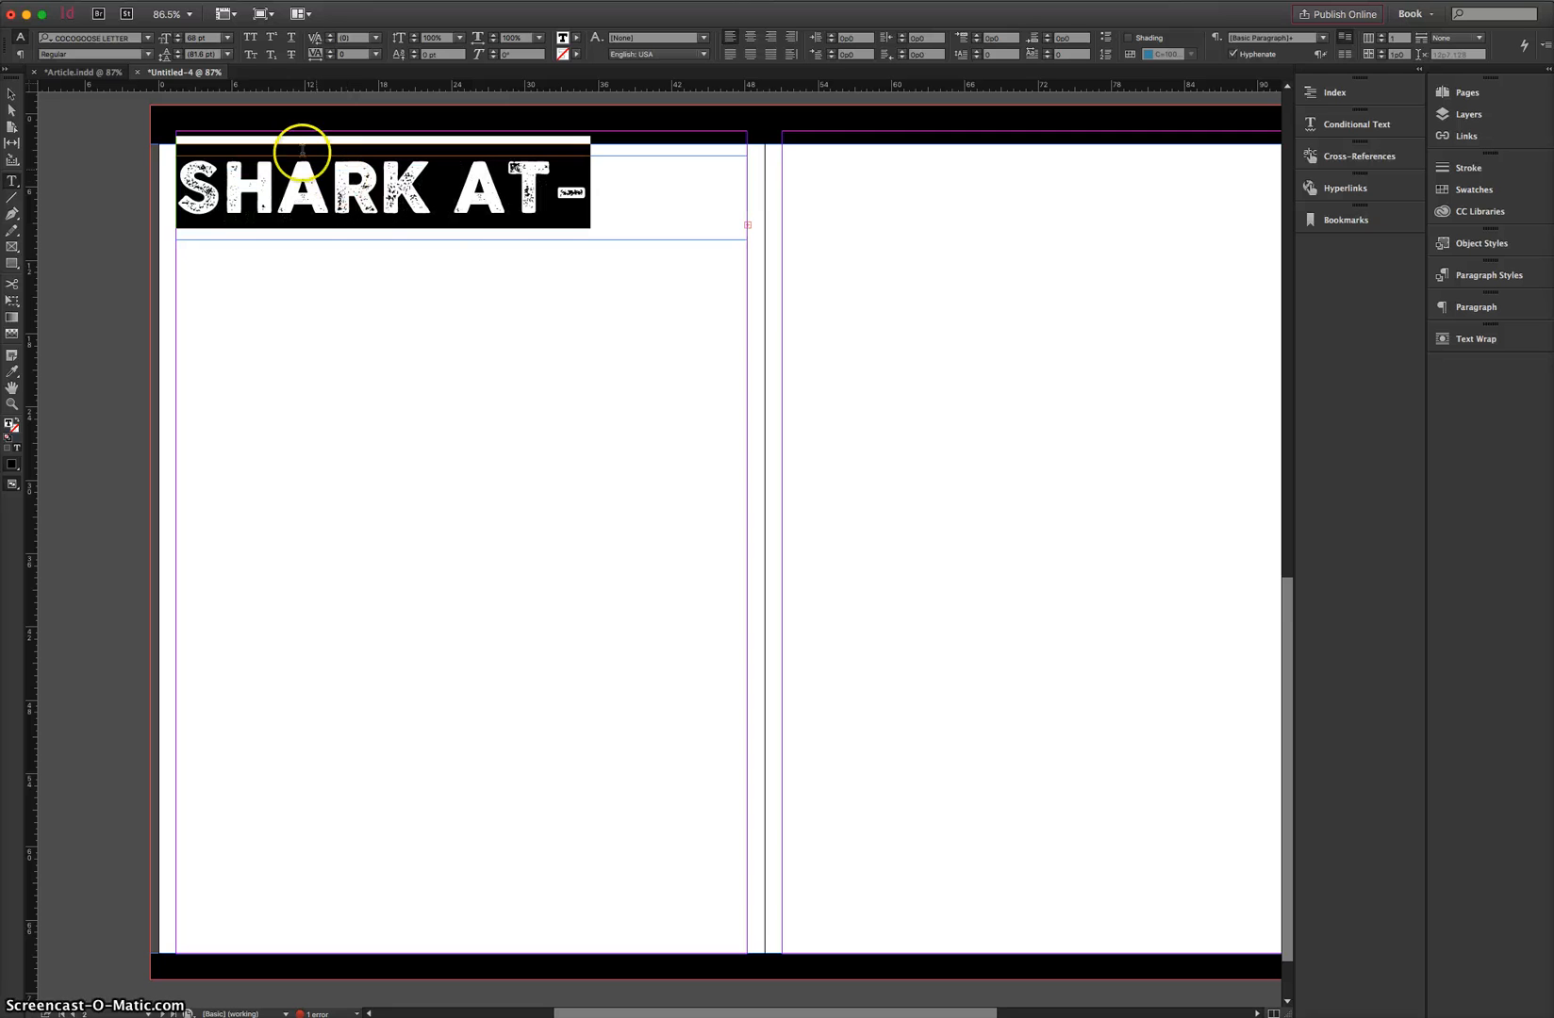
type("TACK")
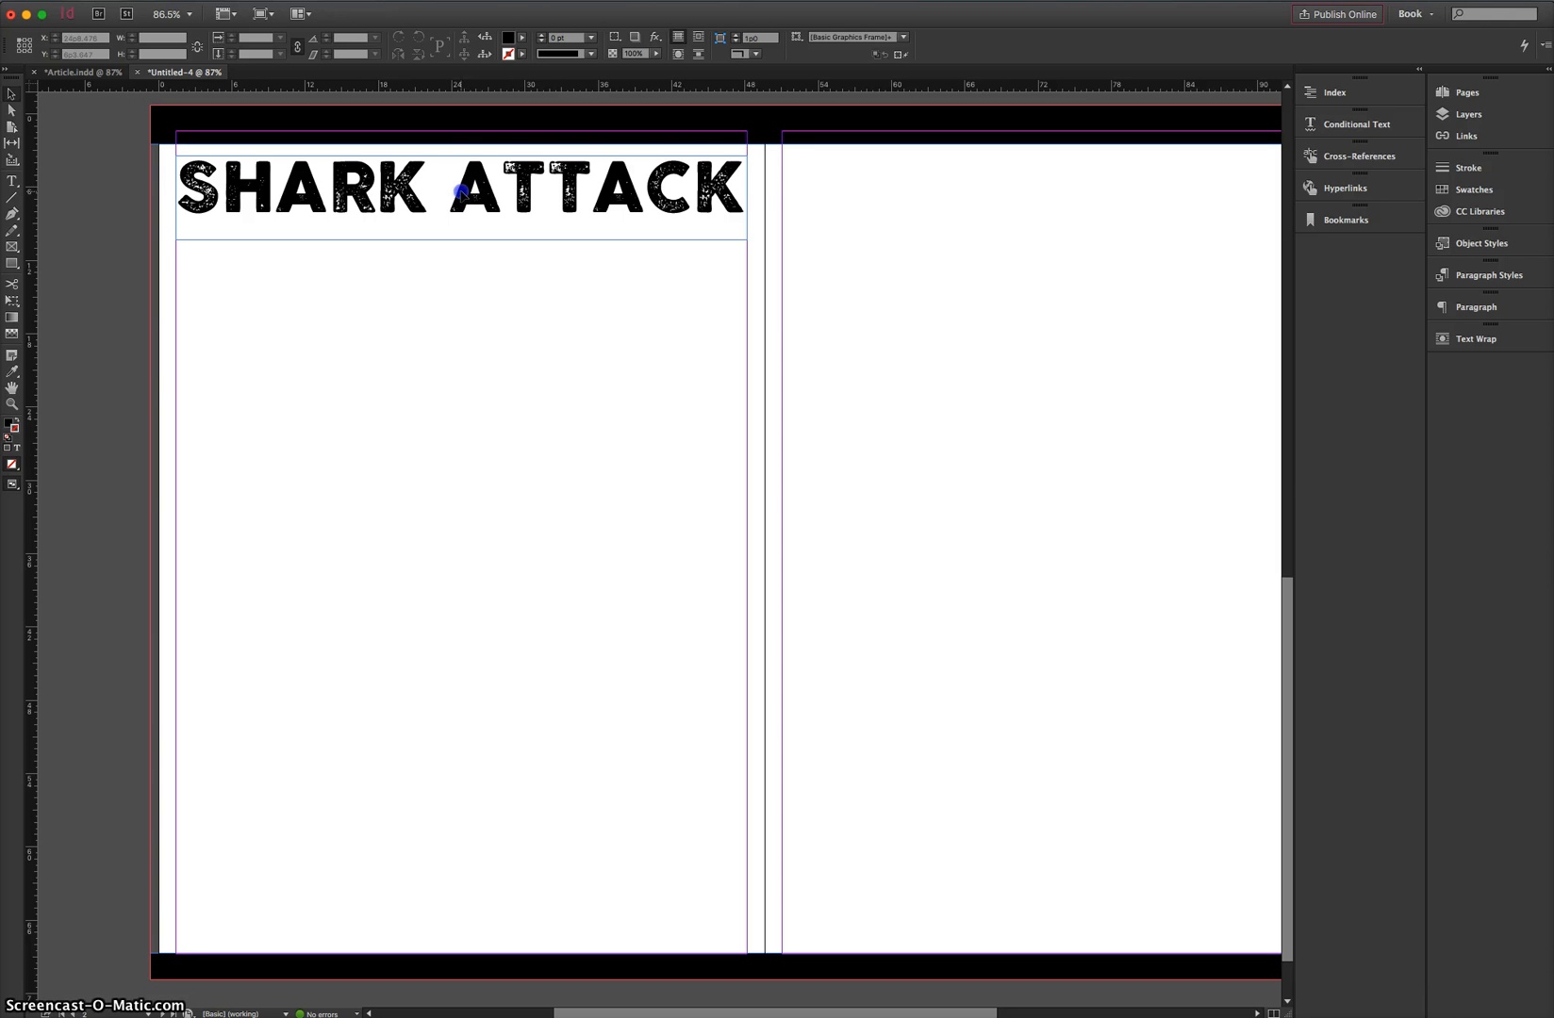
- Colour the word ATTACK red and centre the headline frame horizontally on the page
double_click(580, 187)
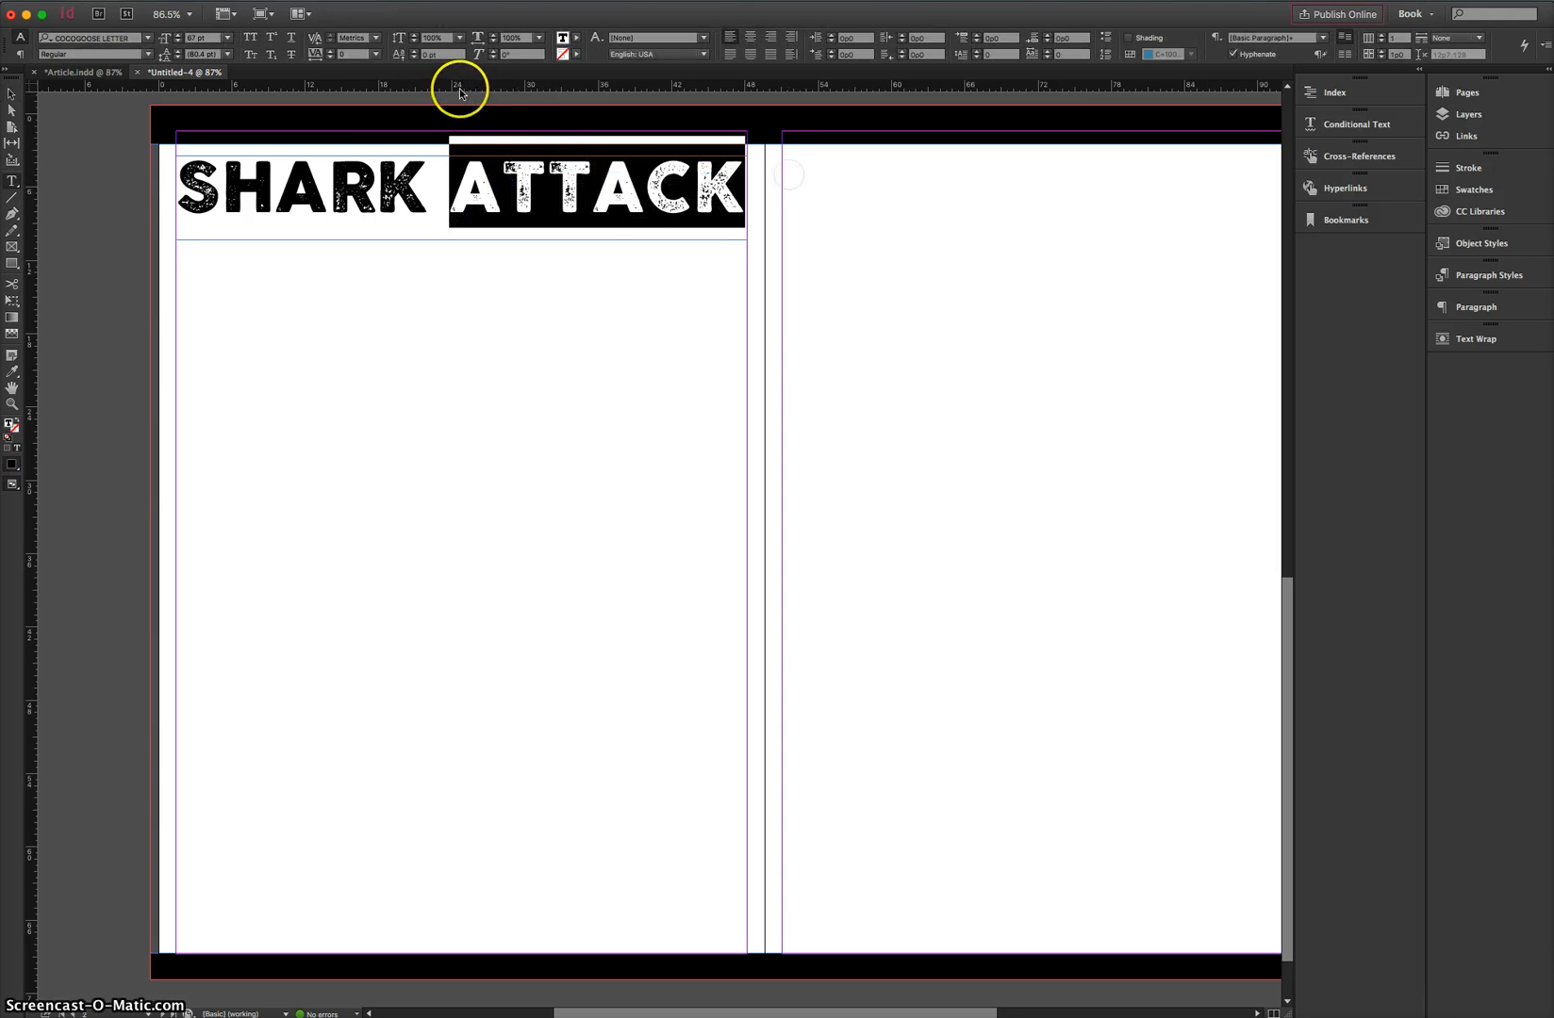
left_click(576, 38)
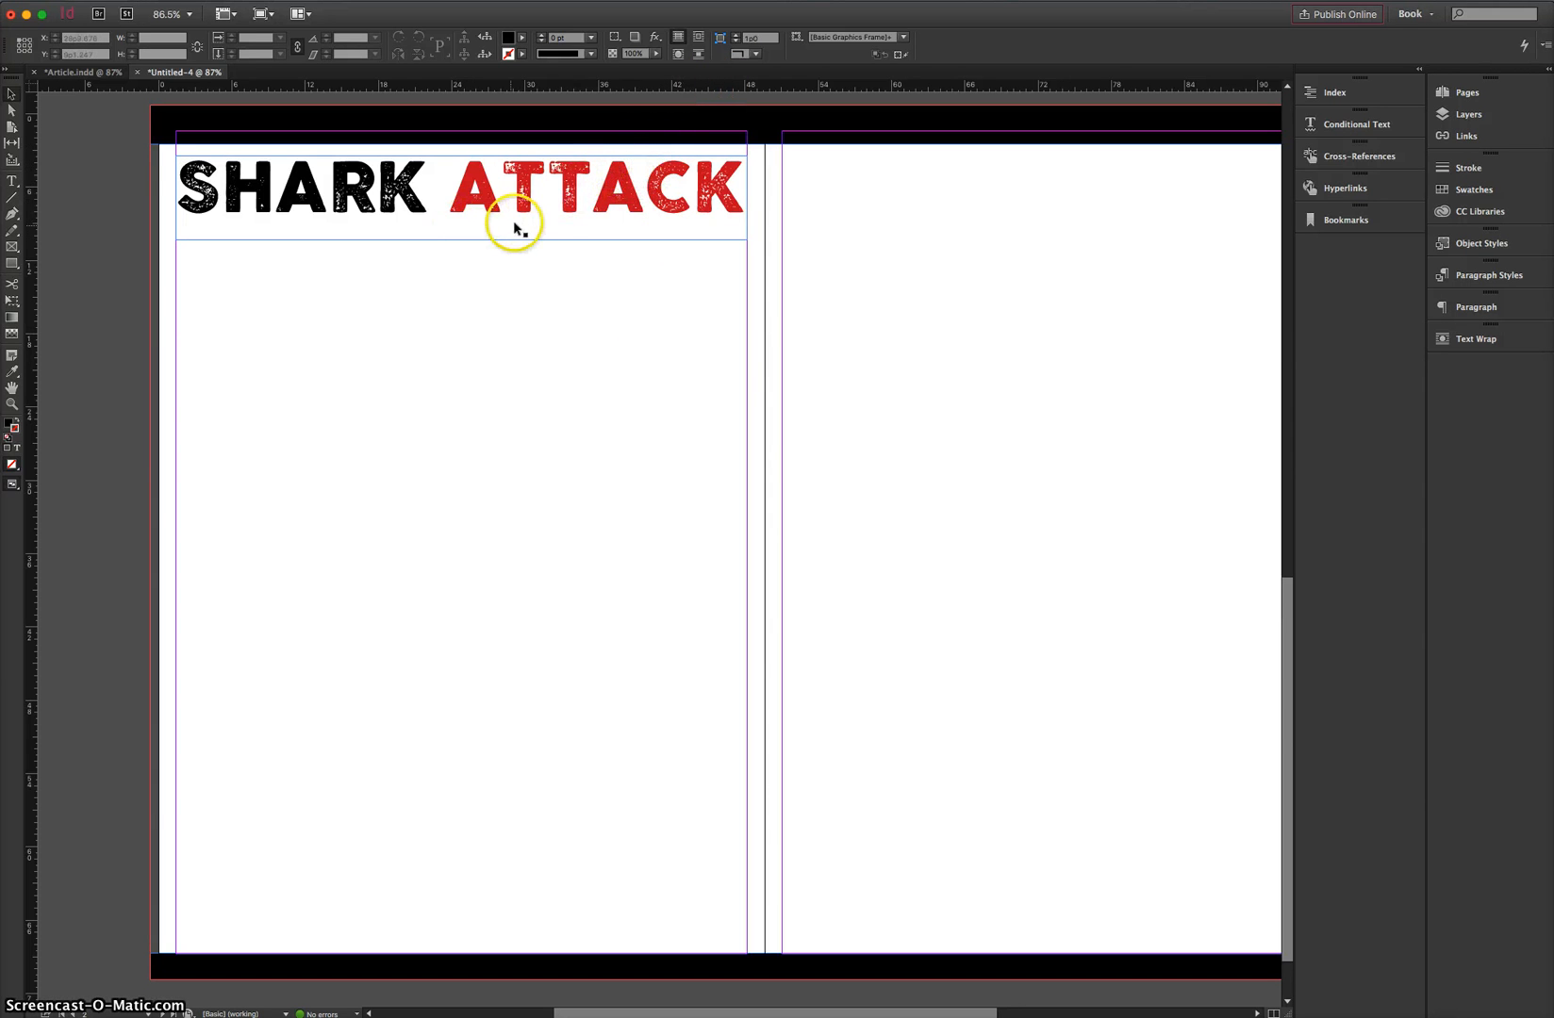
mouse_move(552, 220)
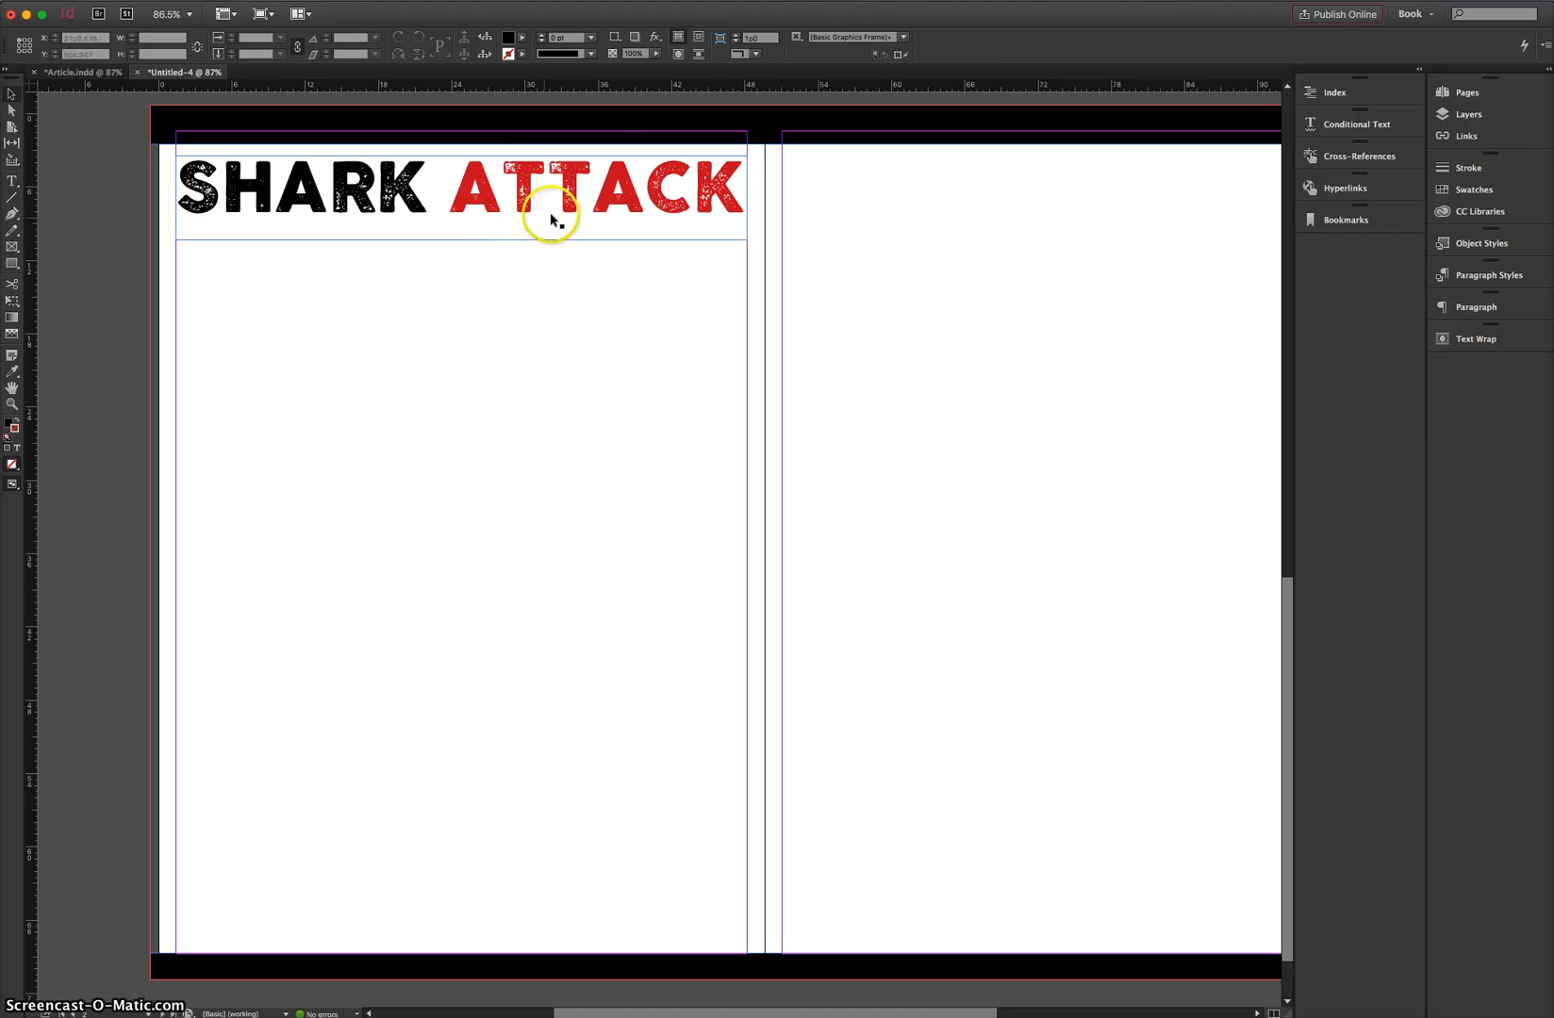
left_click(552, 216)
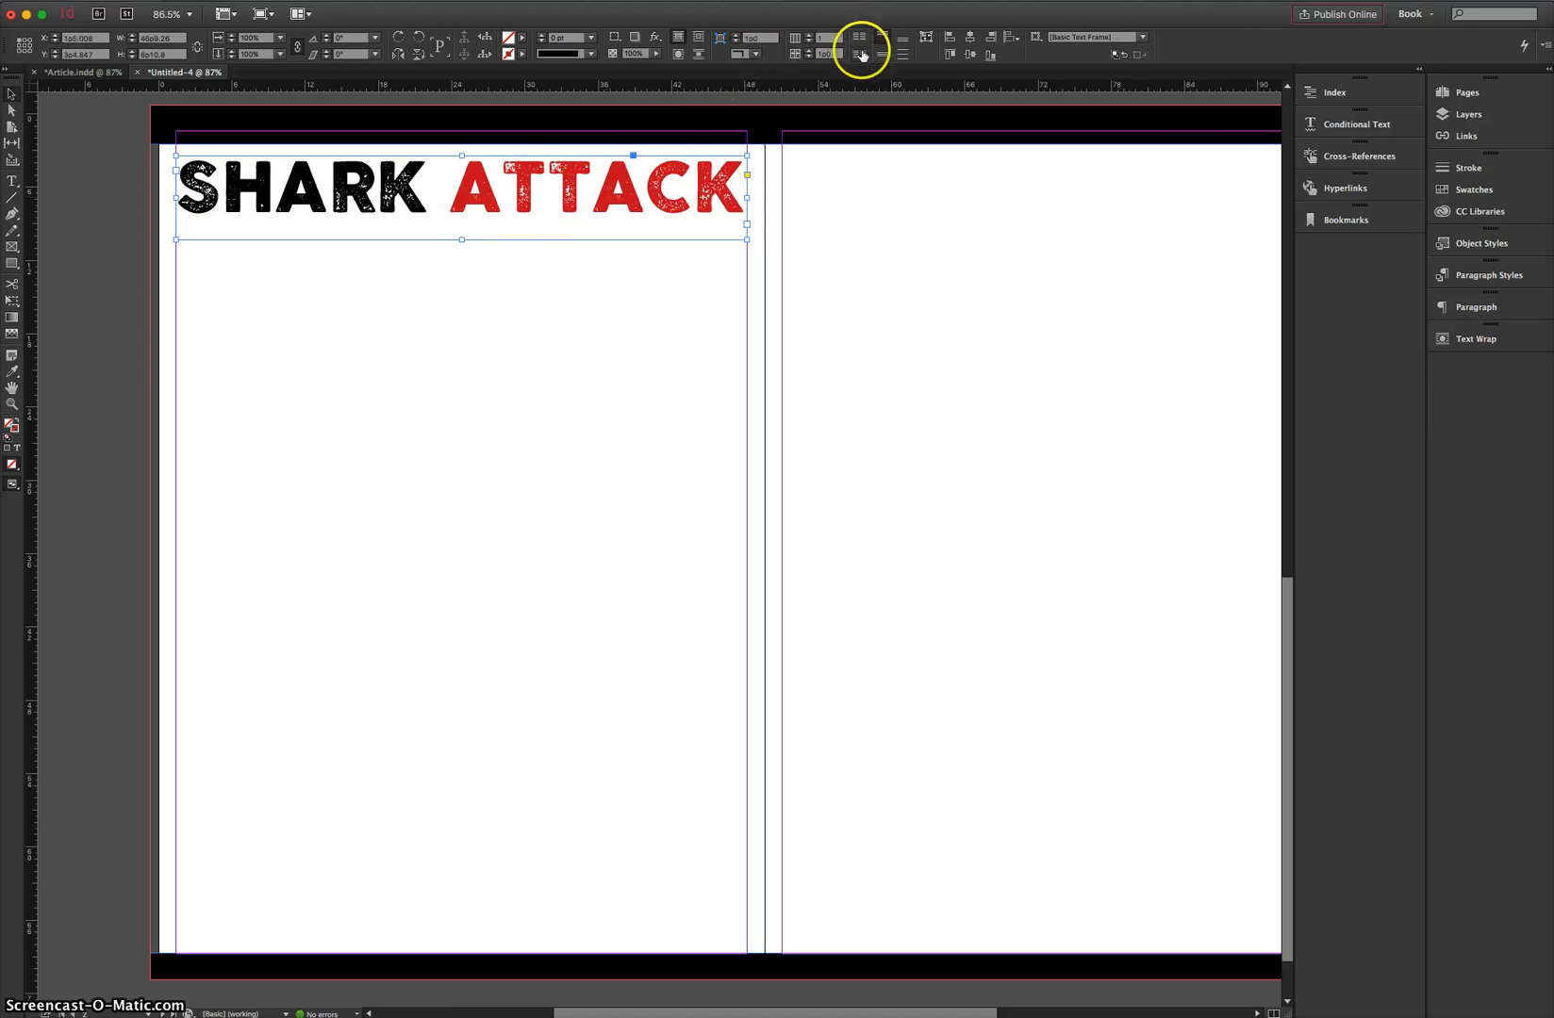
mouse_move(880, 54)
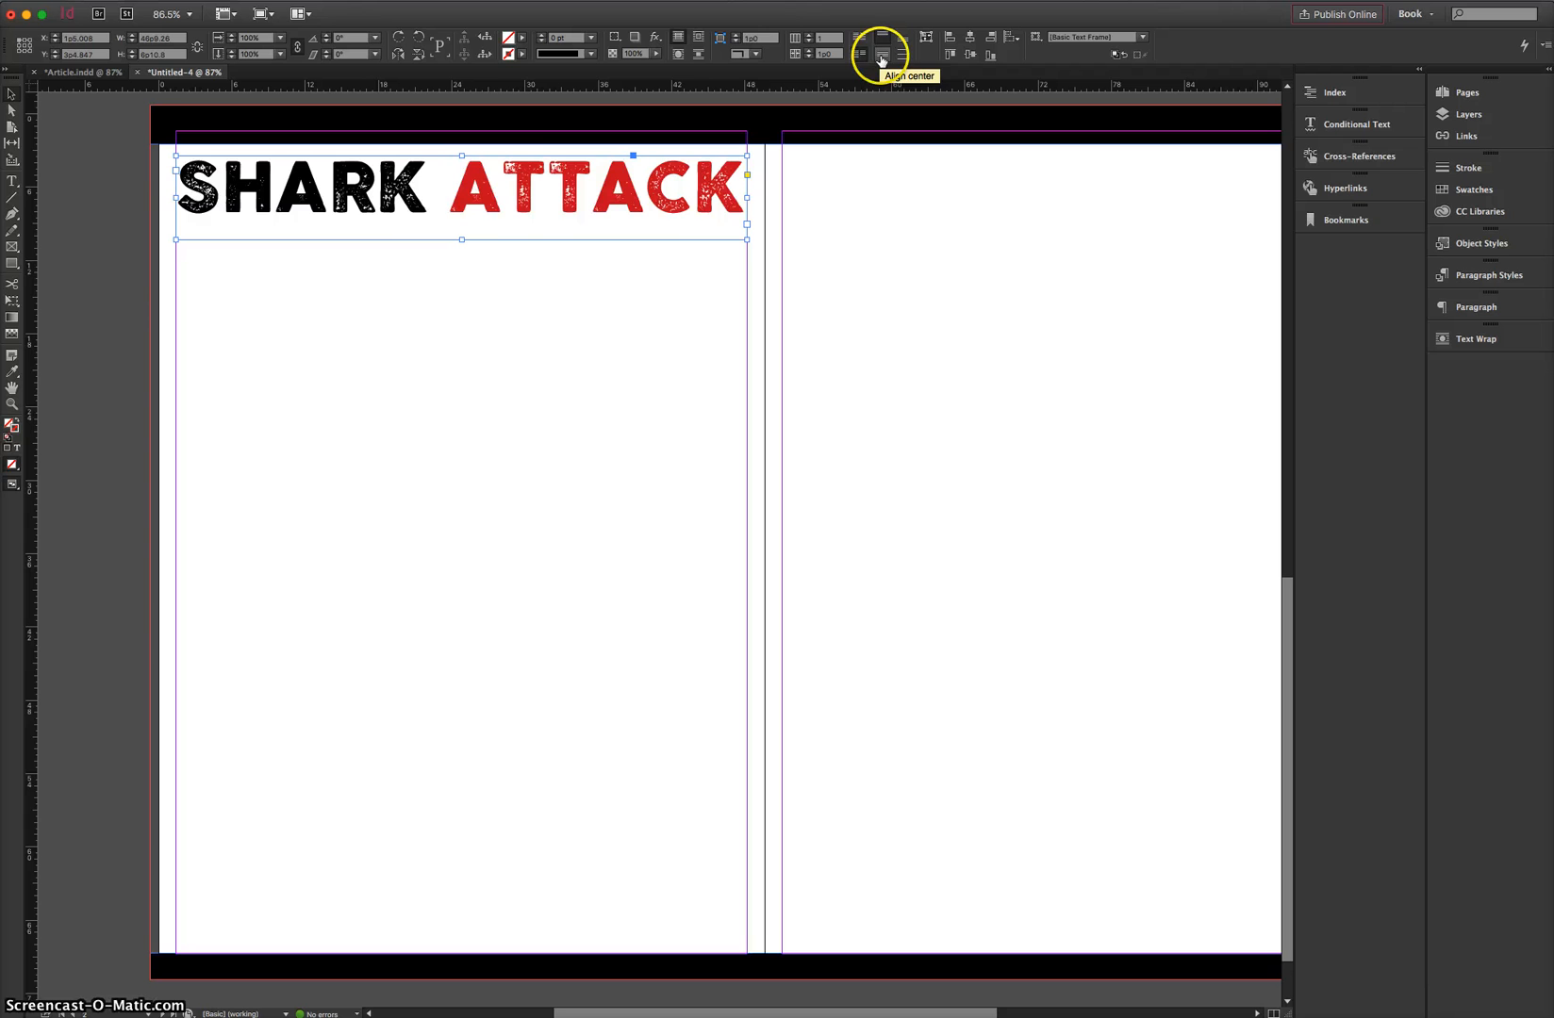
left_click(878, 54)
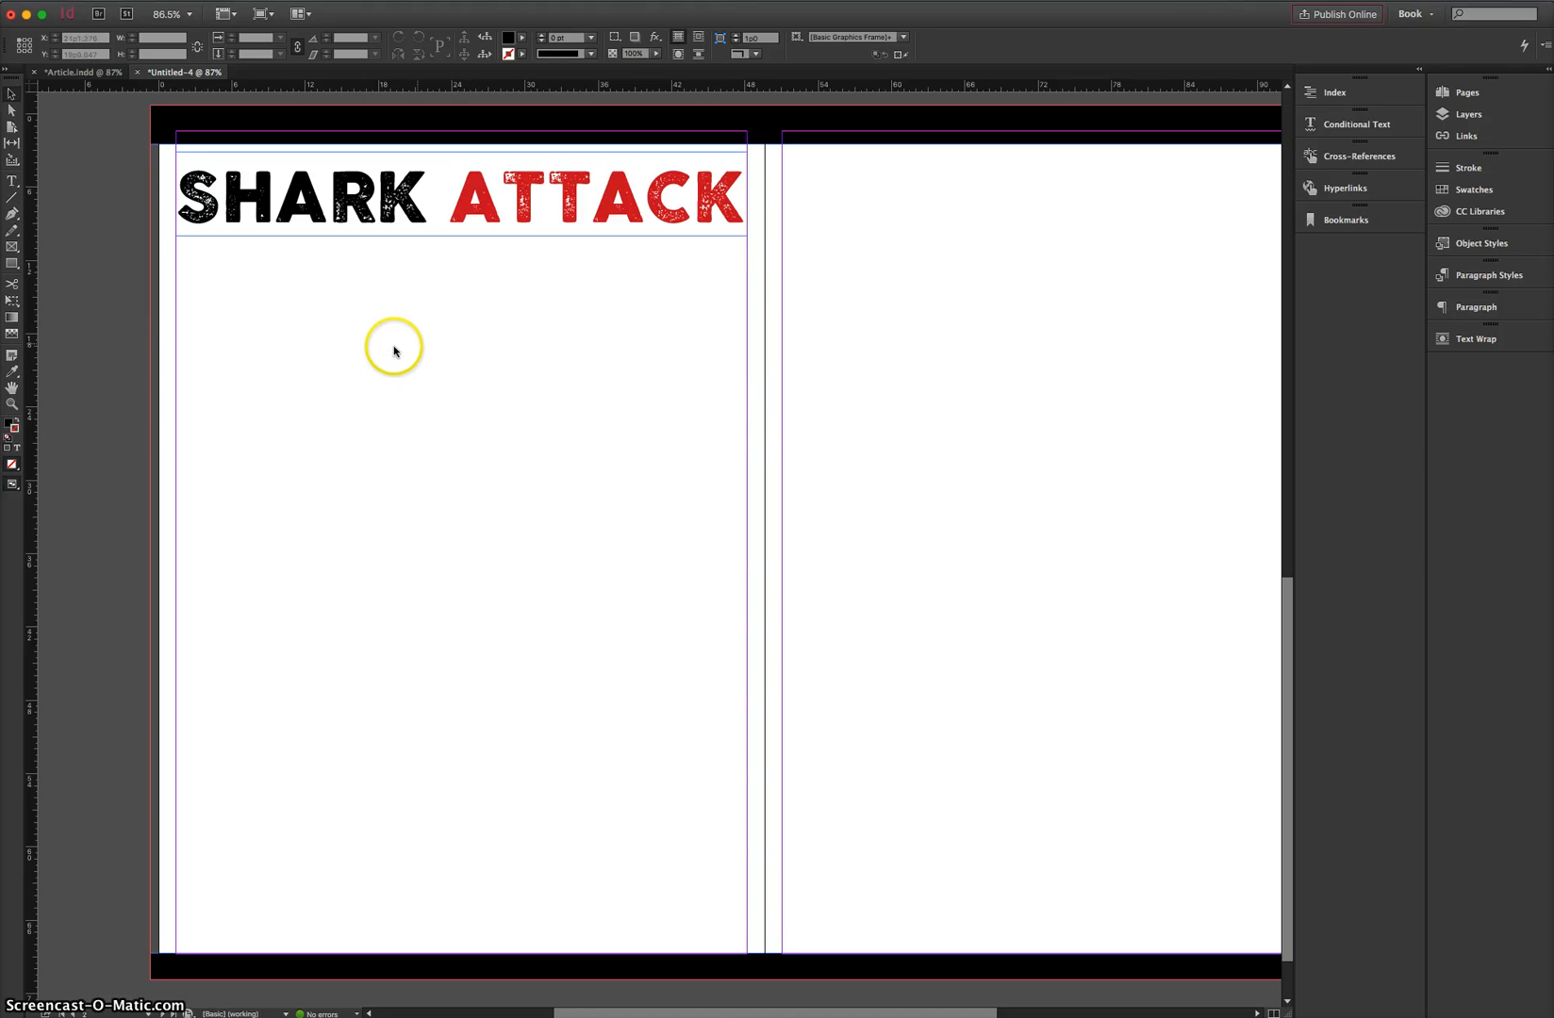
mouse_move(340, 357)
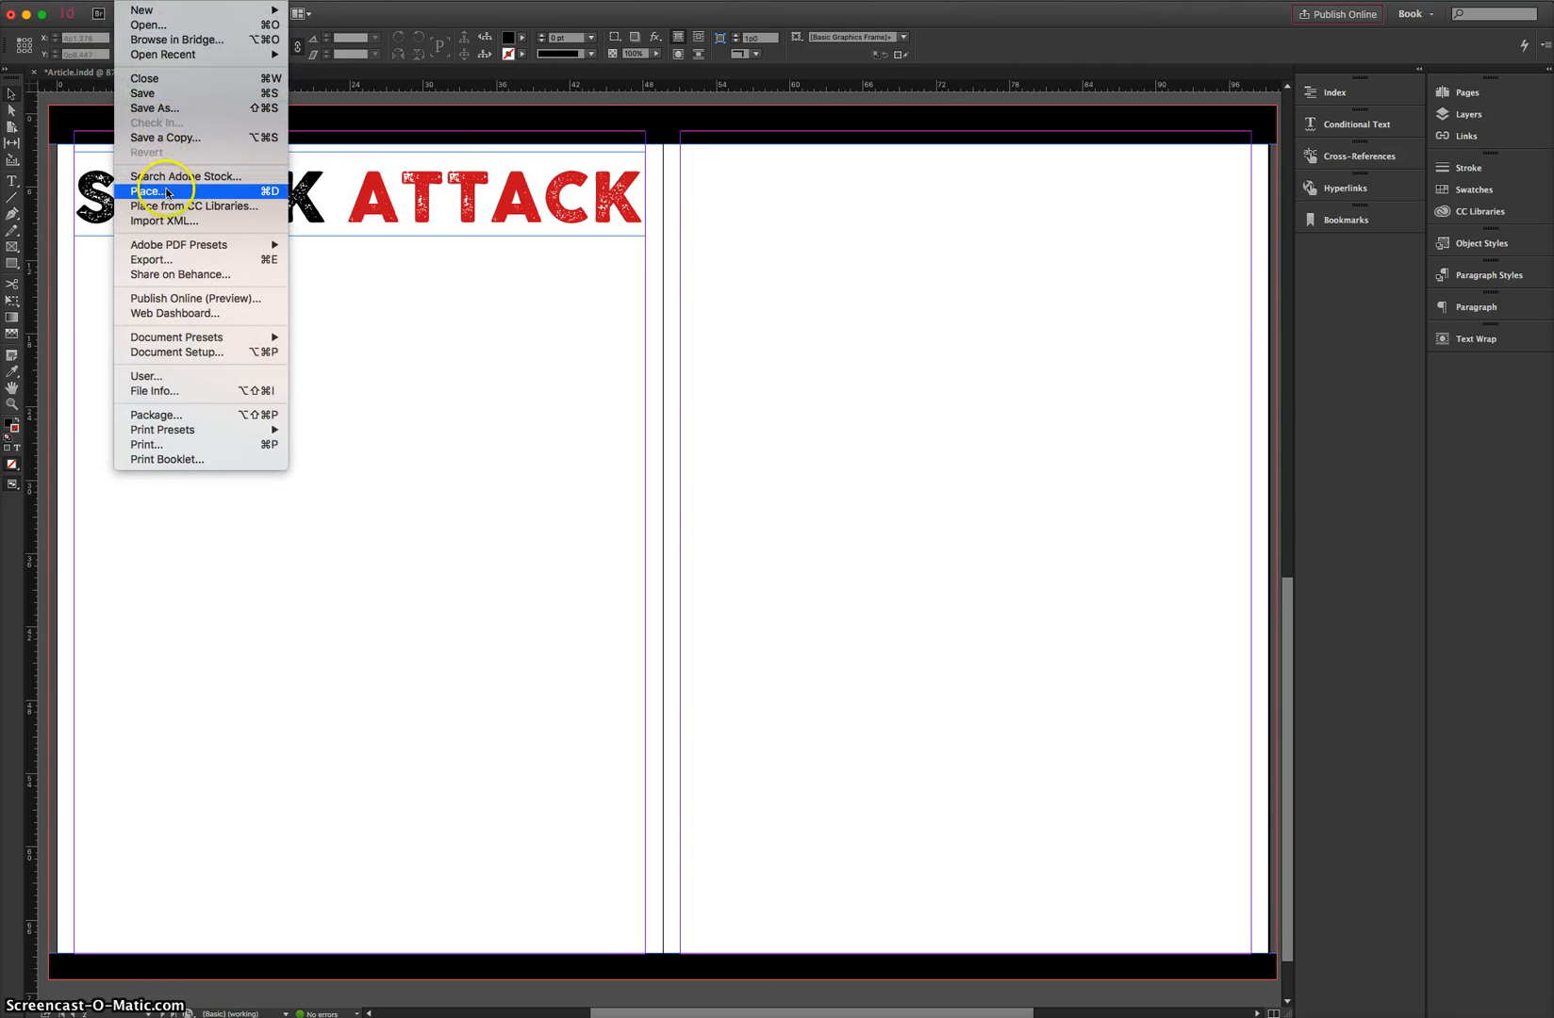
- Place Surfing Article.docx from the Surf Article folder below the SHARK ATTACK headline
left_click(148, 191)
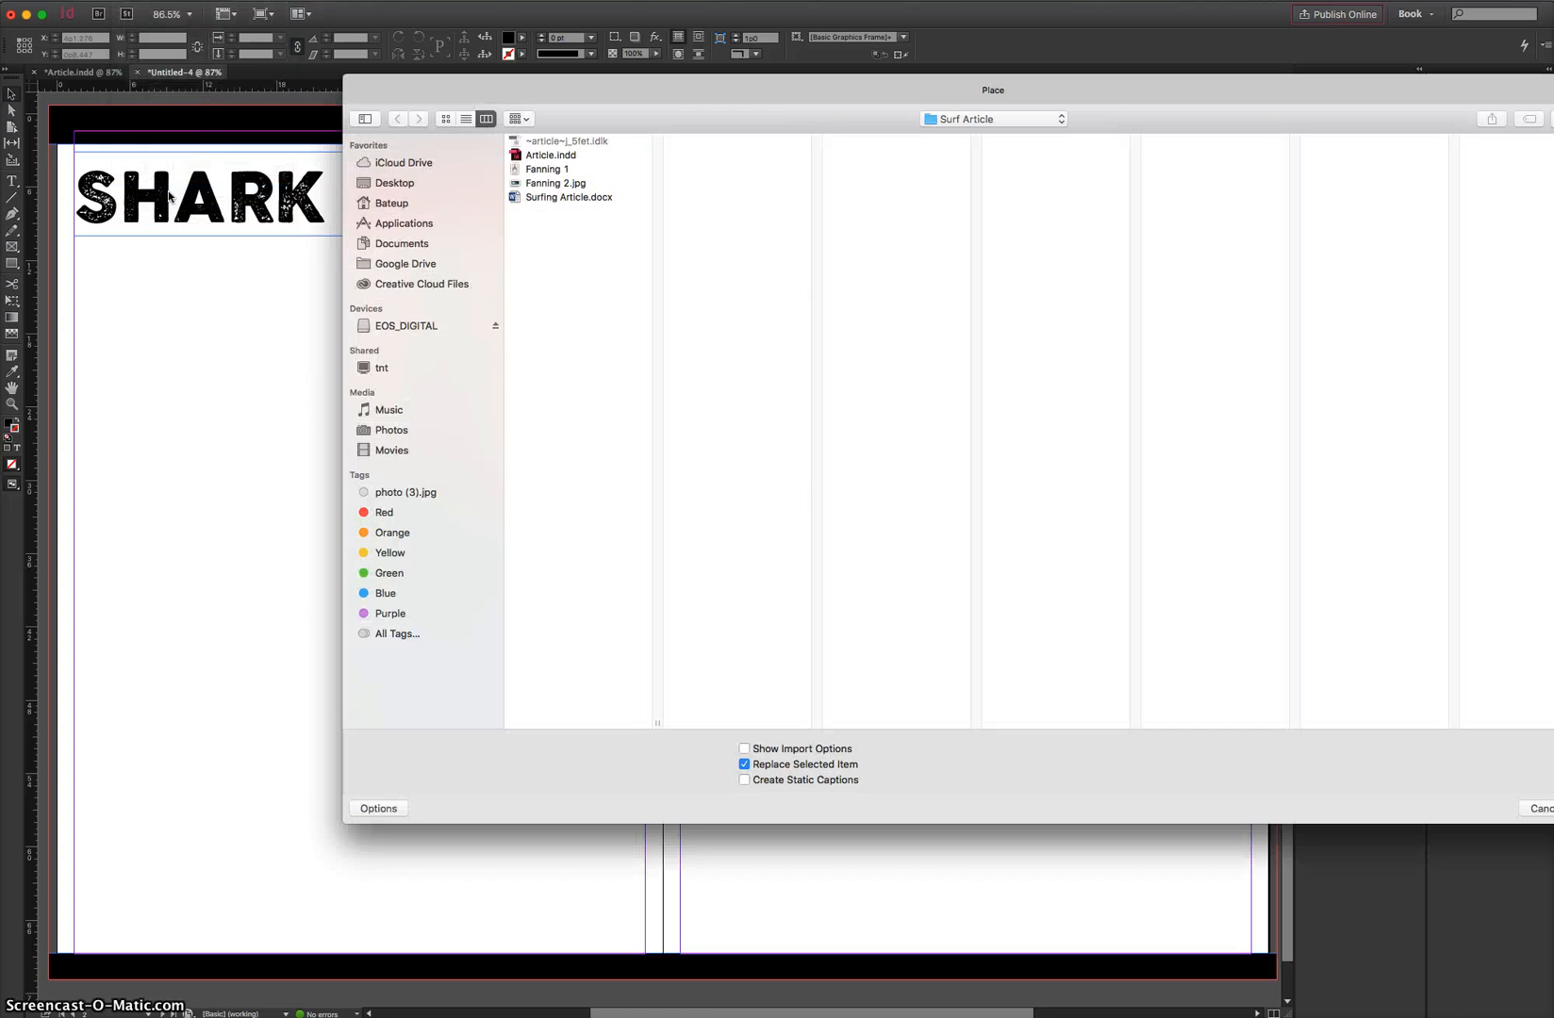
left_click(568, 197)
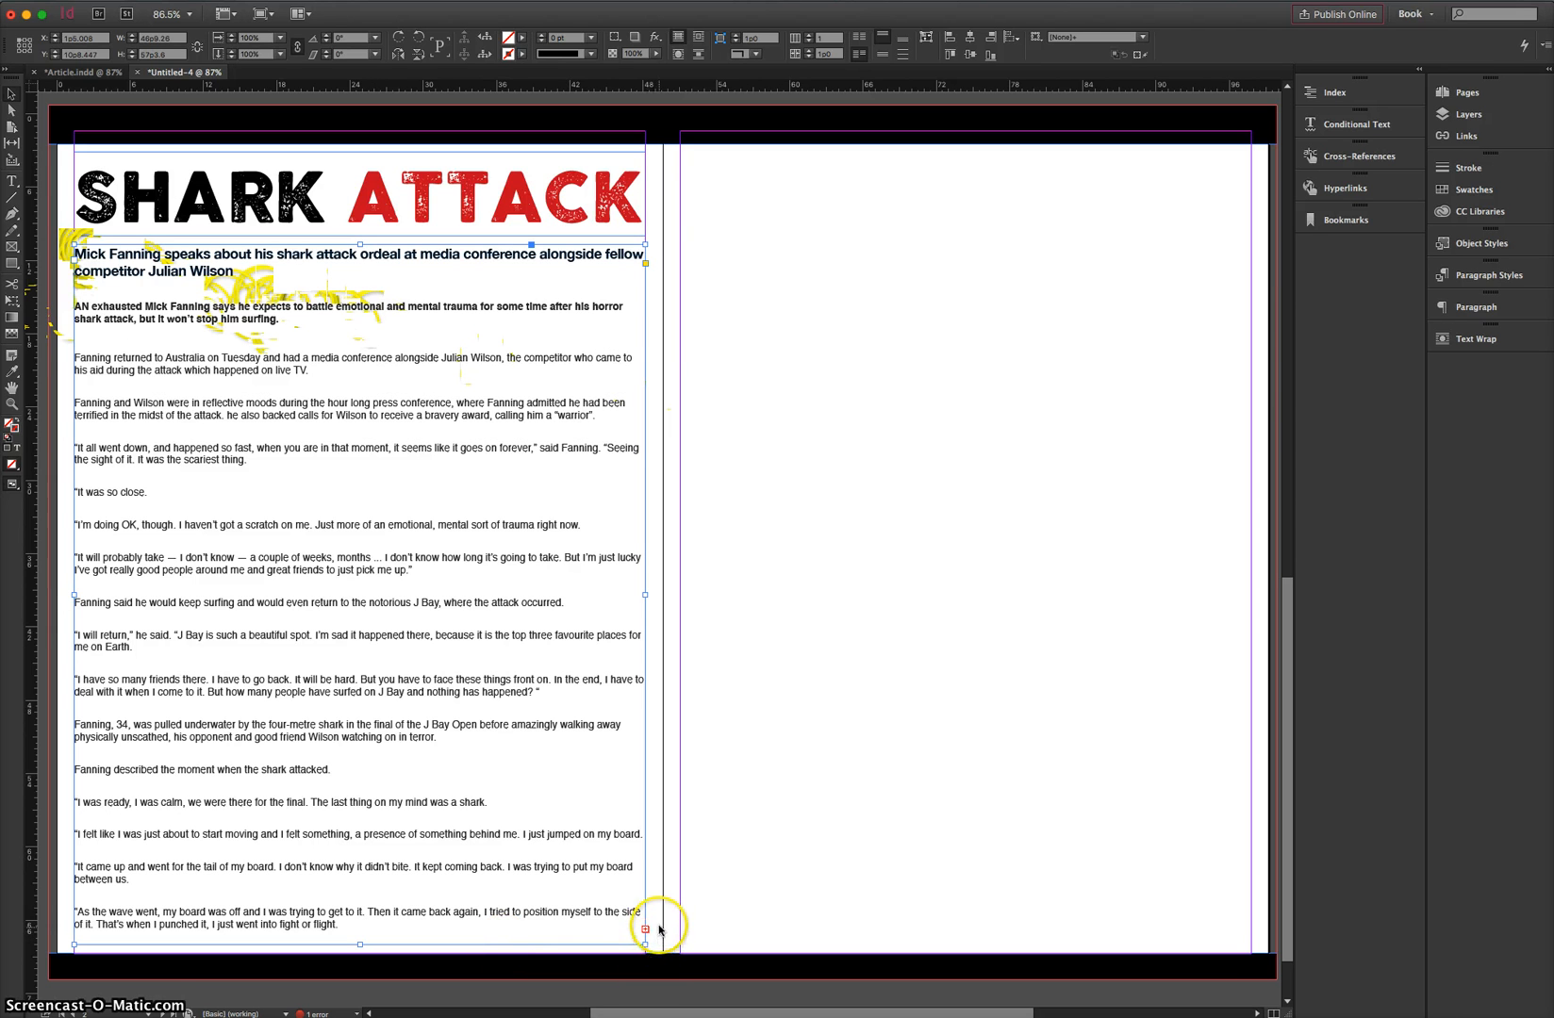
mouse_move(654, 931)
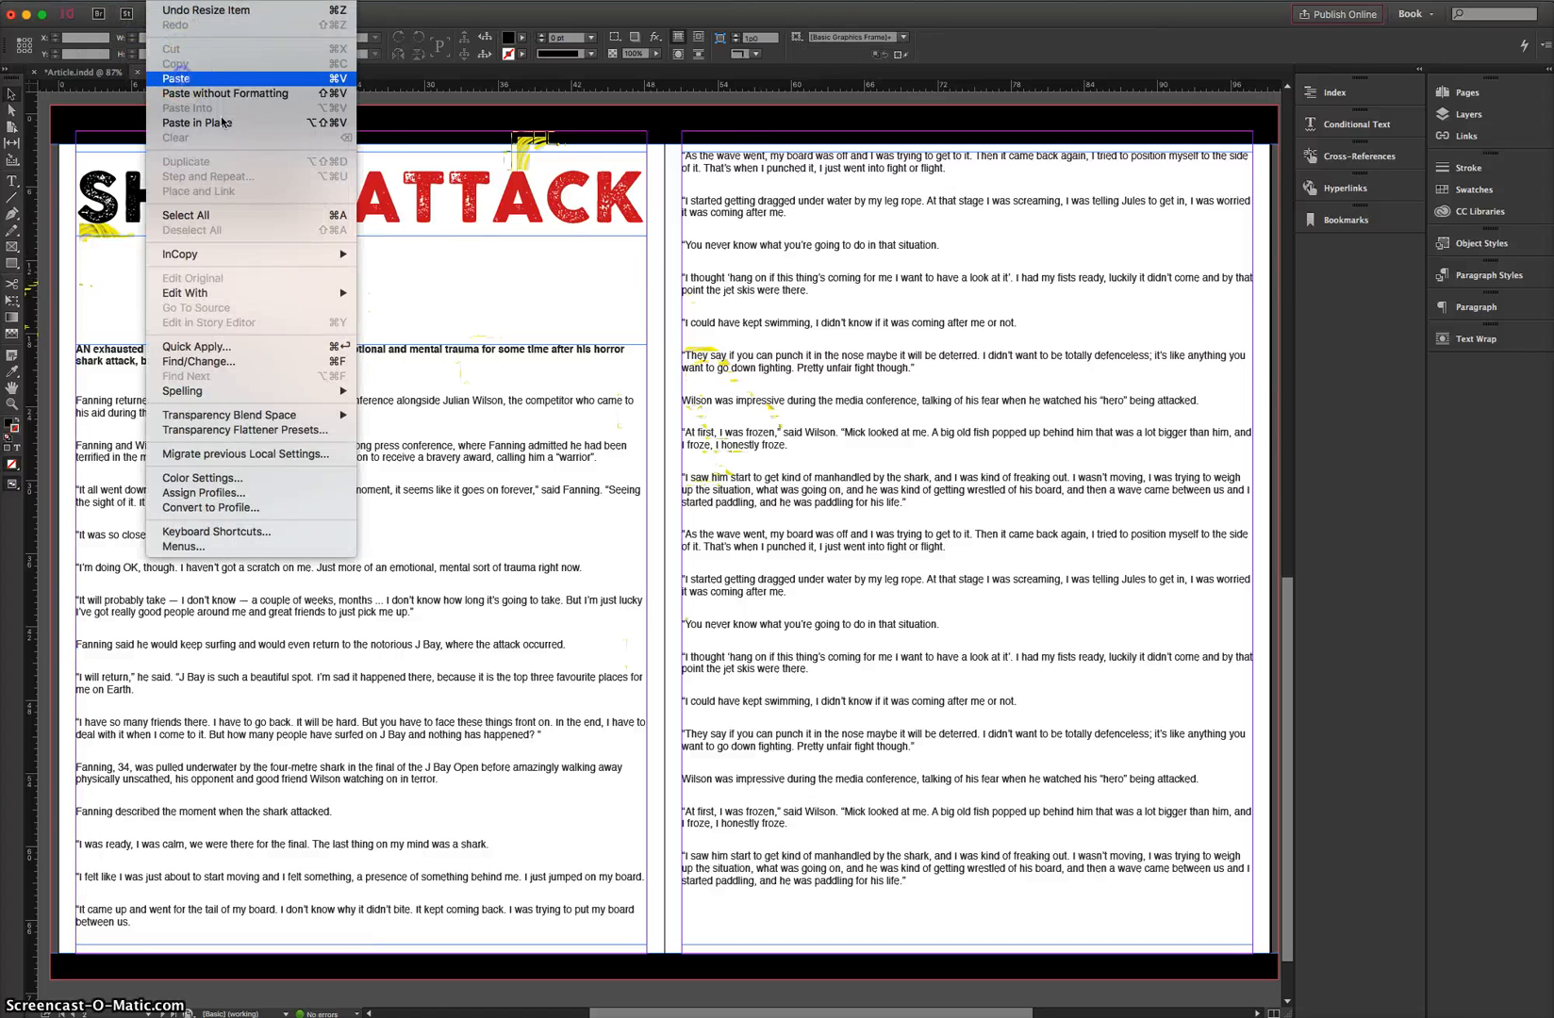
- Paste the subheading in place in its own frame and select its text
left_click(175, 78)
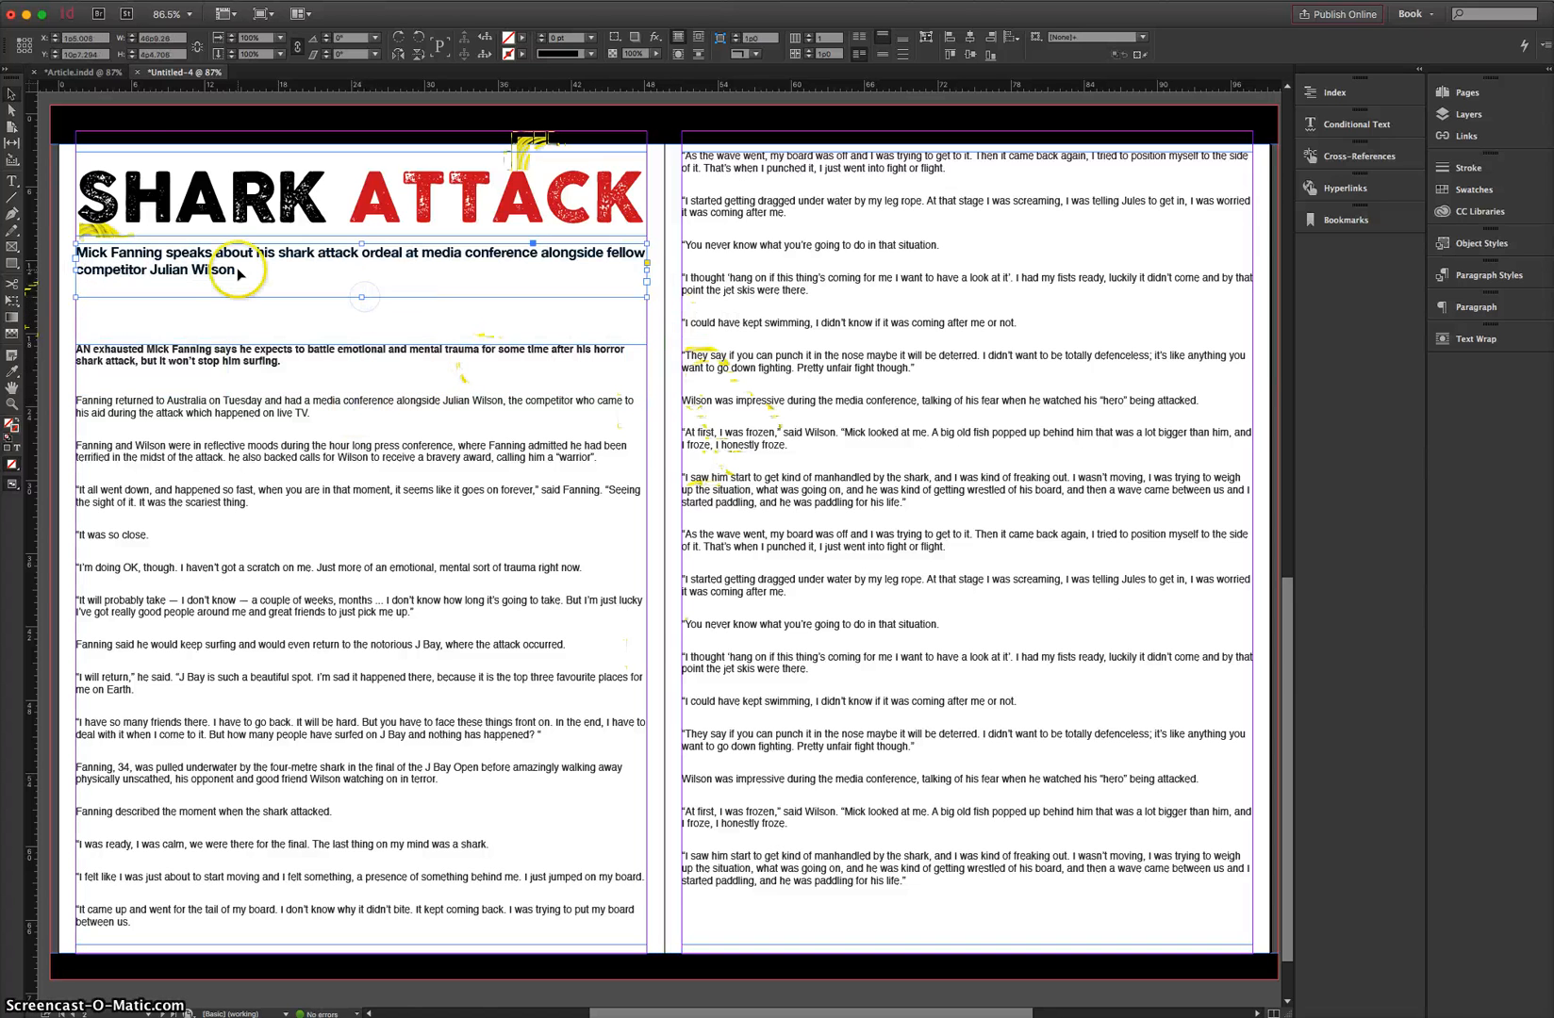
left_click(237, 269)
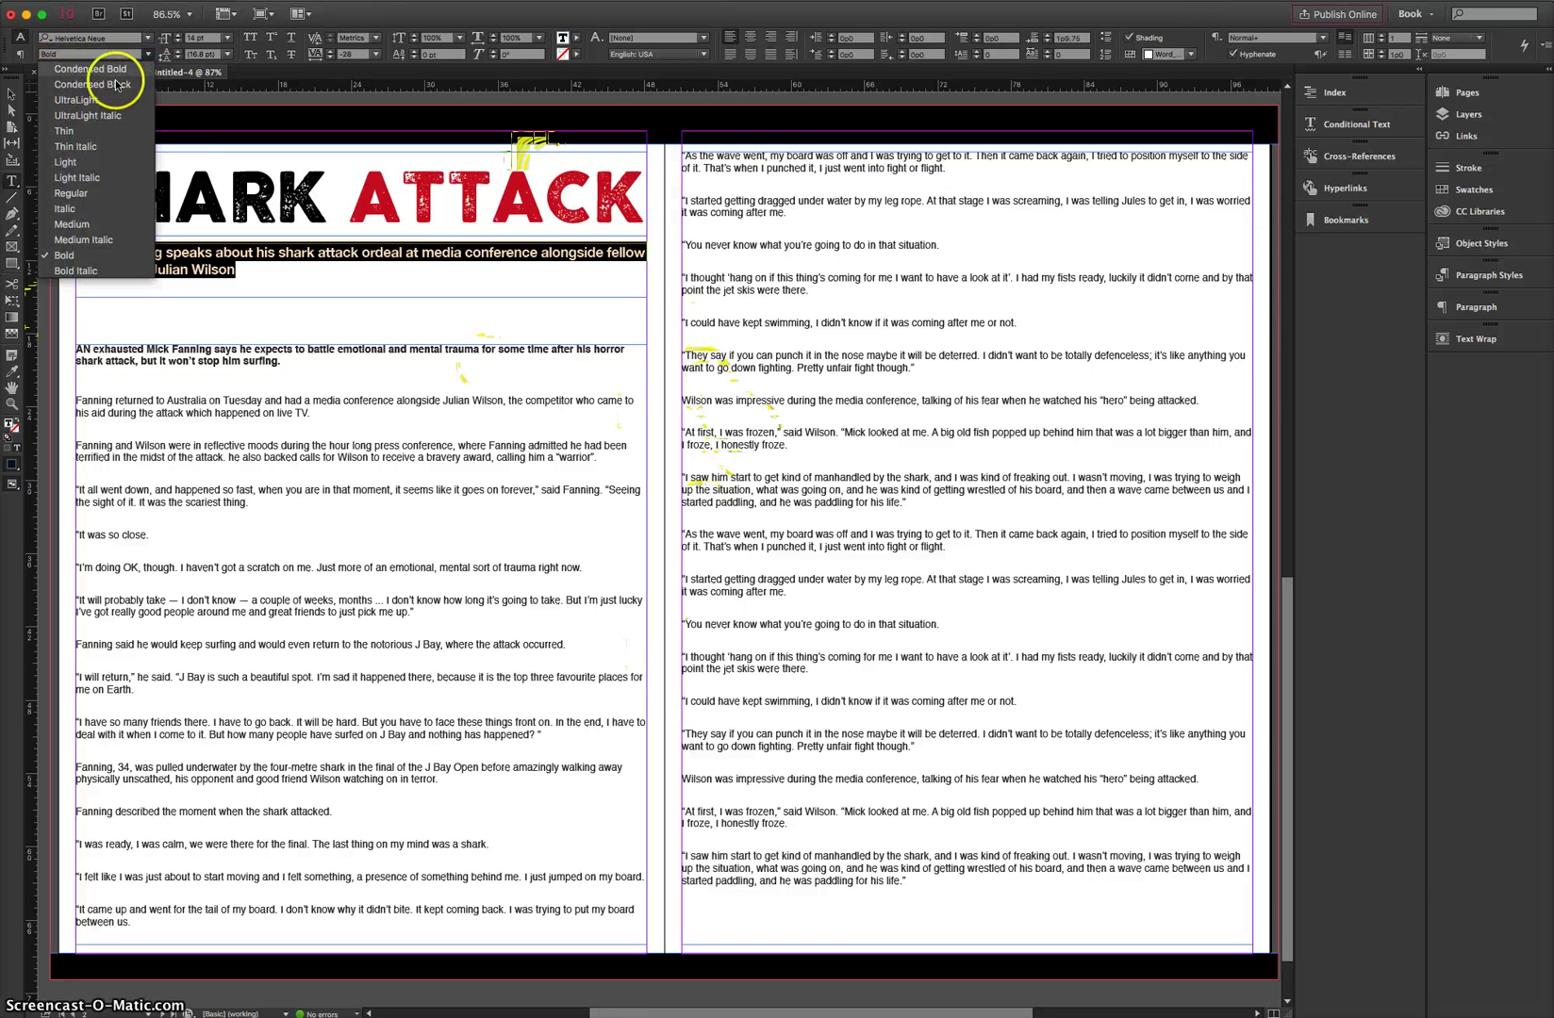
- Set the subheading to Helvetica Neue Light, centre it, and show the Paragraph panel
left_click(64, 163)
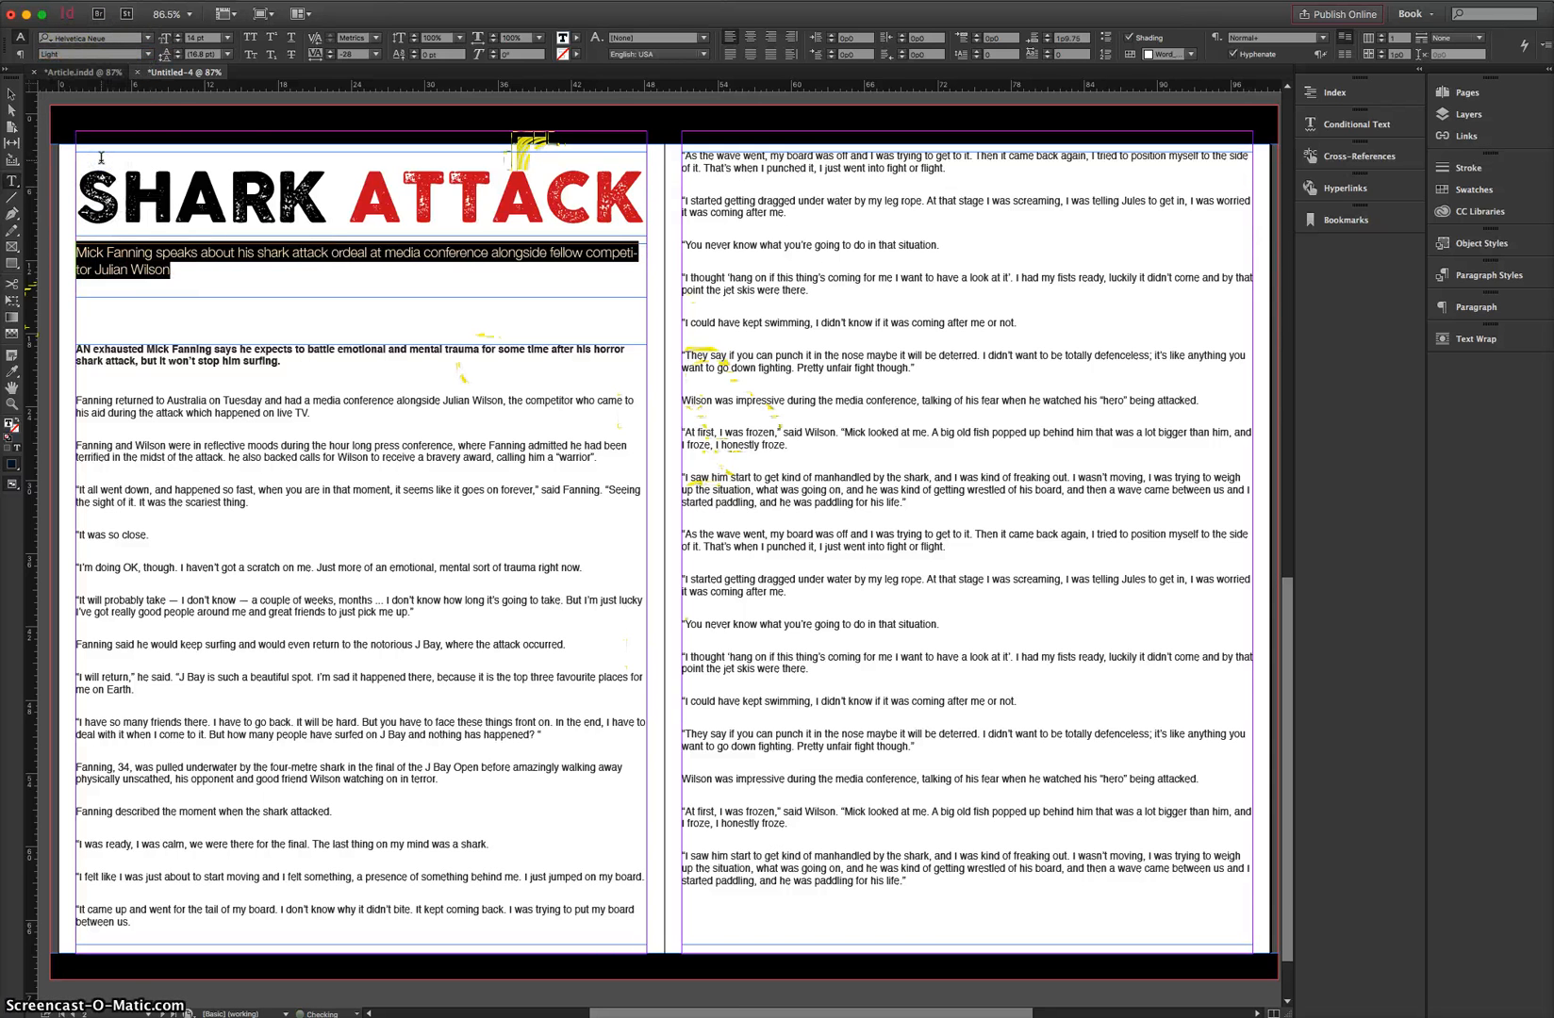
left_click(748, 39)
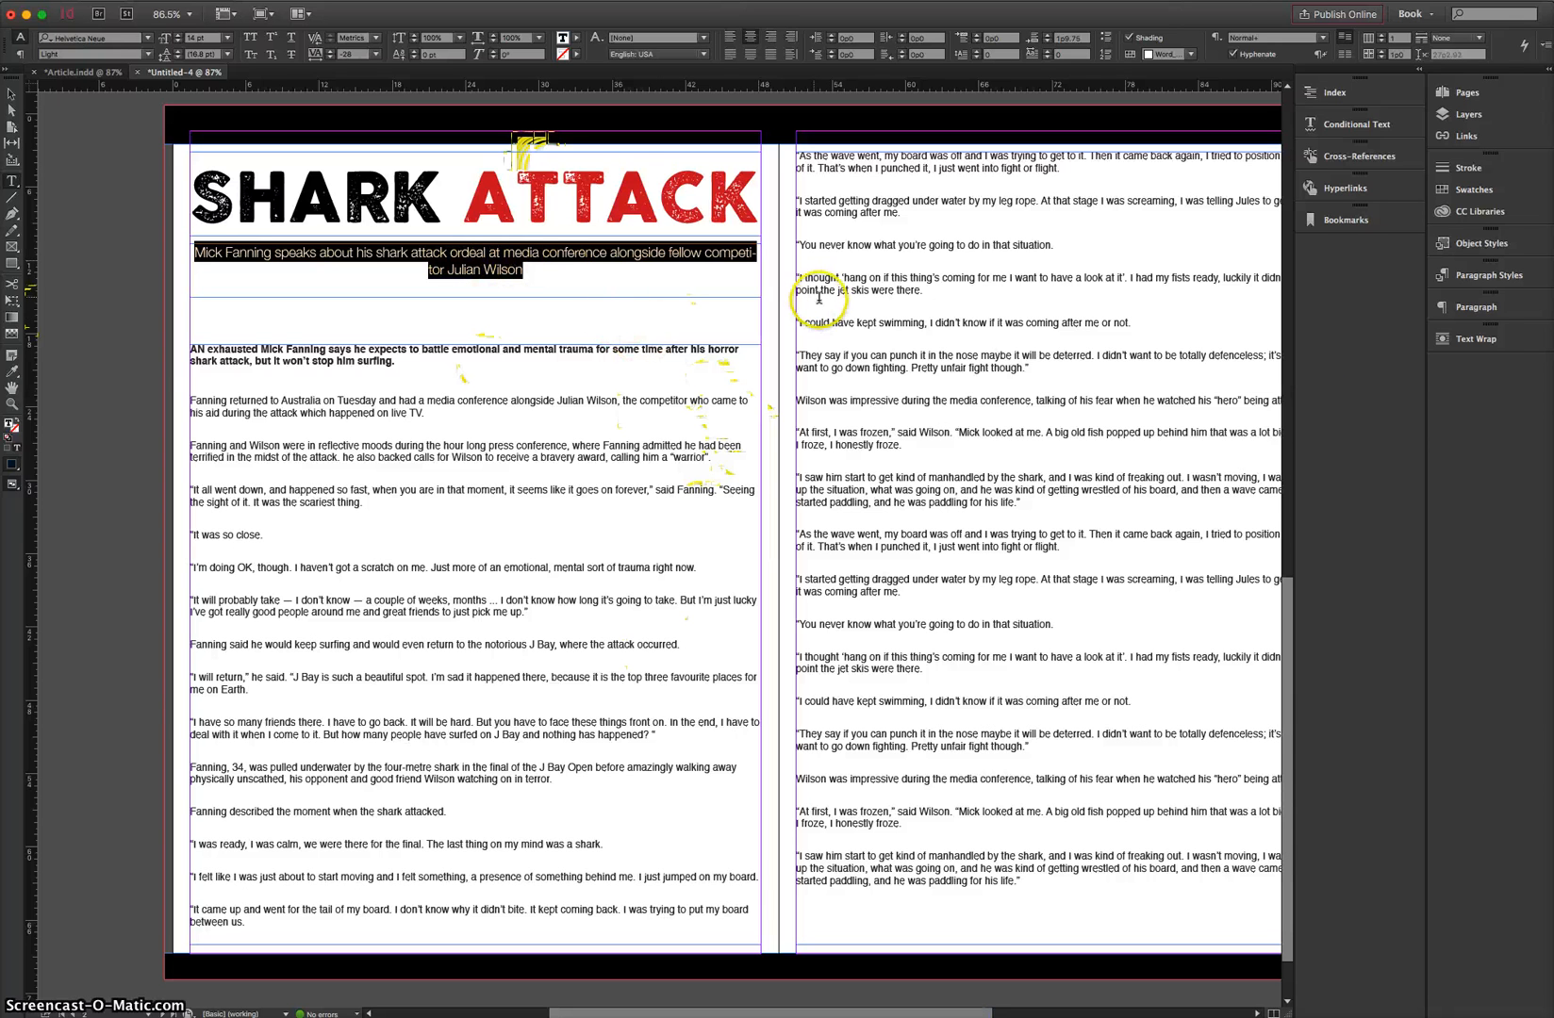
left_click(1476, 307)
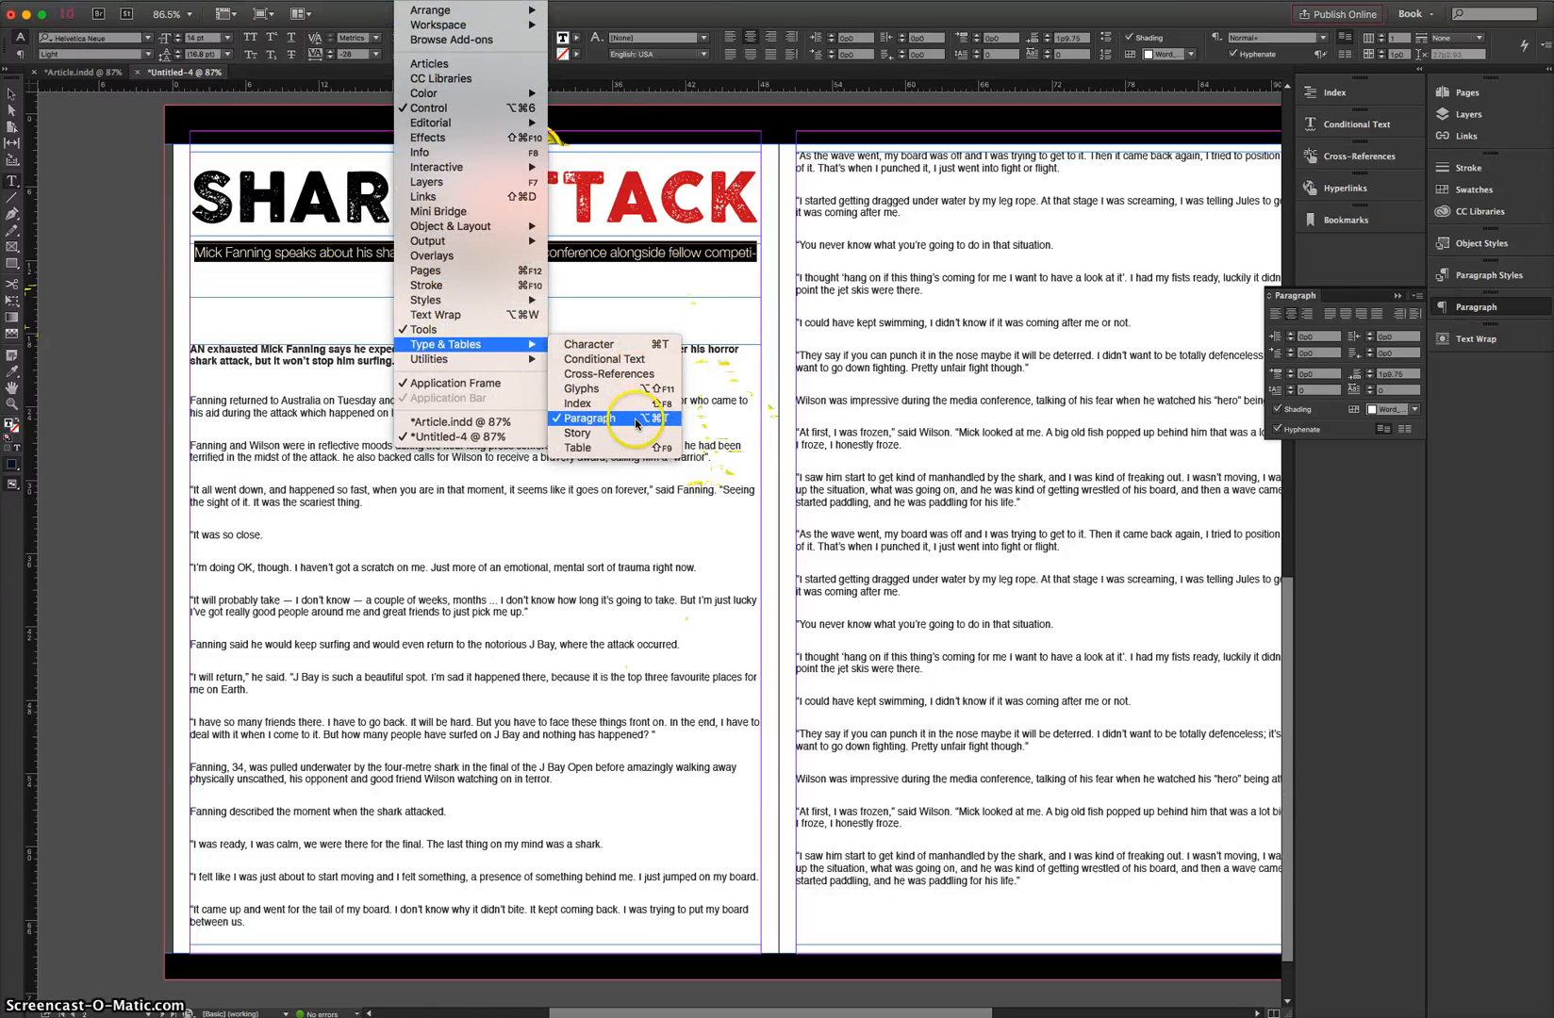
left_click(590, 417)
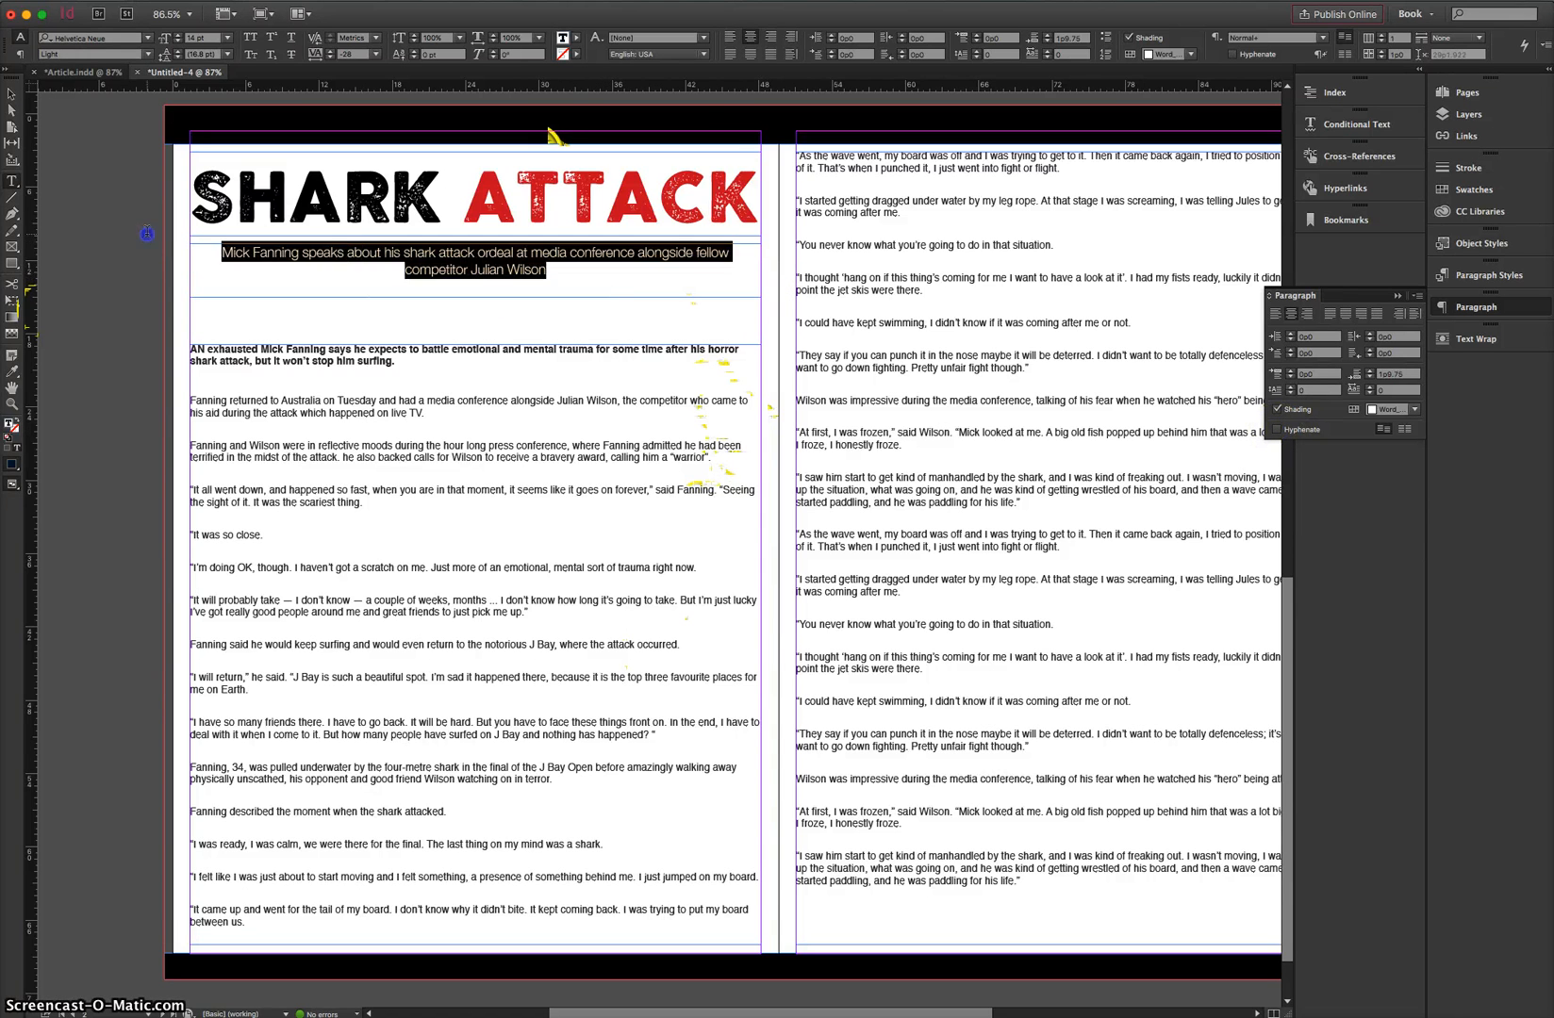
- Switch to the Selection Tool and deselect the subheading frame
left_click(750, 54)
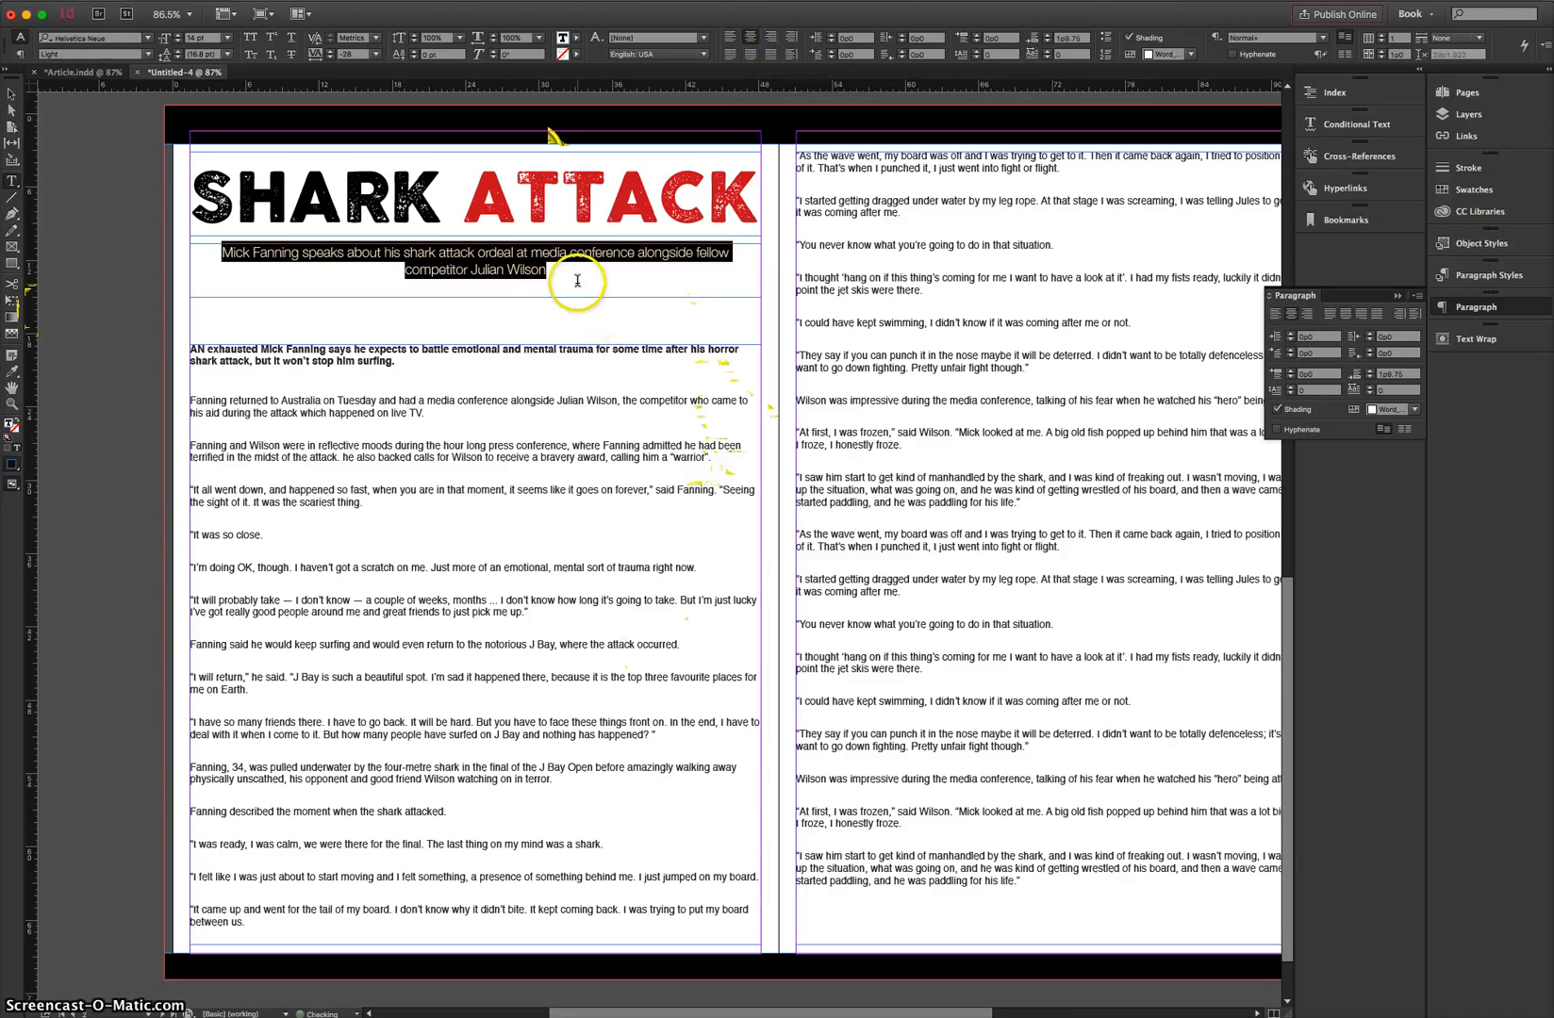
left_click(11, 92)
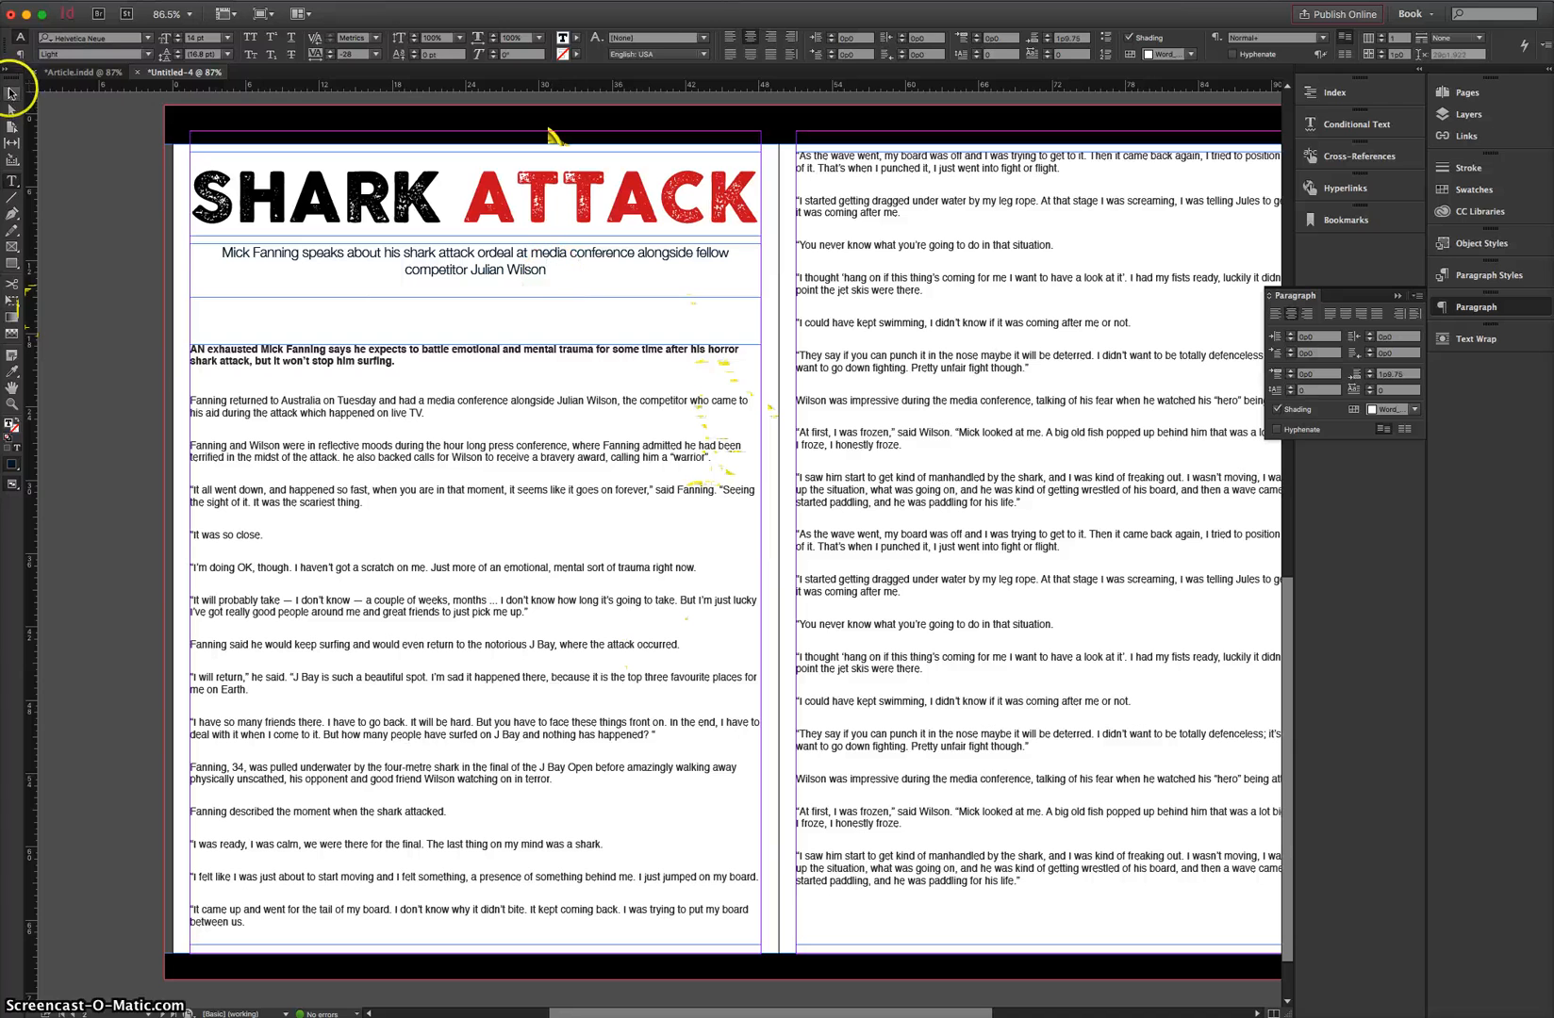
left_click(476, 261)
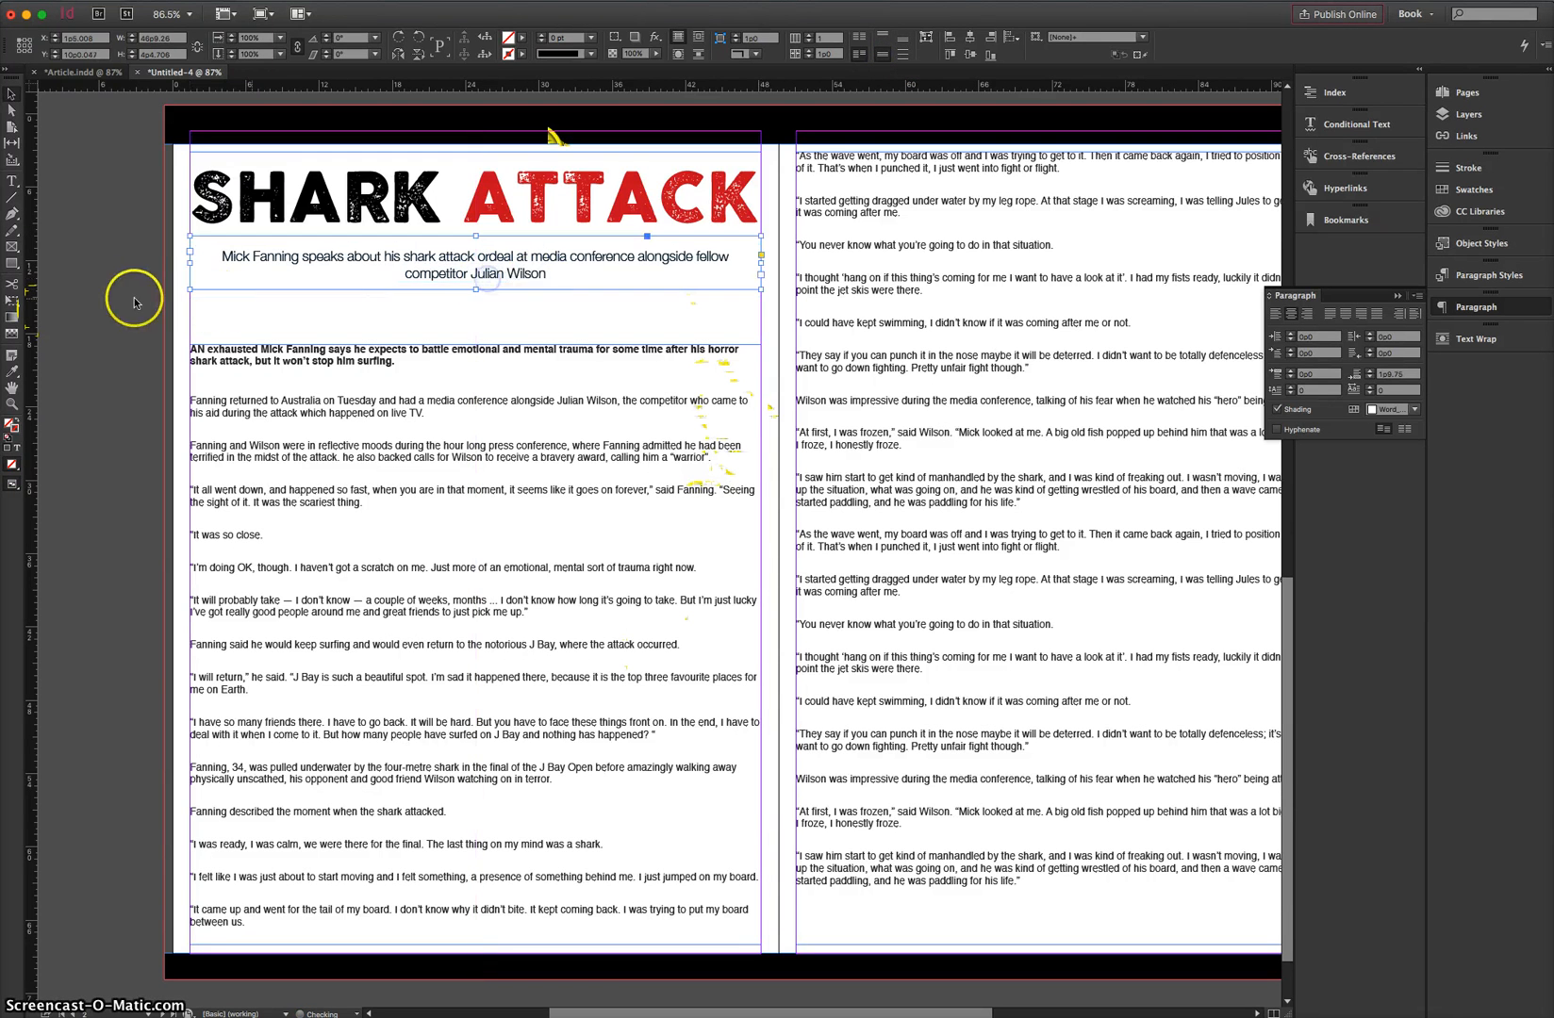
left_click(308, 315)
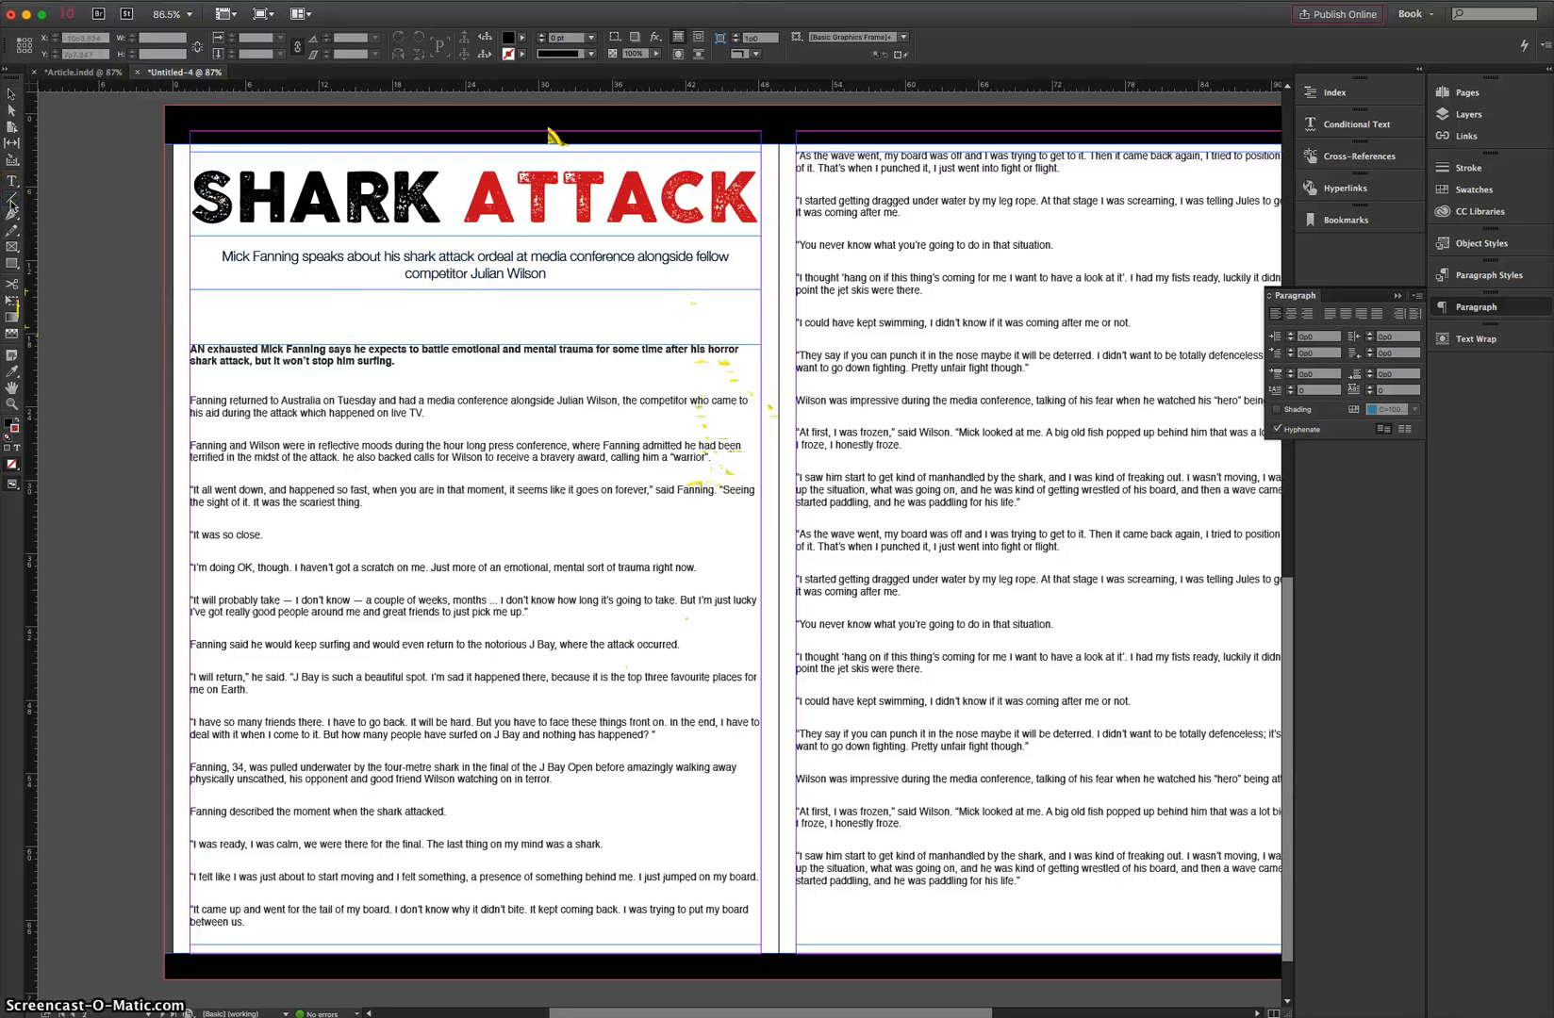
- Give the horizontal rule a Black stroke and a heavier stroke weight
left_click(523, 39)
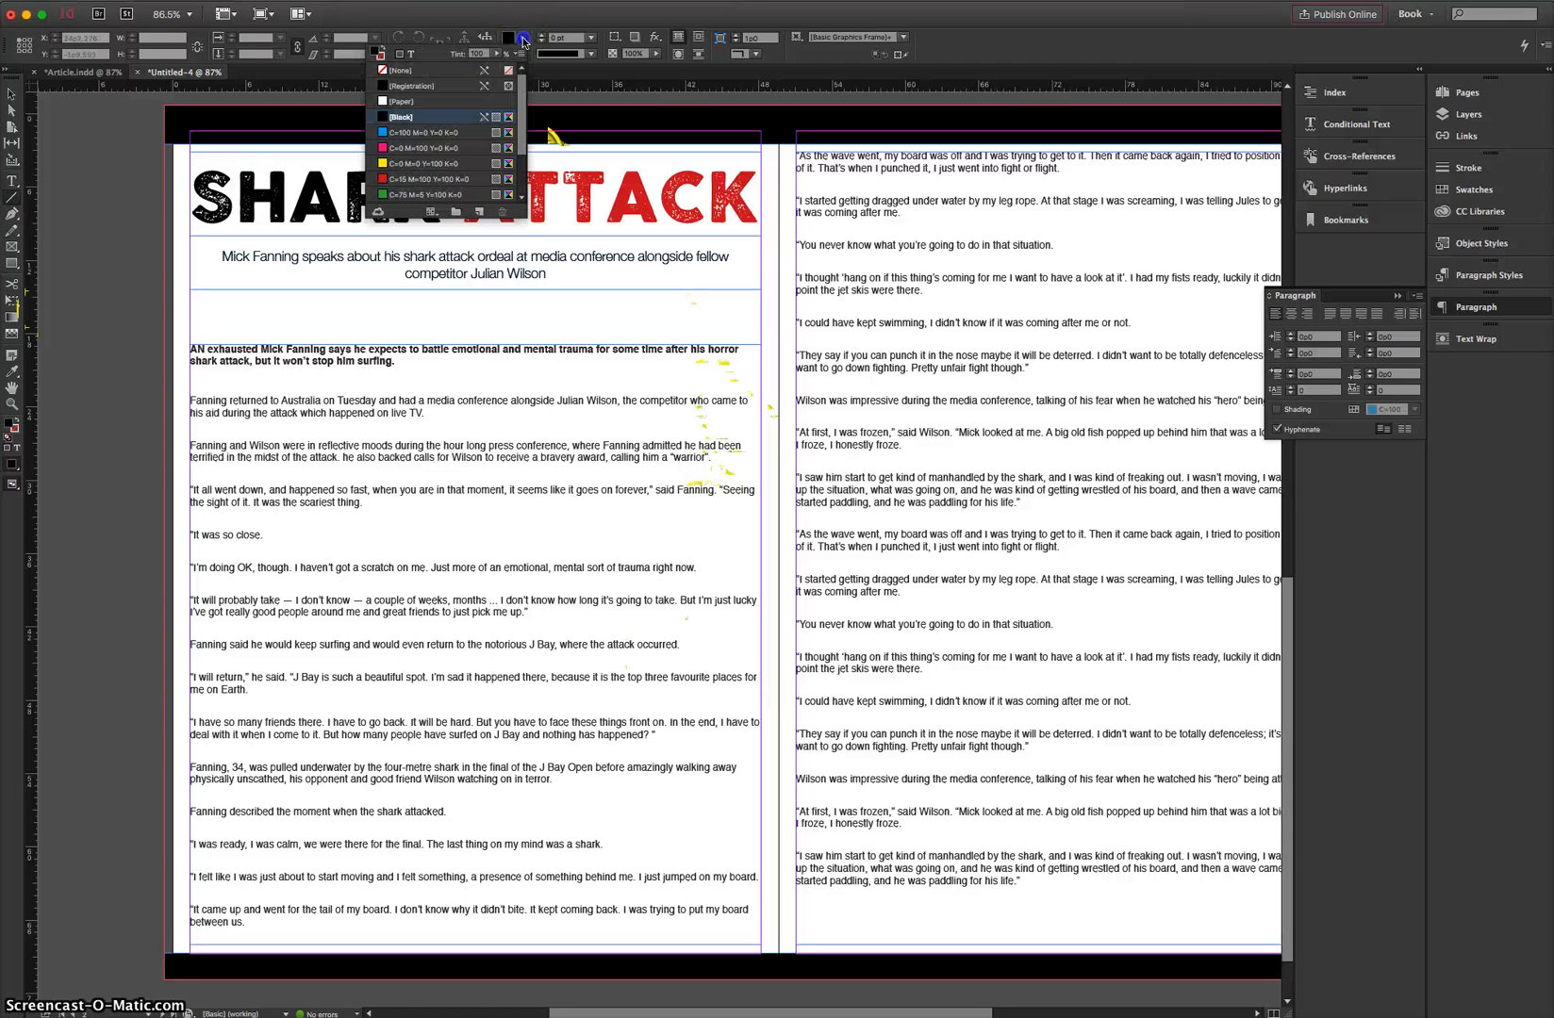
left_click(399, 70)
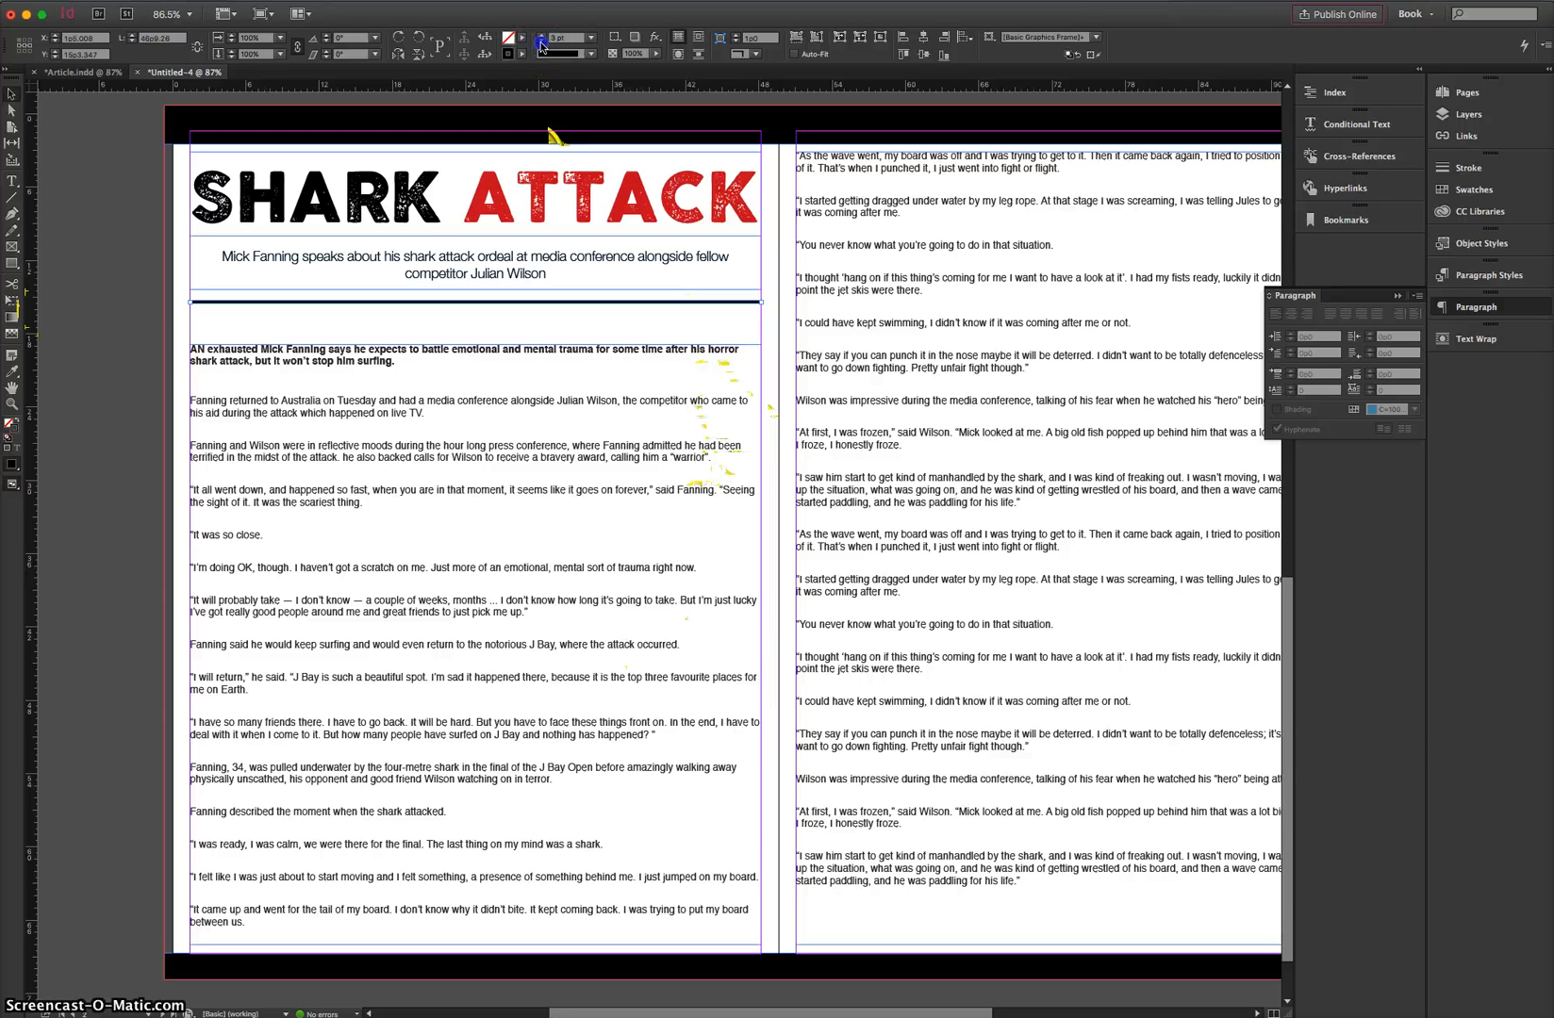
left_click(512, 336)
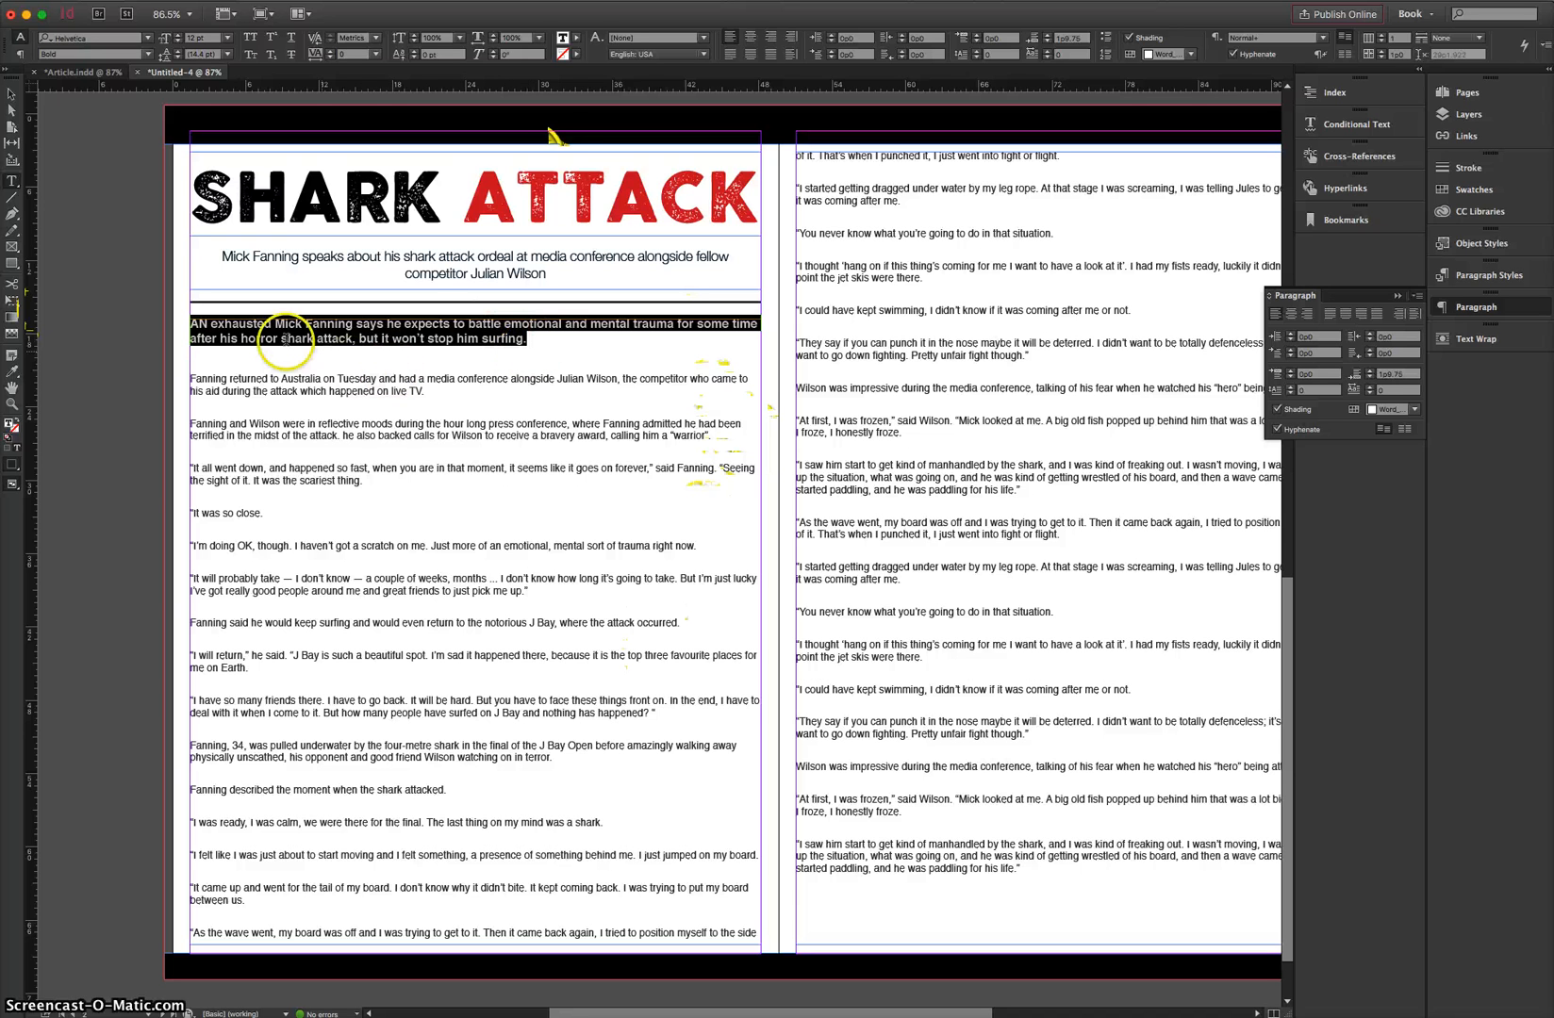
- Fill the 'AN exhausted' intro paragraph with the red CMYK swatch, then deselect
left_click(579, 39)
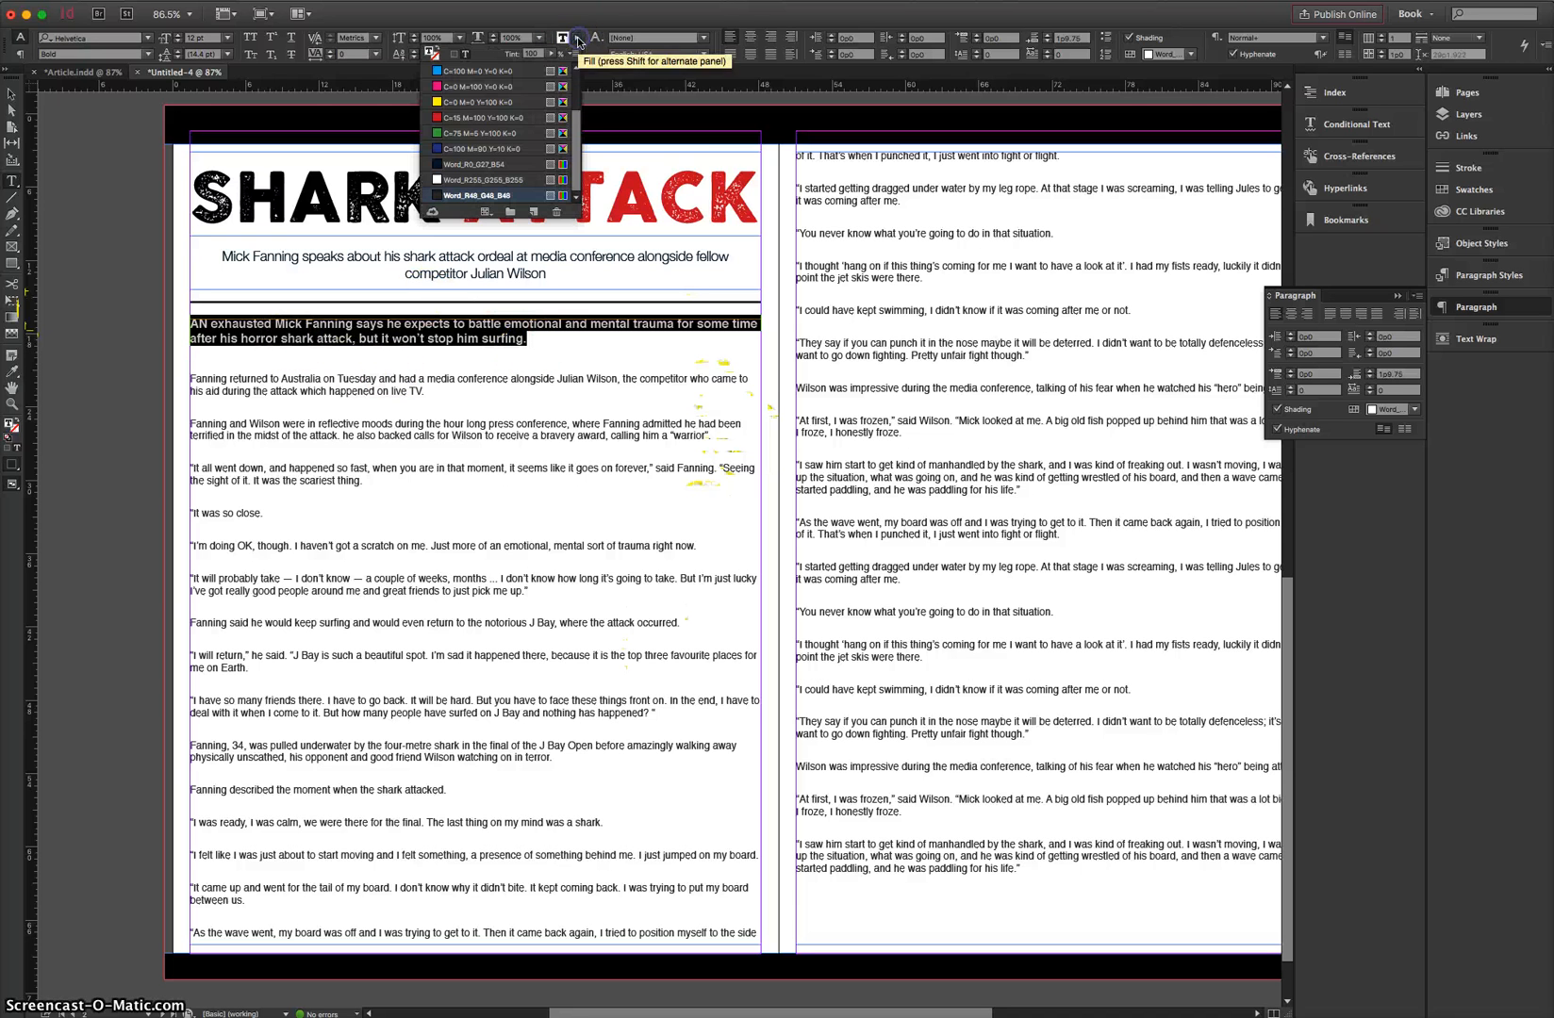
left_click(478, 117)
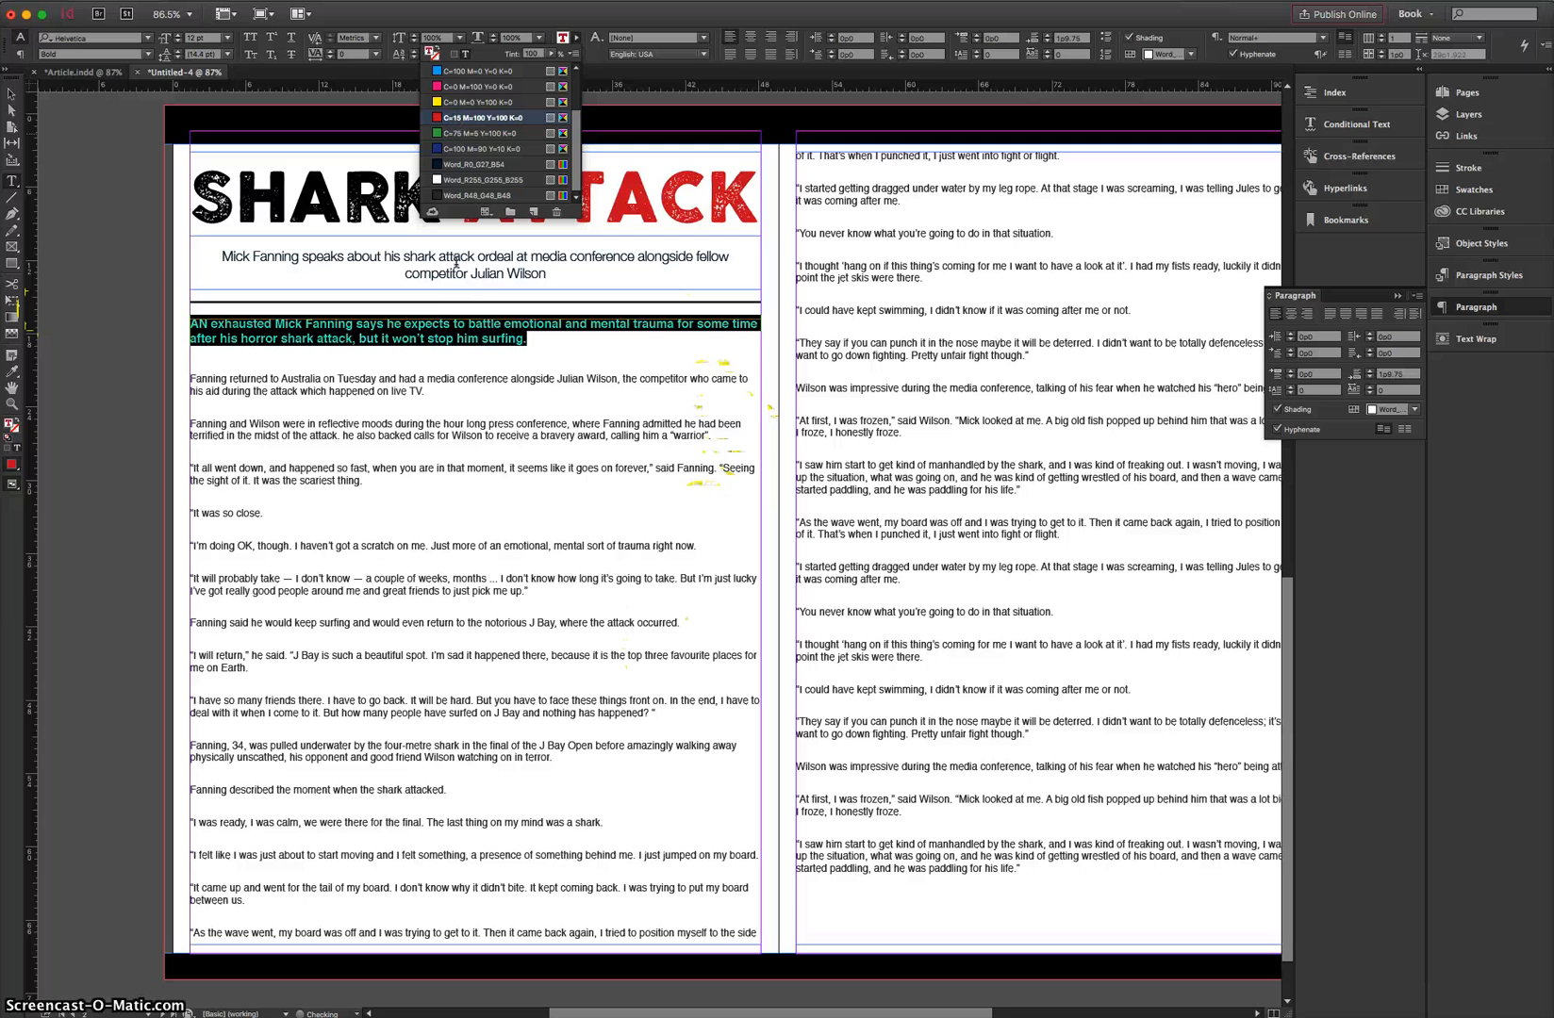
left_click(551, 359)
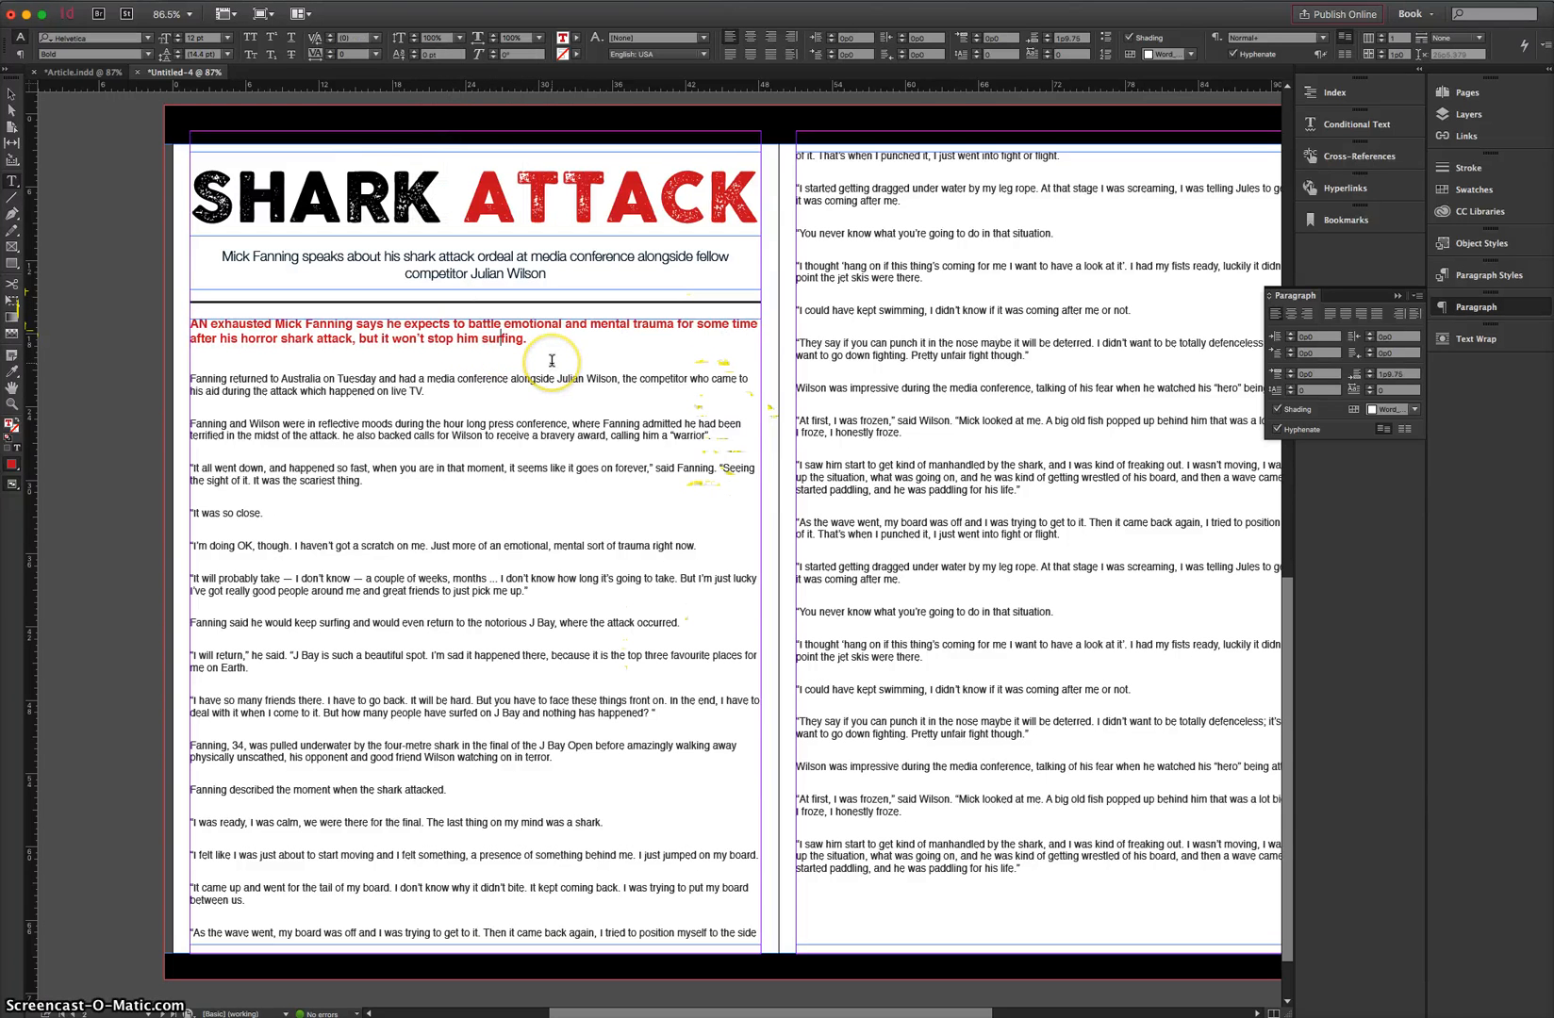
mouse_move(510, 340)
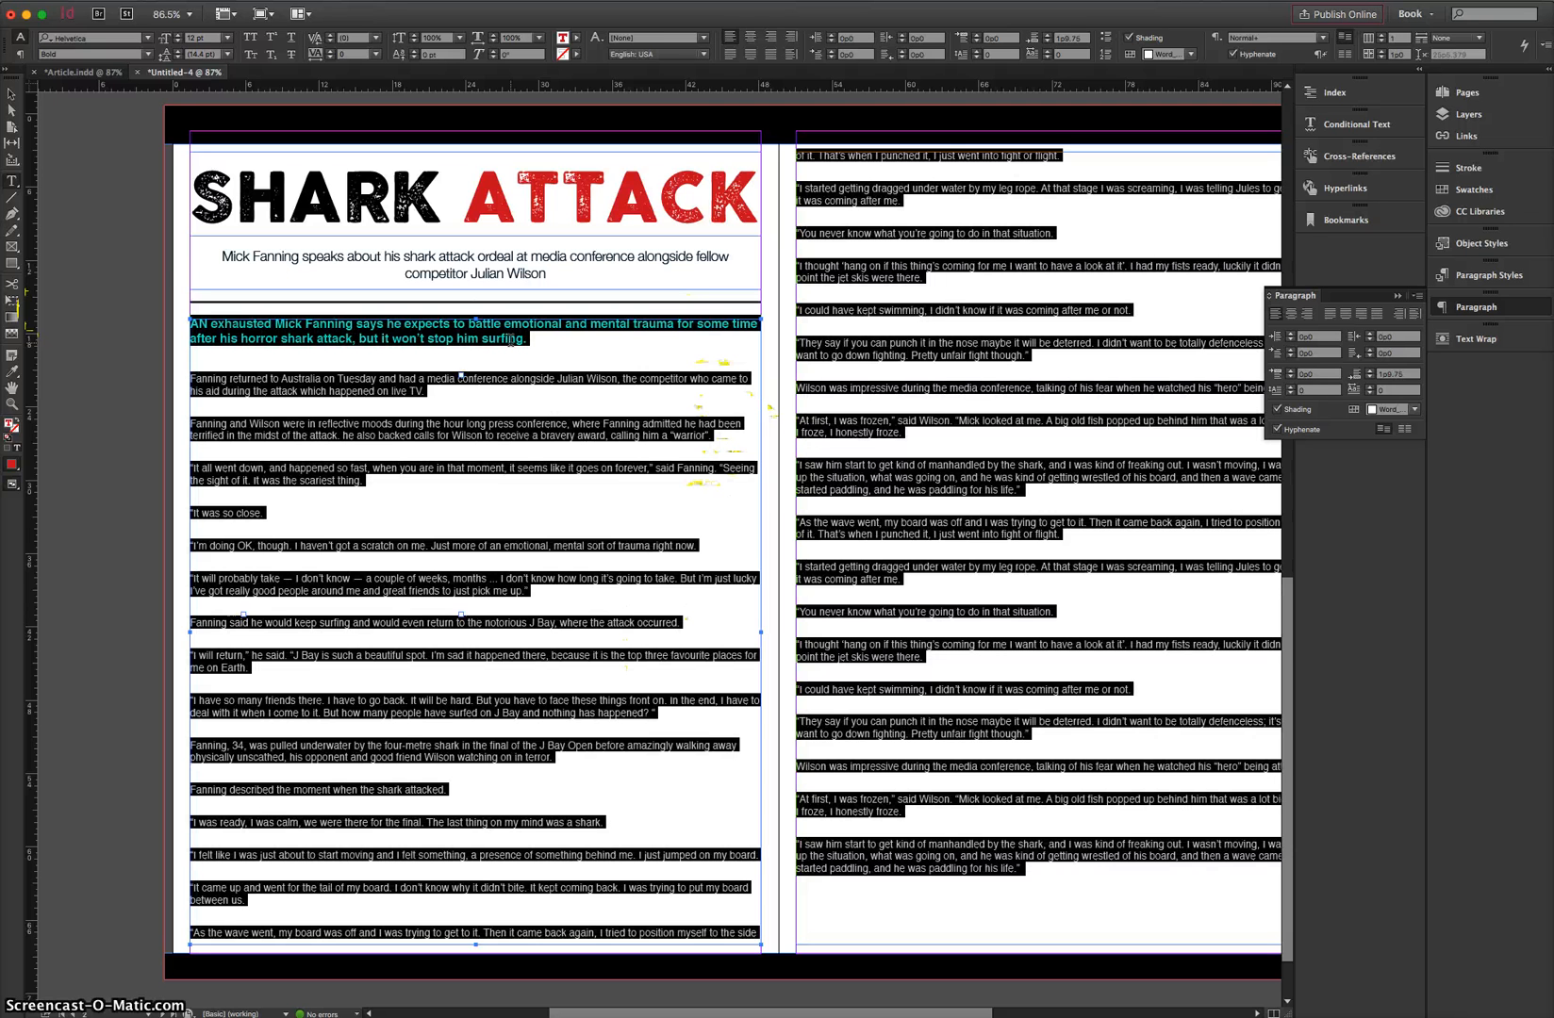
- Set the body text frames to 2 columns with 14 pt leading
left_click(760, 527)
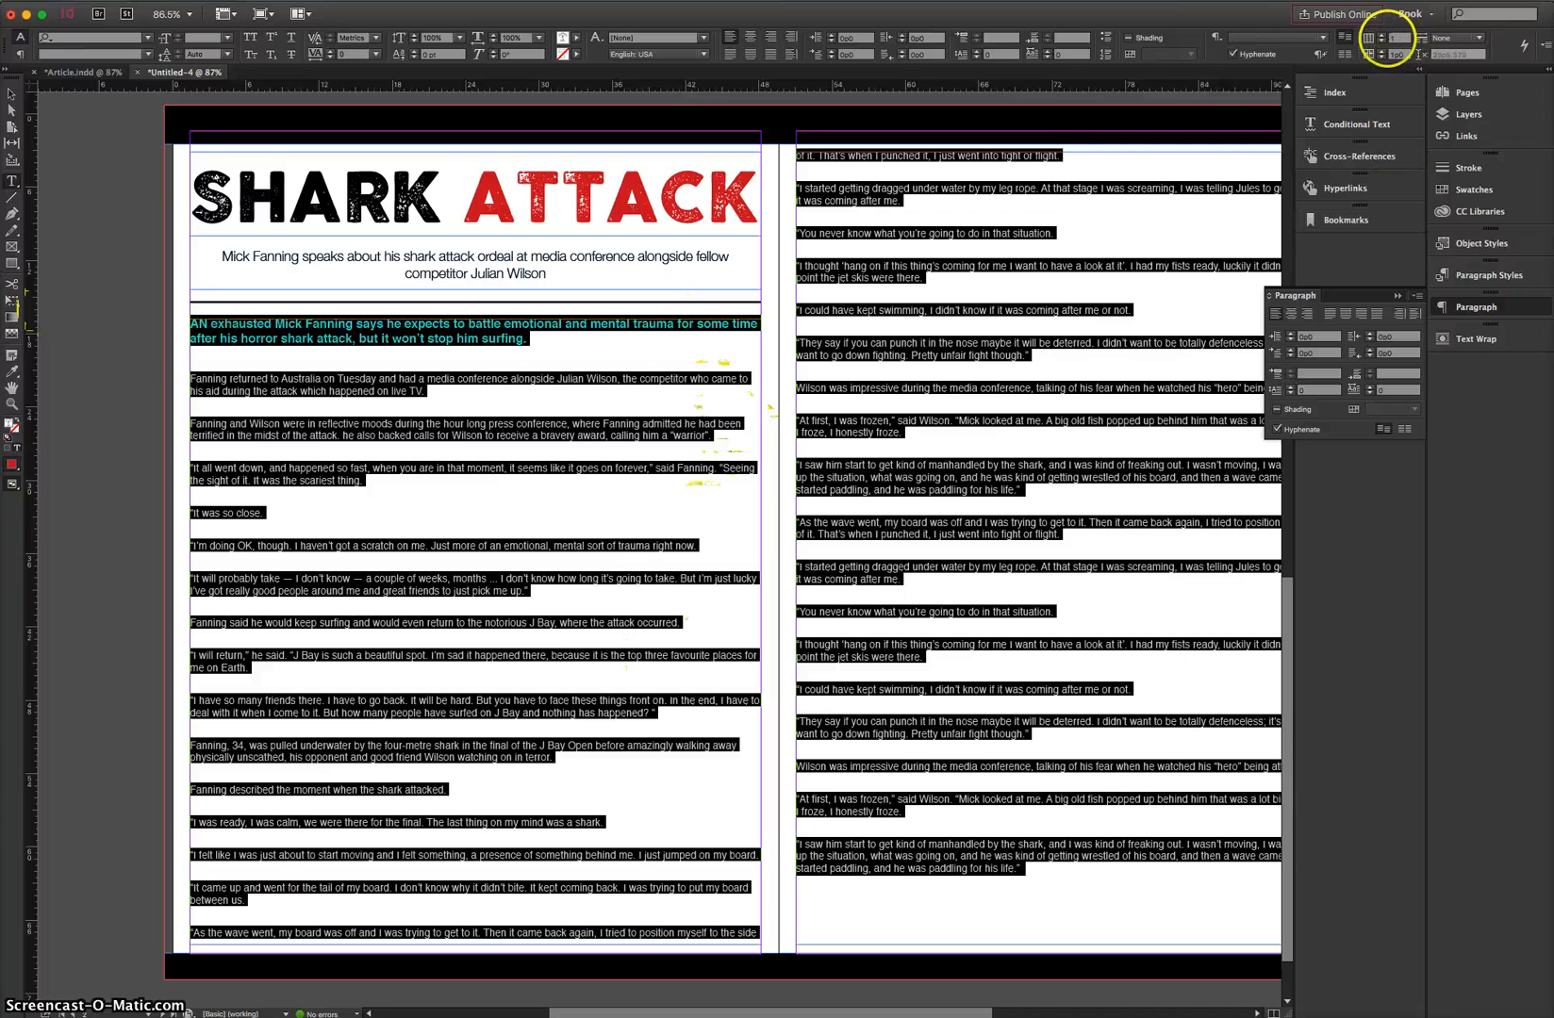
mouse_move(1373, 44)
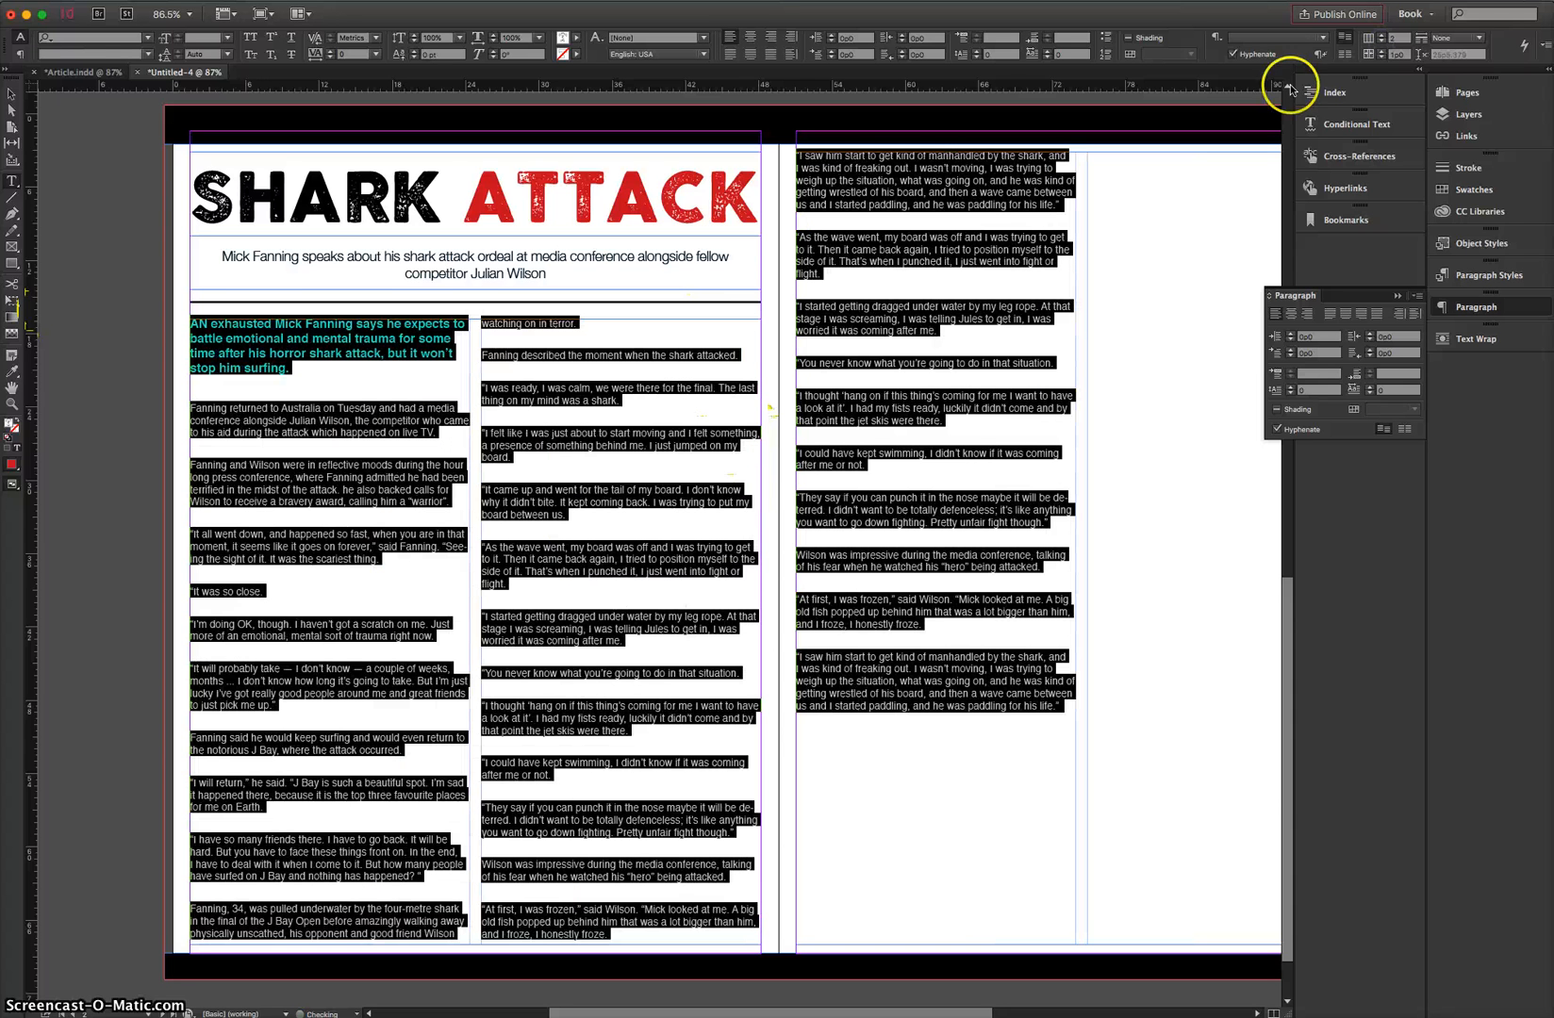
mouse_move(13, 112)
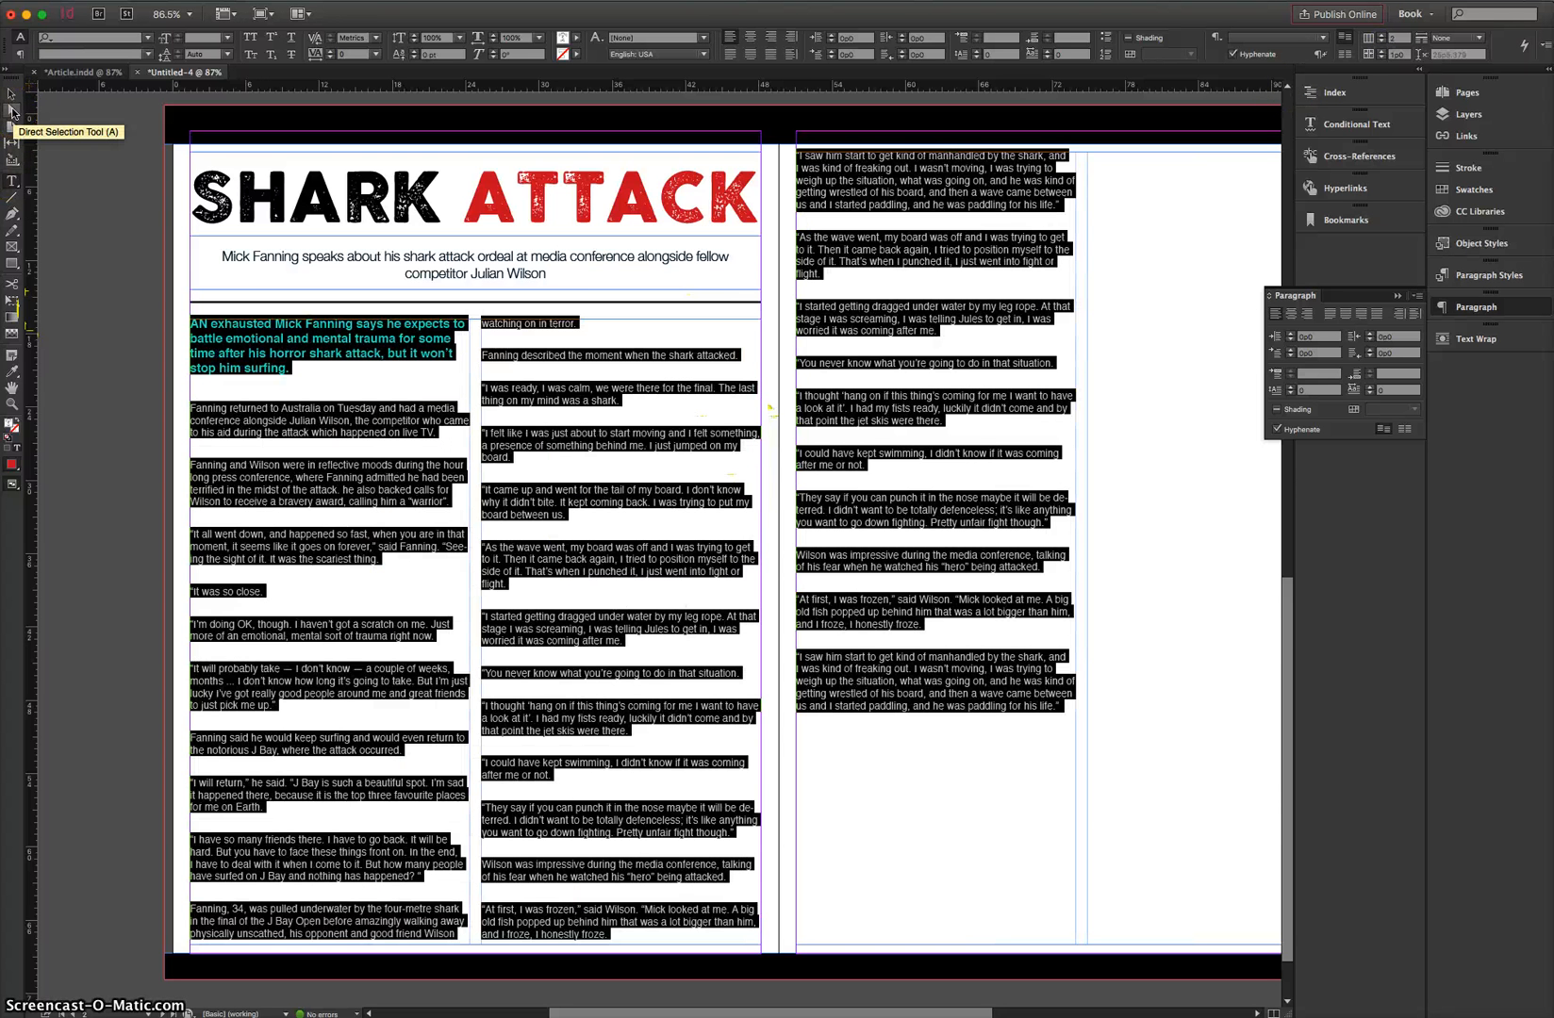
mouse_move(226, 61)
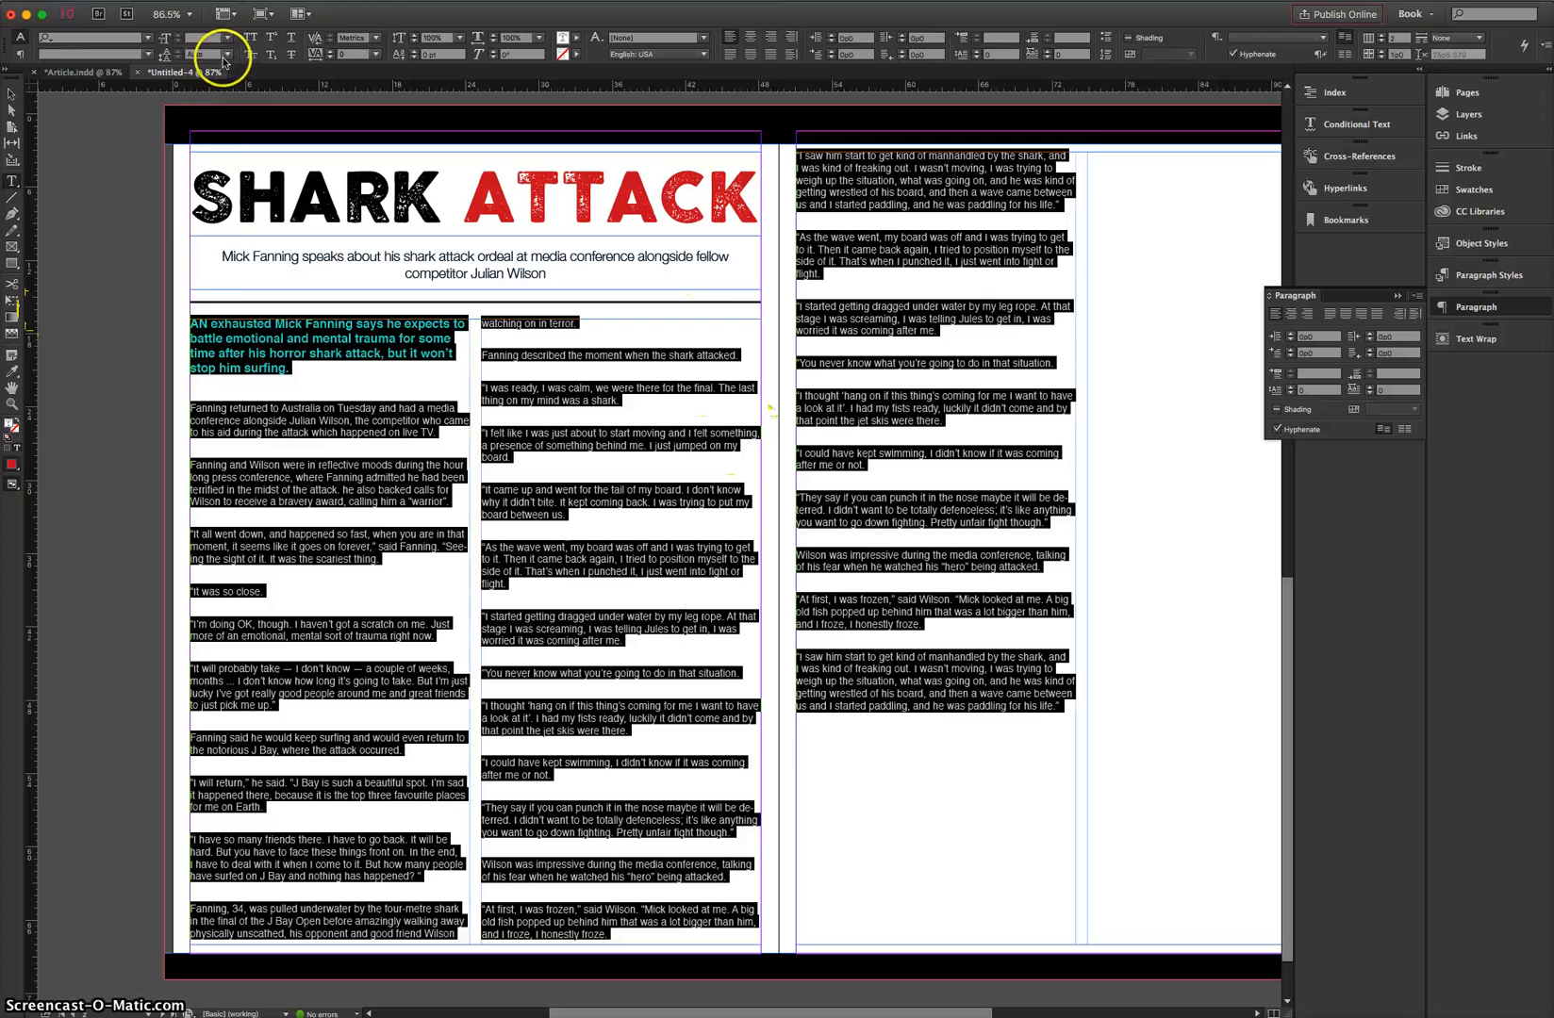
left_click(228, 54)
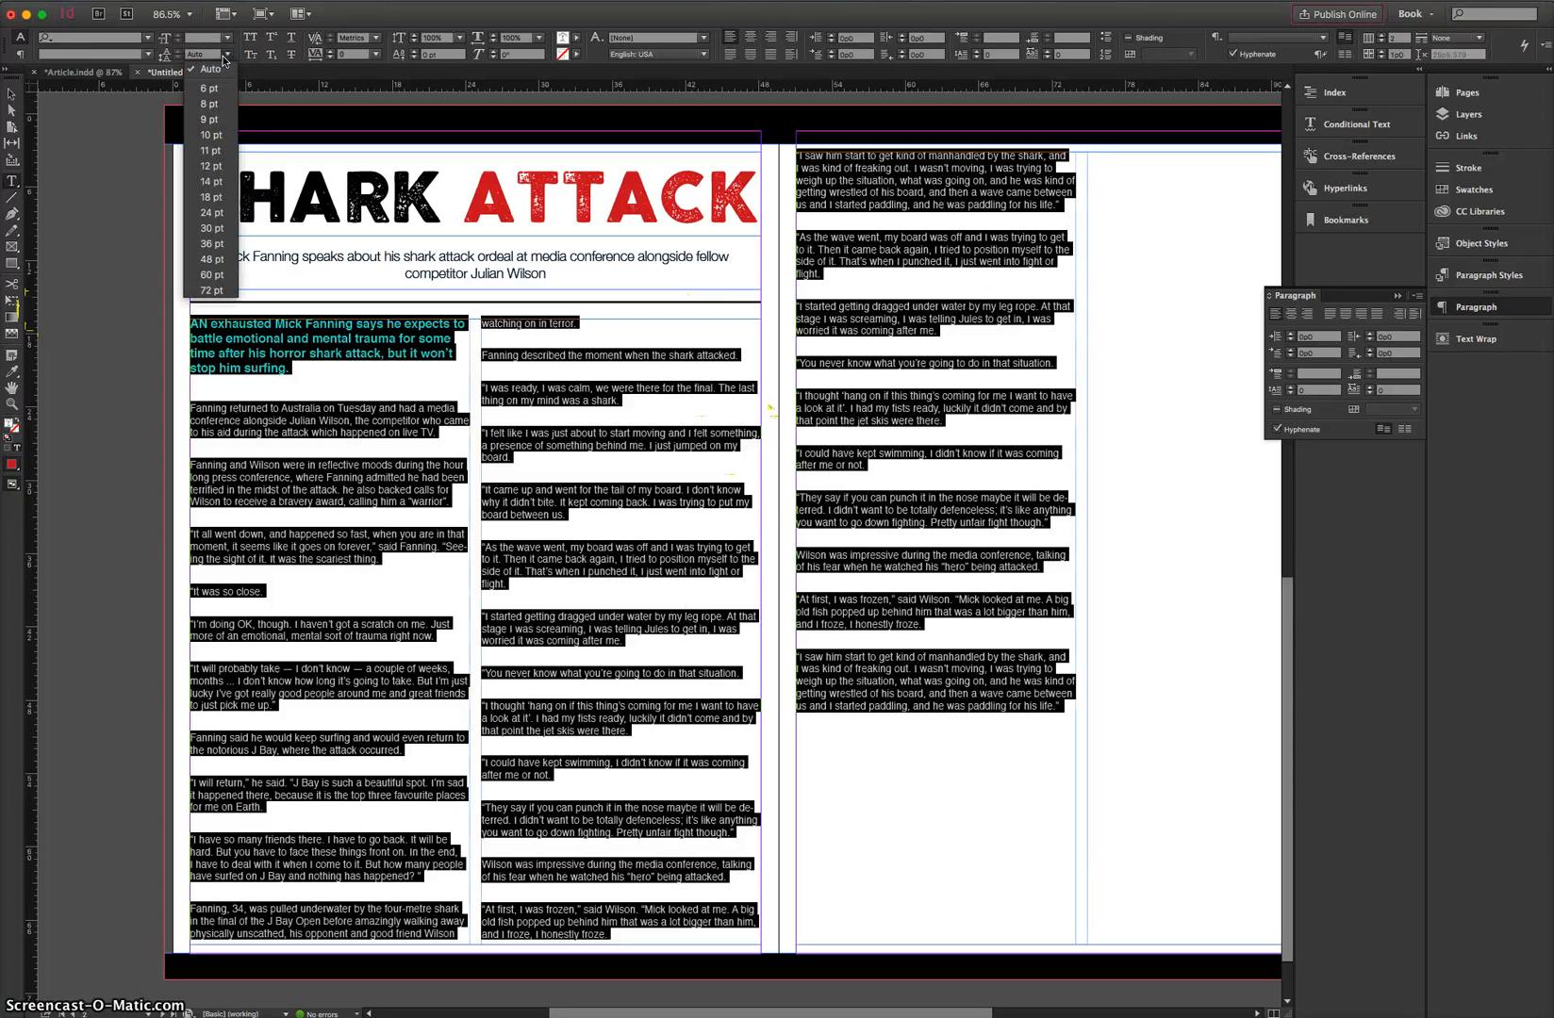
left_click(226, 54)
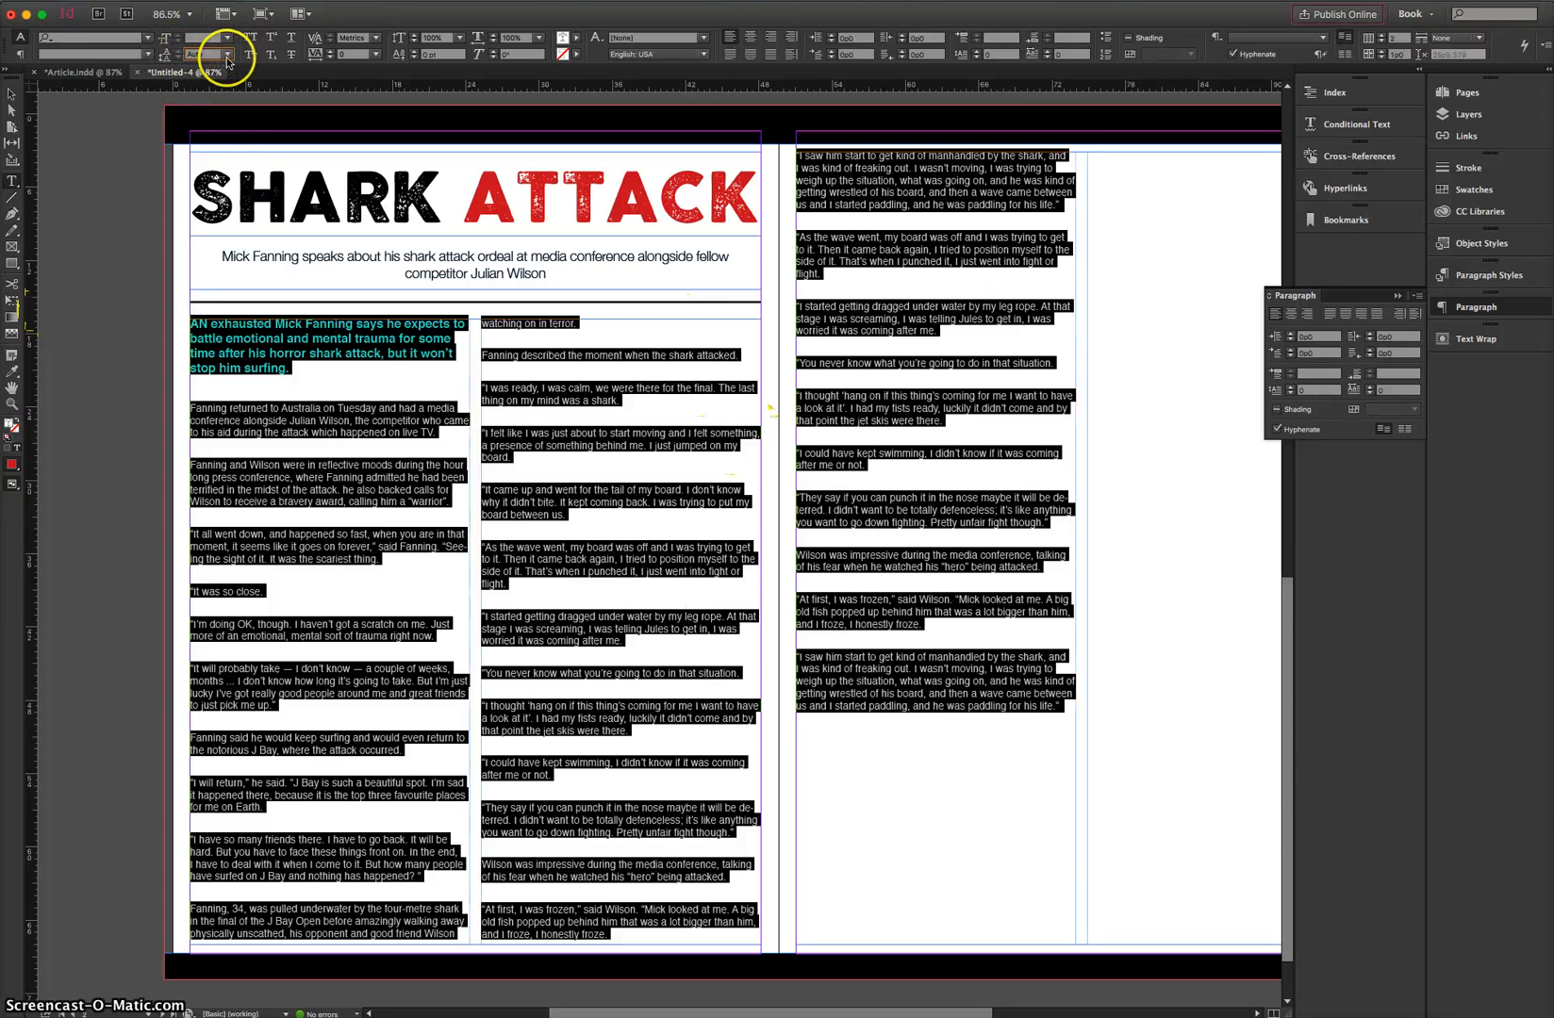
left_click(226, 54)
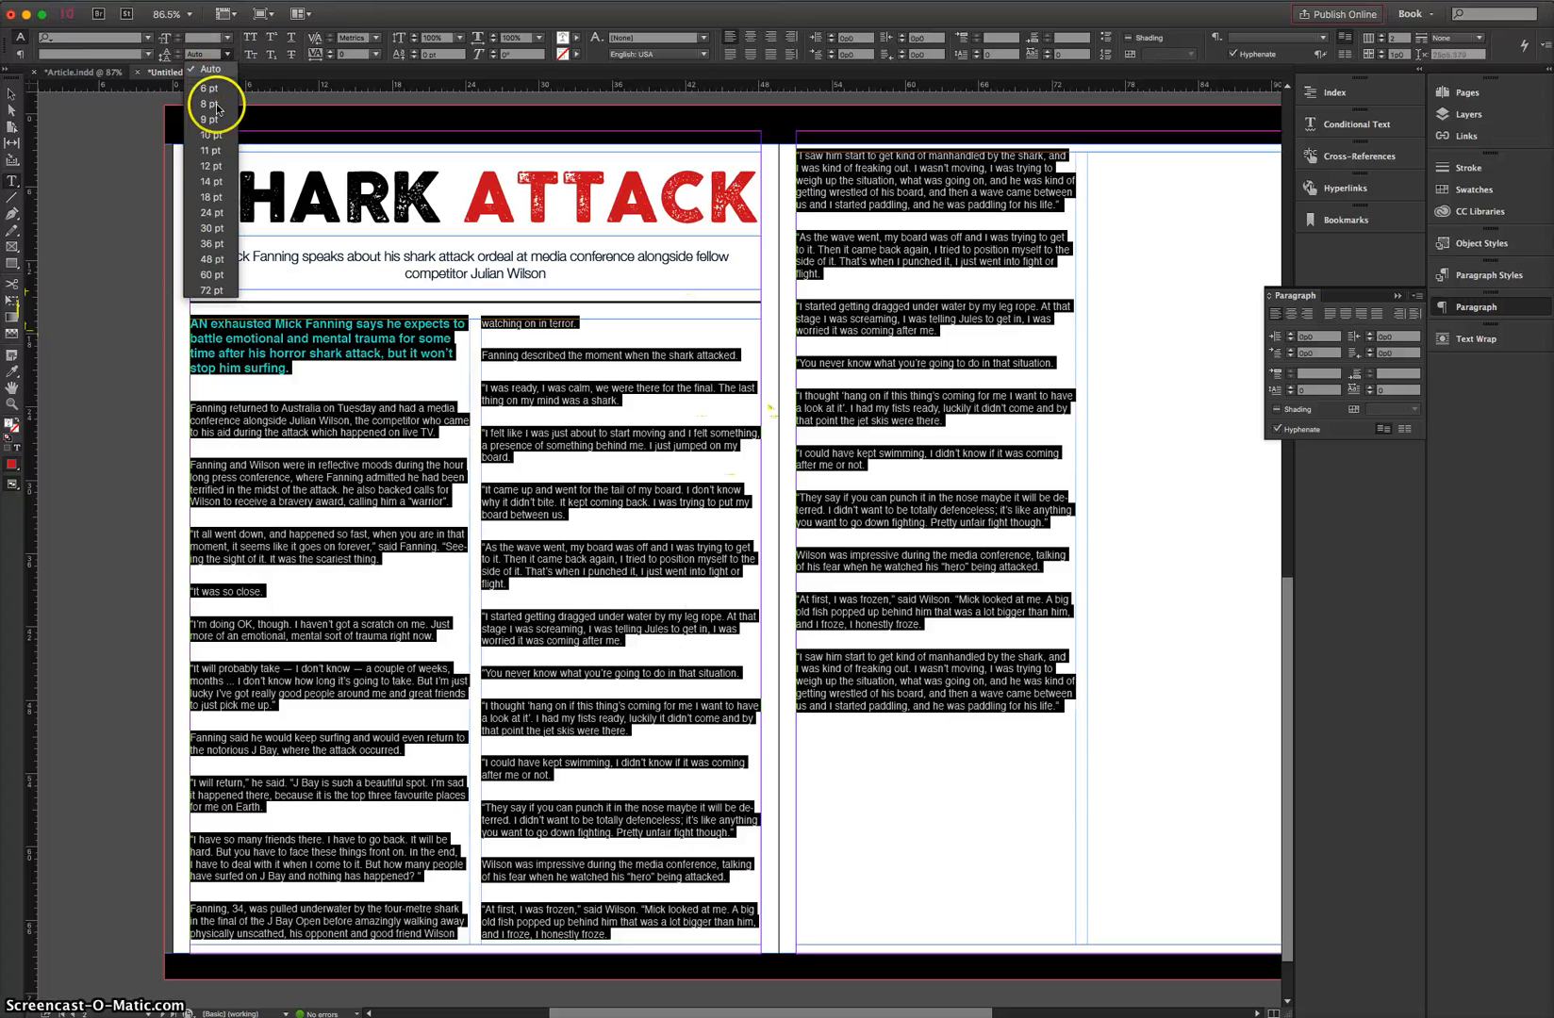
mouse_move(211, 181)
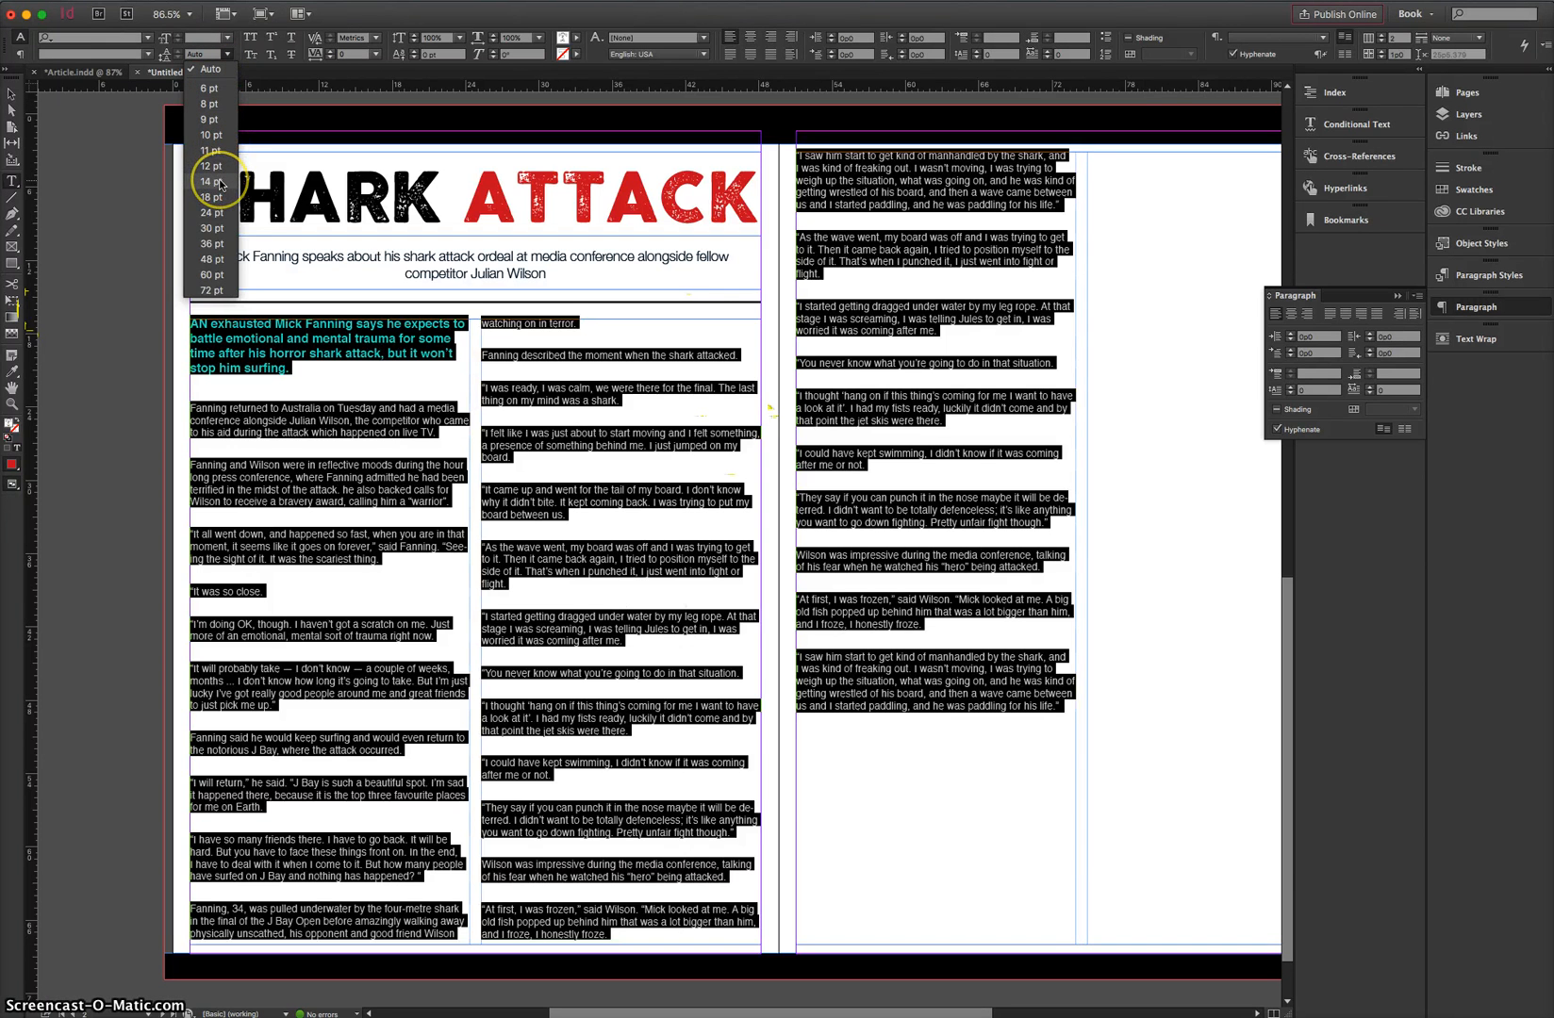
left_click(213, 181)
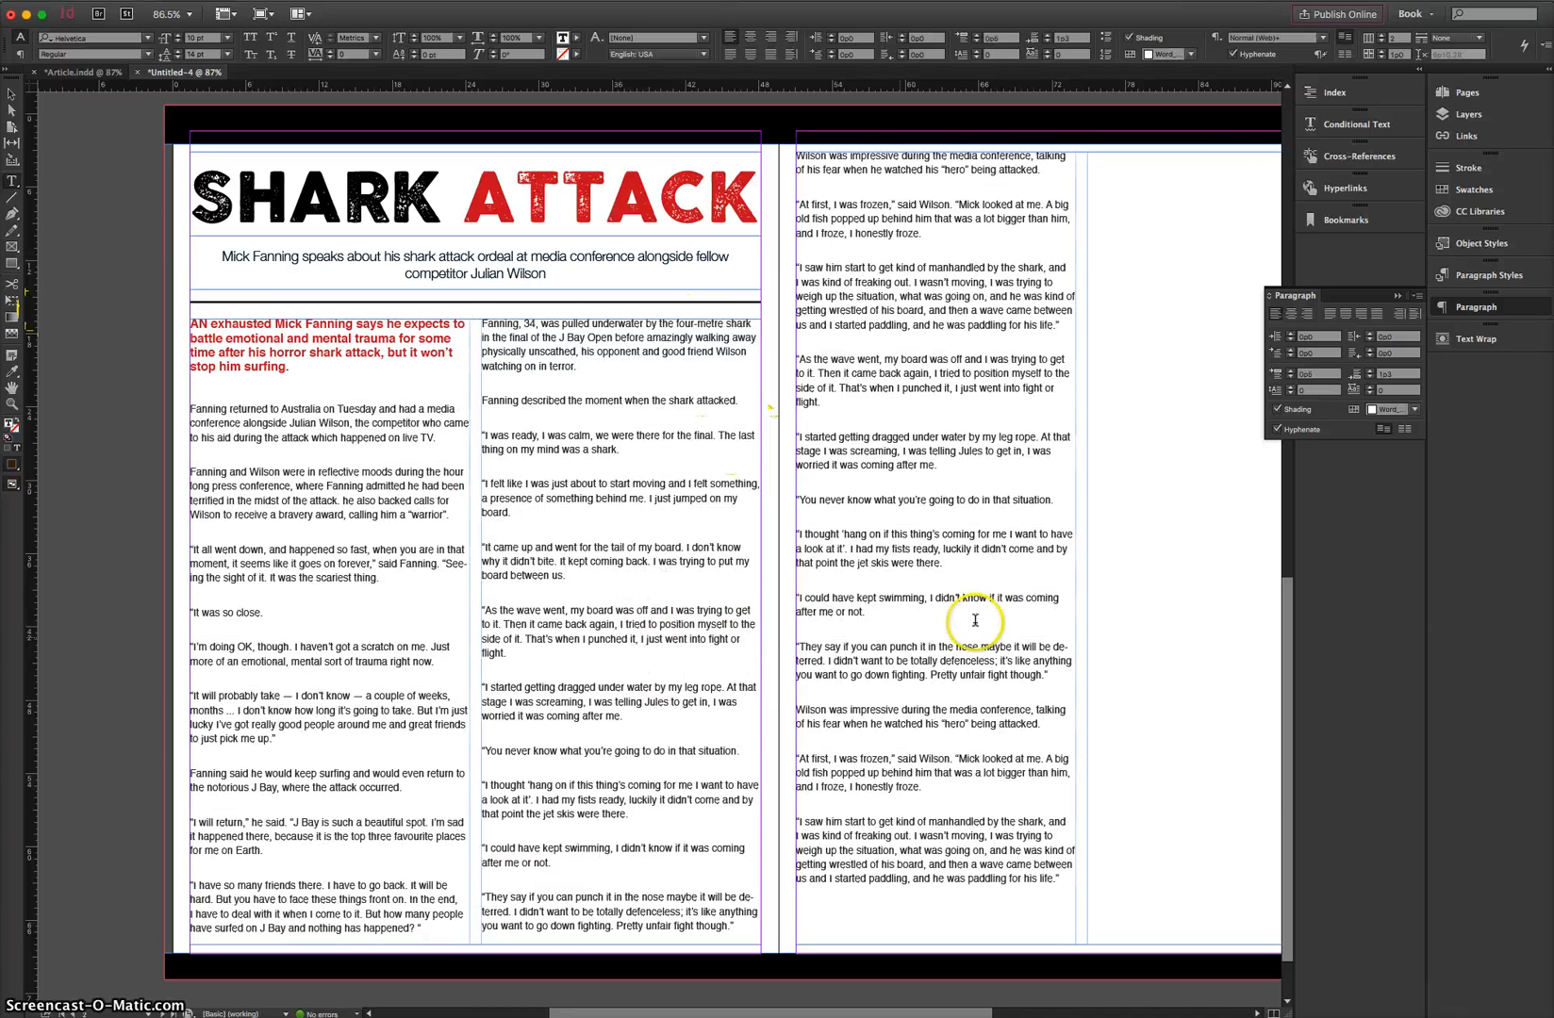
mouse_move(1028, 620)
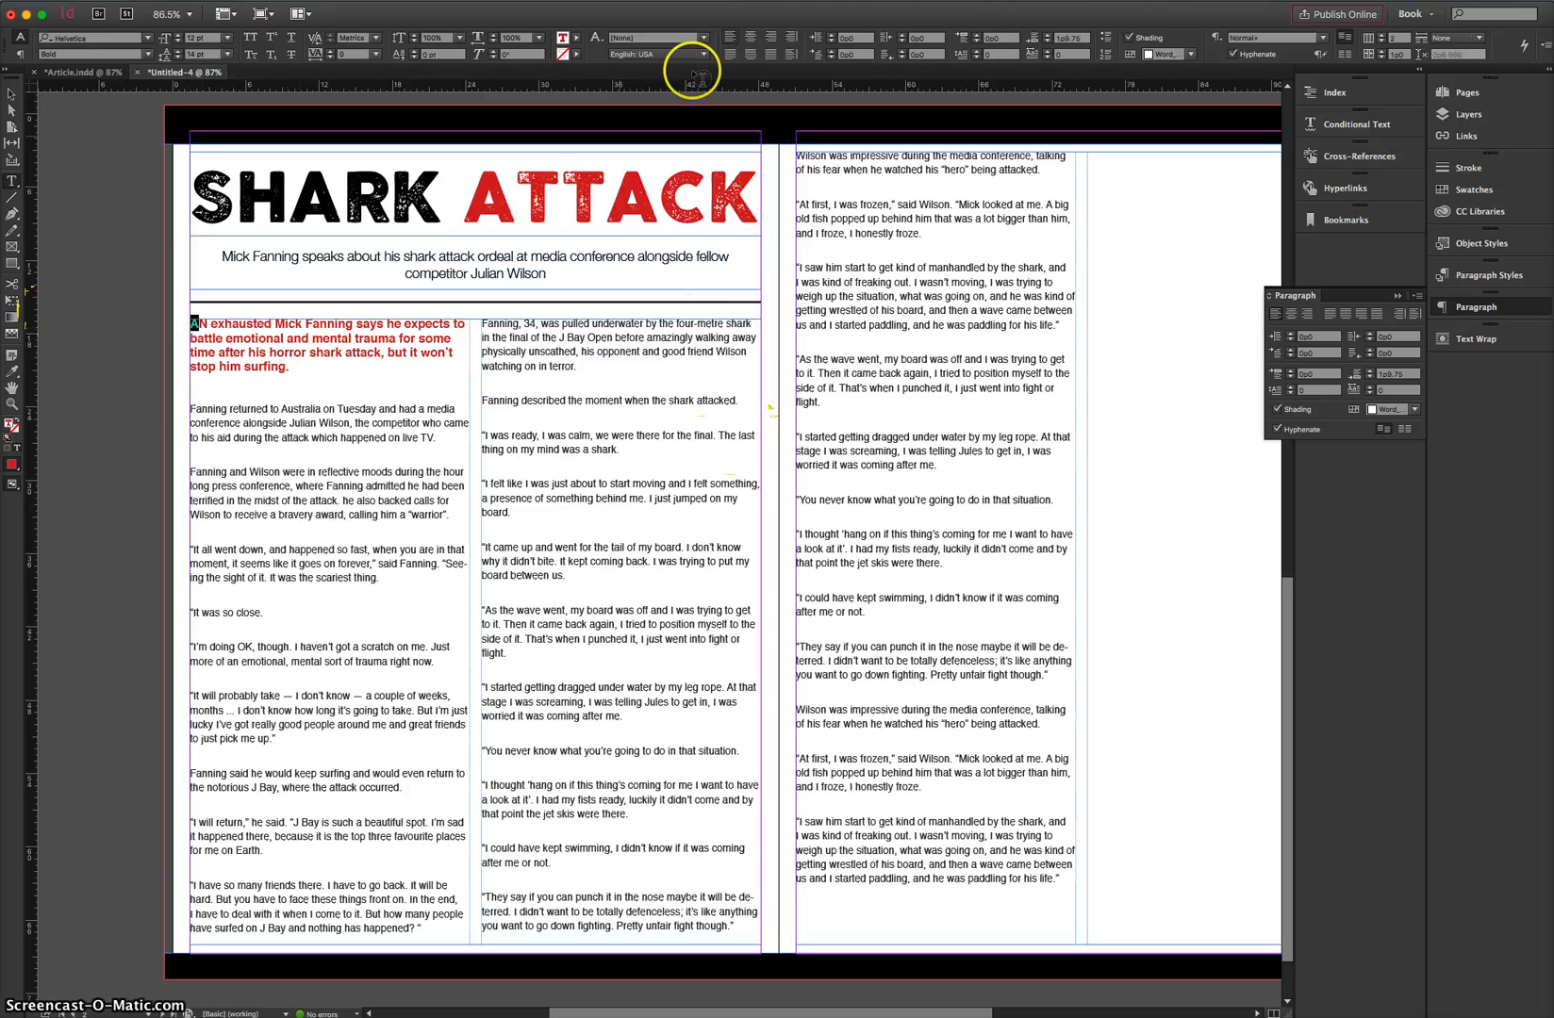
mouse_move(967, 55)
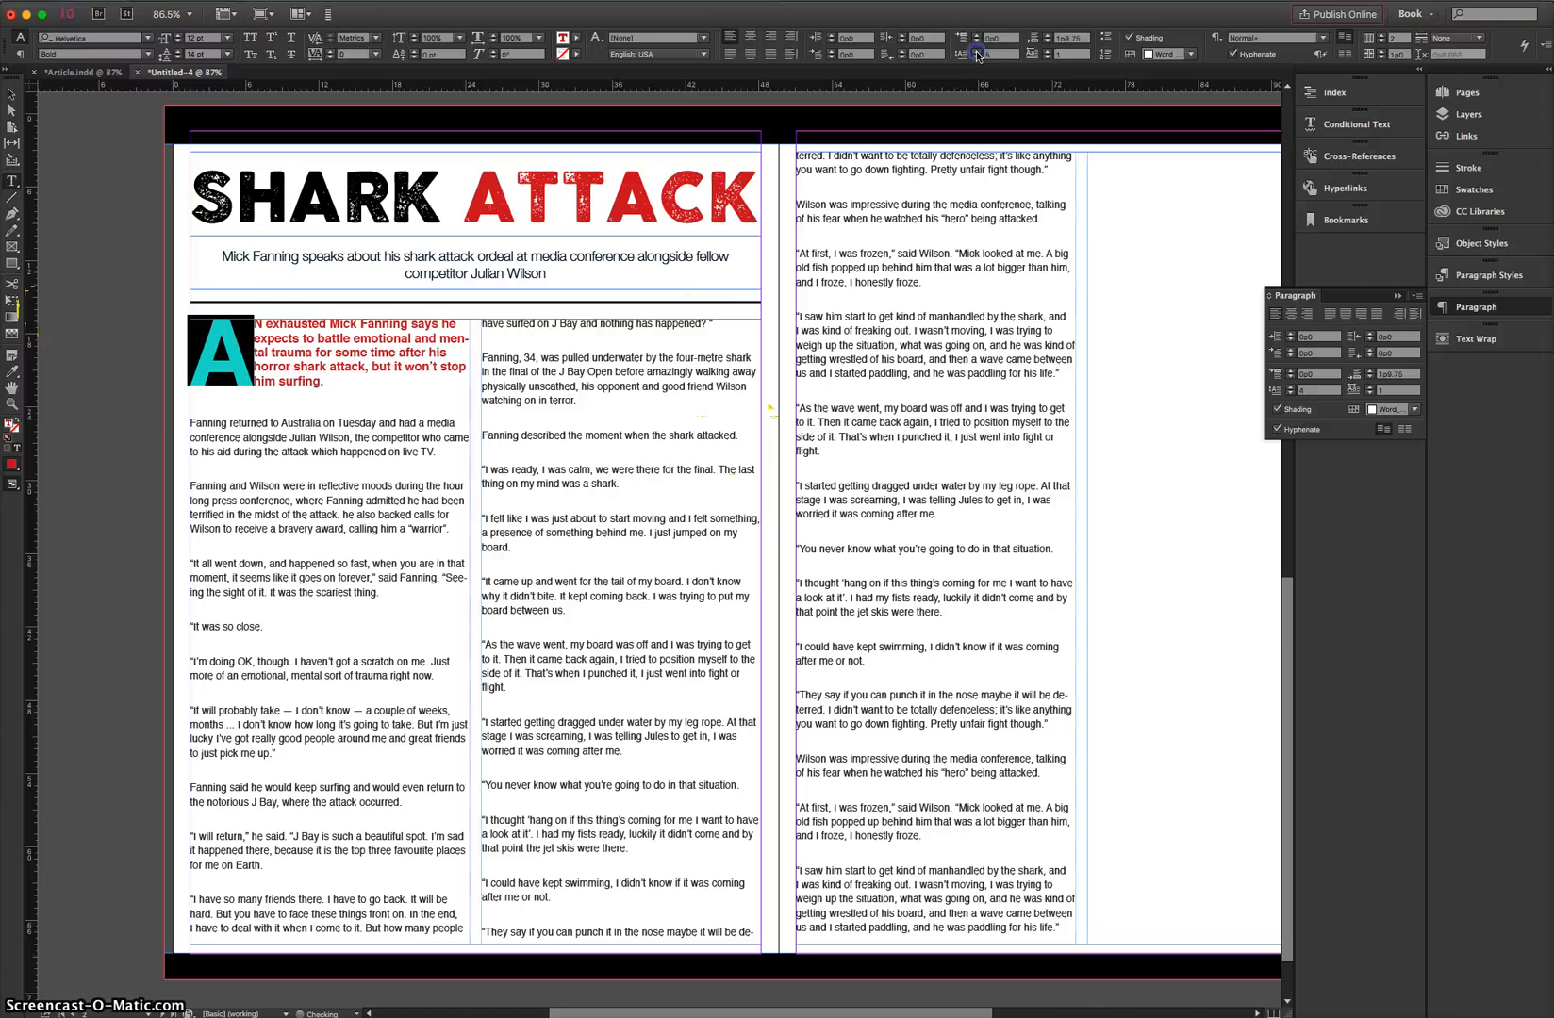
mouse_move(35, 160)
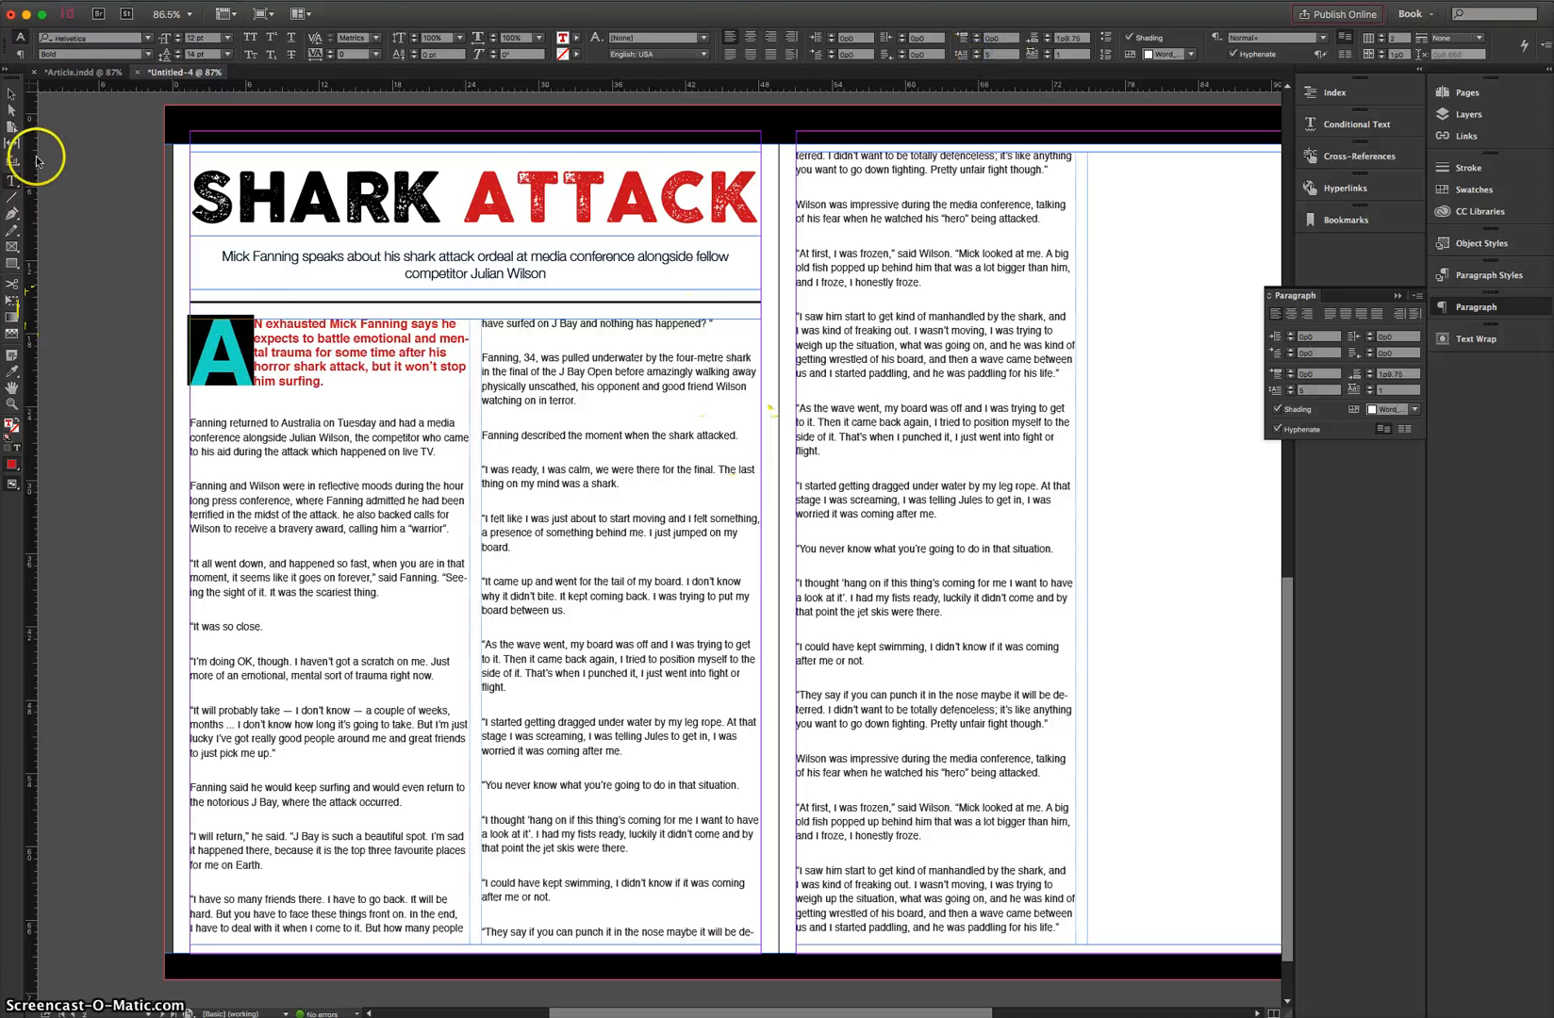
- Switch to the Selection Tool and click into the article text
left_click(222, 355)
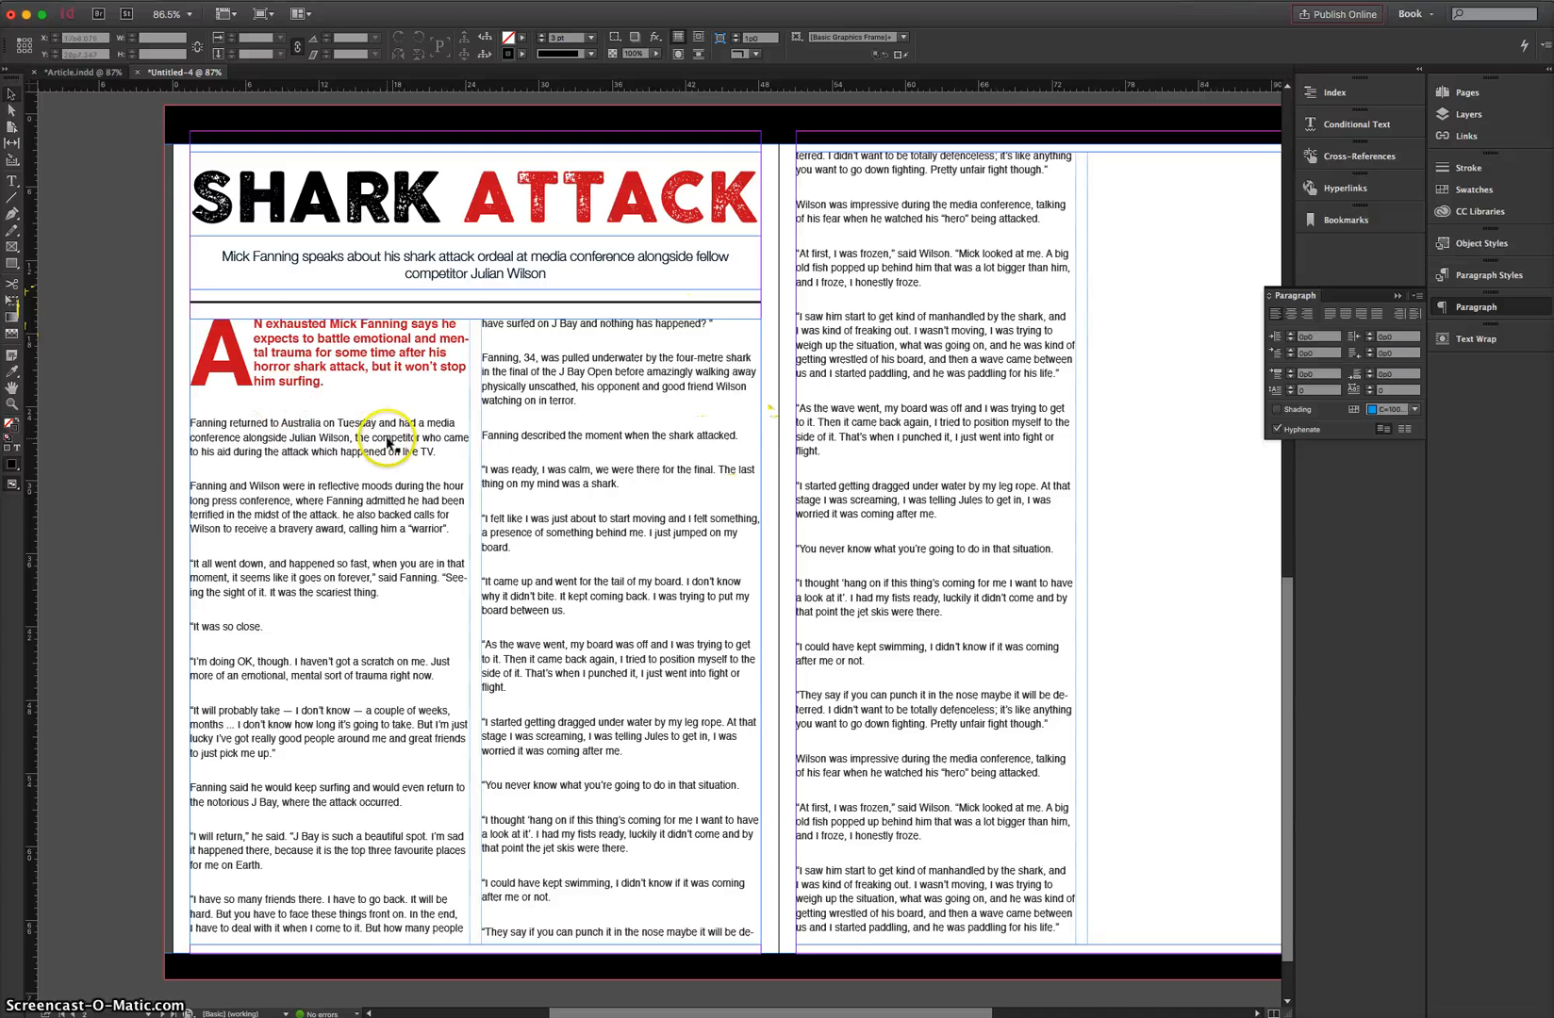
left_click(394, 476)
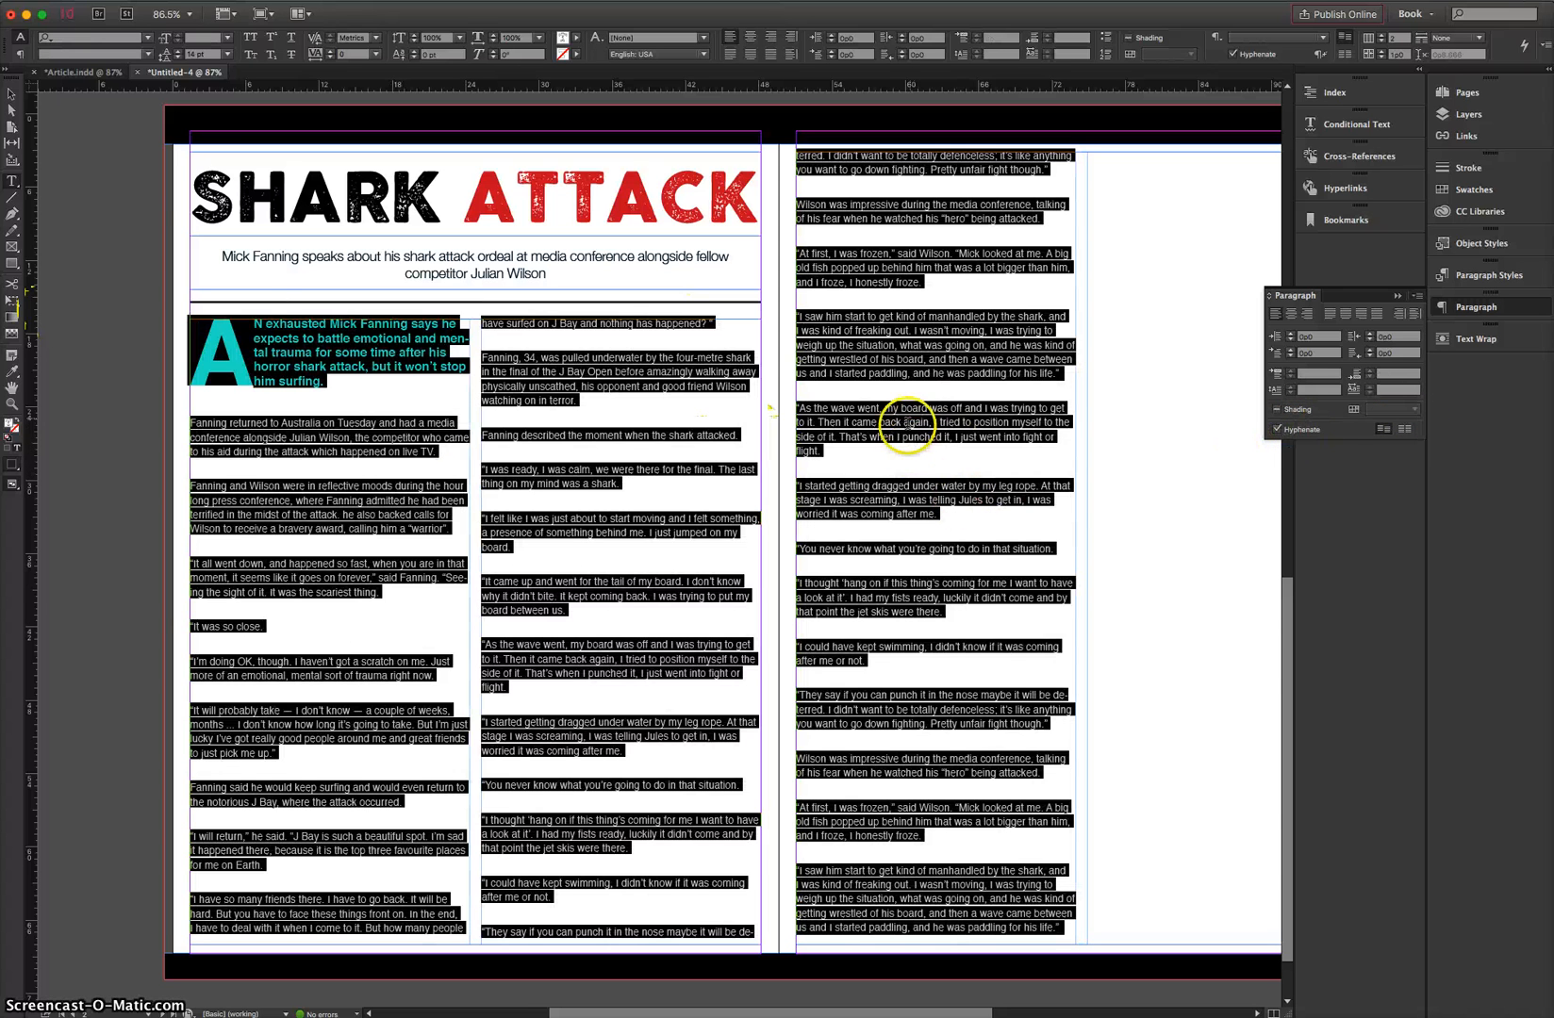
mouse_move(1245, 431)
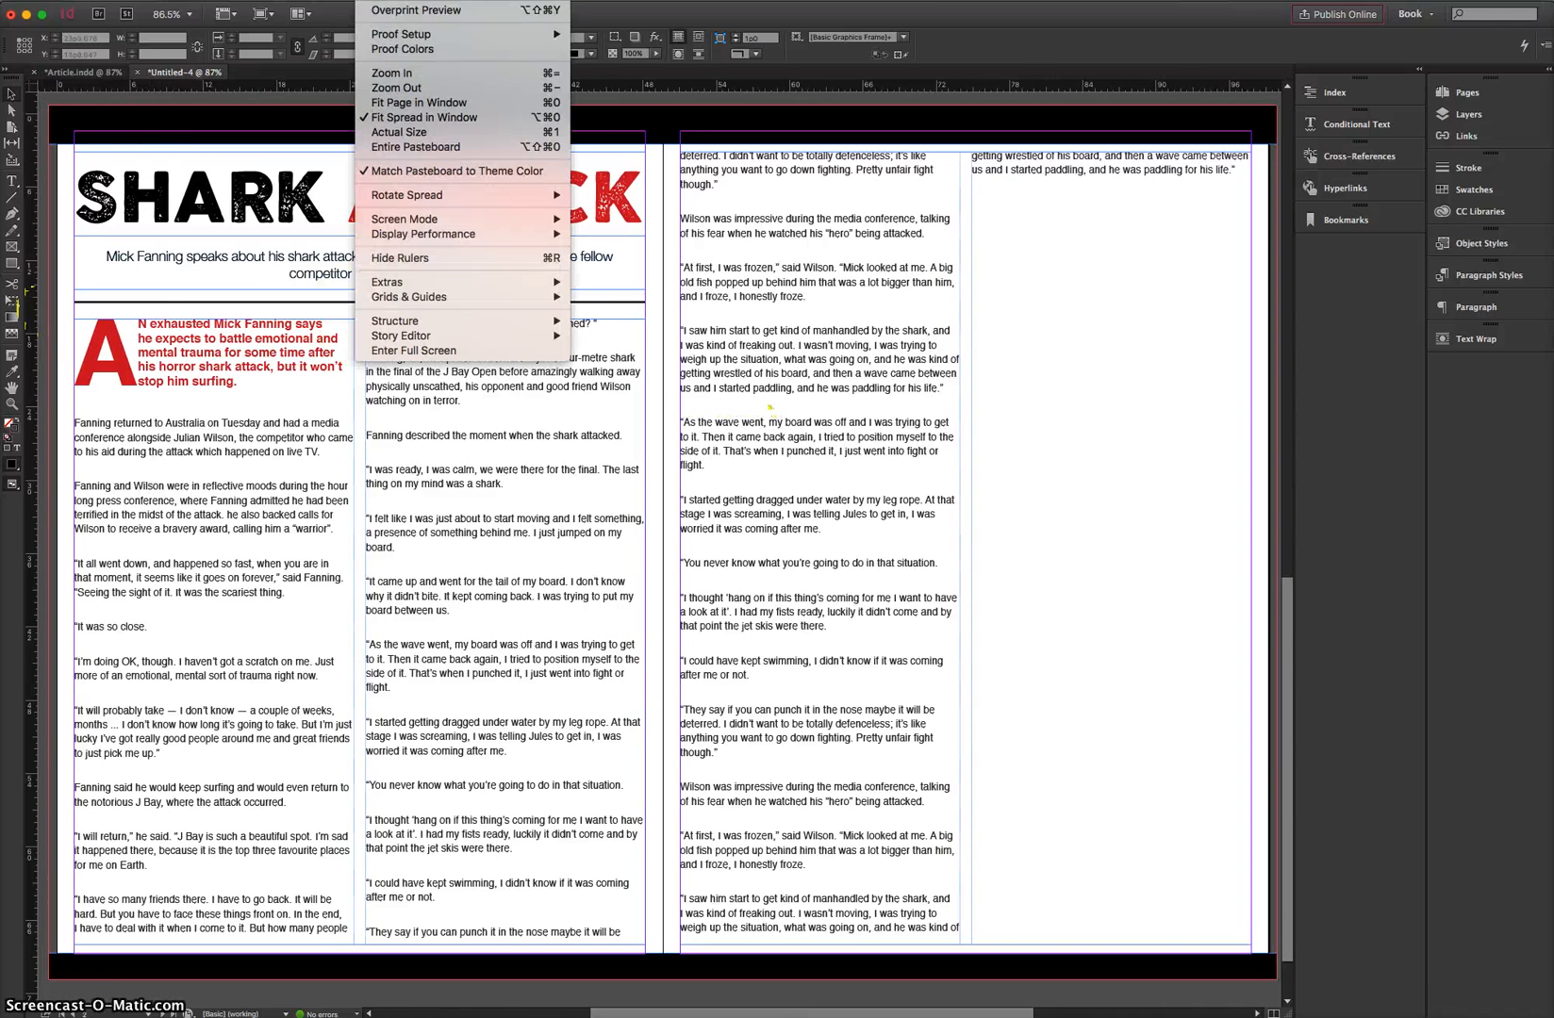
mouse_move(404, 218)
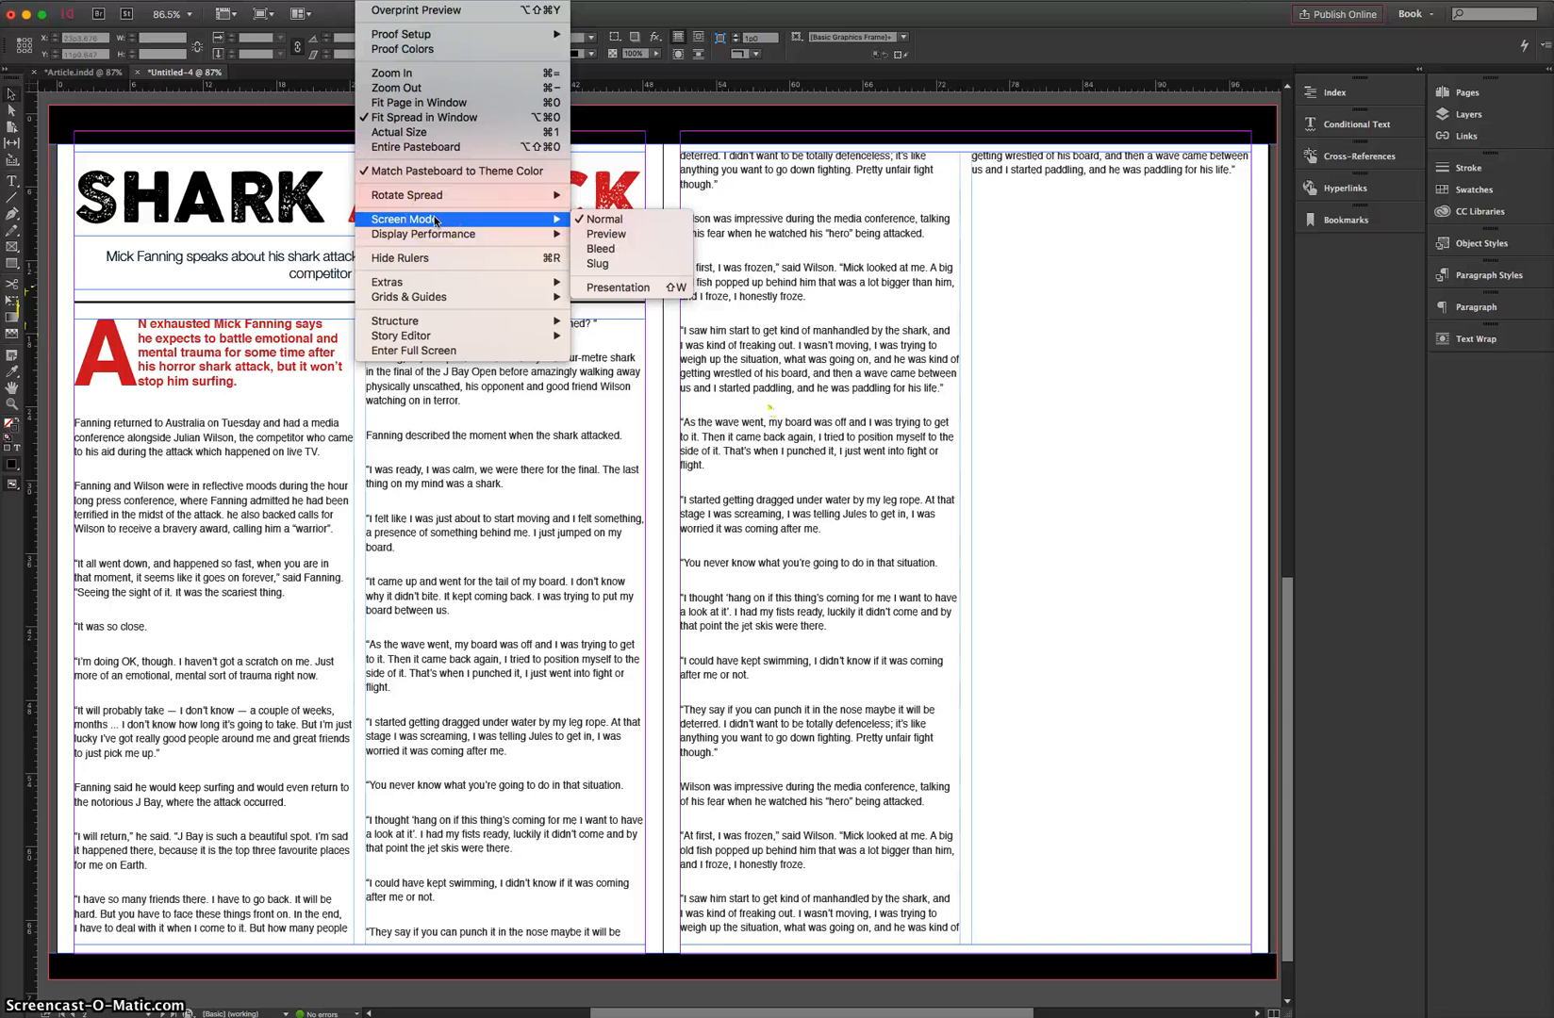
mouse_move(606, 233)
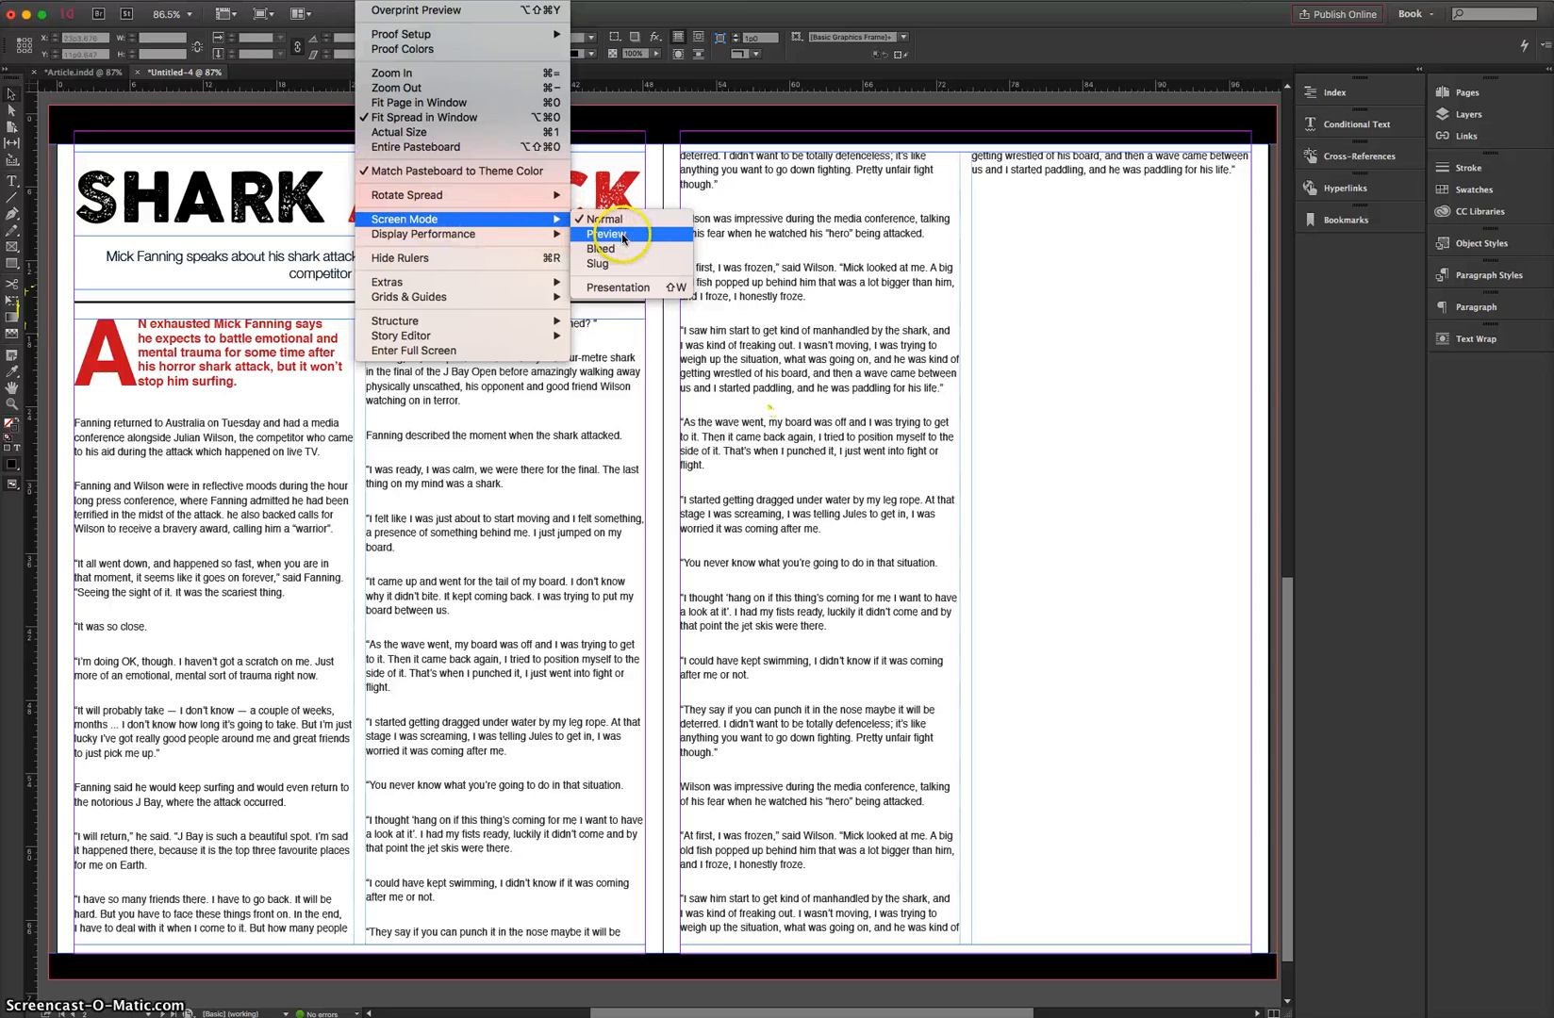
- Switch the spread to Preview screen mode and select the left page's article frame
left_click(607, 234)
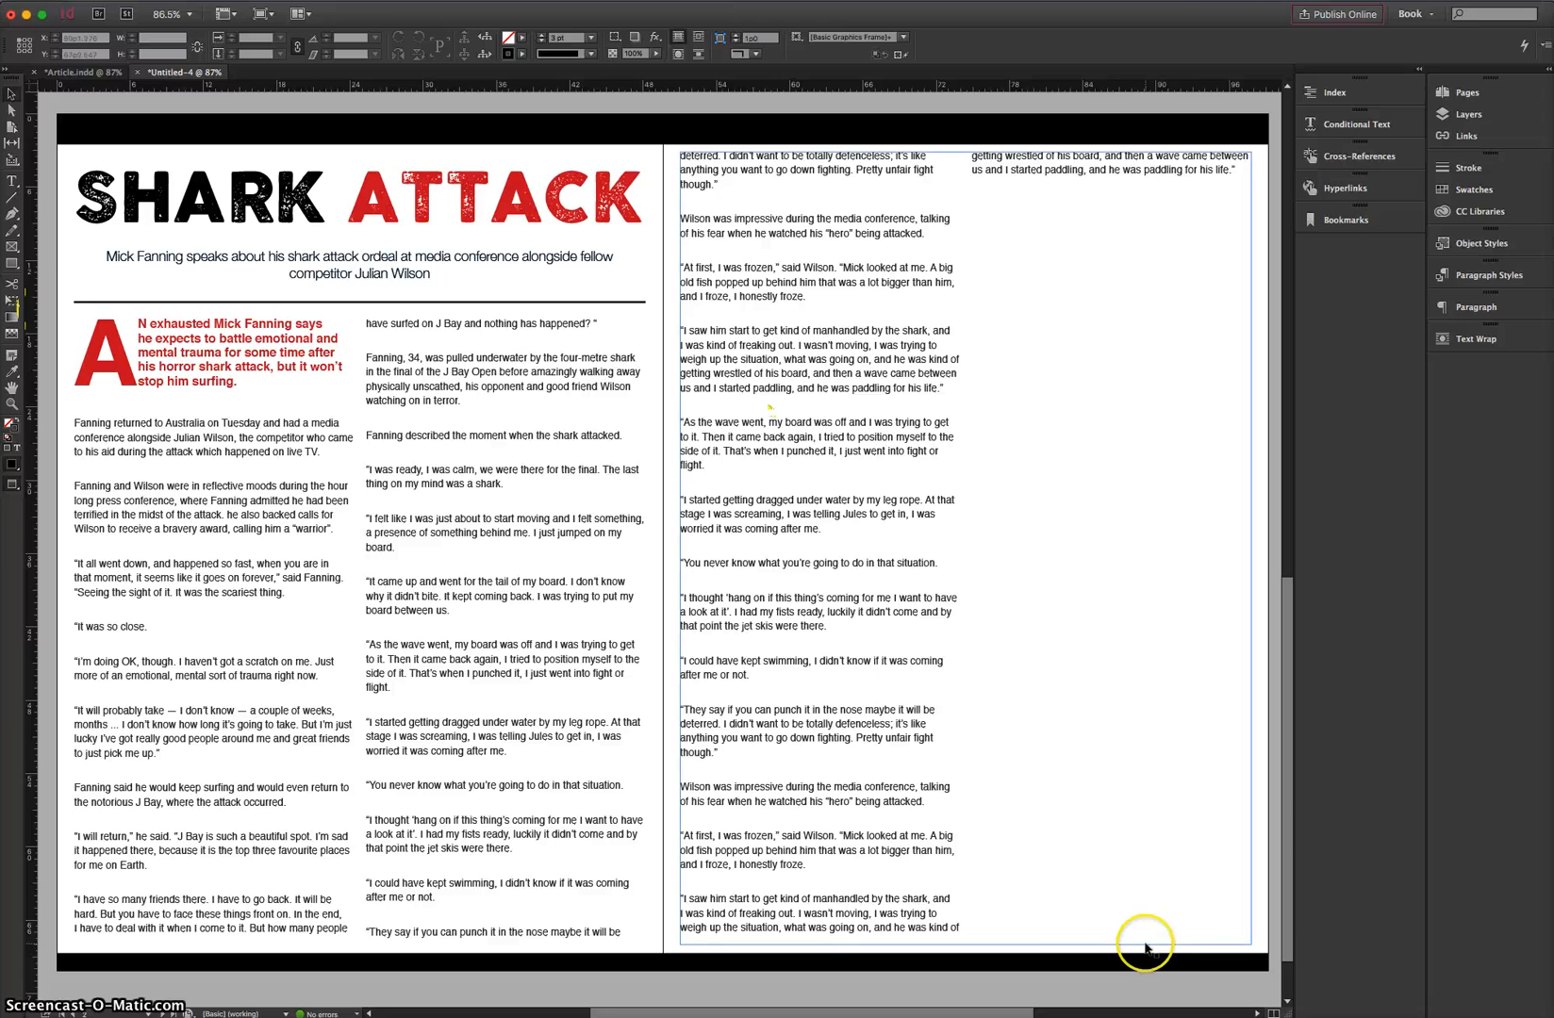
mouse_move(339, 987)
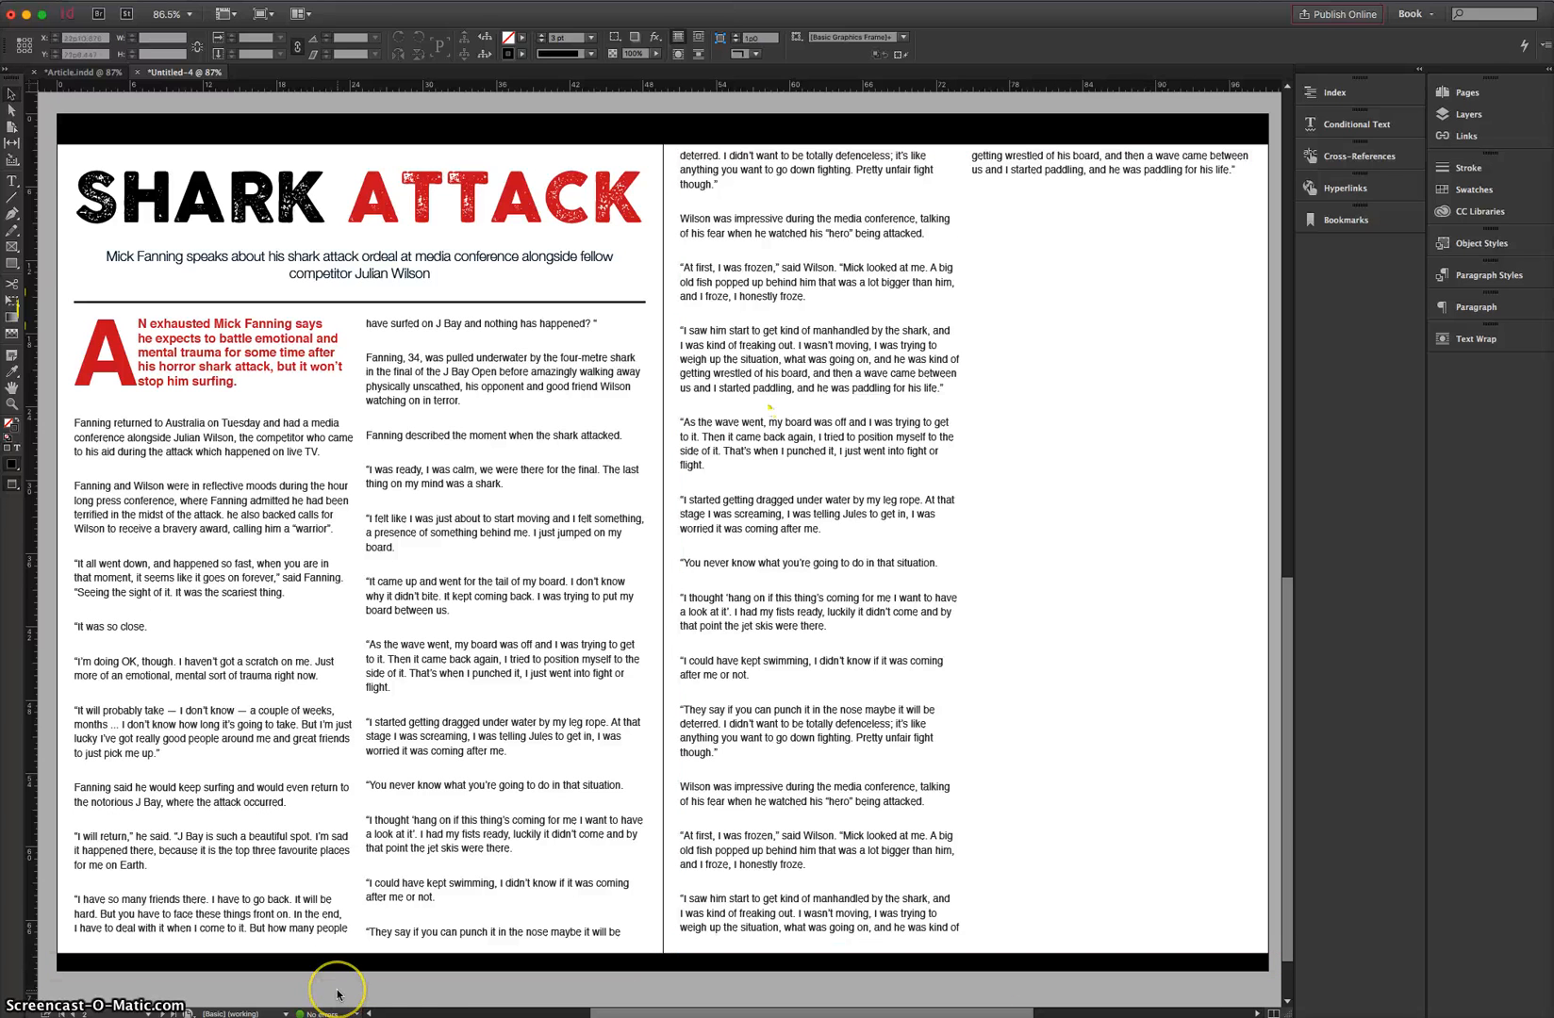
mouse_move(337, 993)
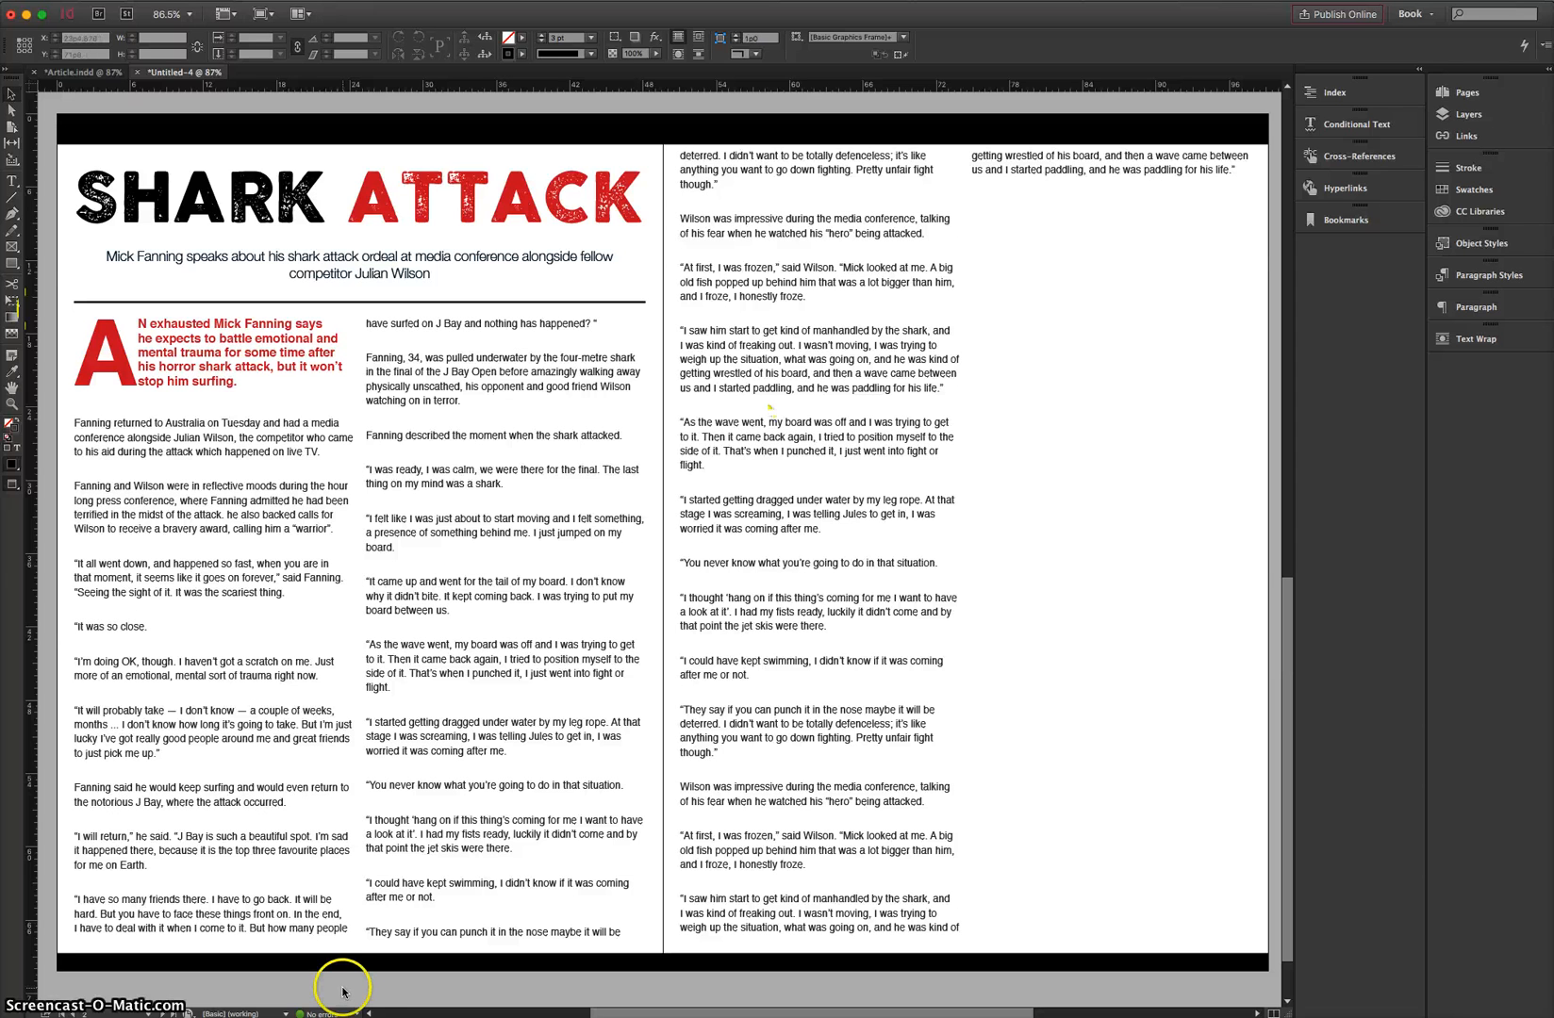
left_click(778, 666)
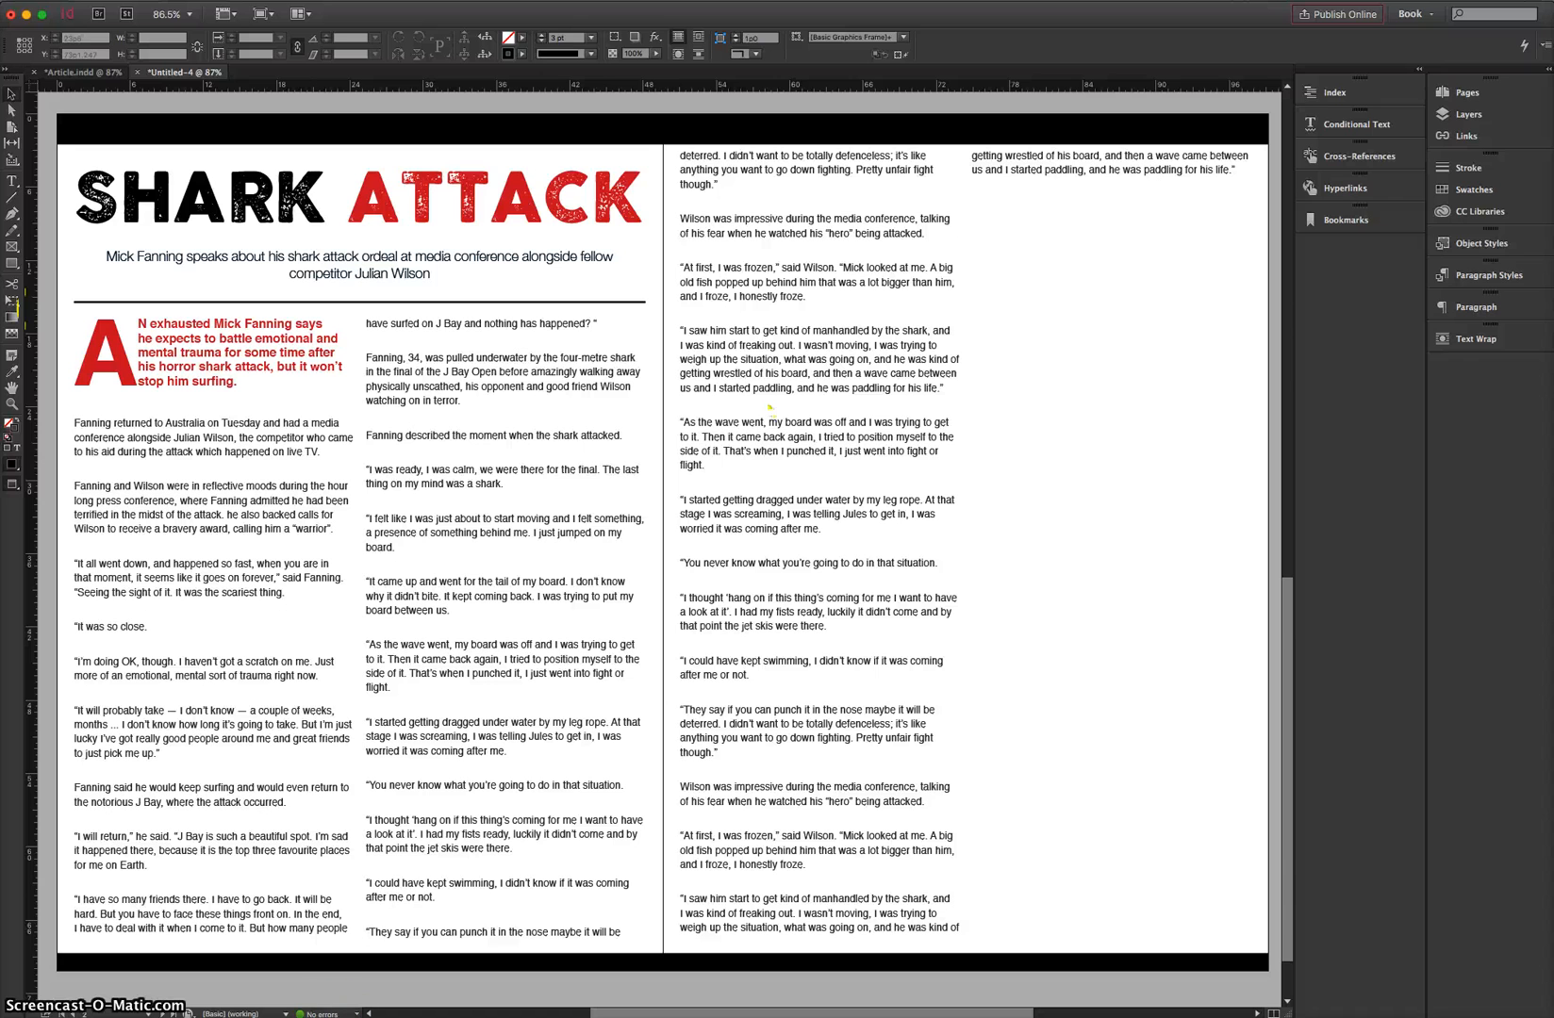
left_click(404, 895)
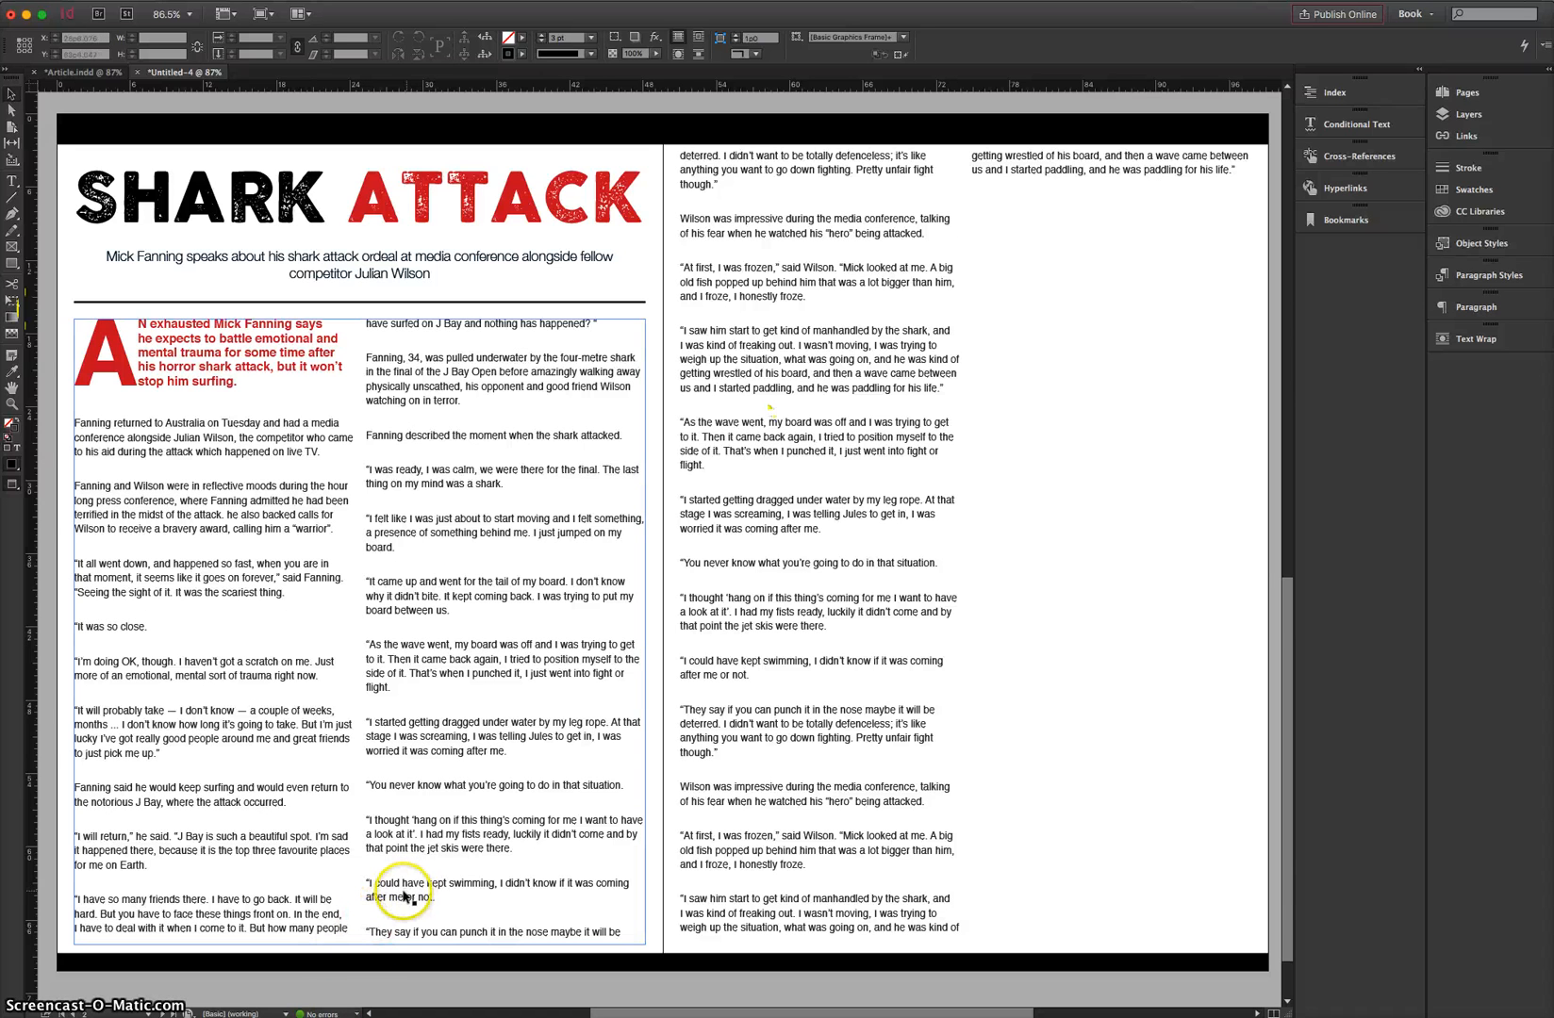